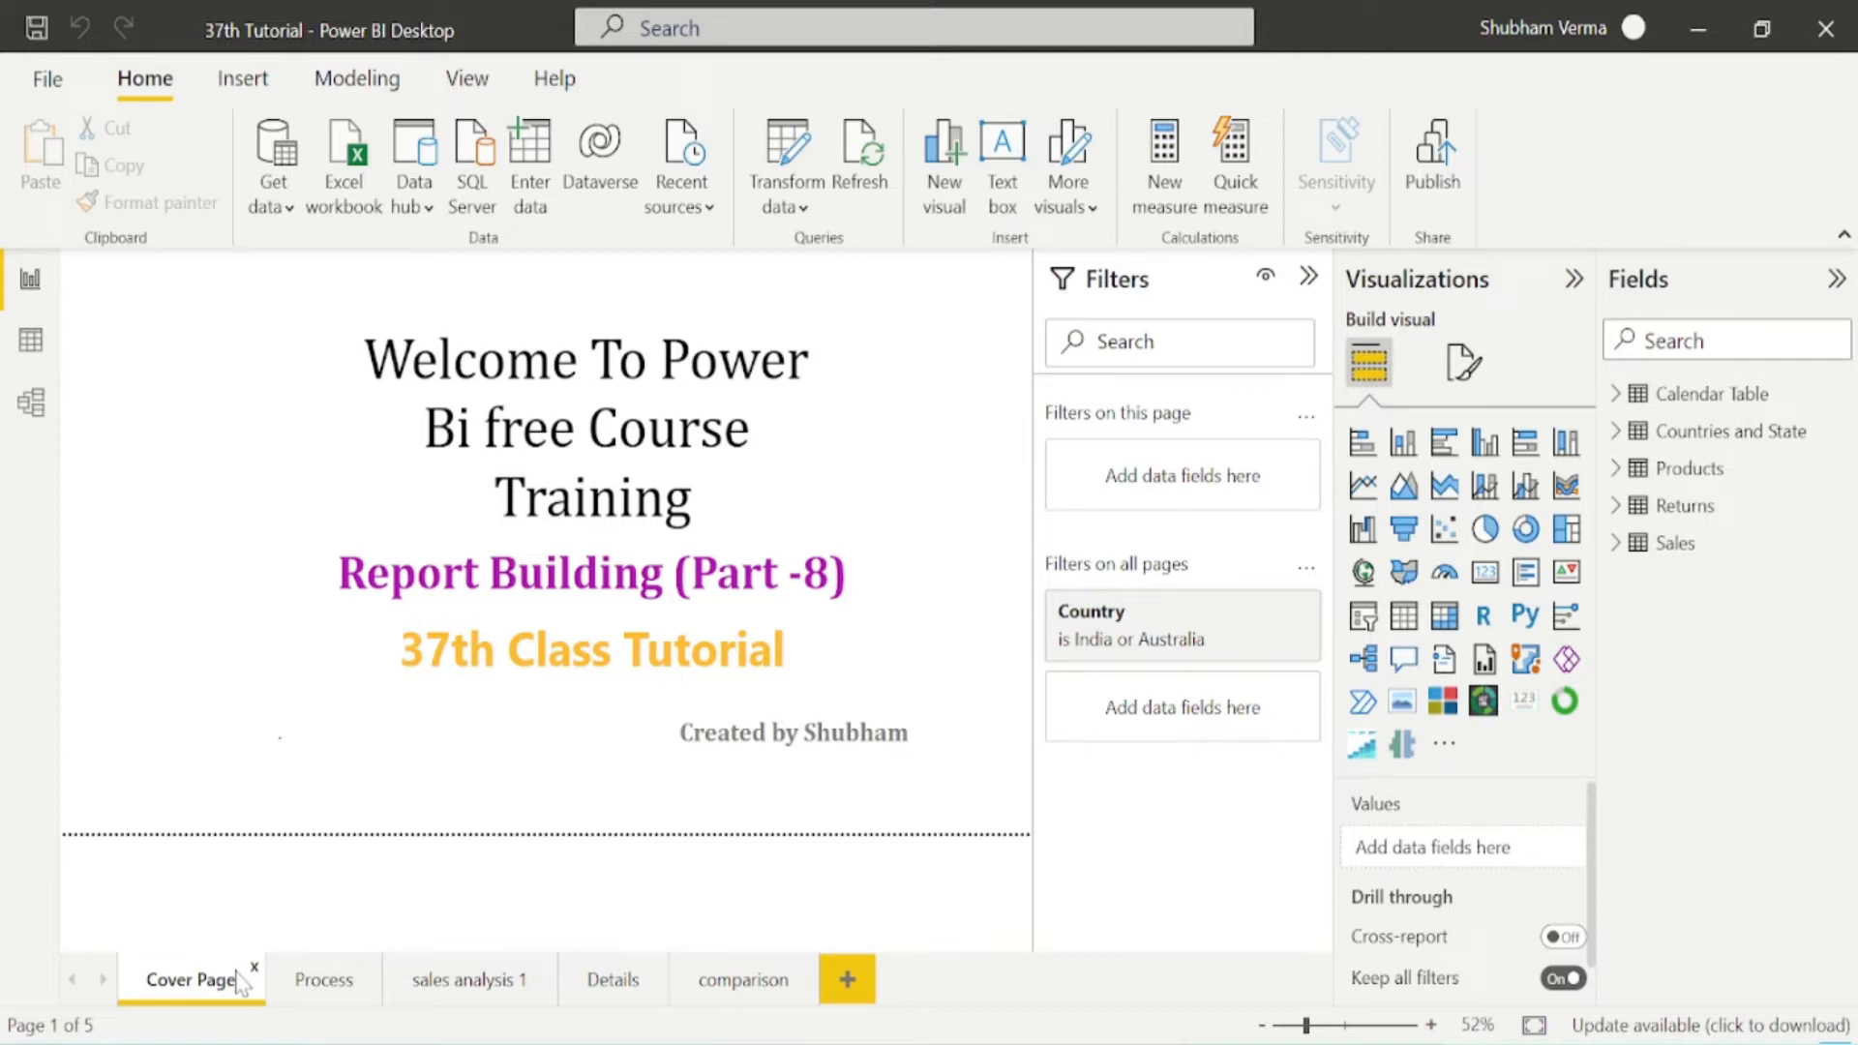
{"action": "mouse_move", "coordinate": [192, 978]}
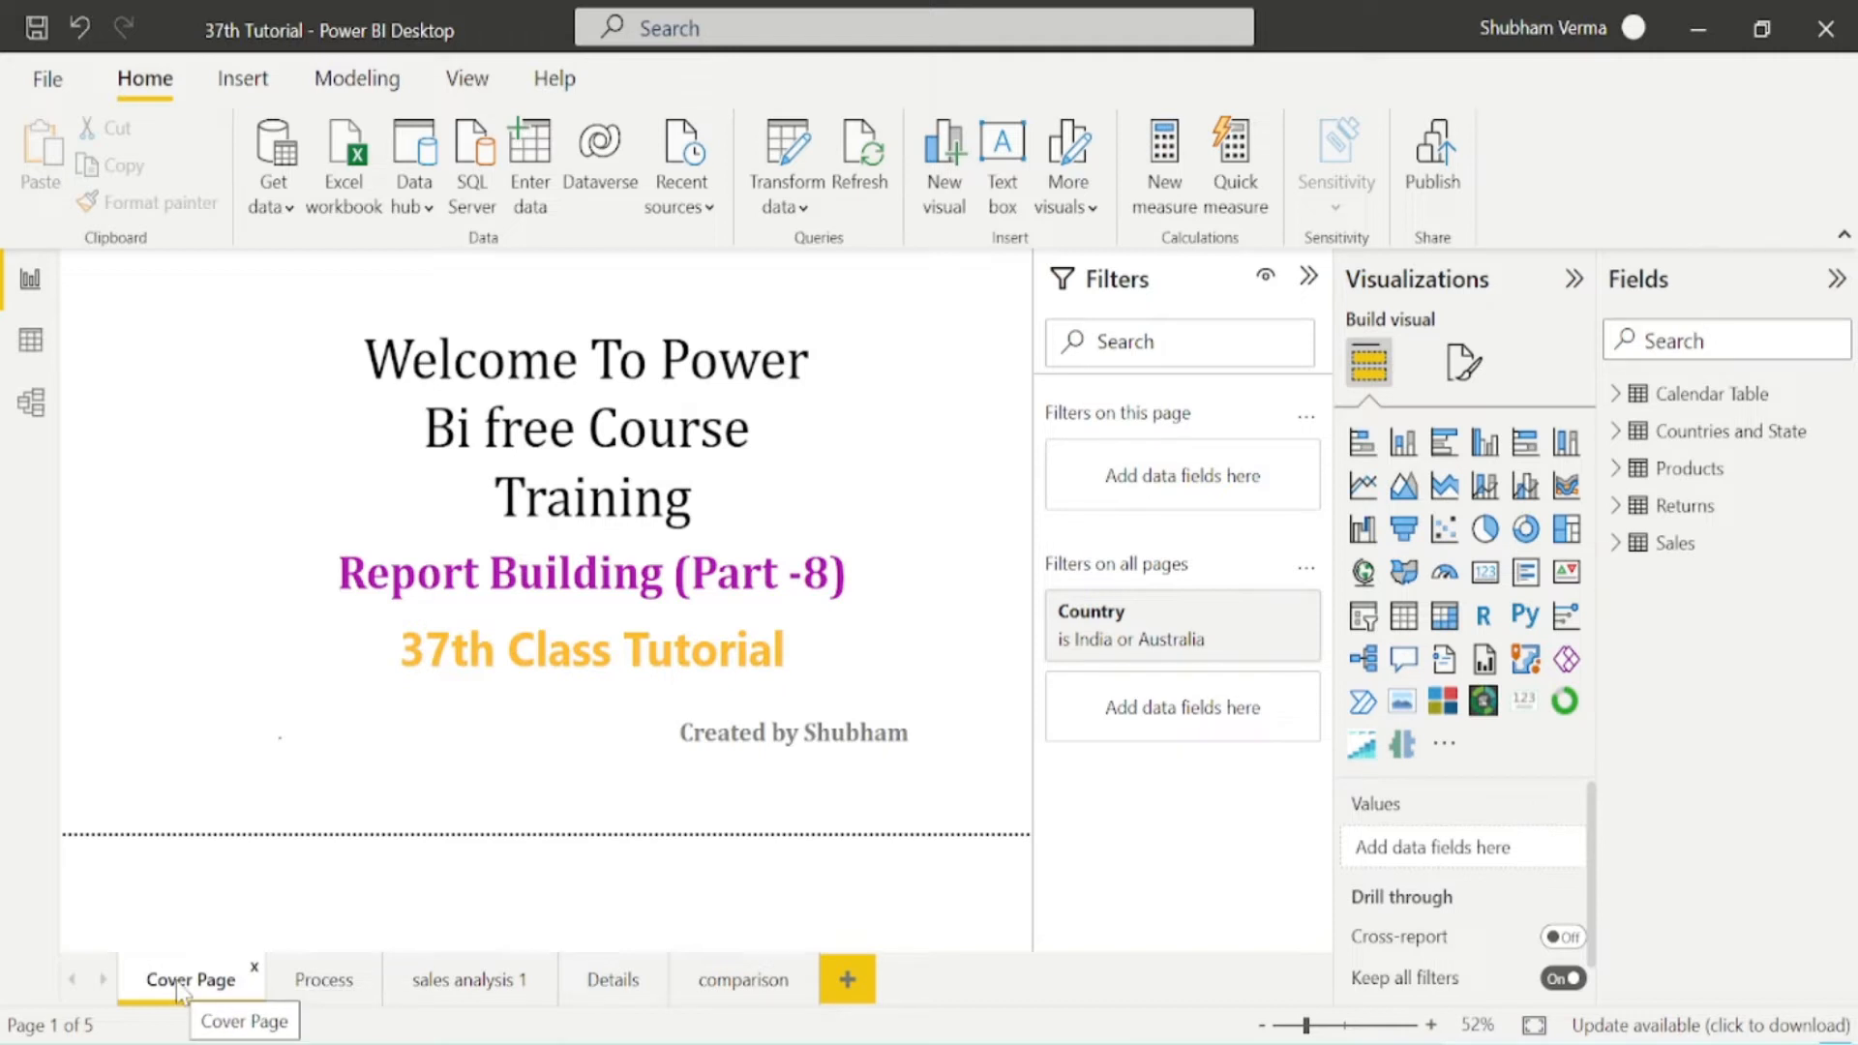
{"action": "mouse_move", "coordinate": [621, 1010]}
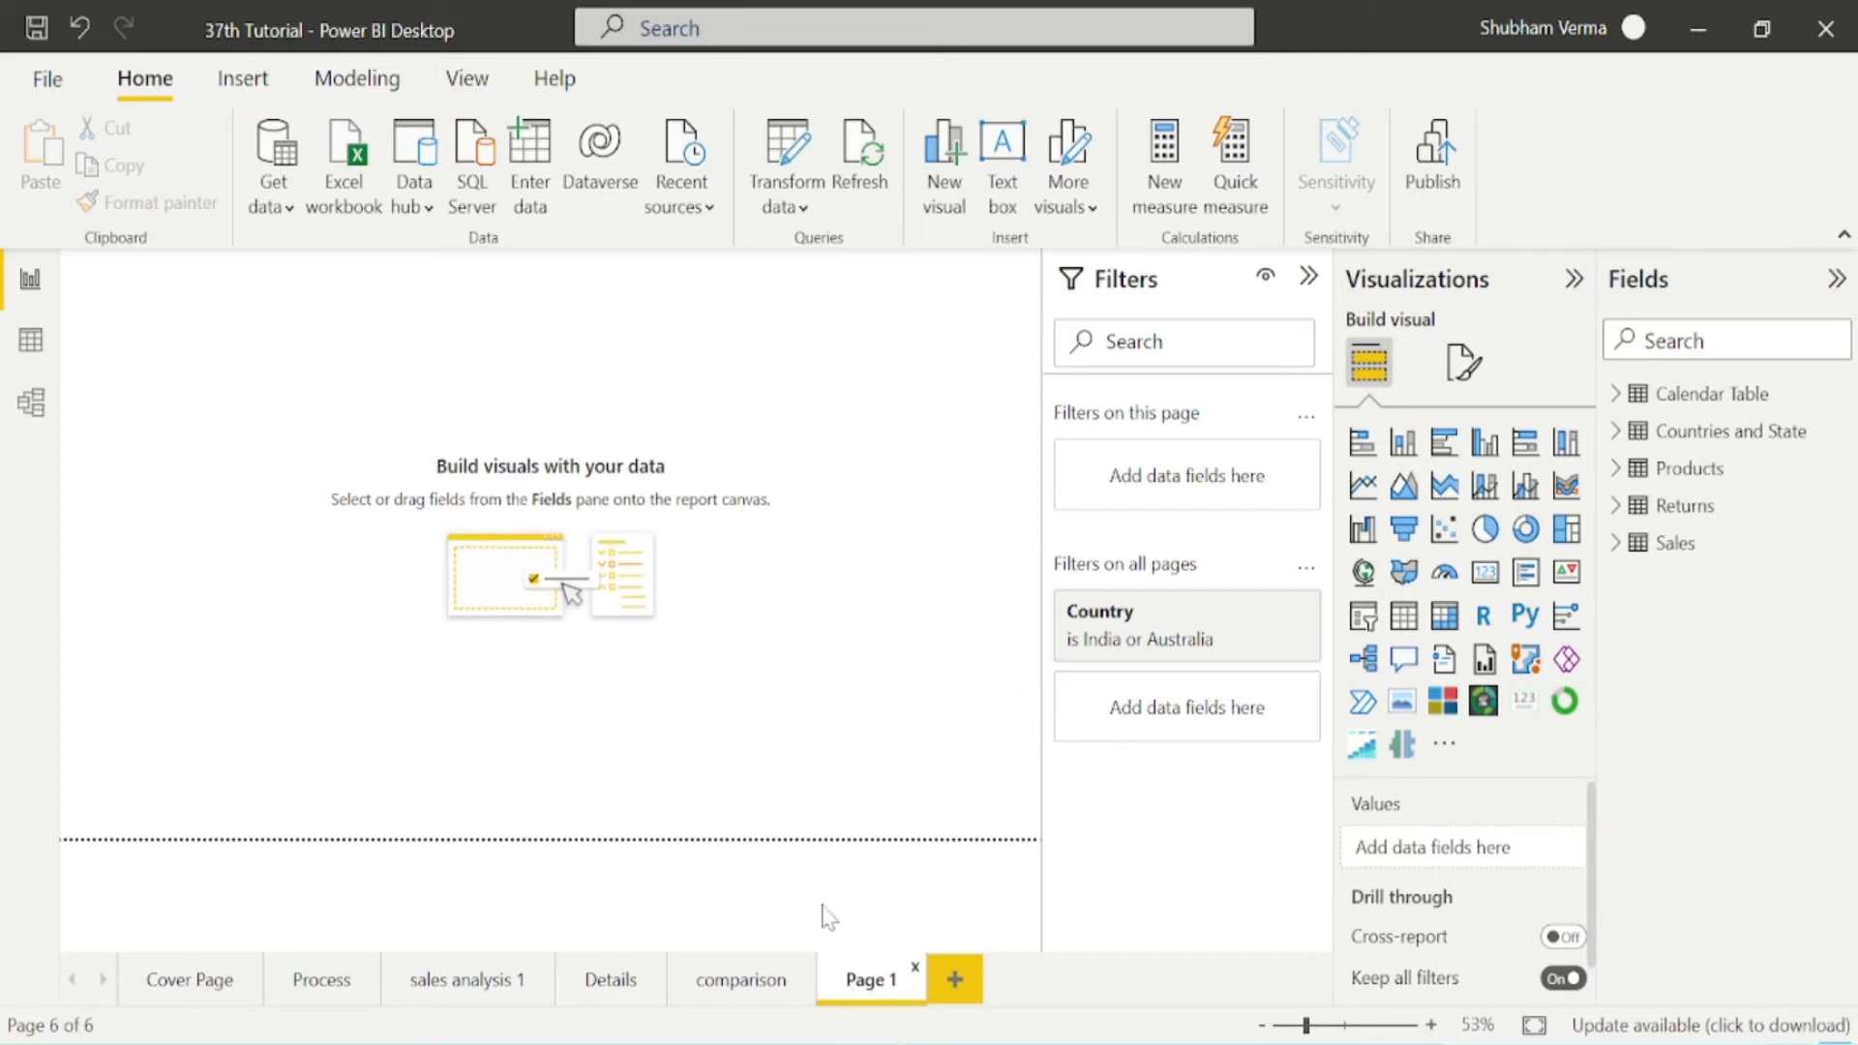
{"action": "mouse_move", "coordinate": [1483, 442]}
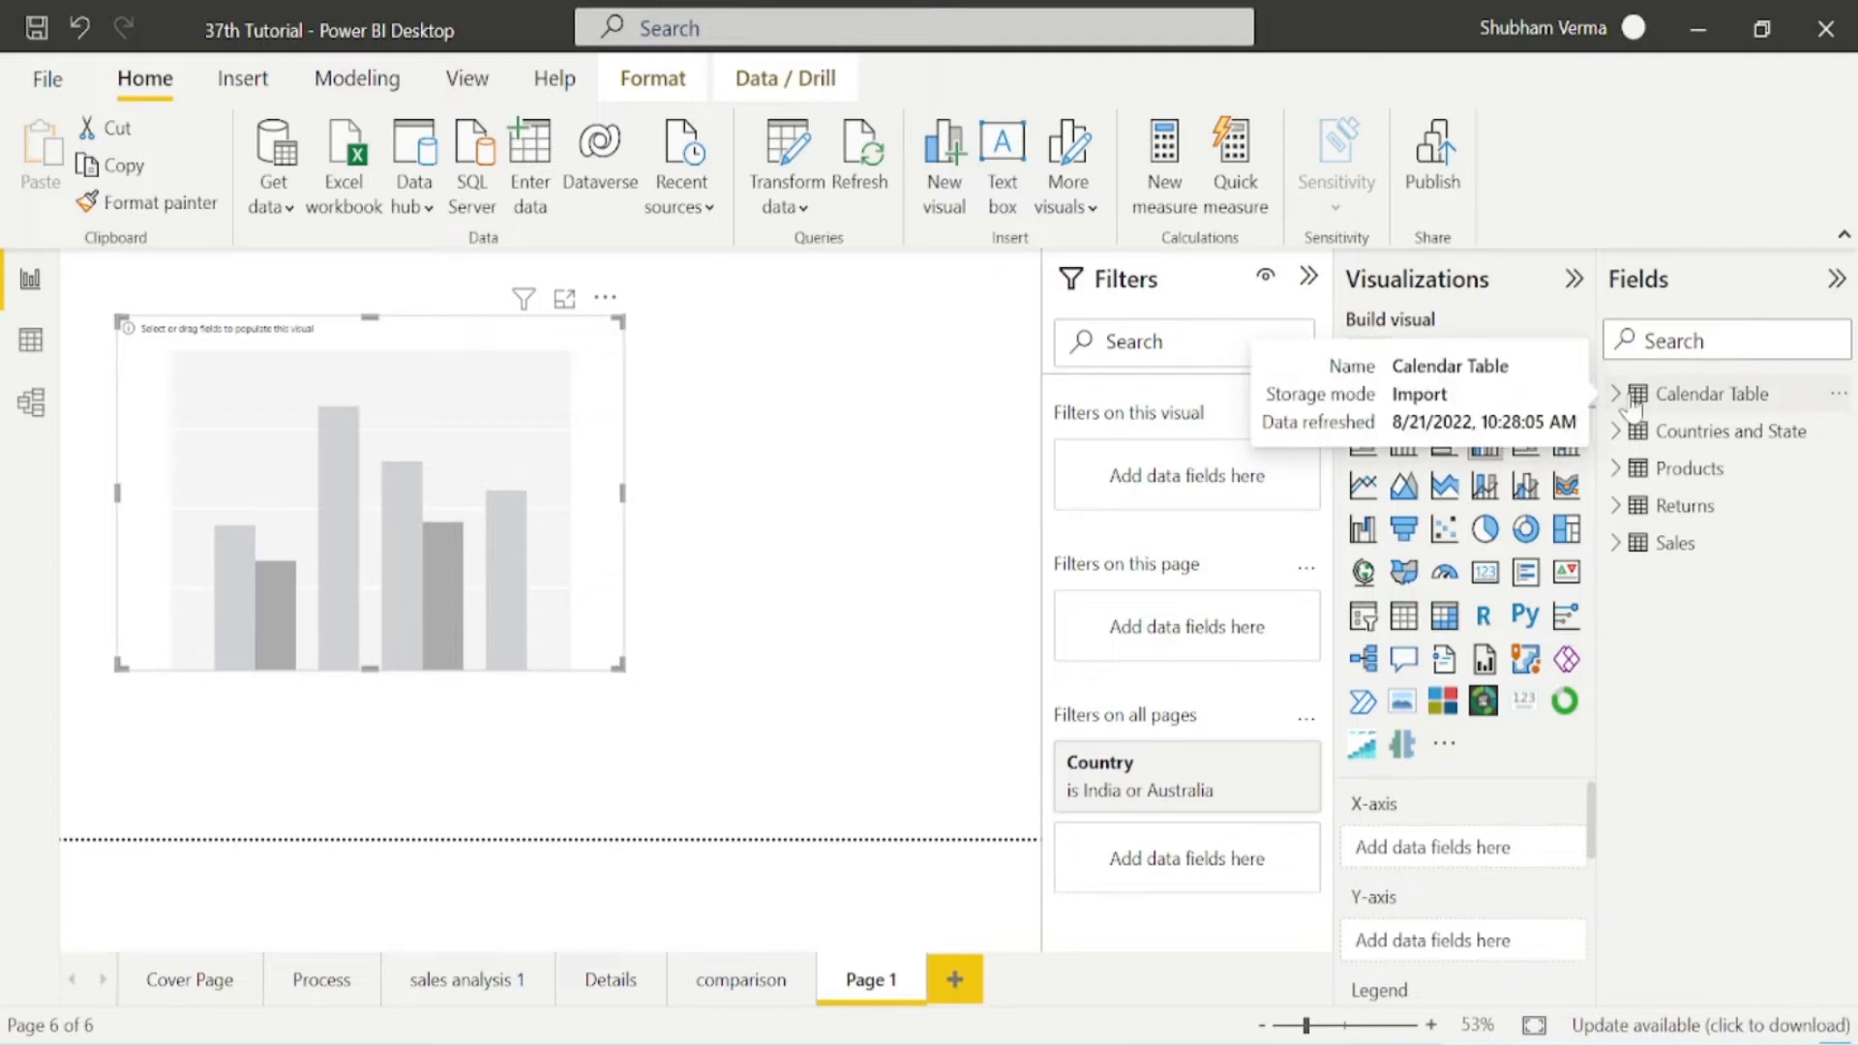
Put Calendar Table Date on the column chart's x-axis and trim the hierarchy to Month only.
{"action": "left_click", "coordinate": [1616, 394]}
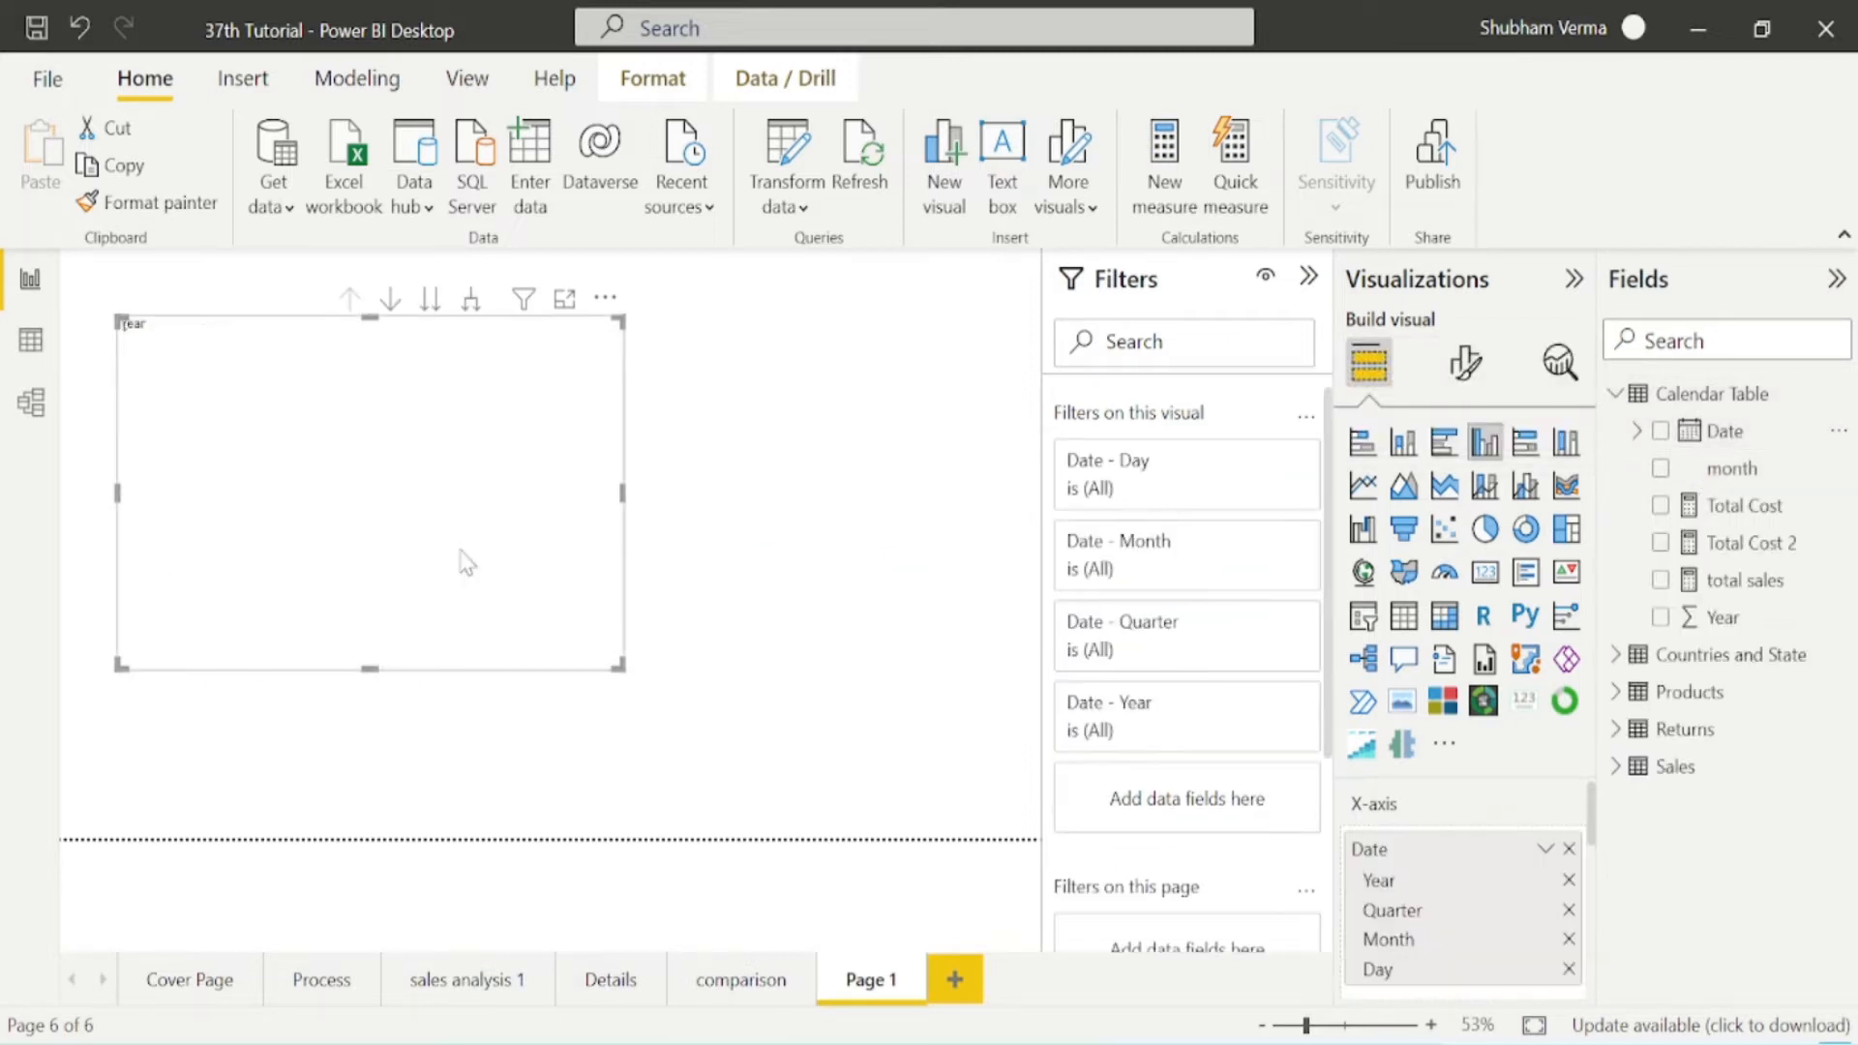
{"action": "left_click", "coordinate": [1660, 429]}
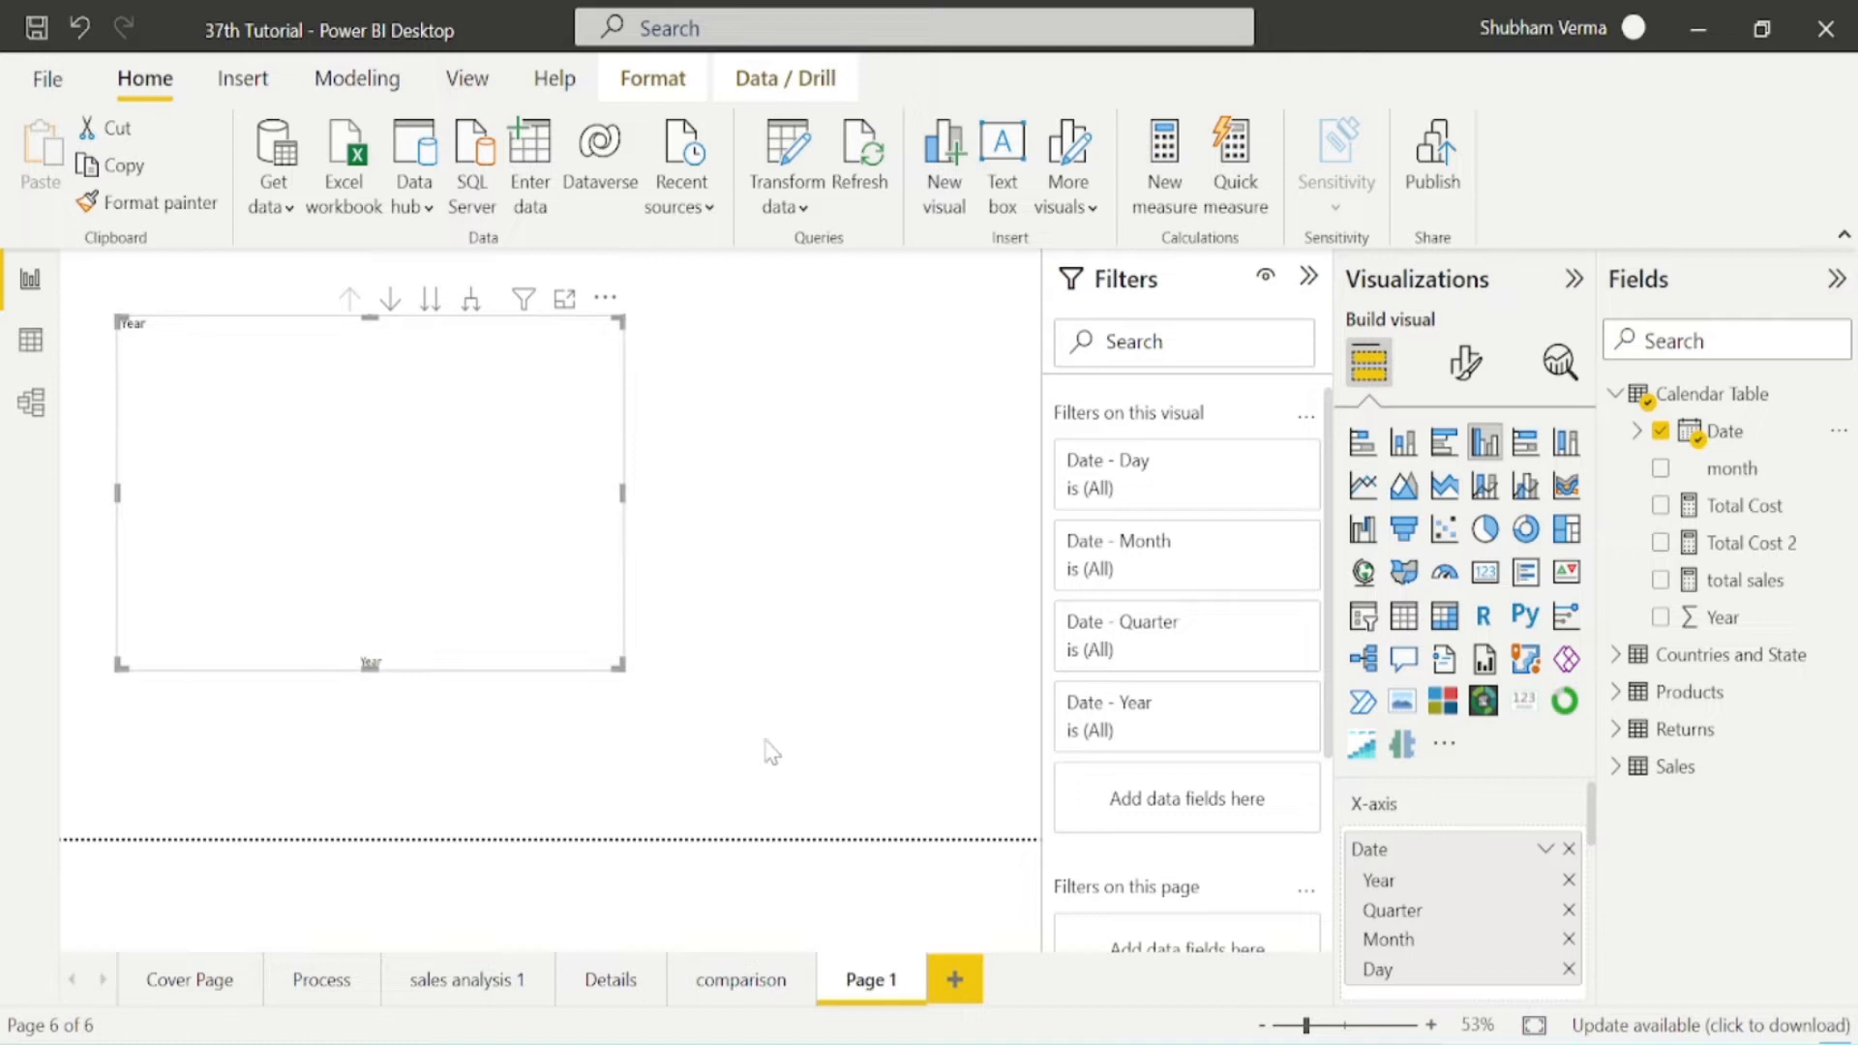
{"action": "mouse_move", "coordinate": [1566, 904]}
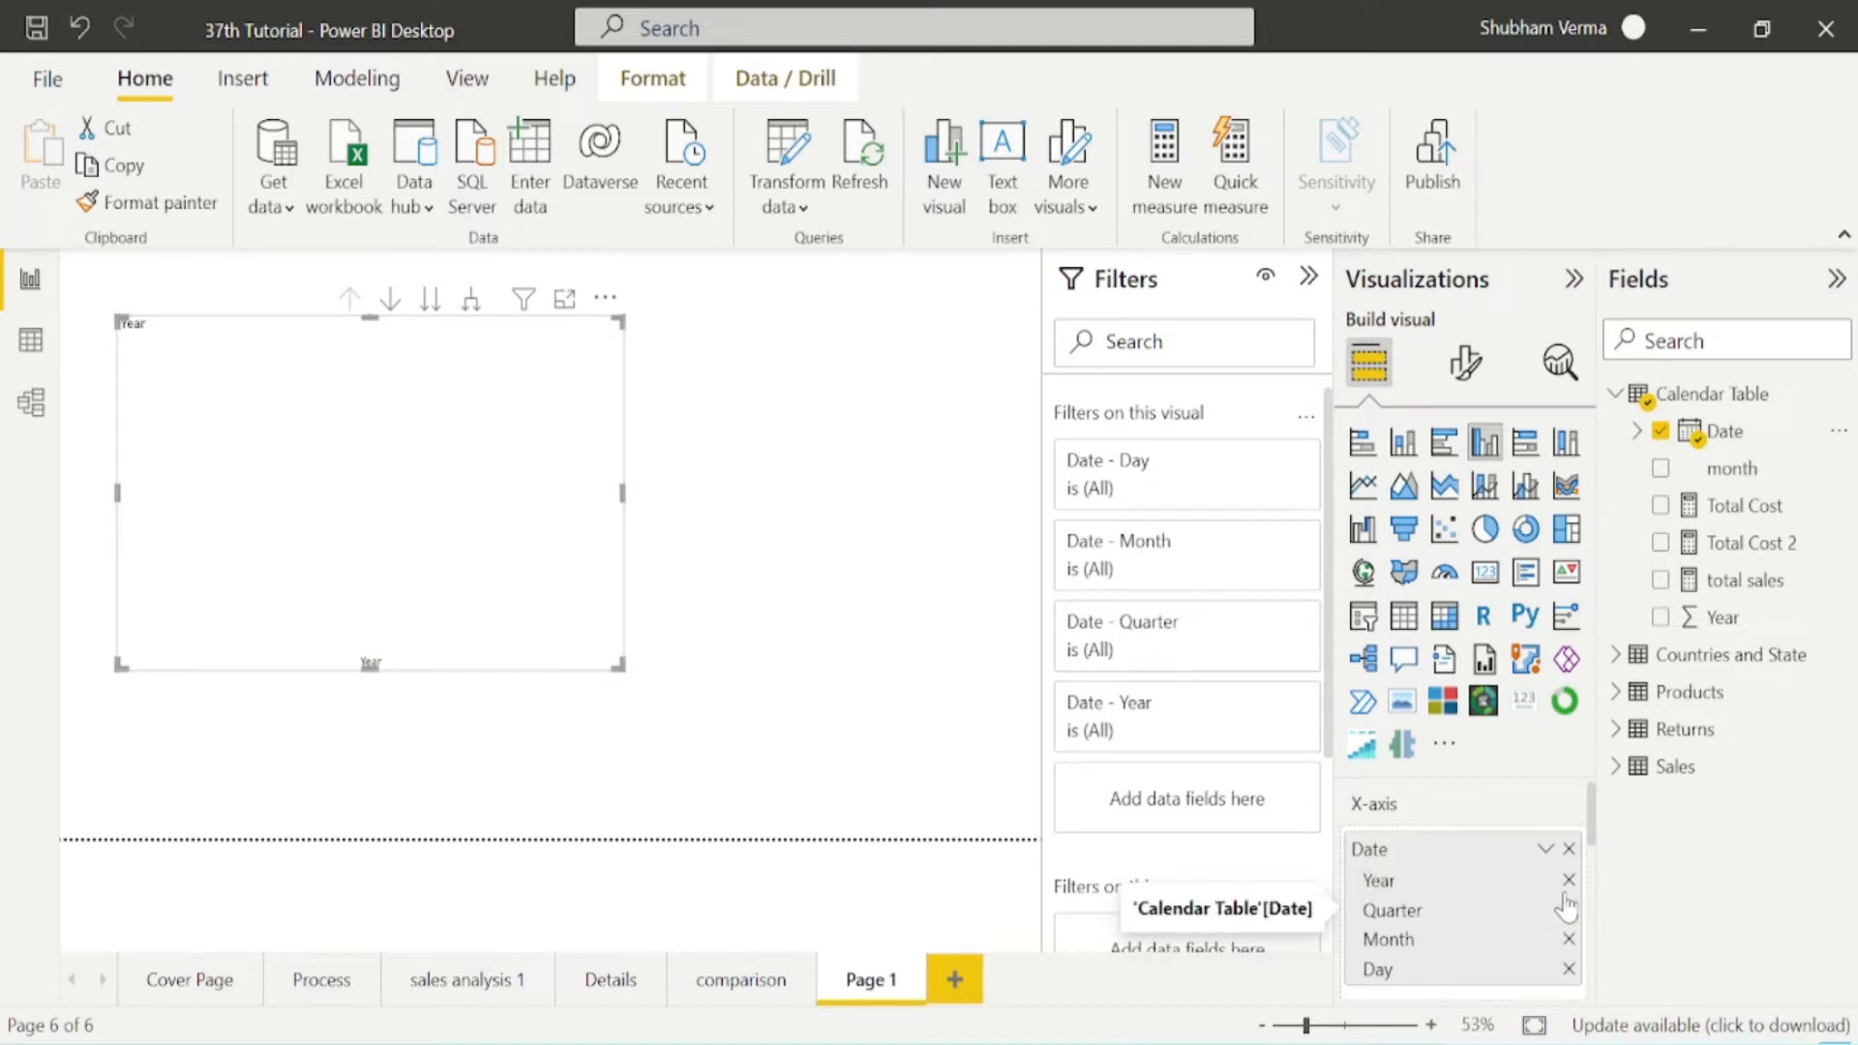
{"action": "left_click", "coordinate": [1568, 880]}
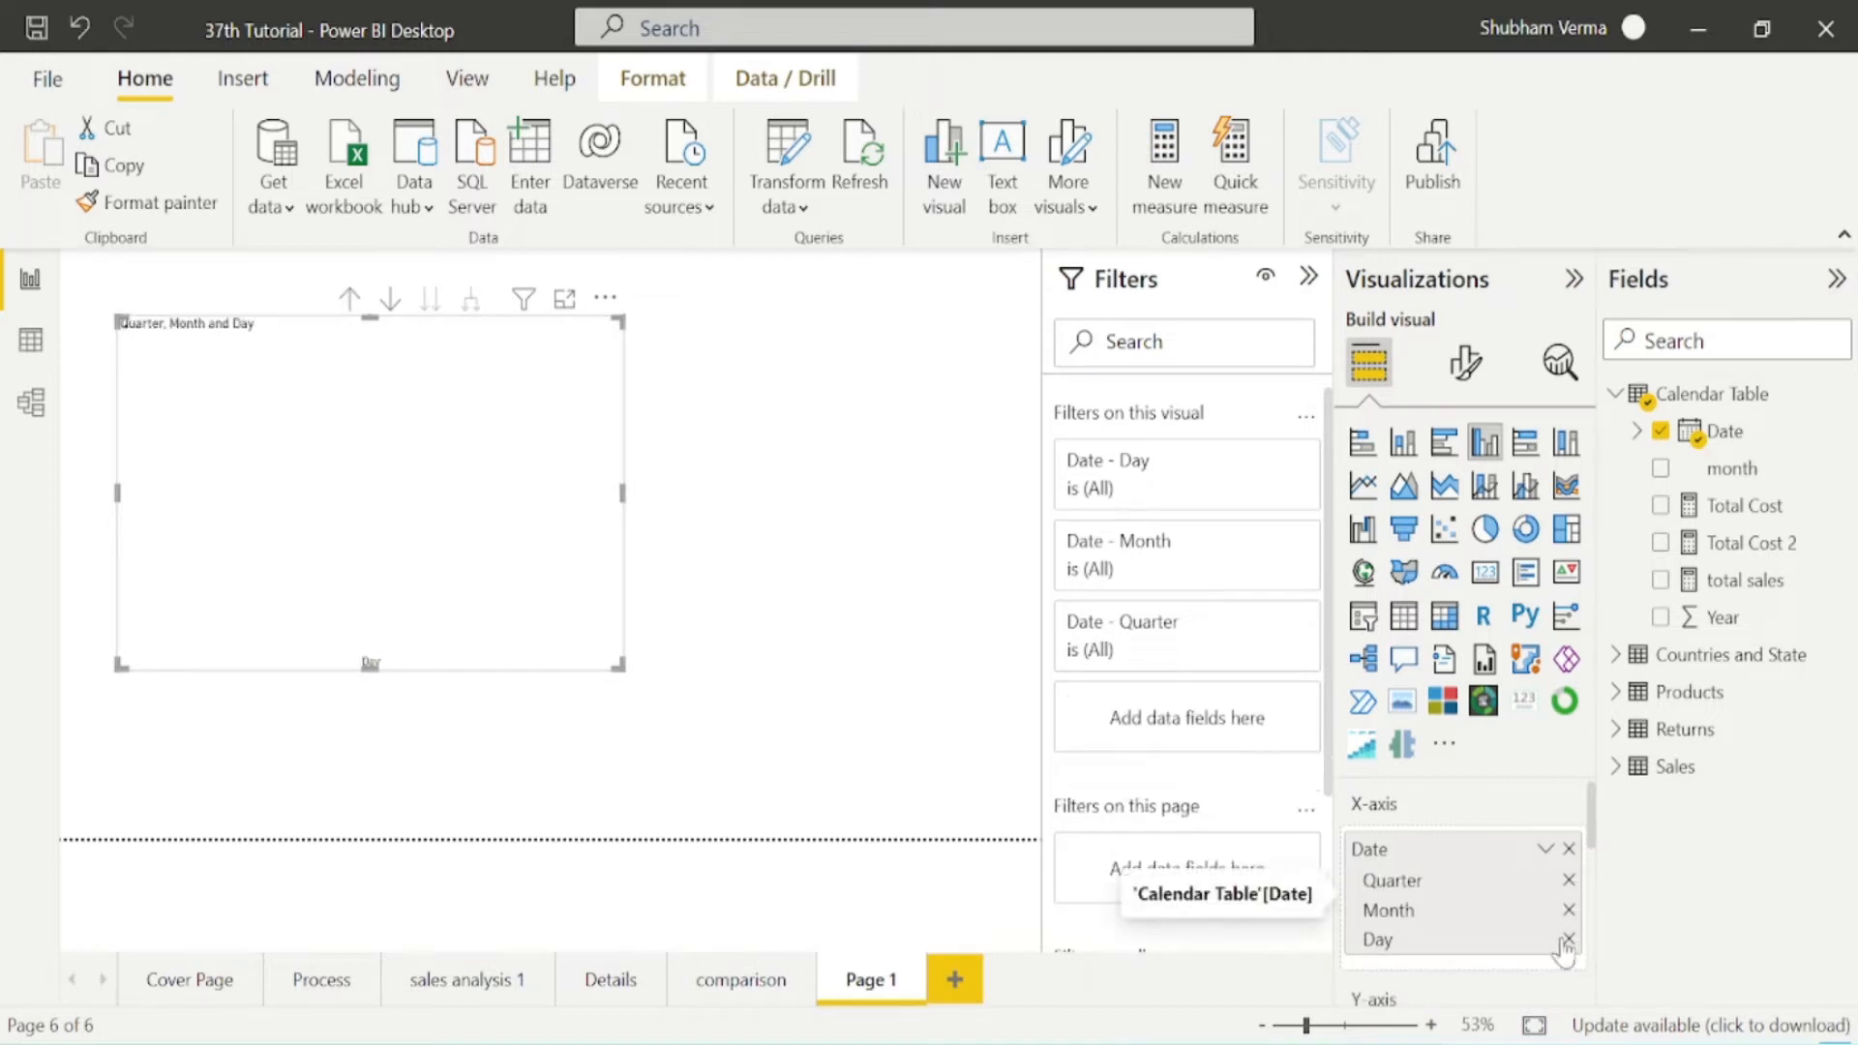
{"action": "left_click", "coordinate": [1567, 940]}
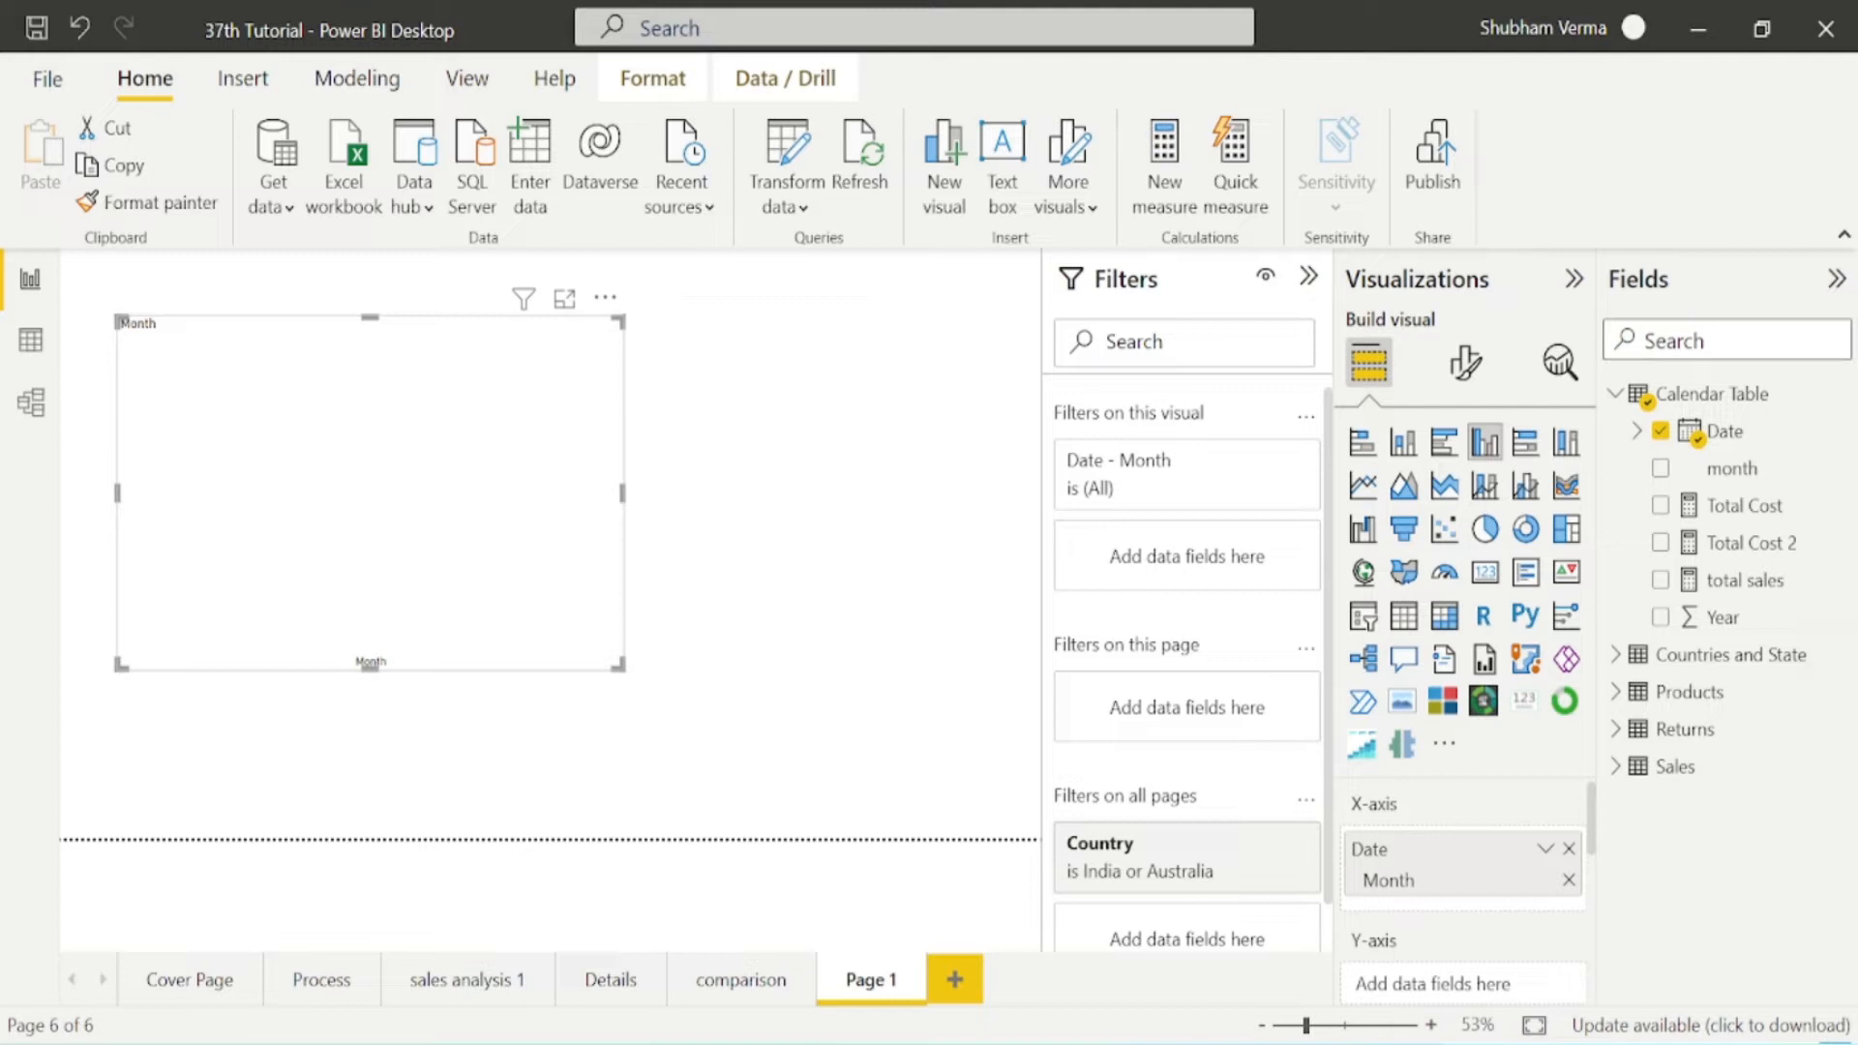
Add the total sales measure to the chart's Y-axis so it plots sales by Month.
{"action": "type", "text": "tot"}
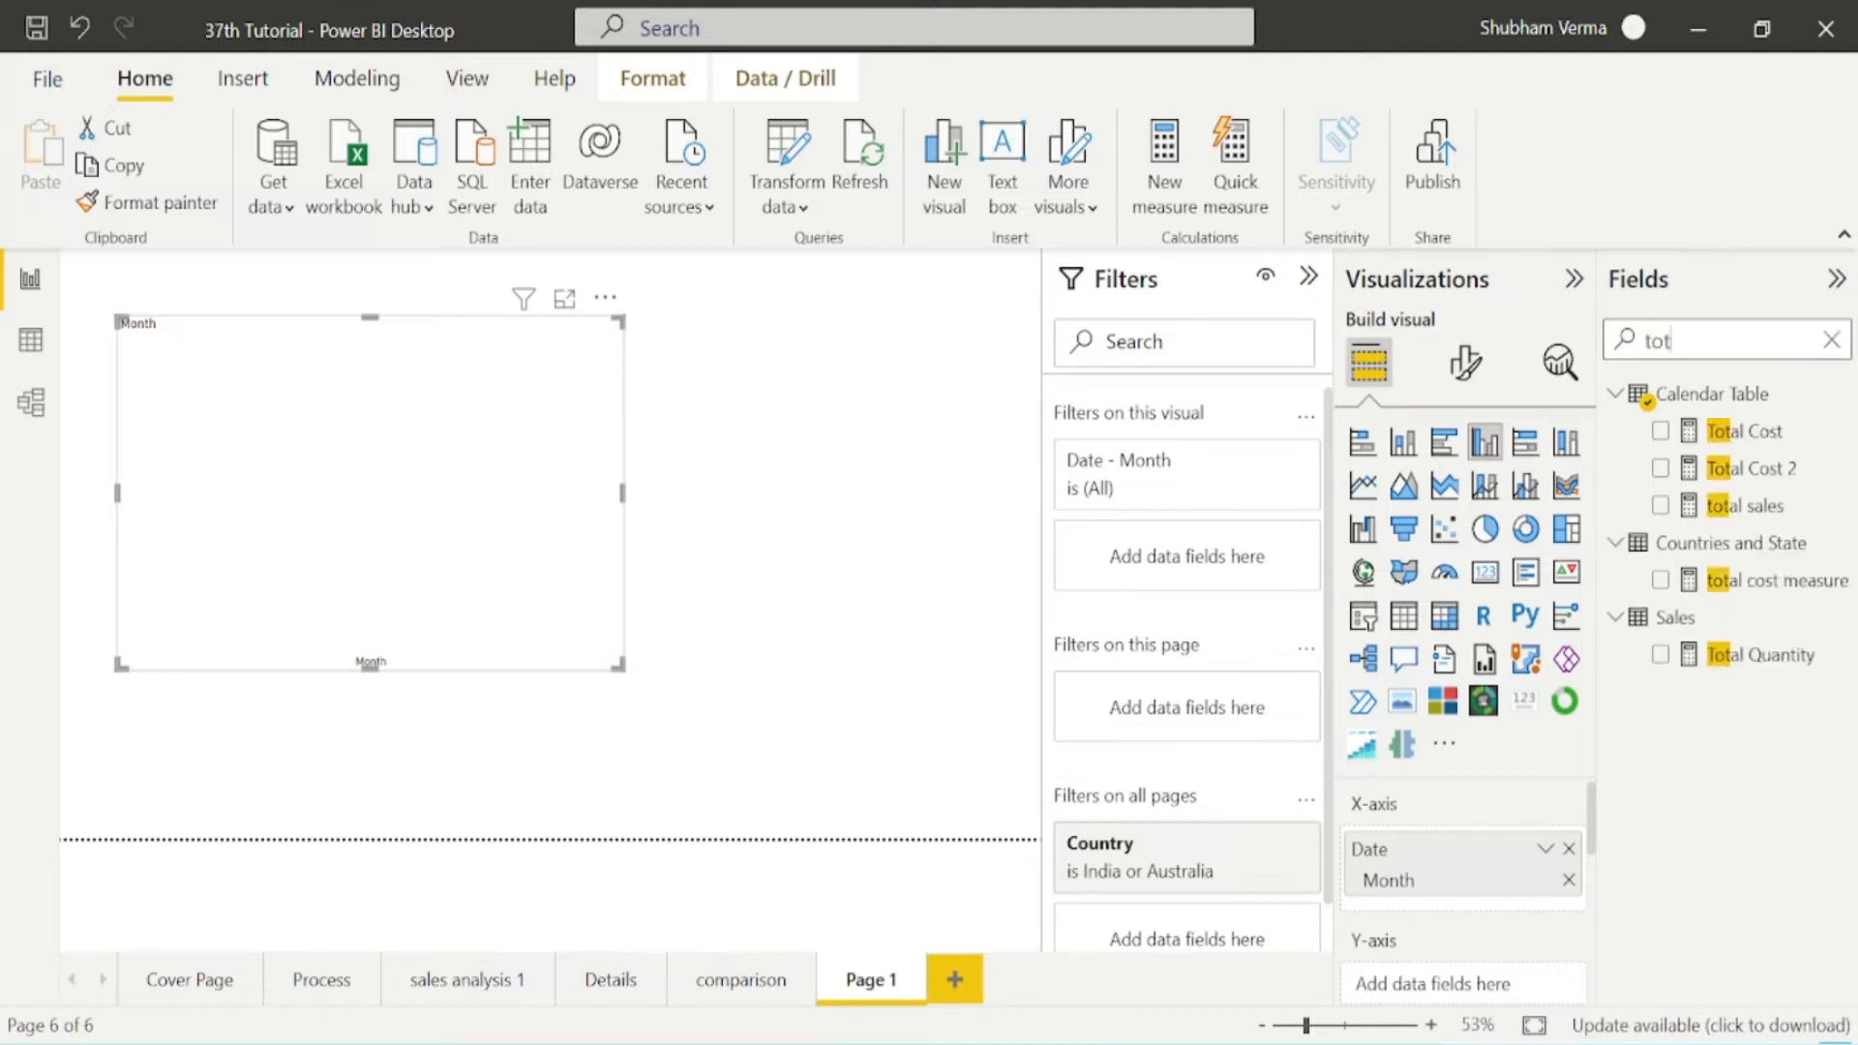
{"action": "mouse_move", "coordinate": [1741, 506]}
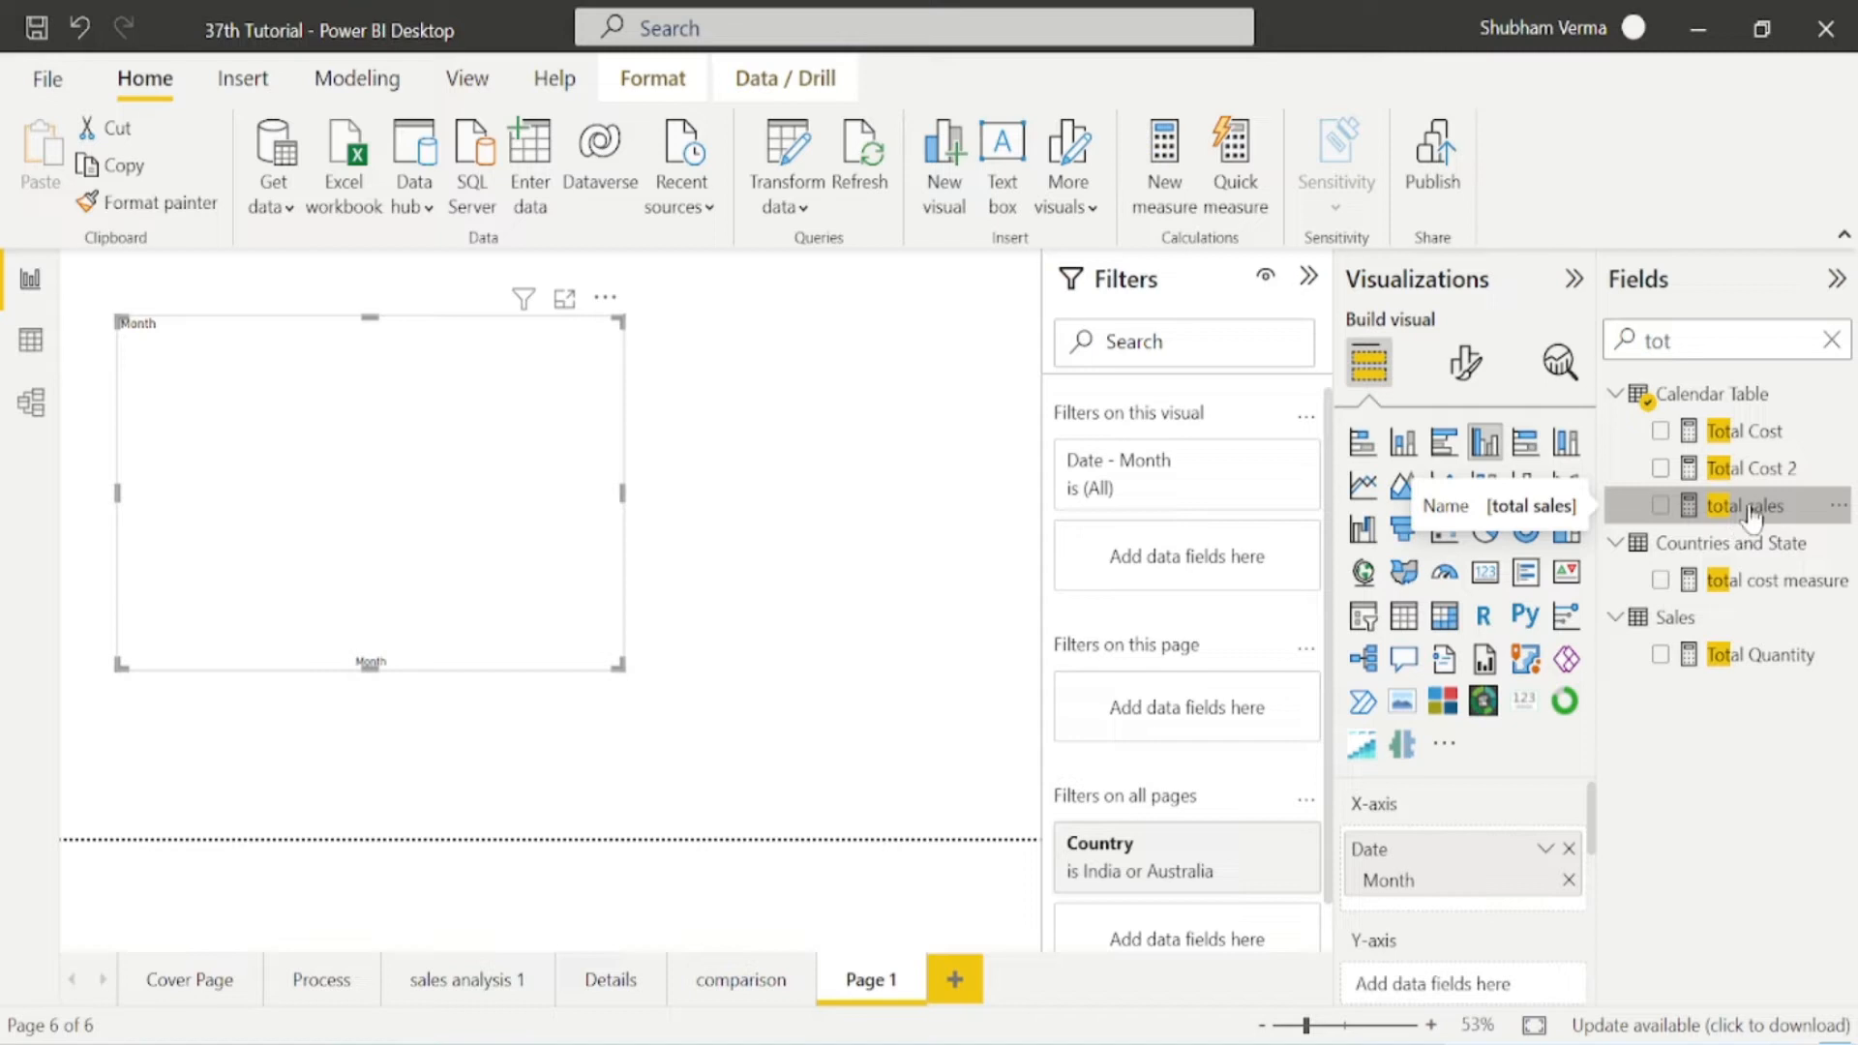
{"action": "mouse_move", "coordinate": [471, 570]}
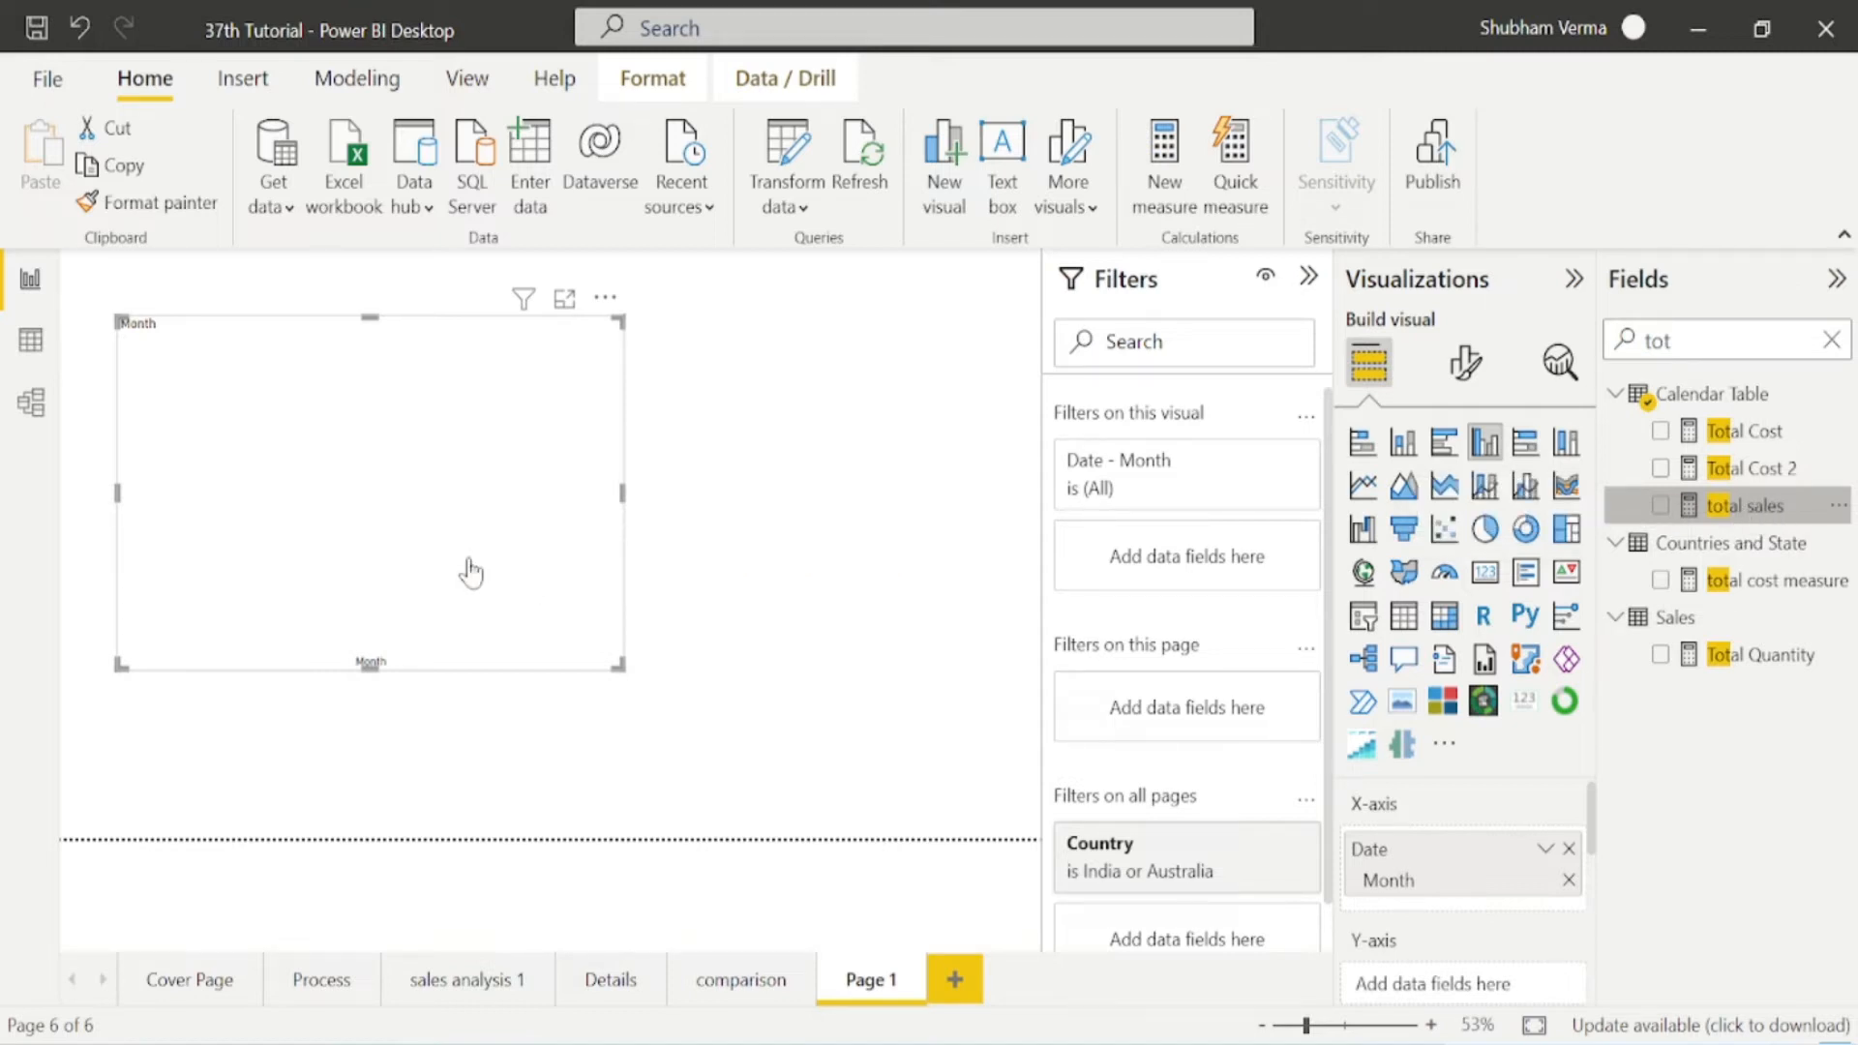
{"action": "left_click", "coordinate": [1660, 506]}
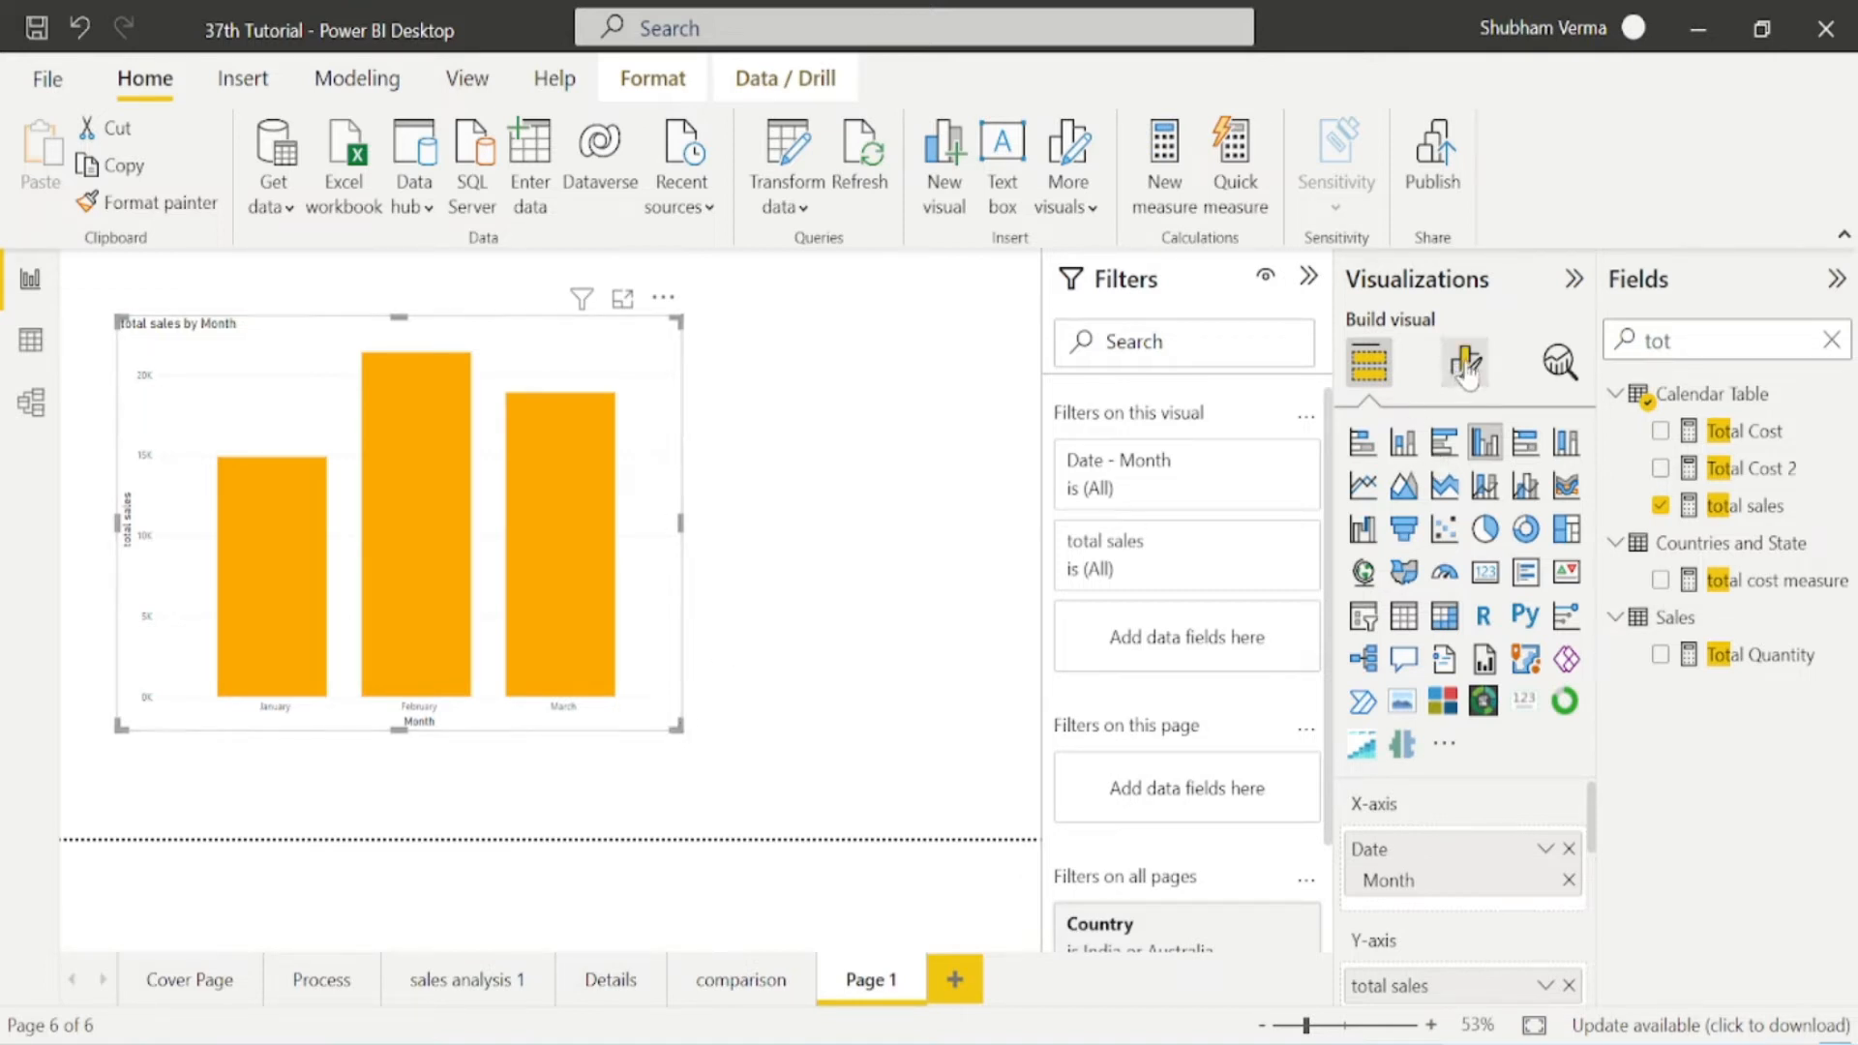
Turn on the chart's data labels and set their font size to 16.
{"action": "left_click", "coordinate": [1464, 362]}
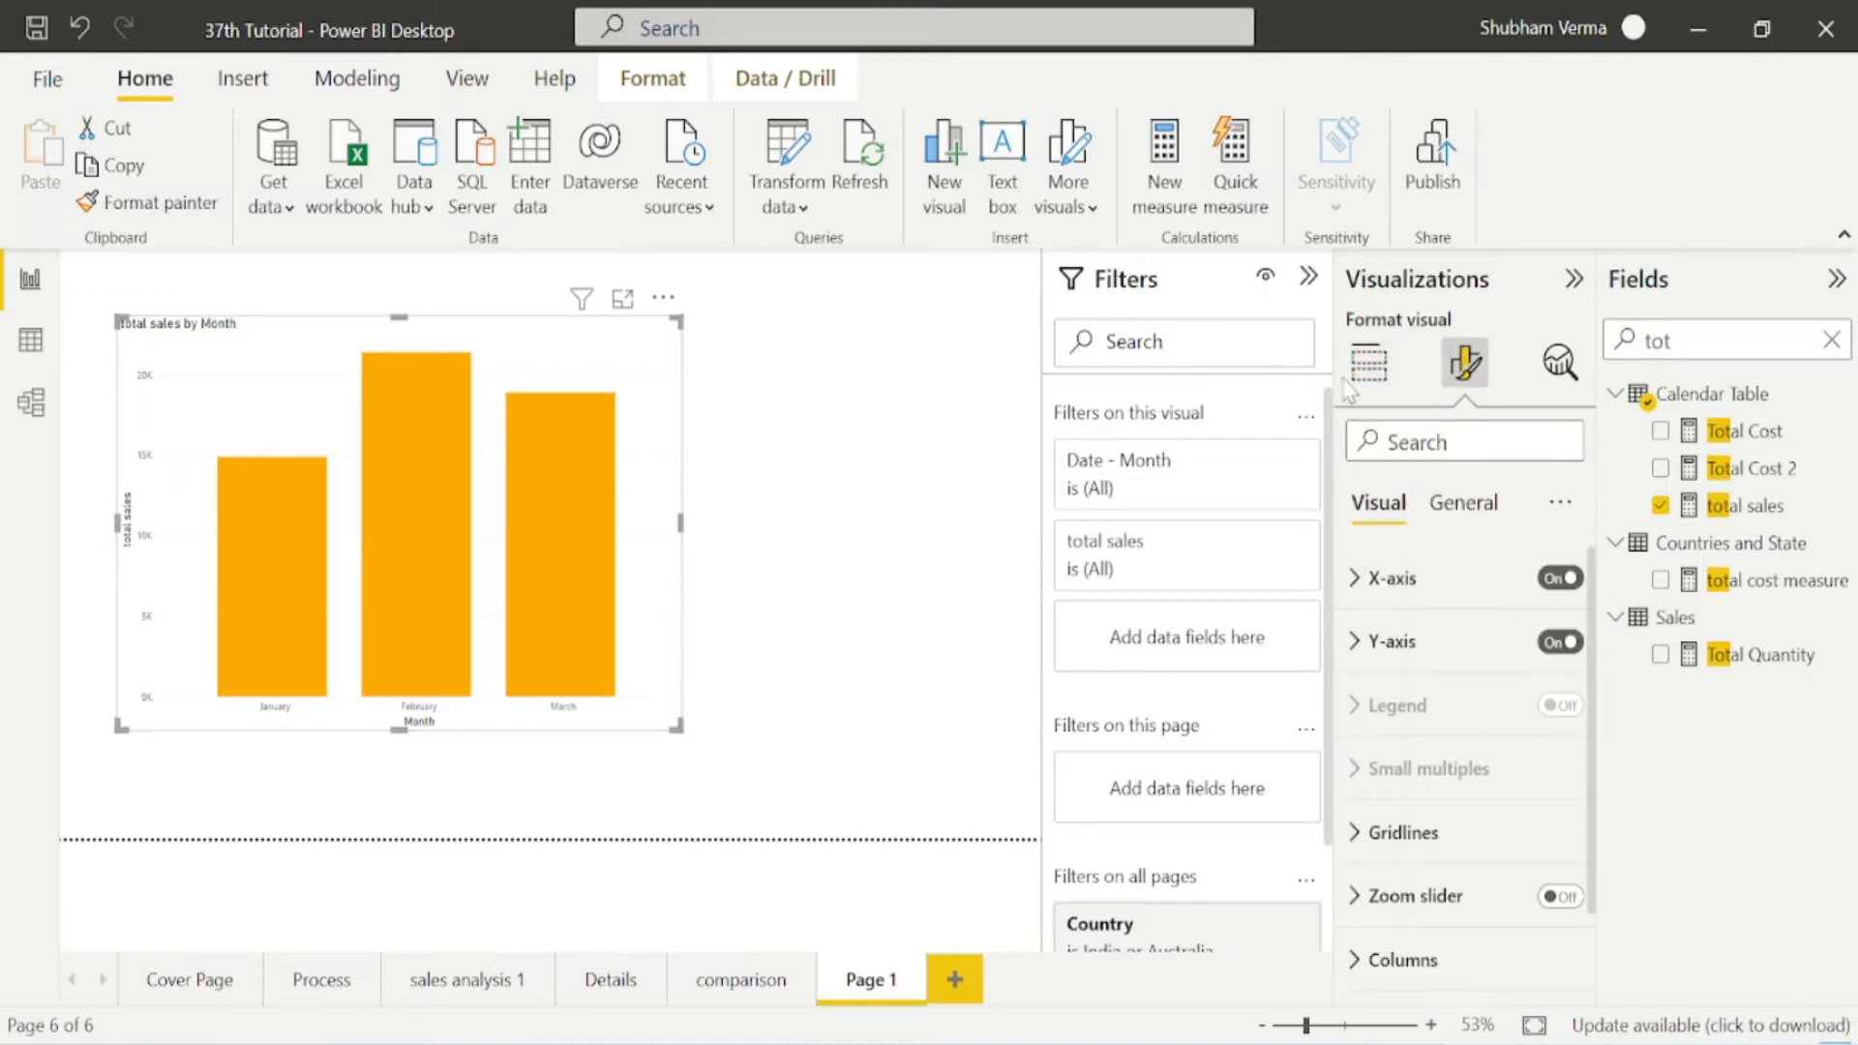
{"action": "scroll", "scroll_direction": "down", "scroll_amount": 3}
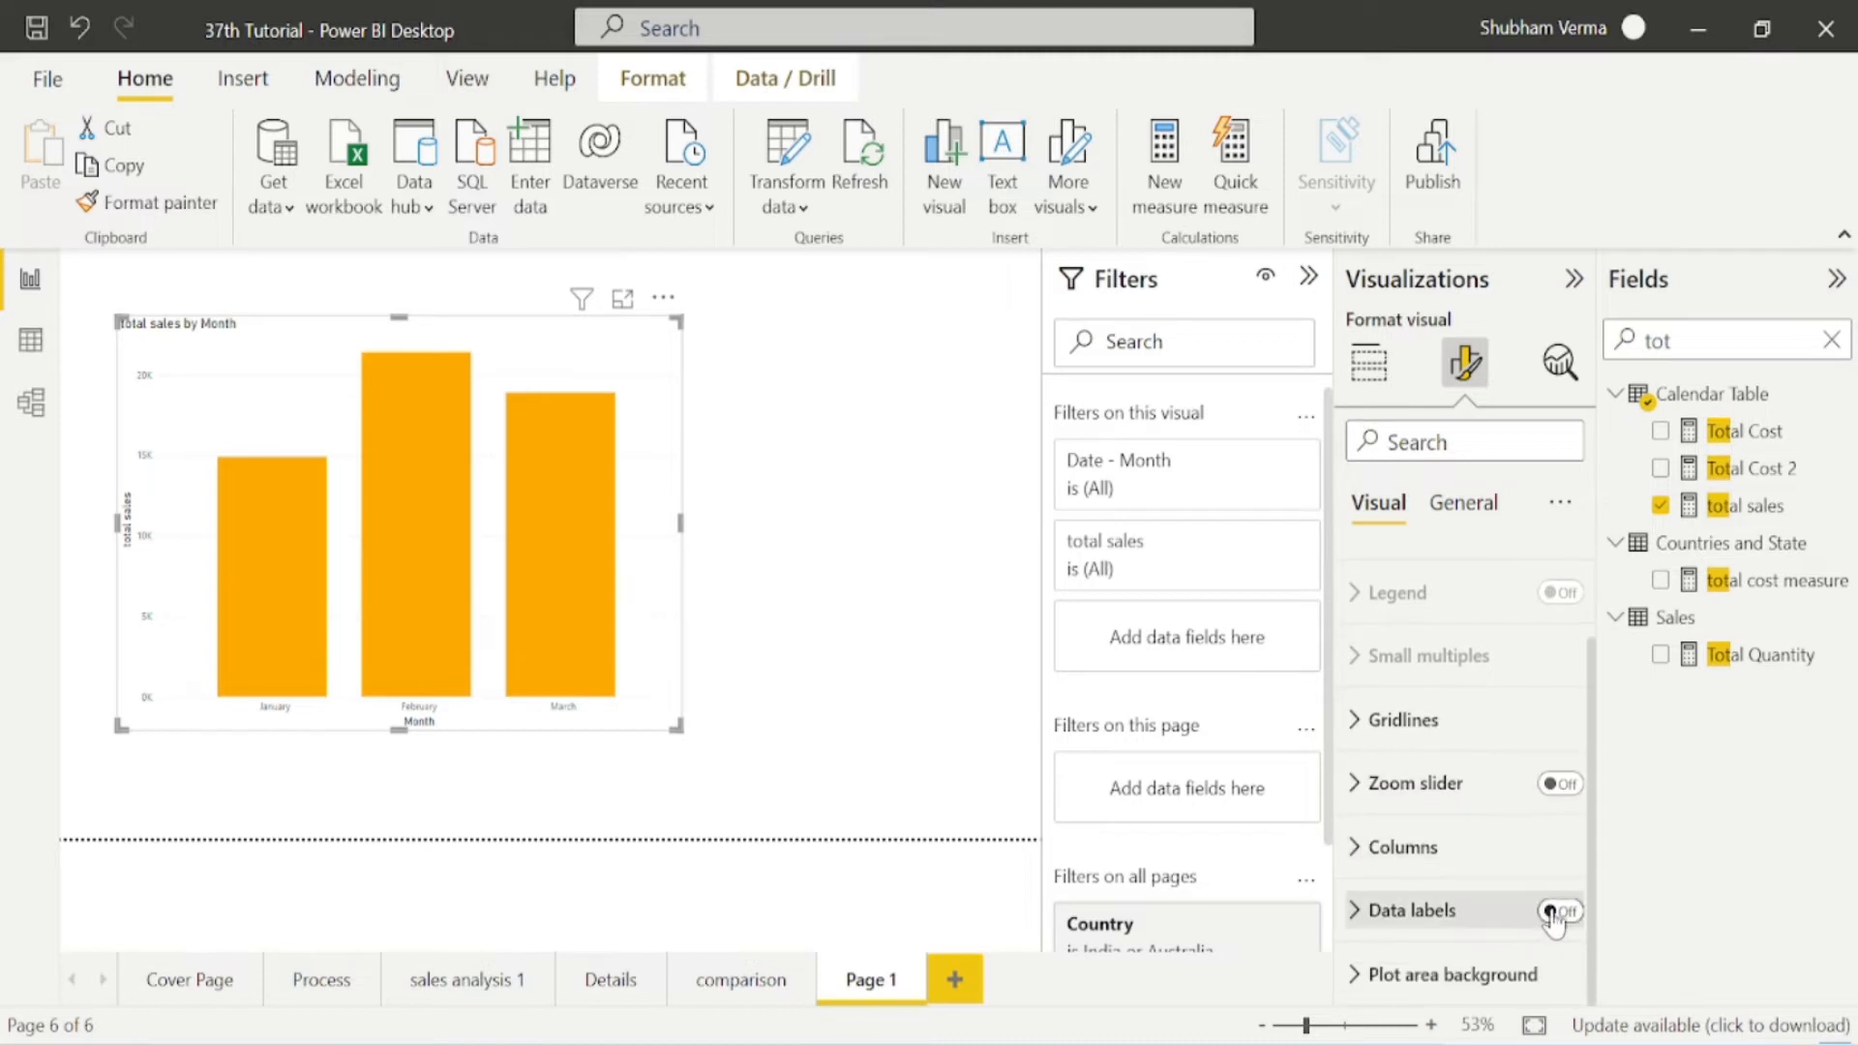
{"action": "left_click", "coordinate": [1557, 909]}
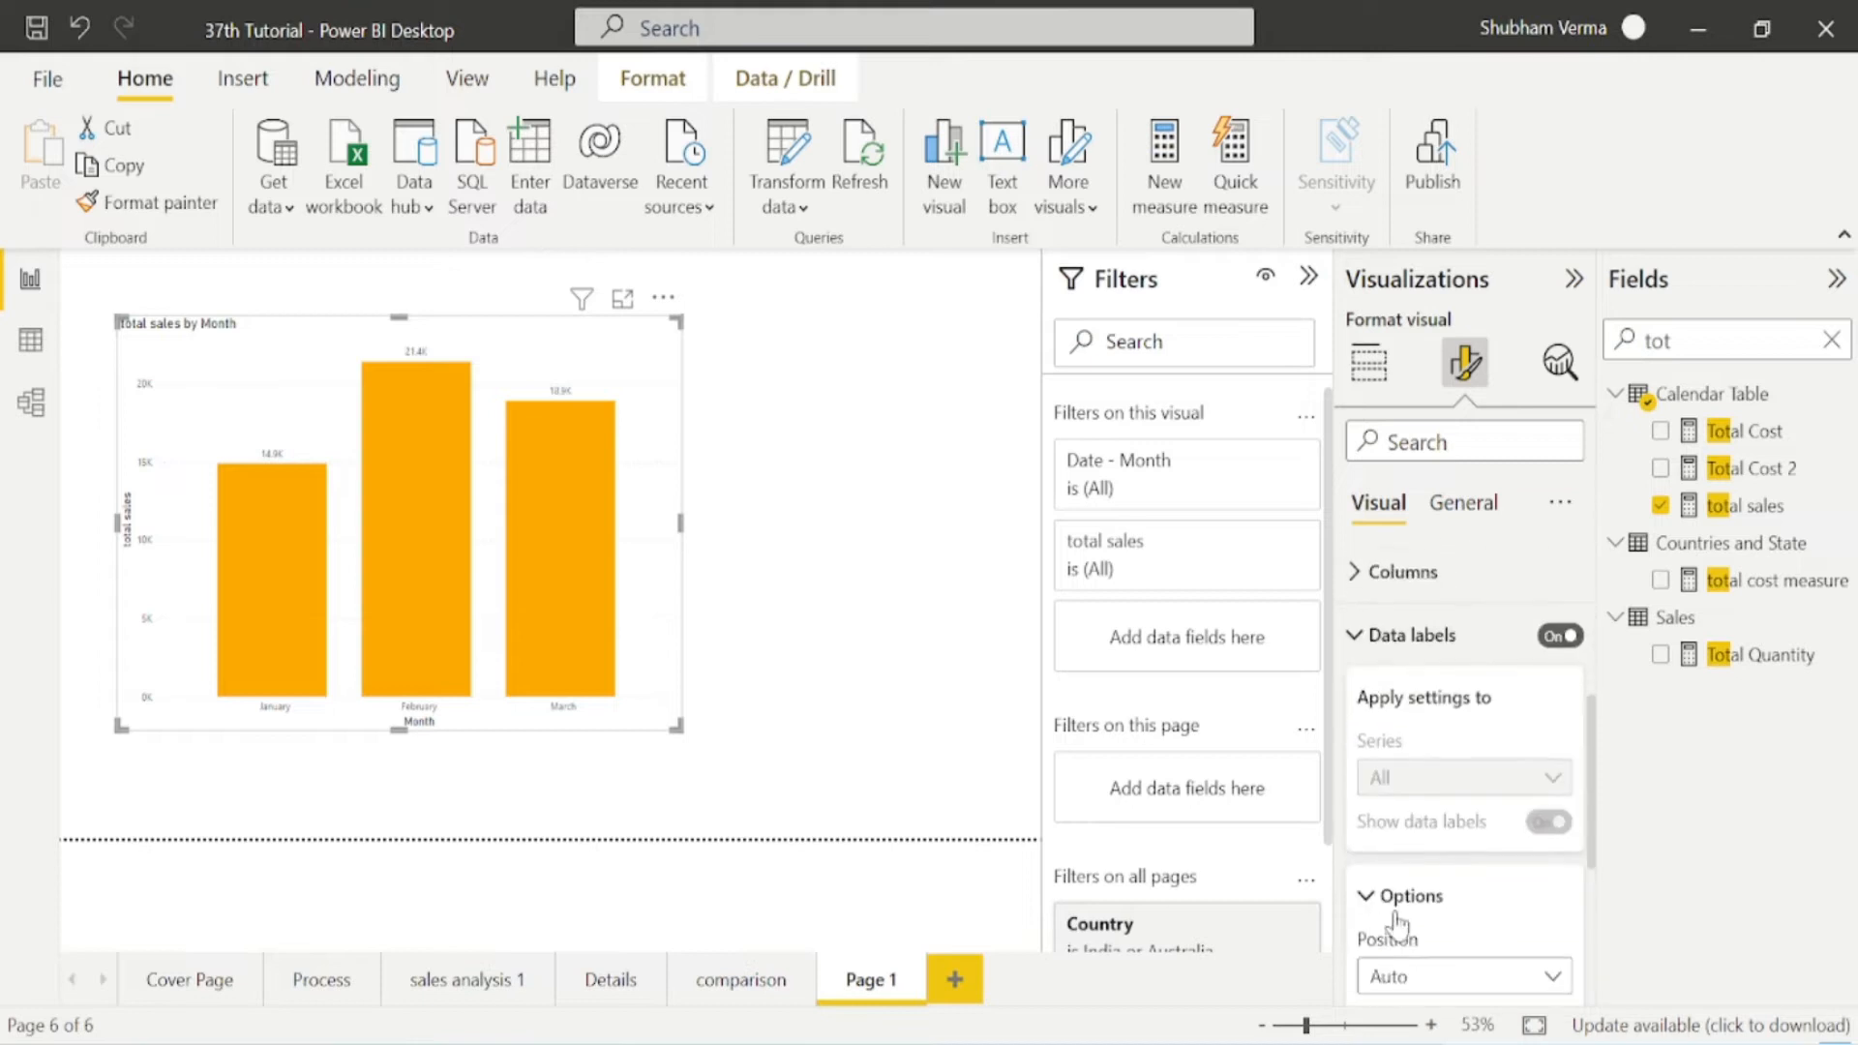
{"action": "scroll", "scroll_direction": "down", "scroll_amount": 3}
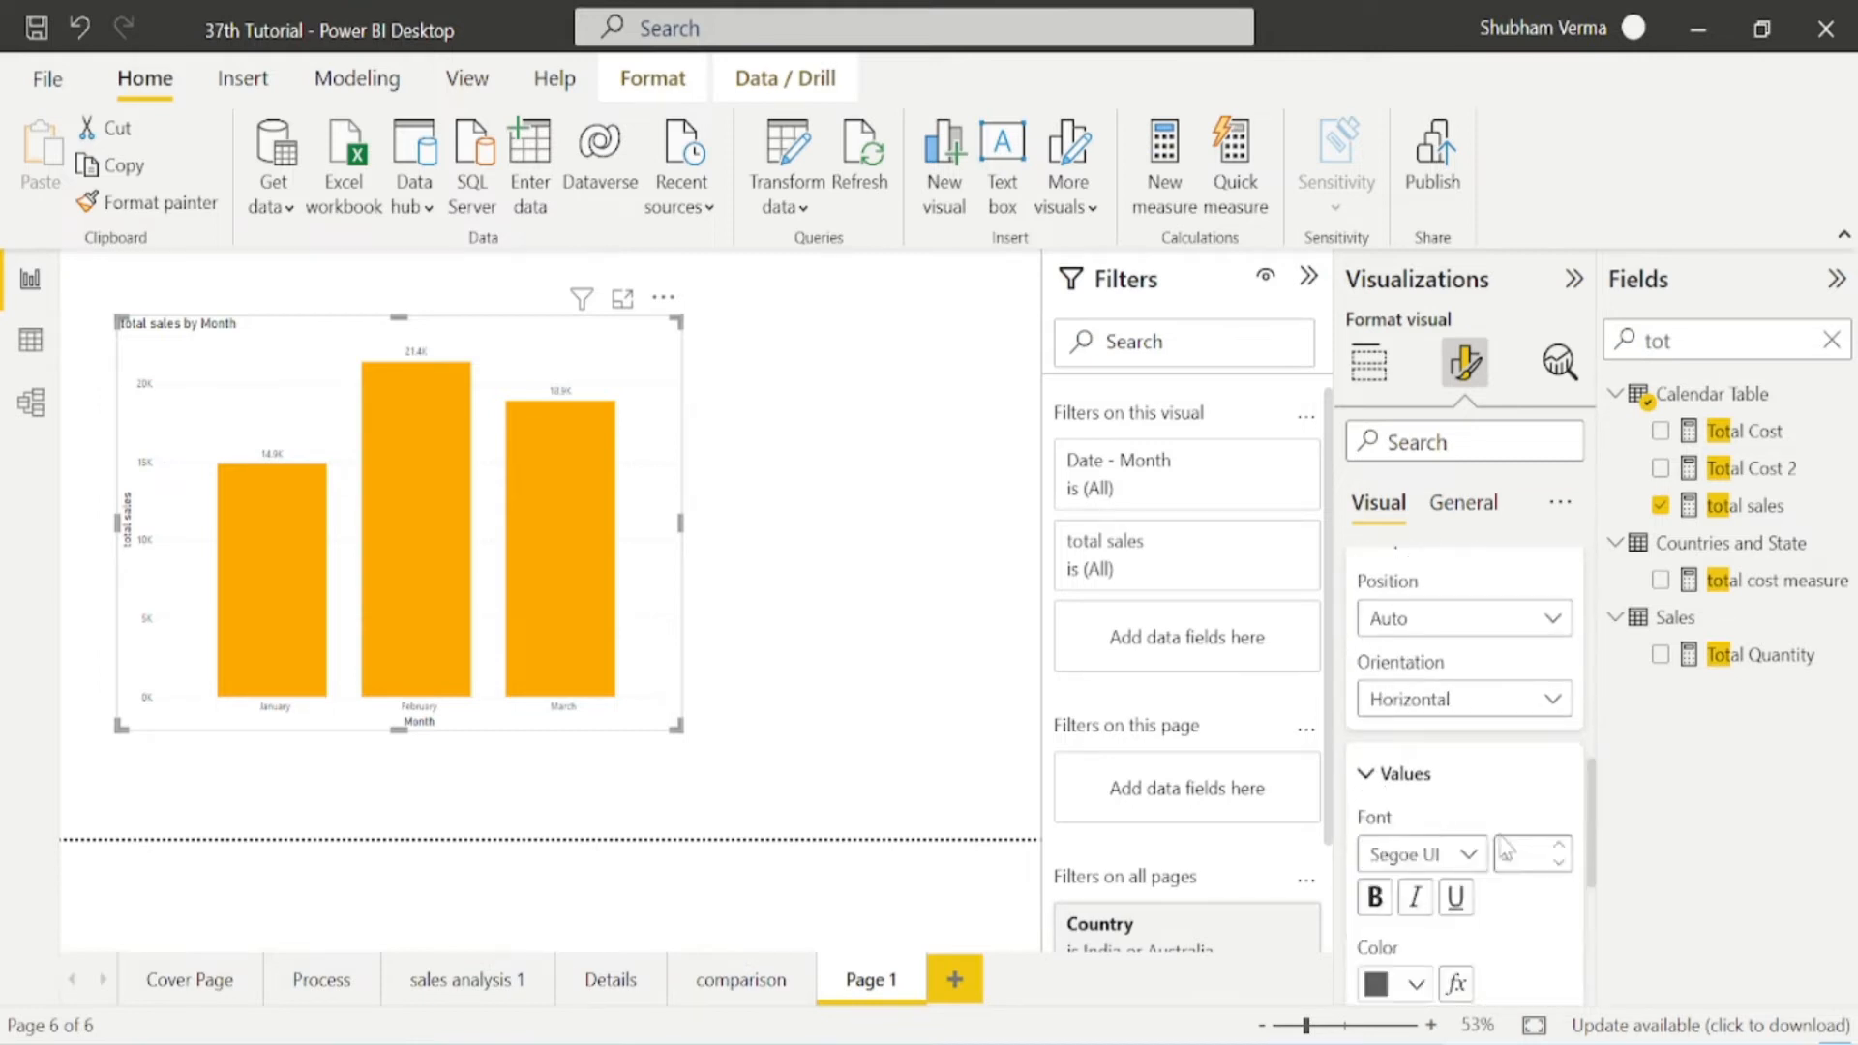
{"action": "left_click", "coordinate": [1561, 845]}
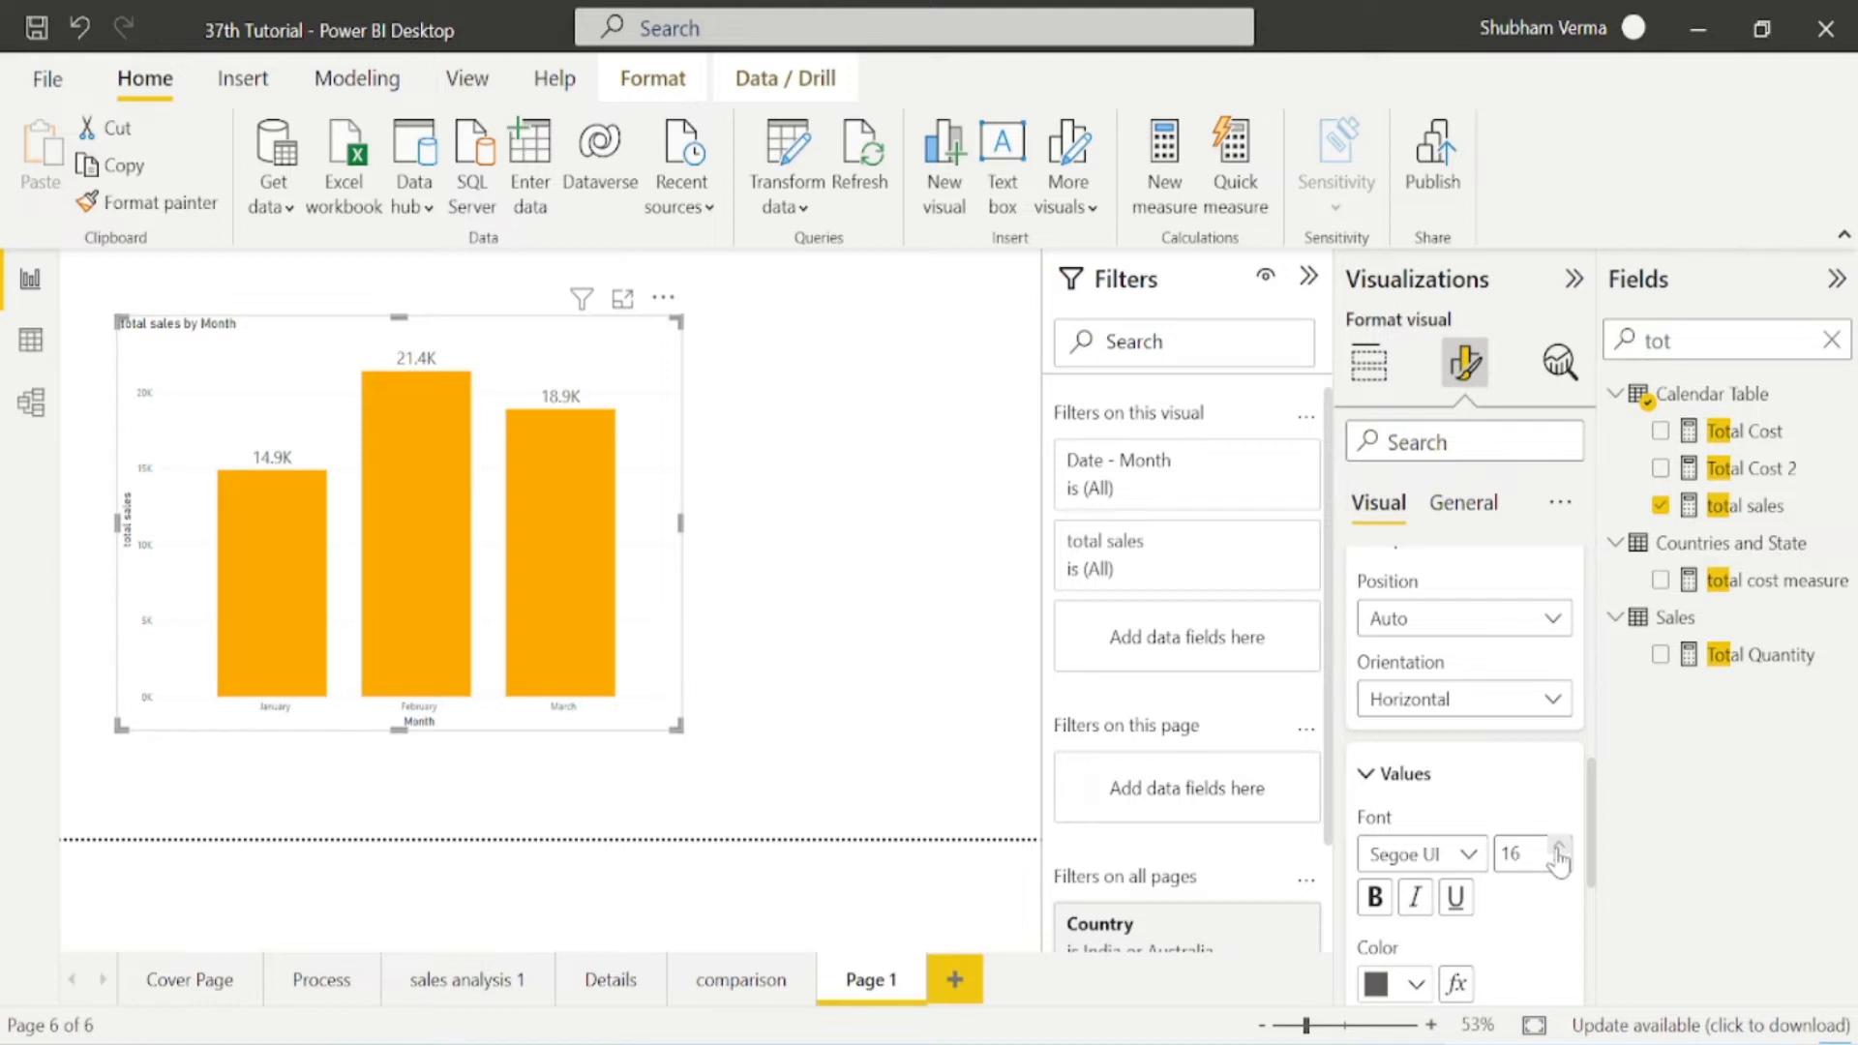
{"action": "left_click", "coordinate": [1516, 854]}
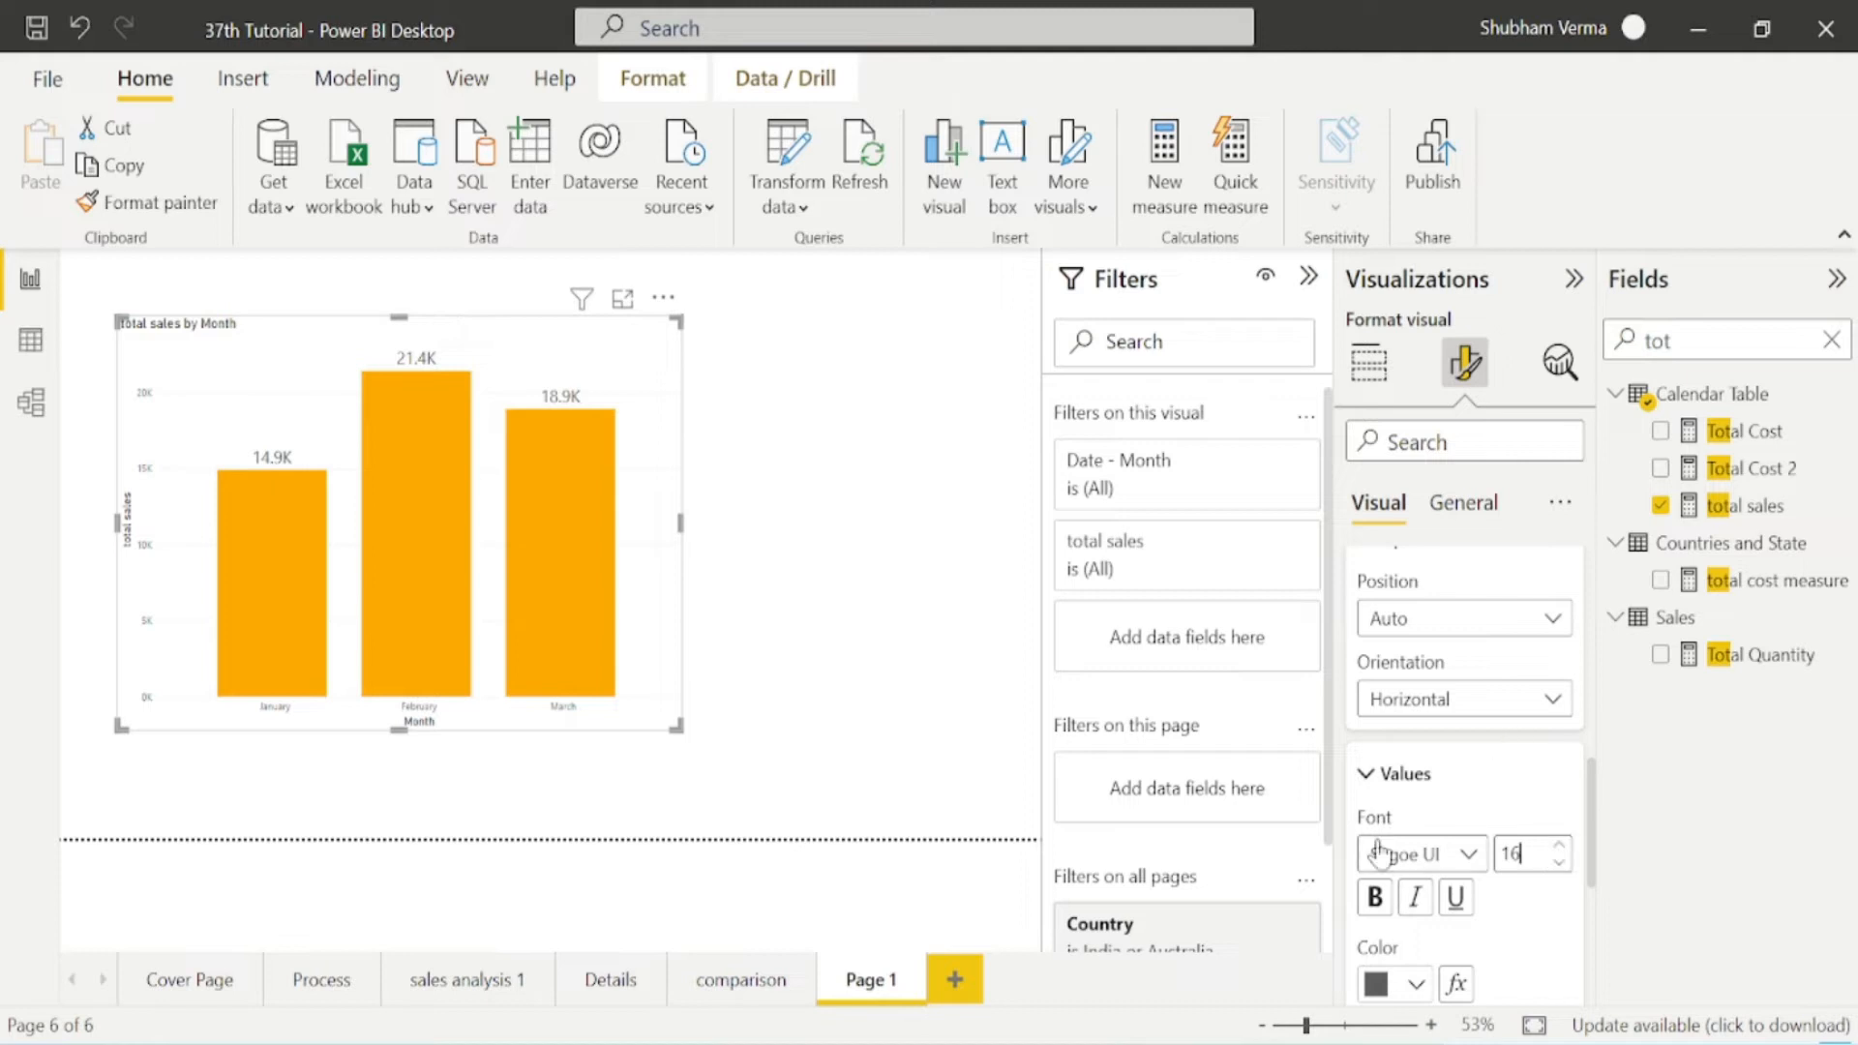
Switch the ribbon to the Modeling tools.
{"action": "left_click", "coordinate": [355, 78]}
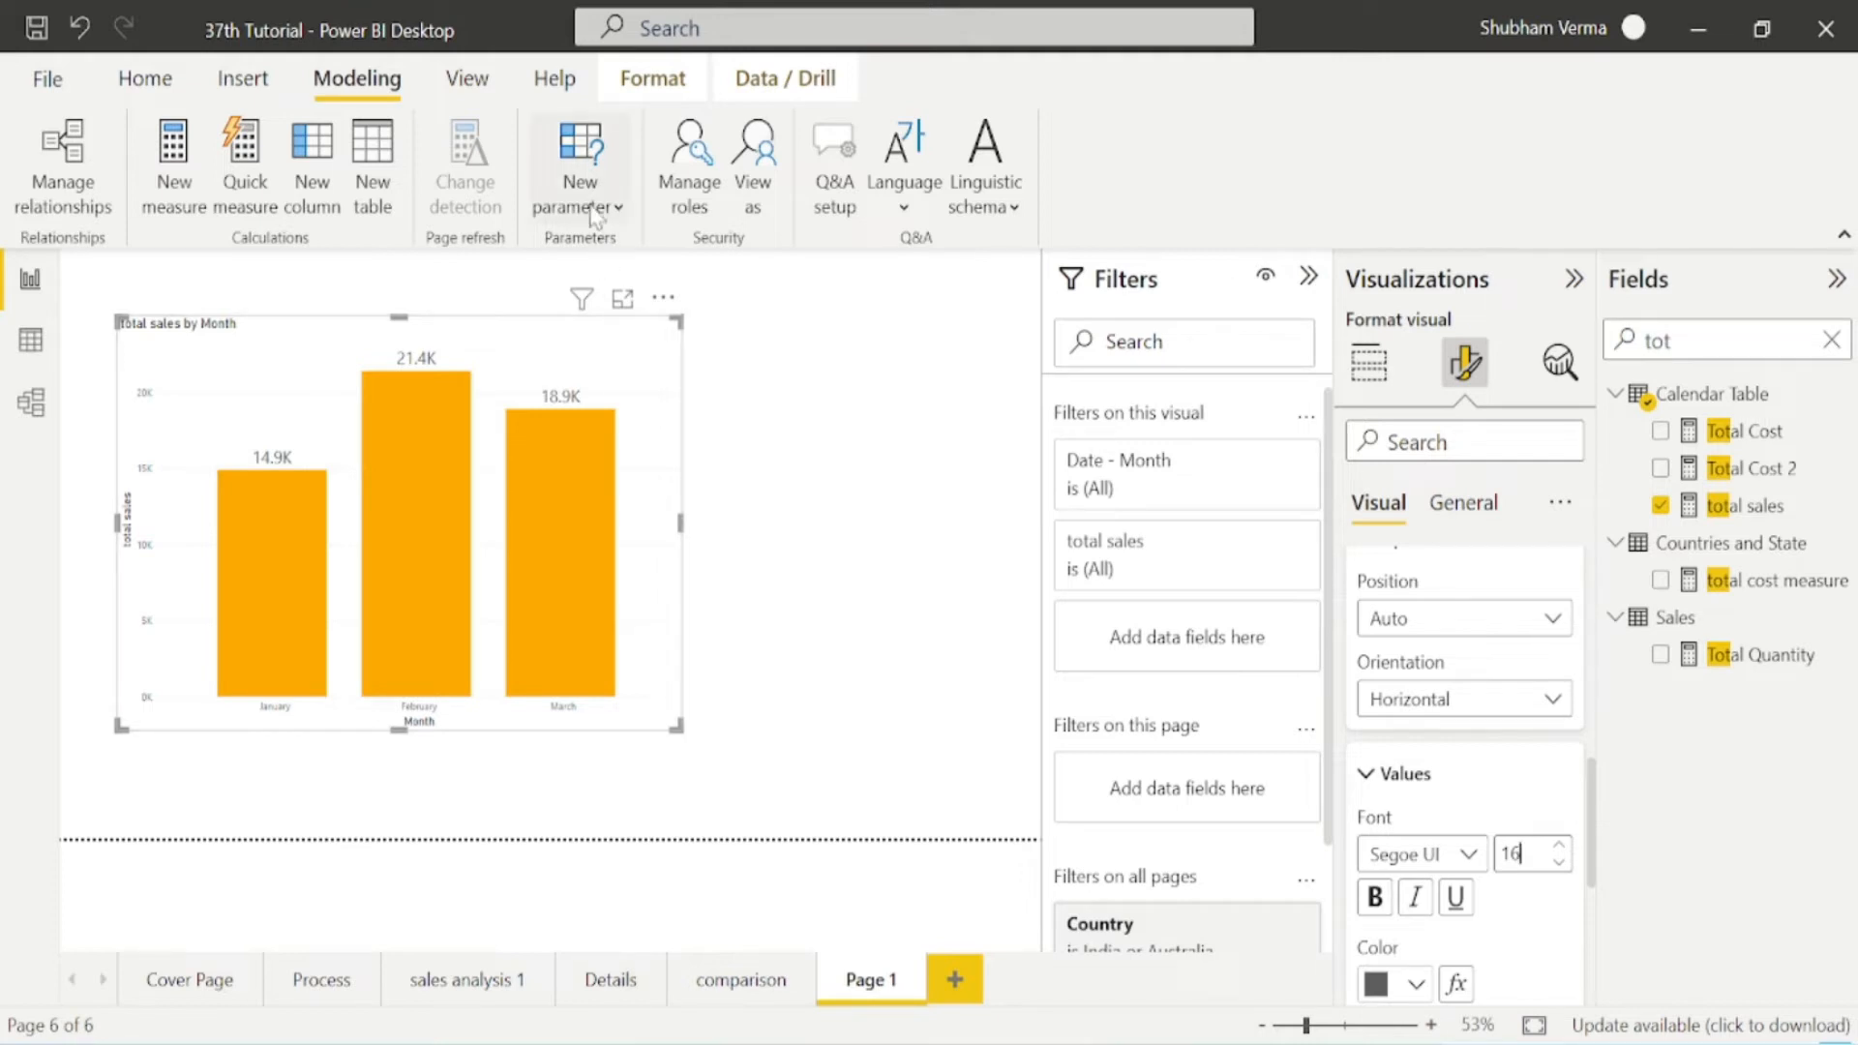
{"action": "mouse_move", "coordinate": [580, 159]}
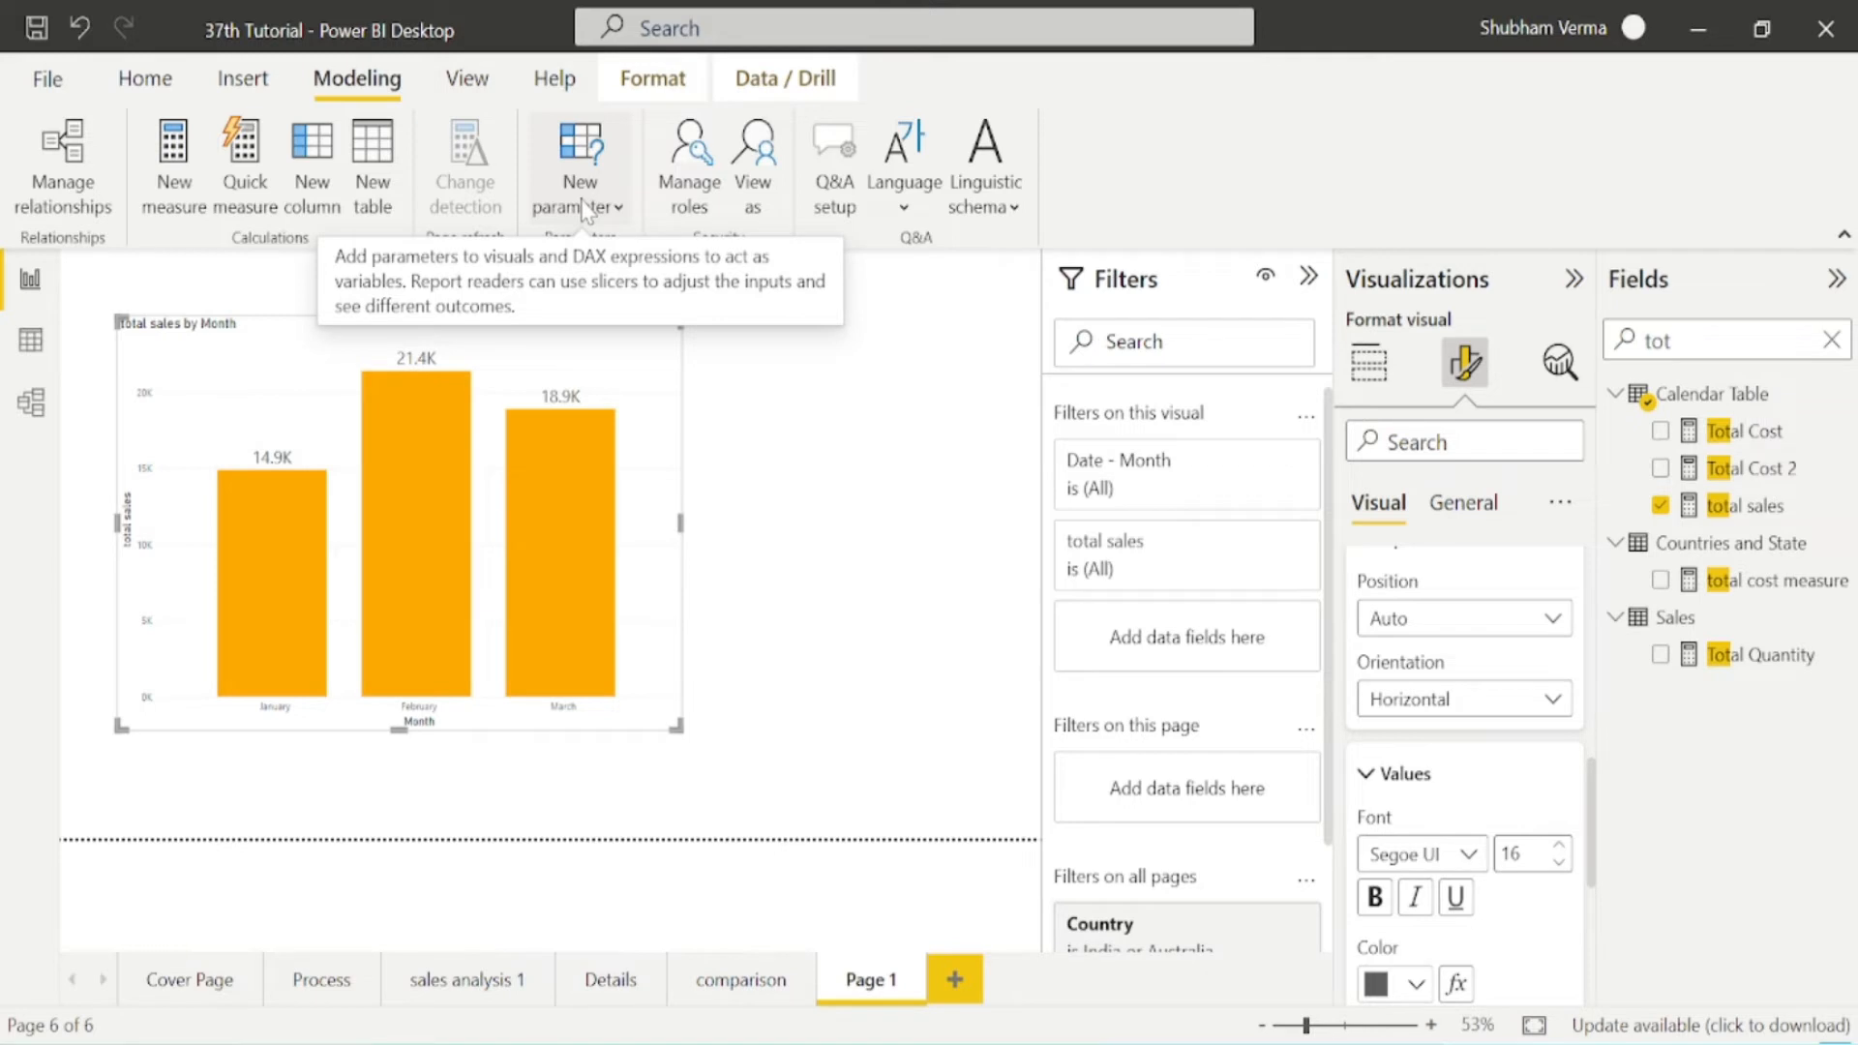
Create a new numeric-range parameter named Multiples with the Whole number data type.
{"action": "left_click", "coordinate": [579, 154]}
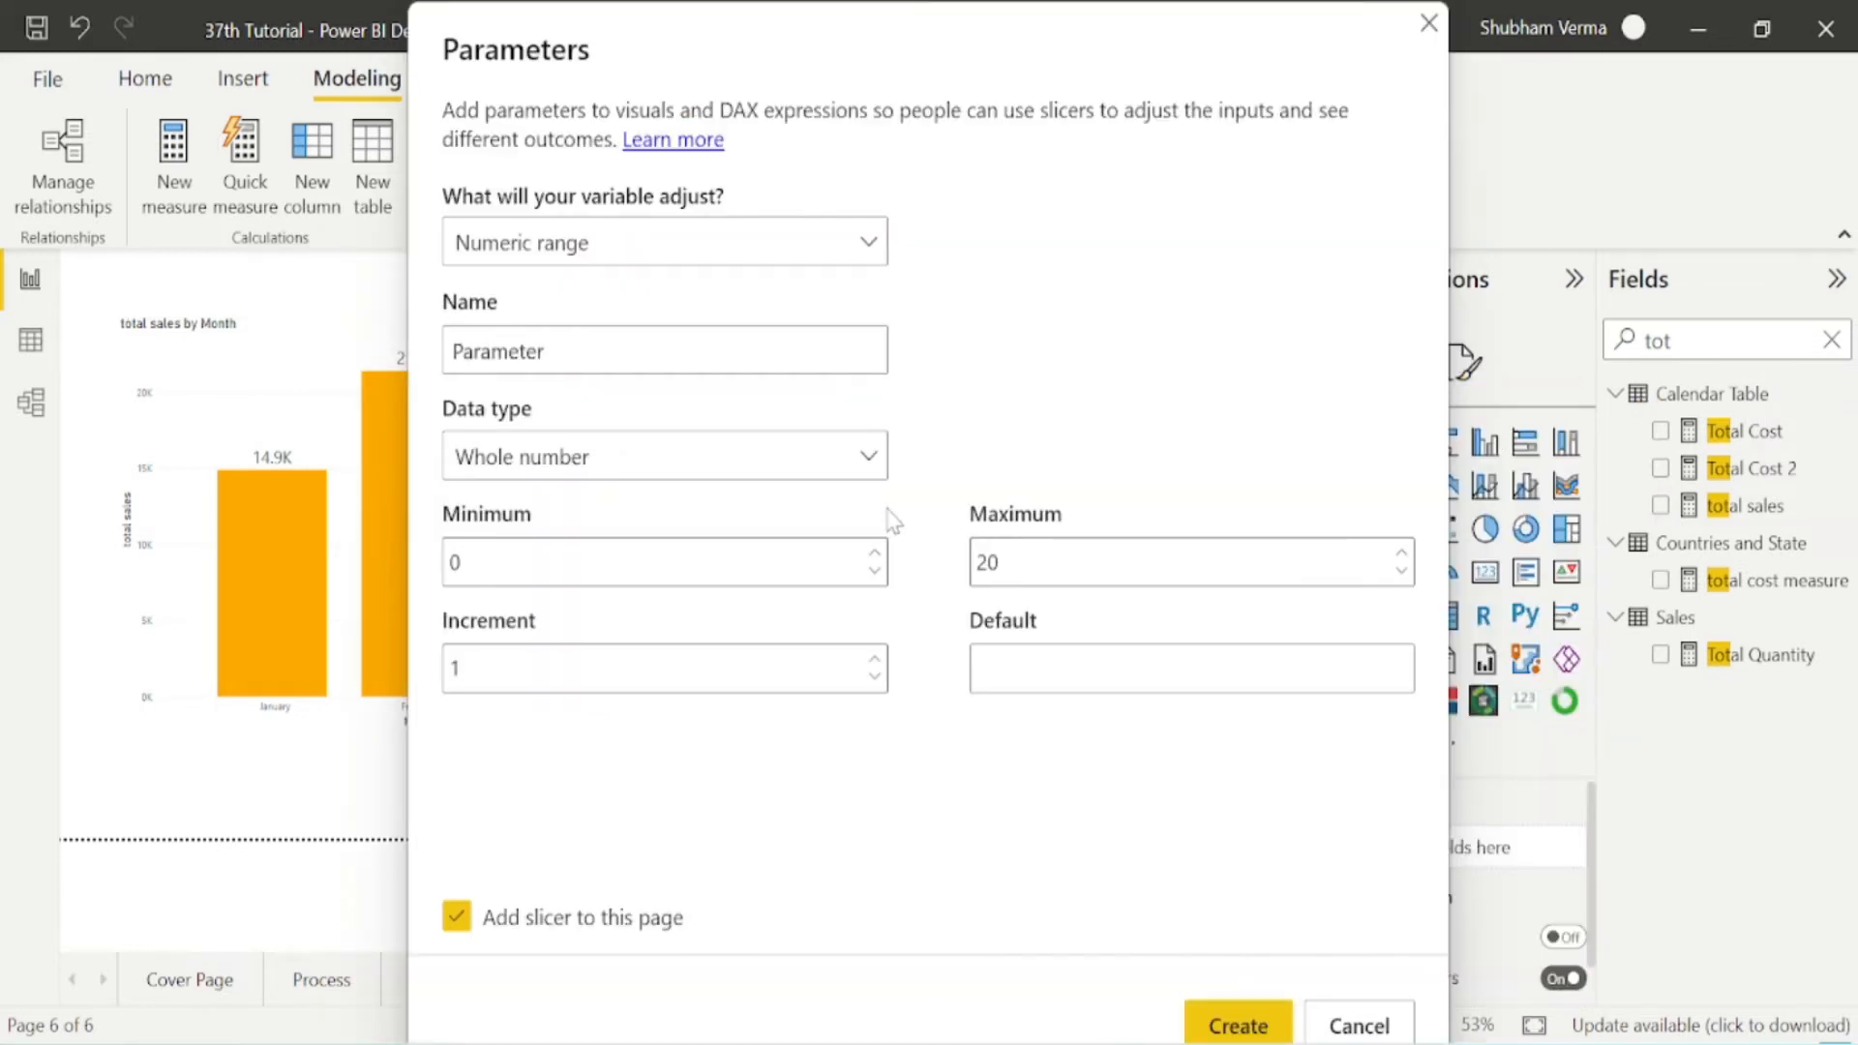
{"action": "mouse_move", "coordinate": [869, 252]}
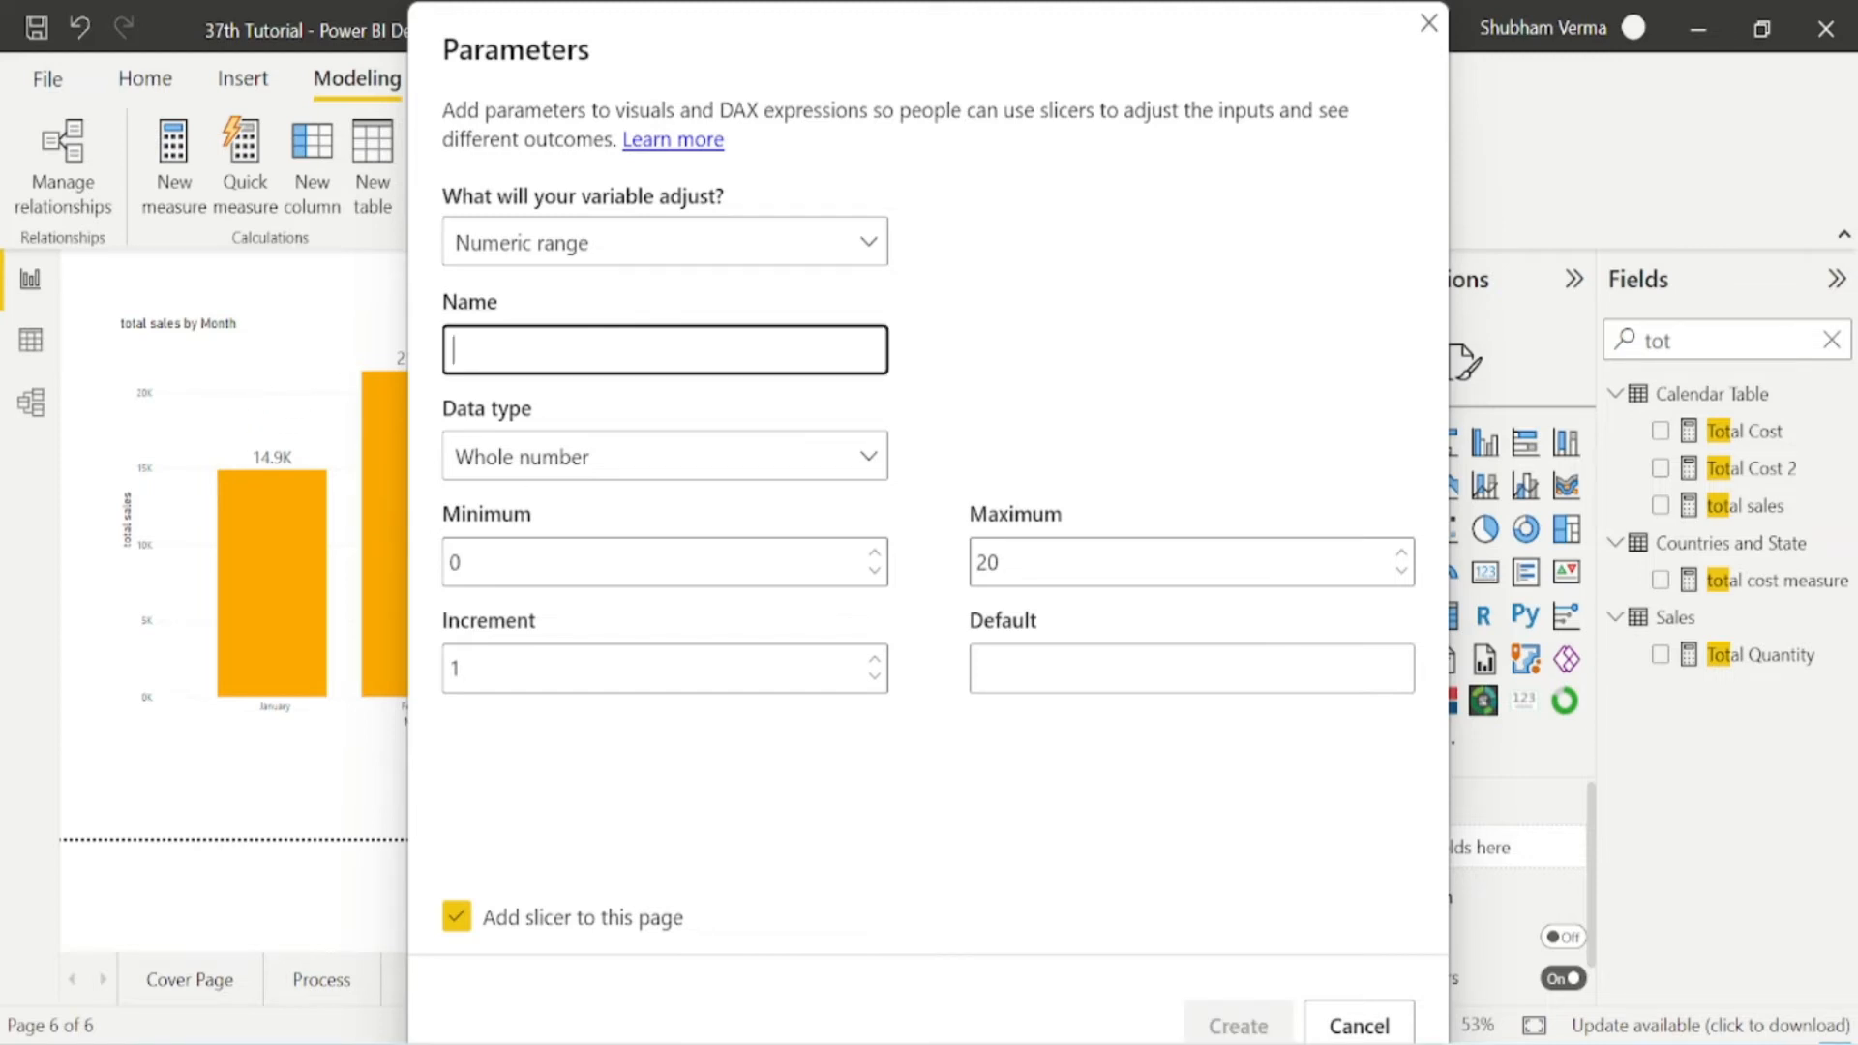
{"action": "type", "text": "Multi"}
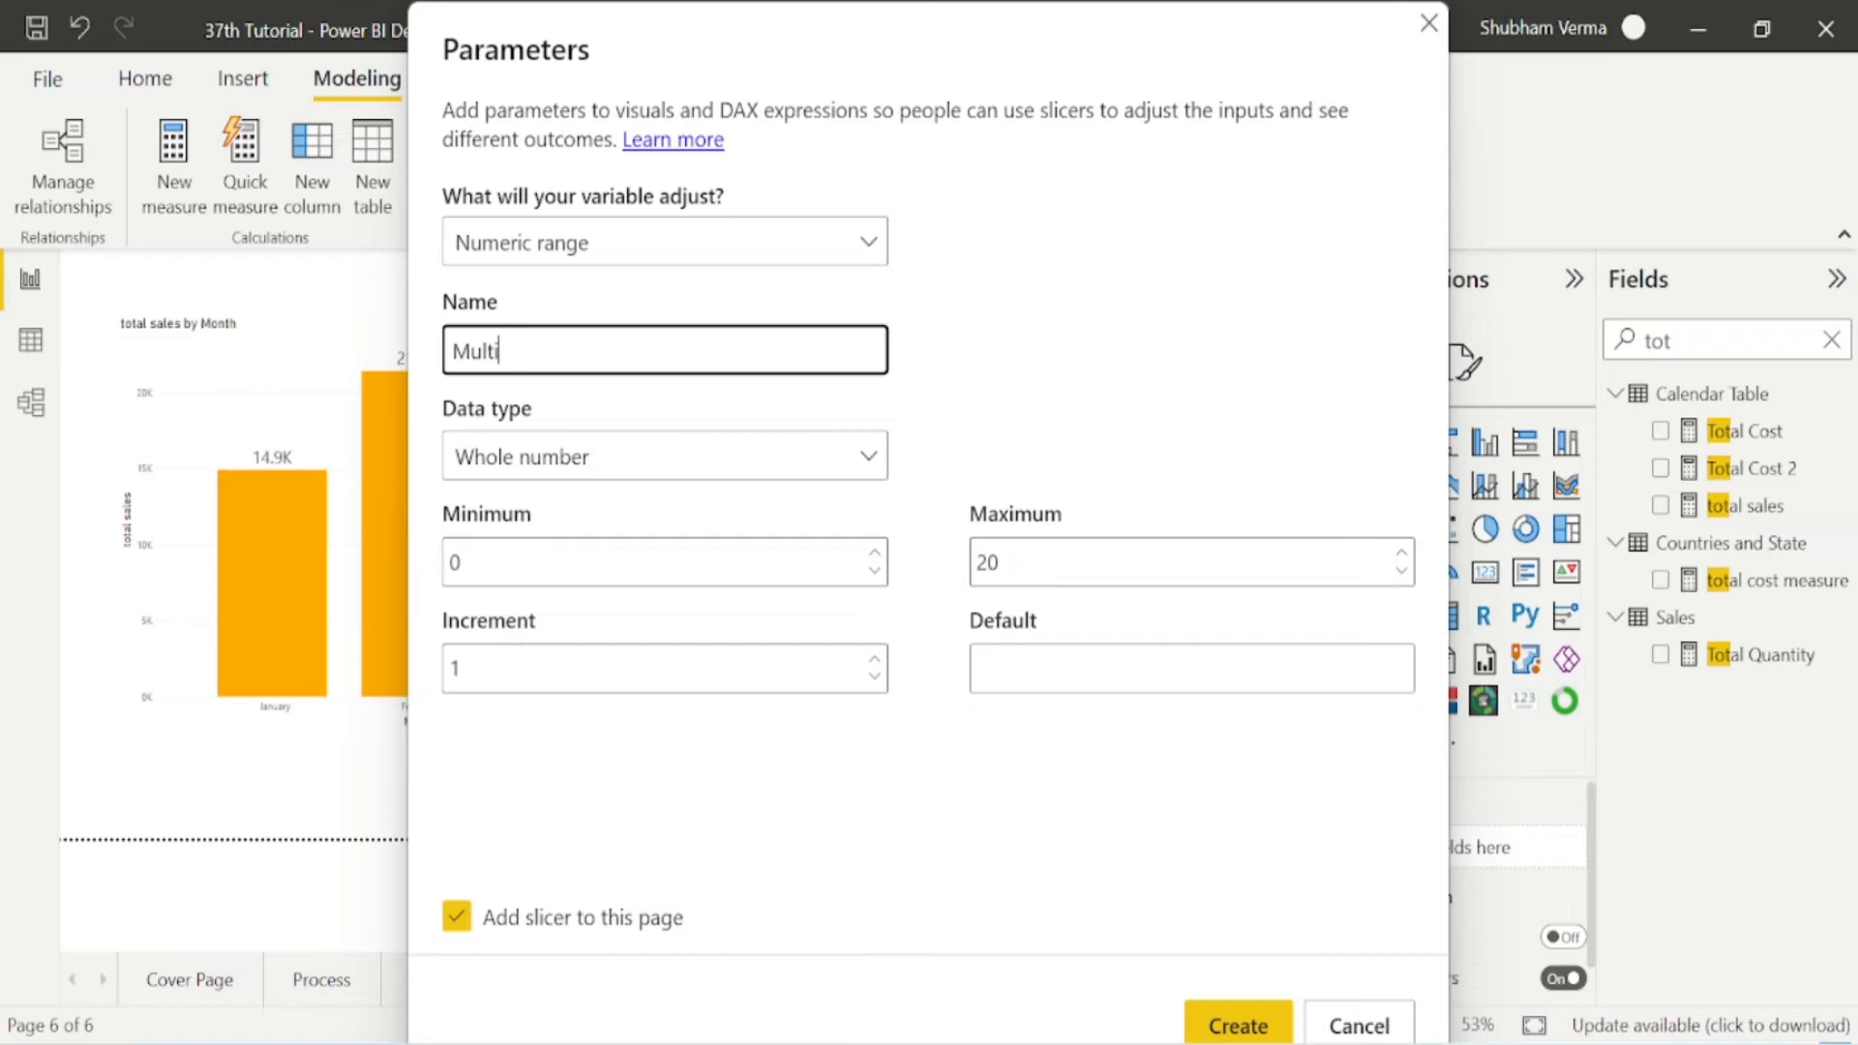
{"action": "type", "text": "ples"}
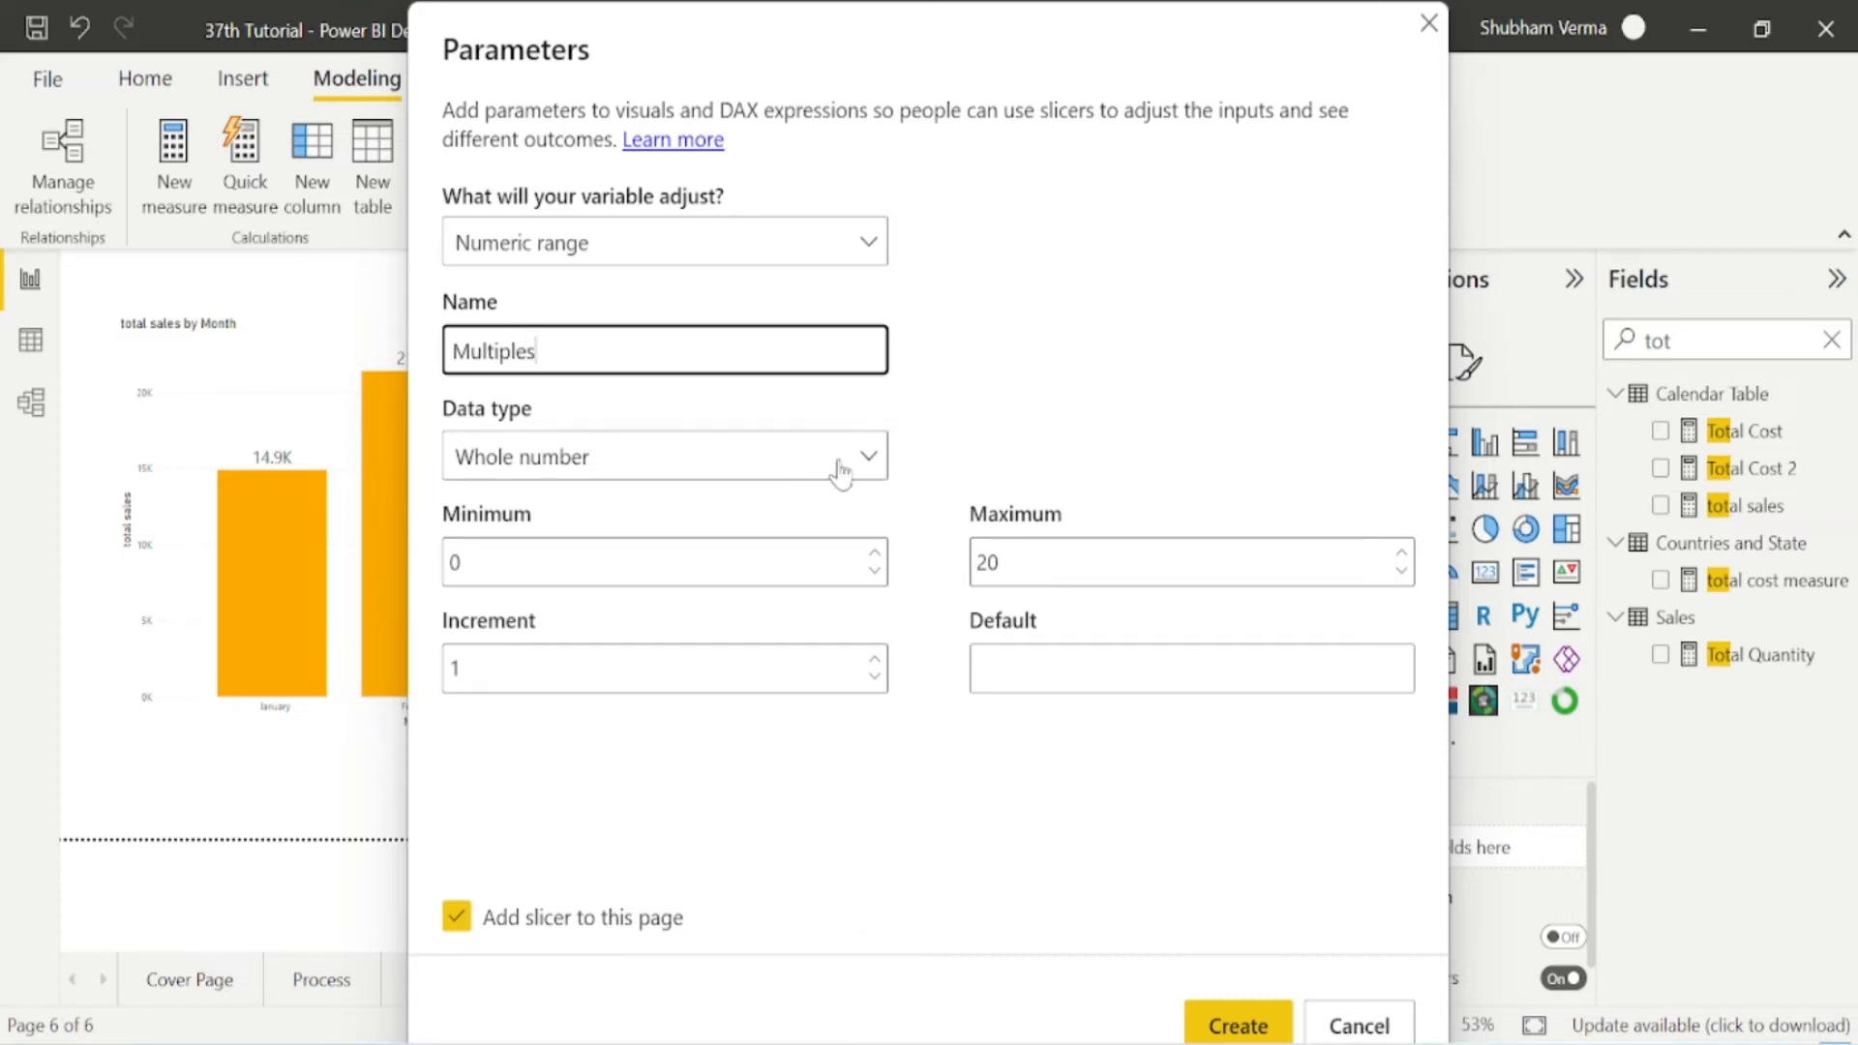
{"action": "mouse_move", "coordinate": [873, 462]}
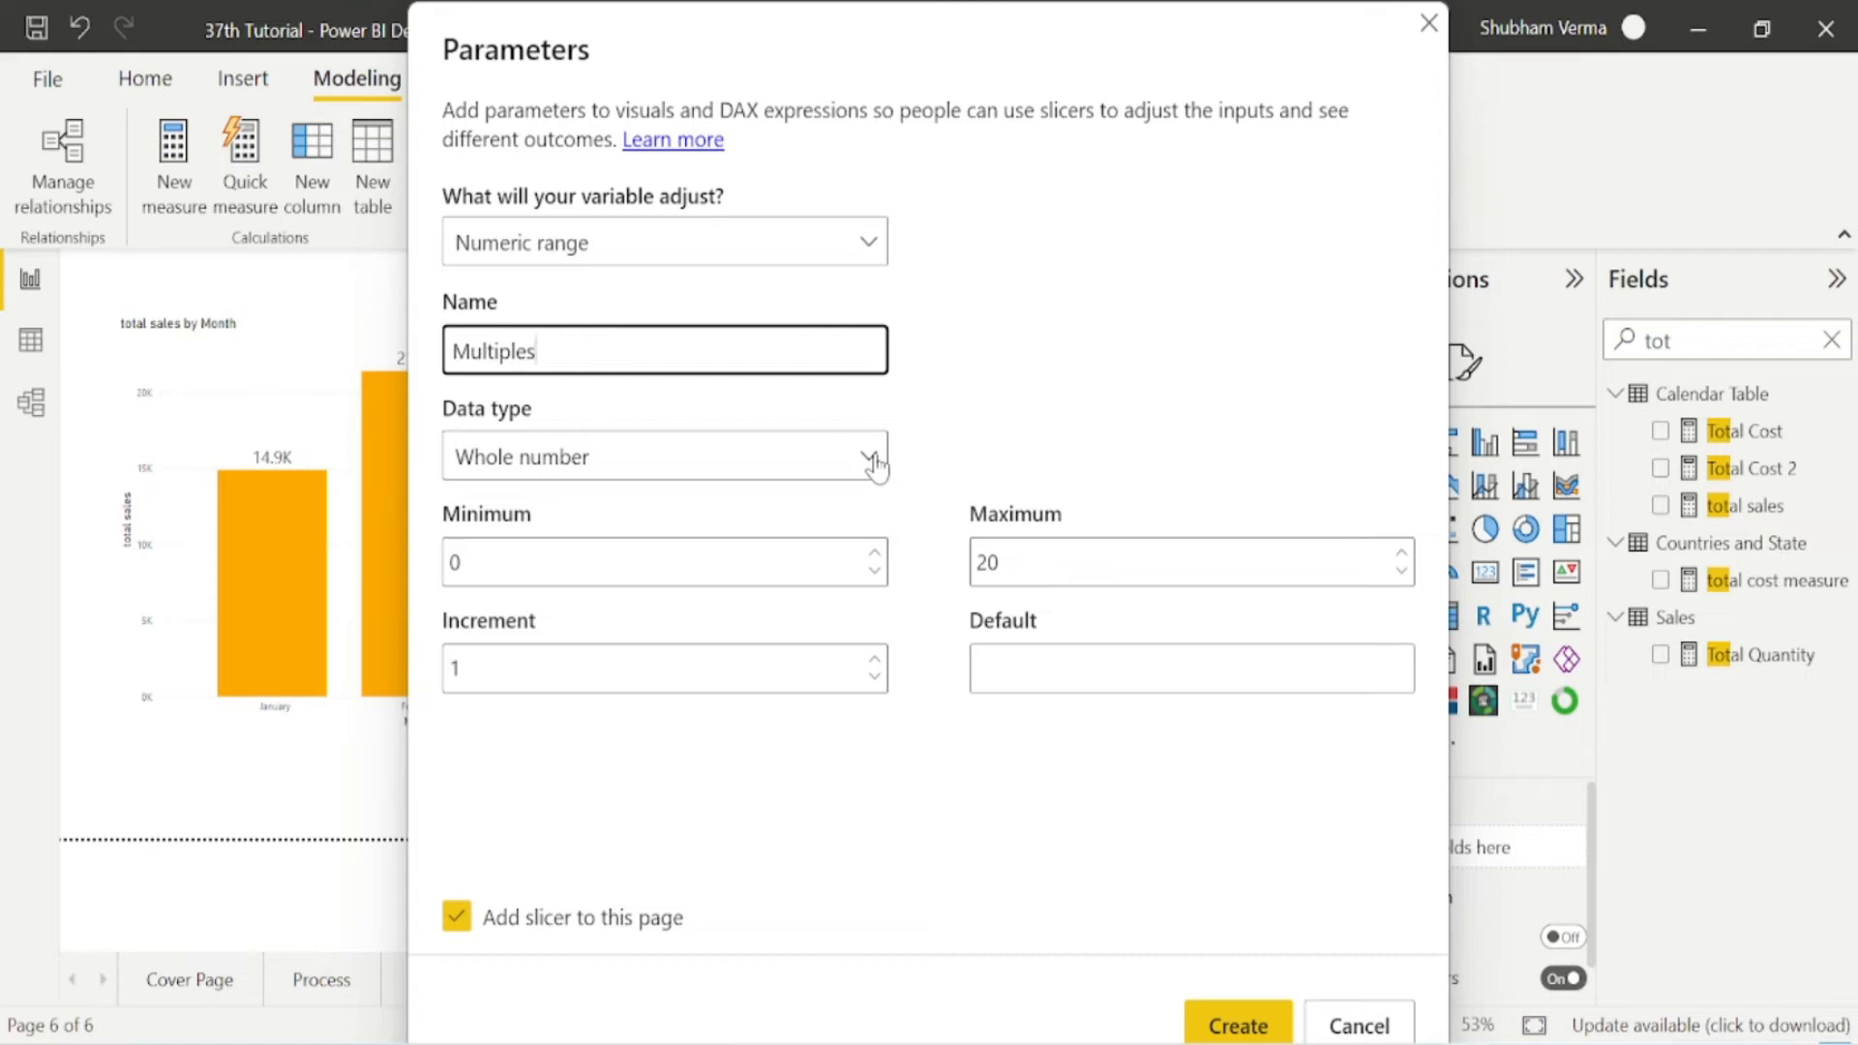
{"action": "left_click", "coordinate": [869, 455]}
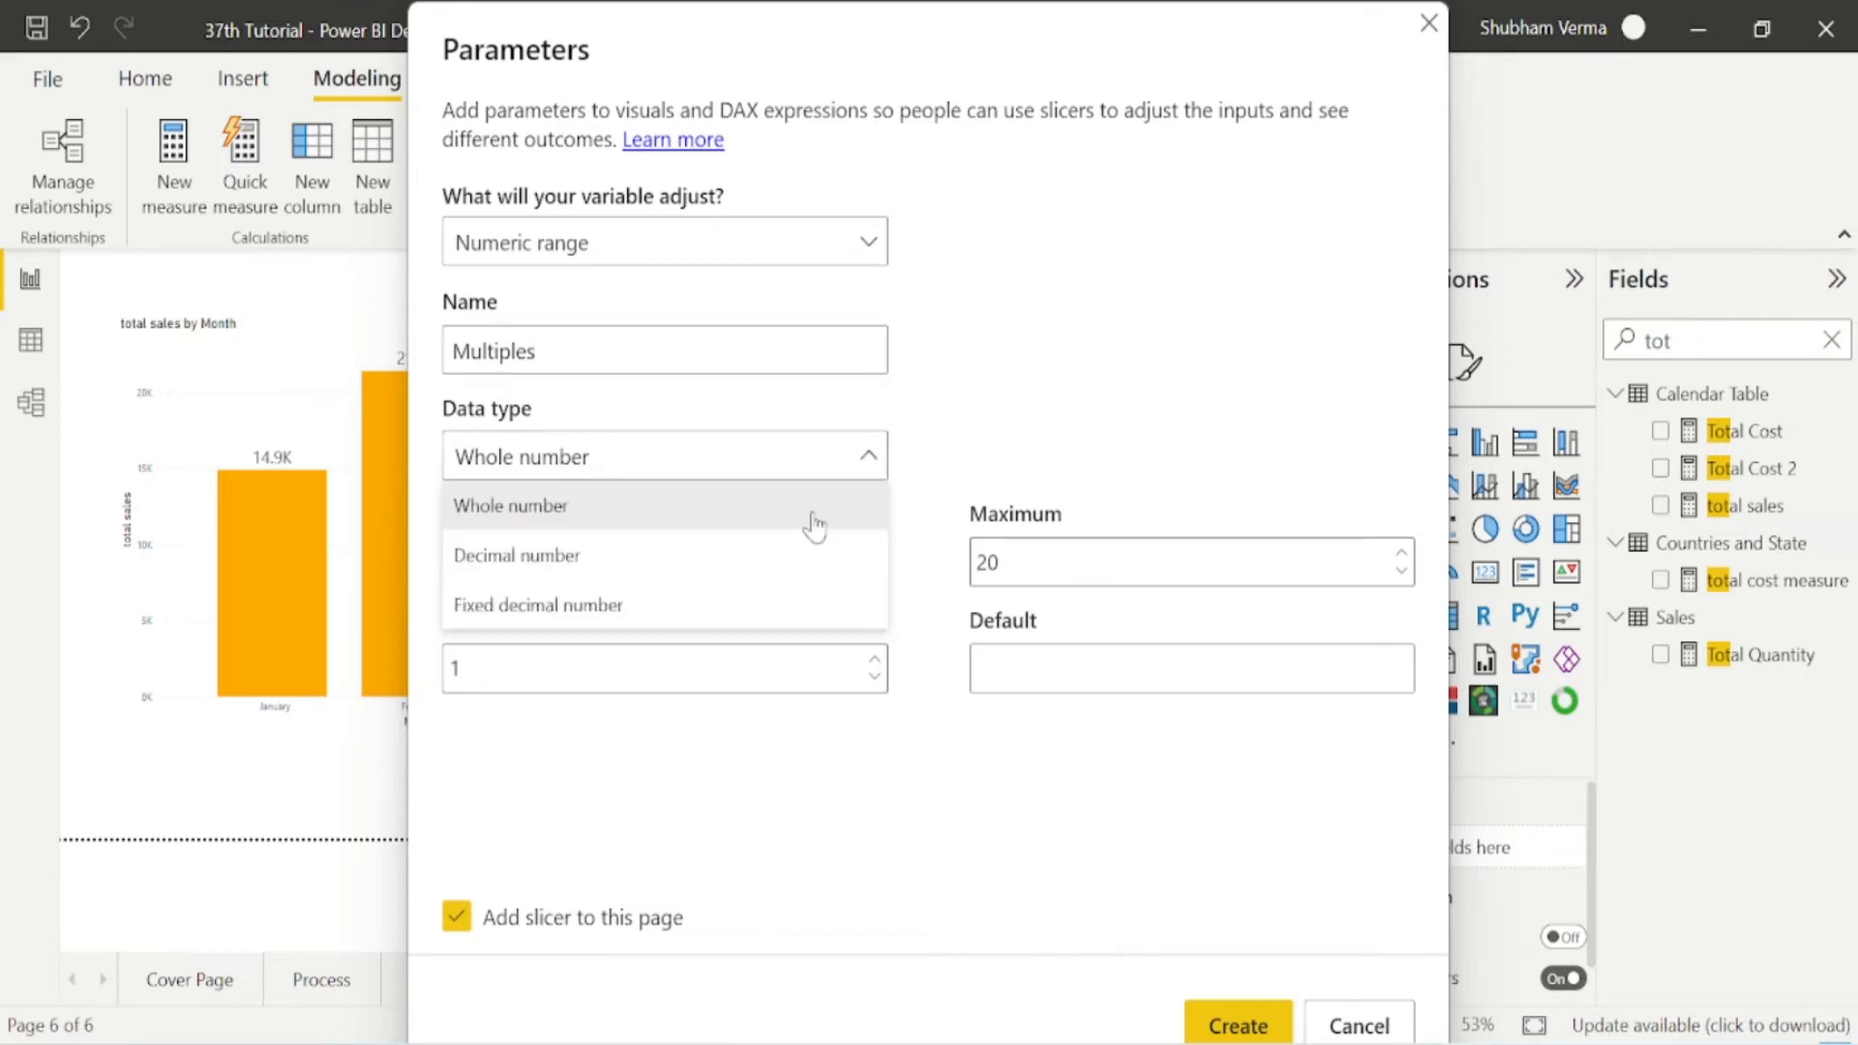
{"action": "mouse_move", "coordinate": [573, 614]}
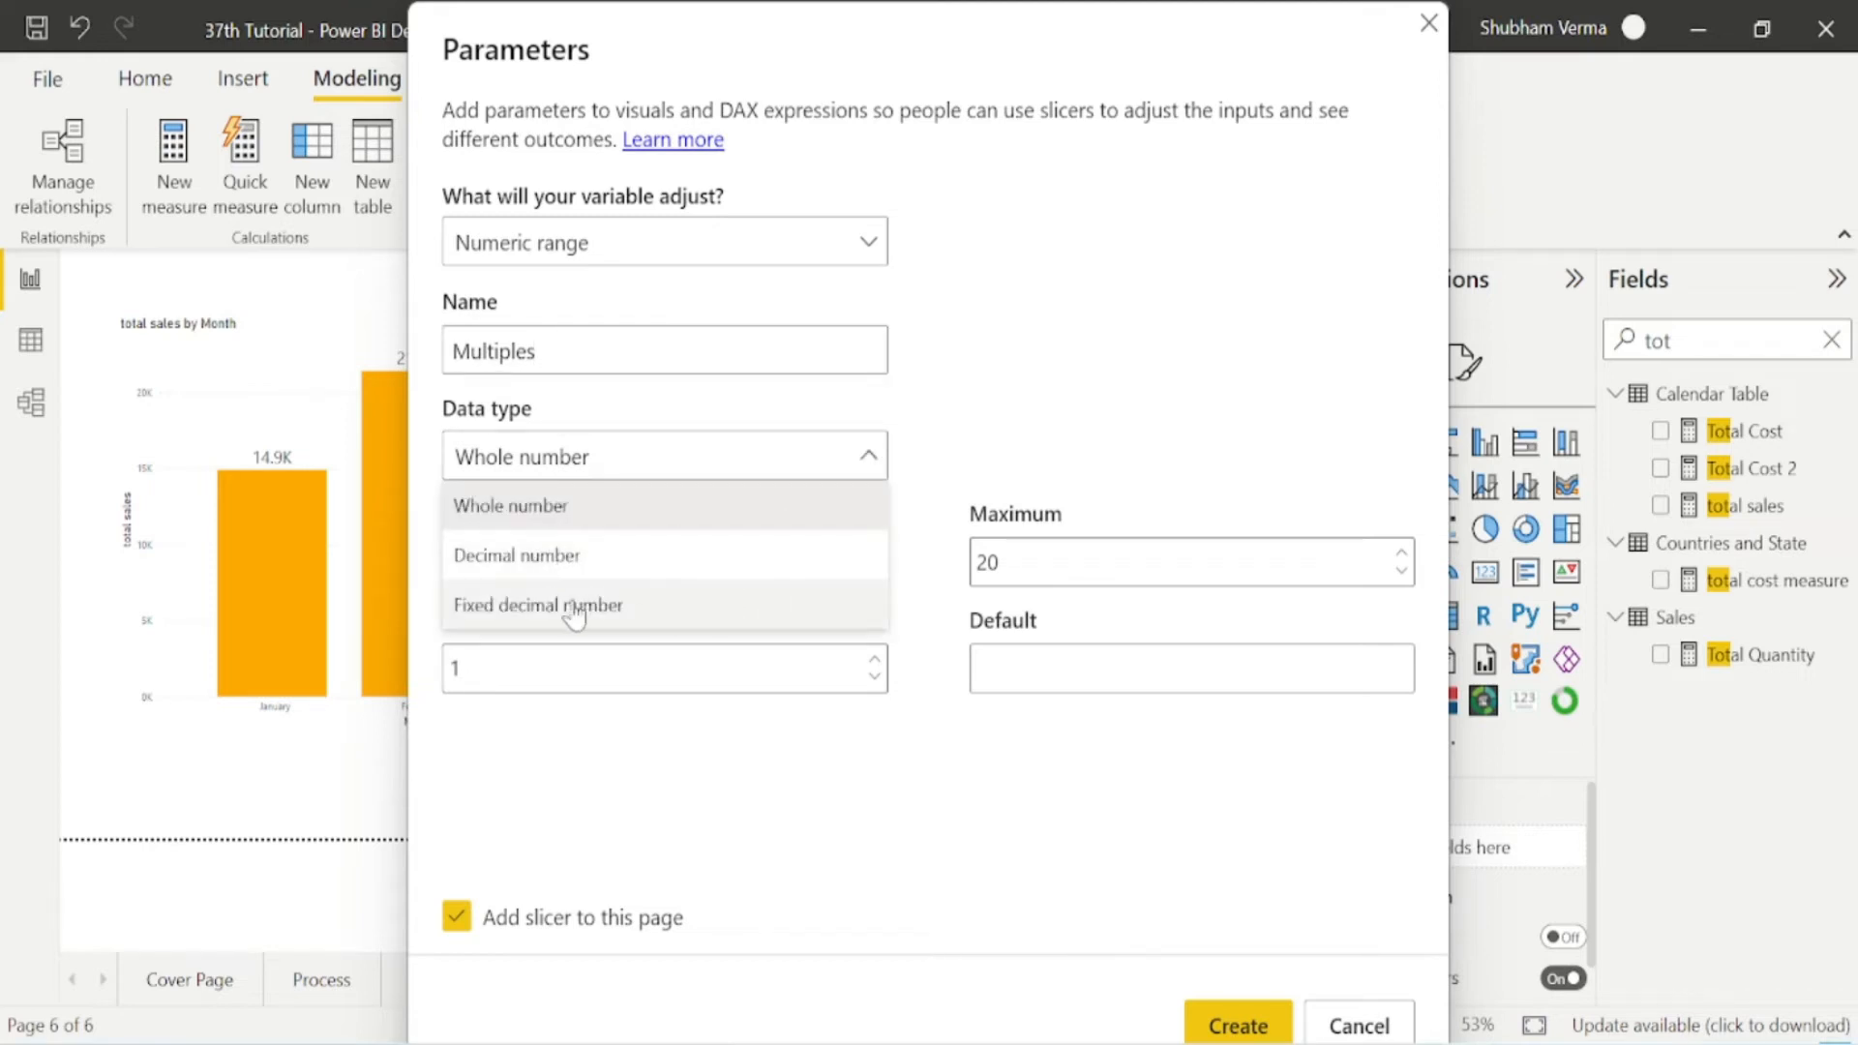
{"action": "mouse_move", "coordinate": [607, 632]}
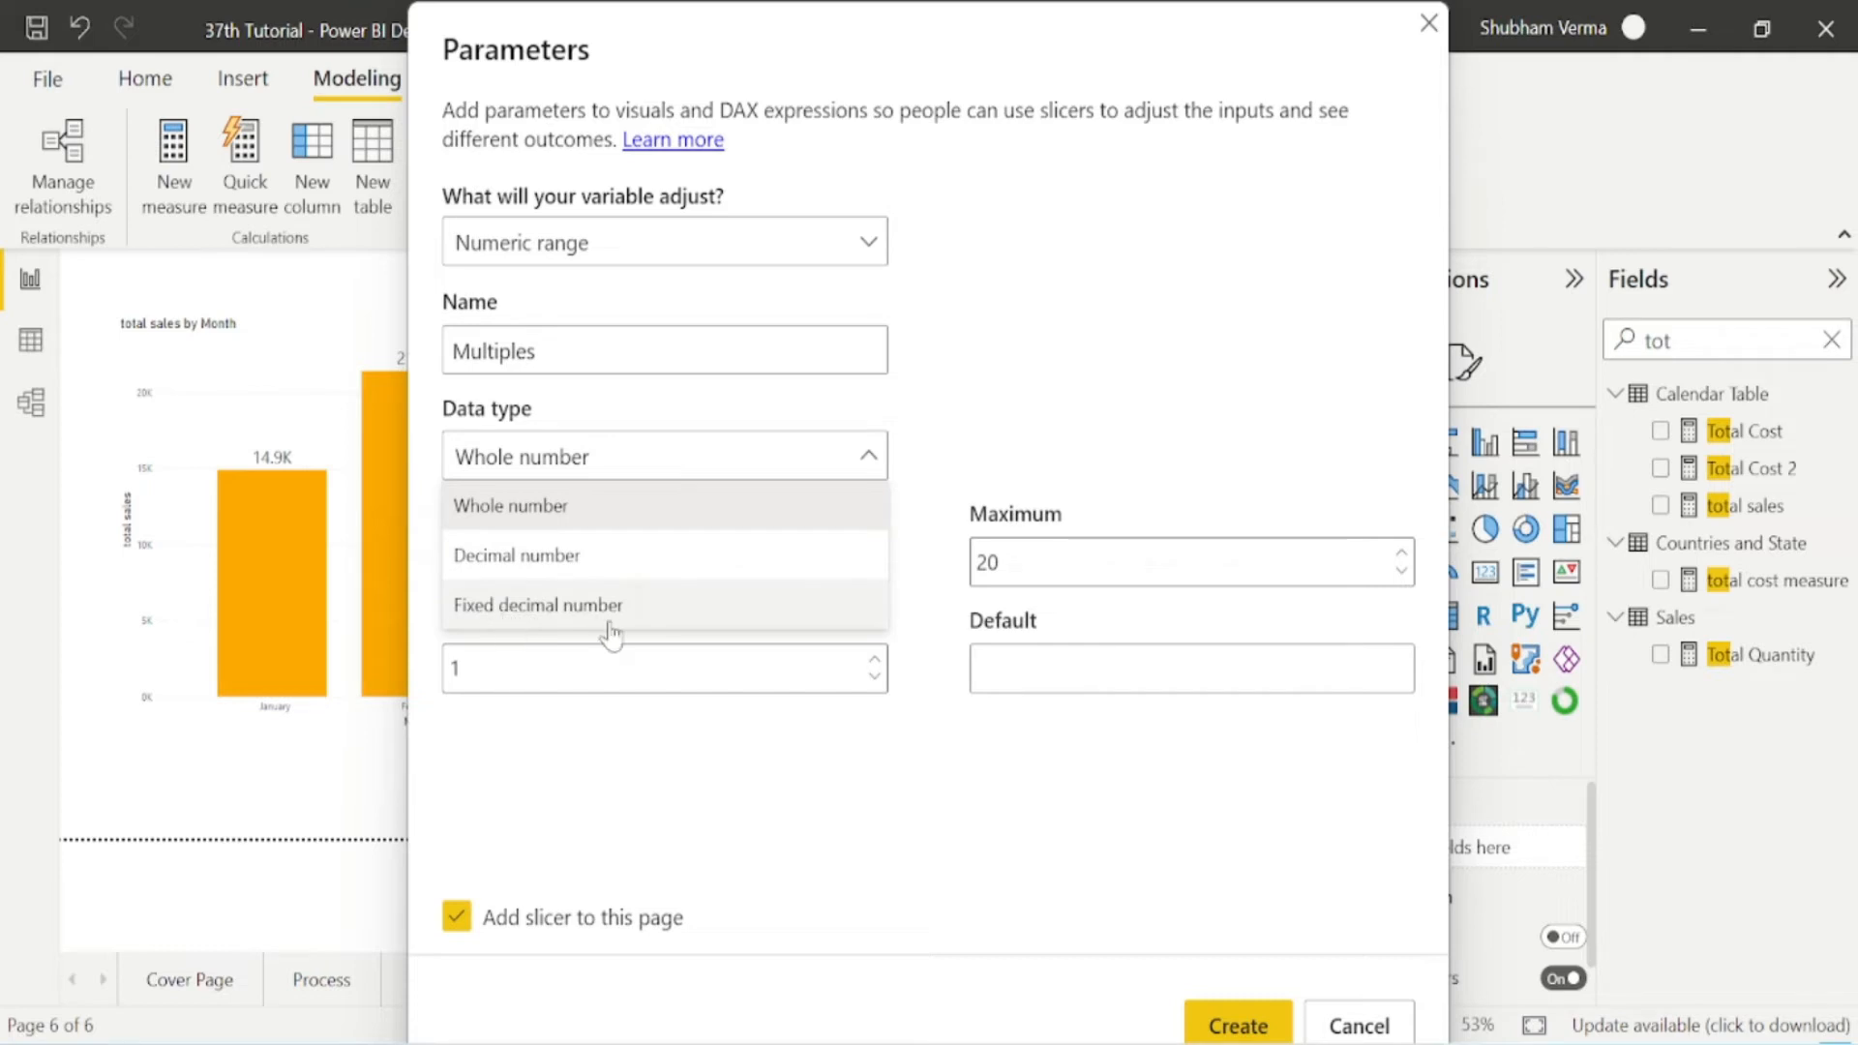
{"action": "mouse_move", "coordinate": [661, 596]}
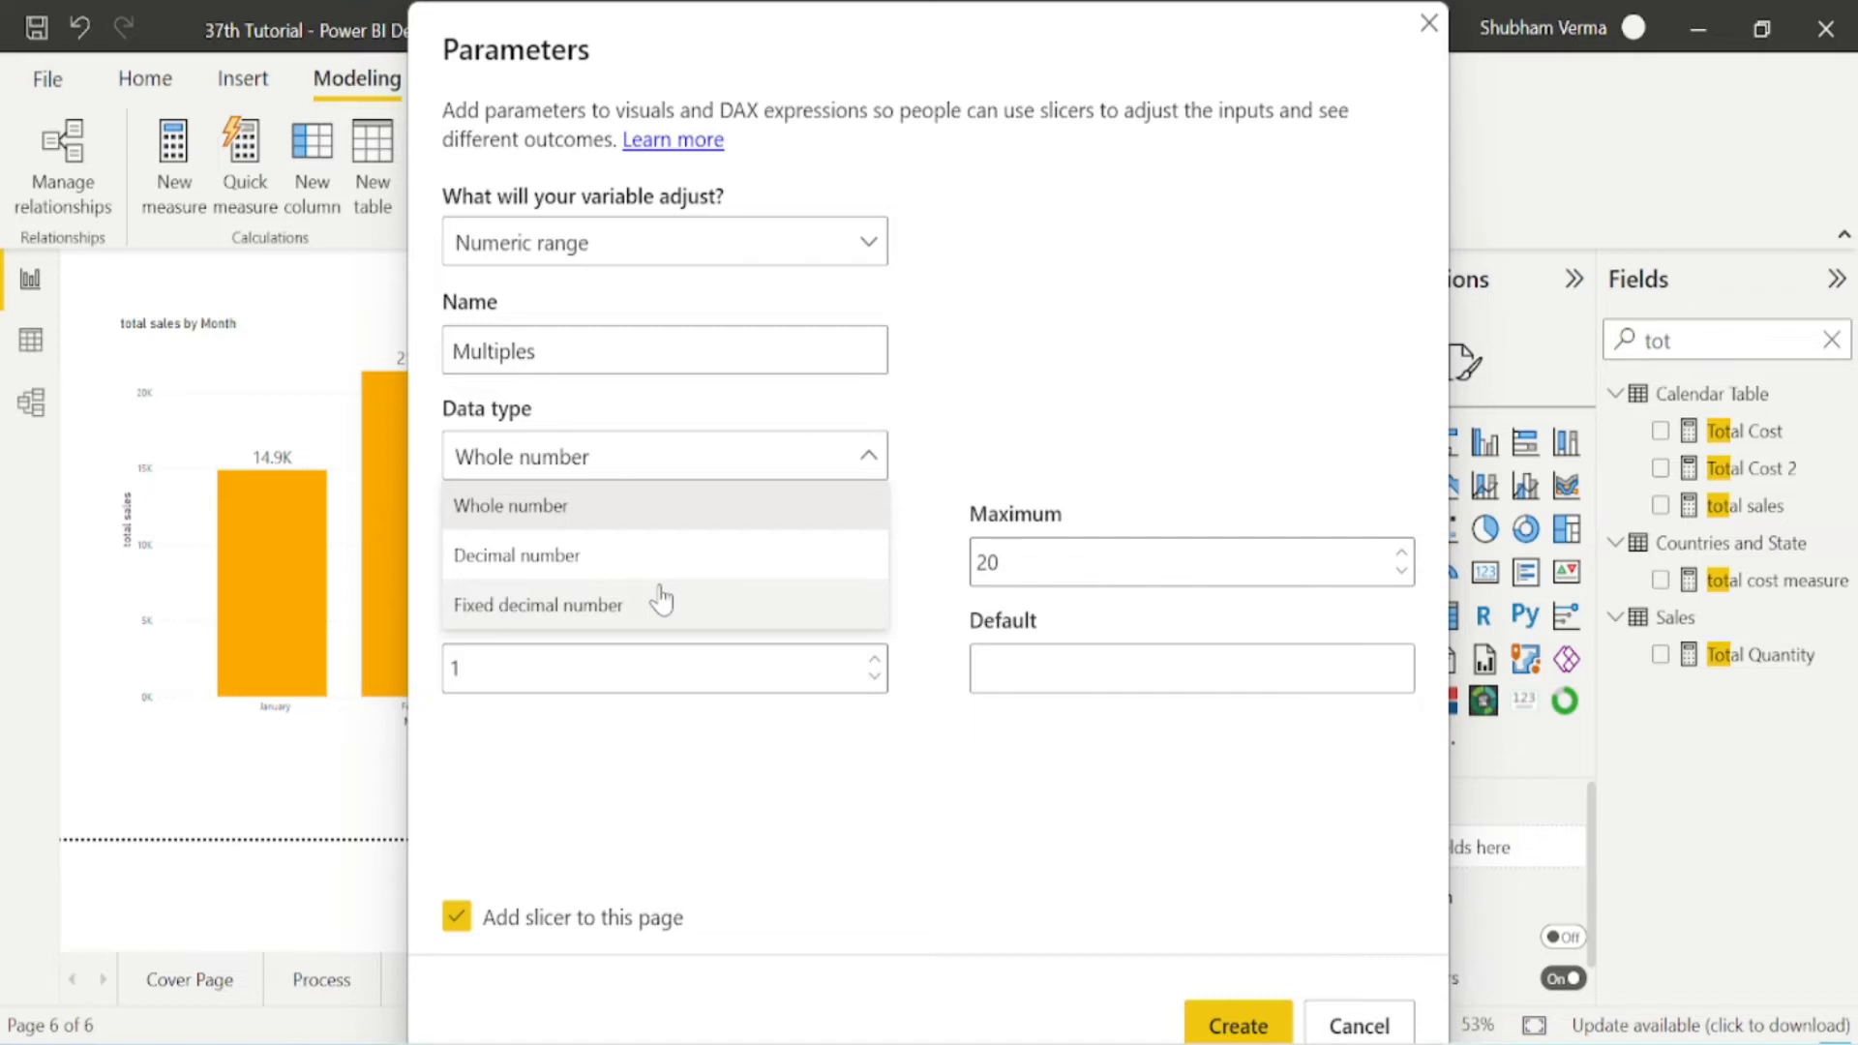
{"action": "mouse_move", "coordinate": [705, 661]}
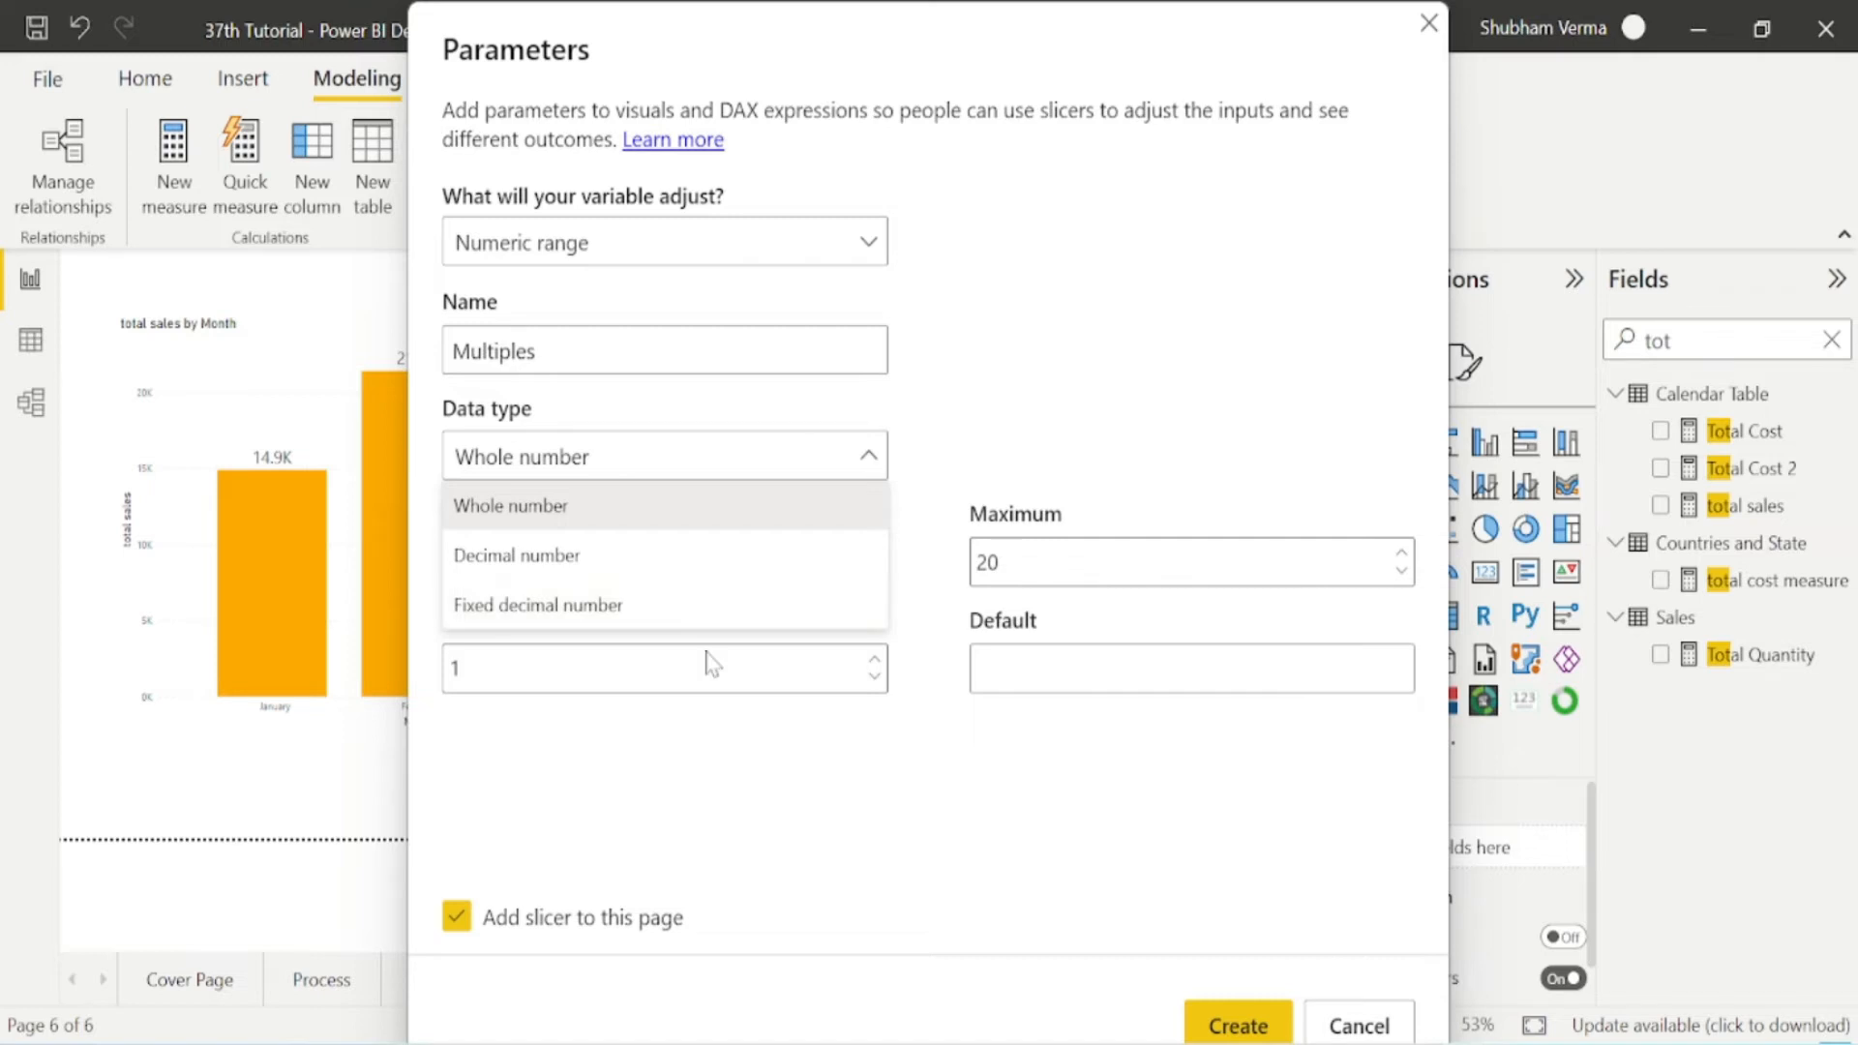
{"action": "mouse_move", "coordinate": [563, 604]}
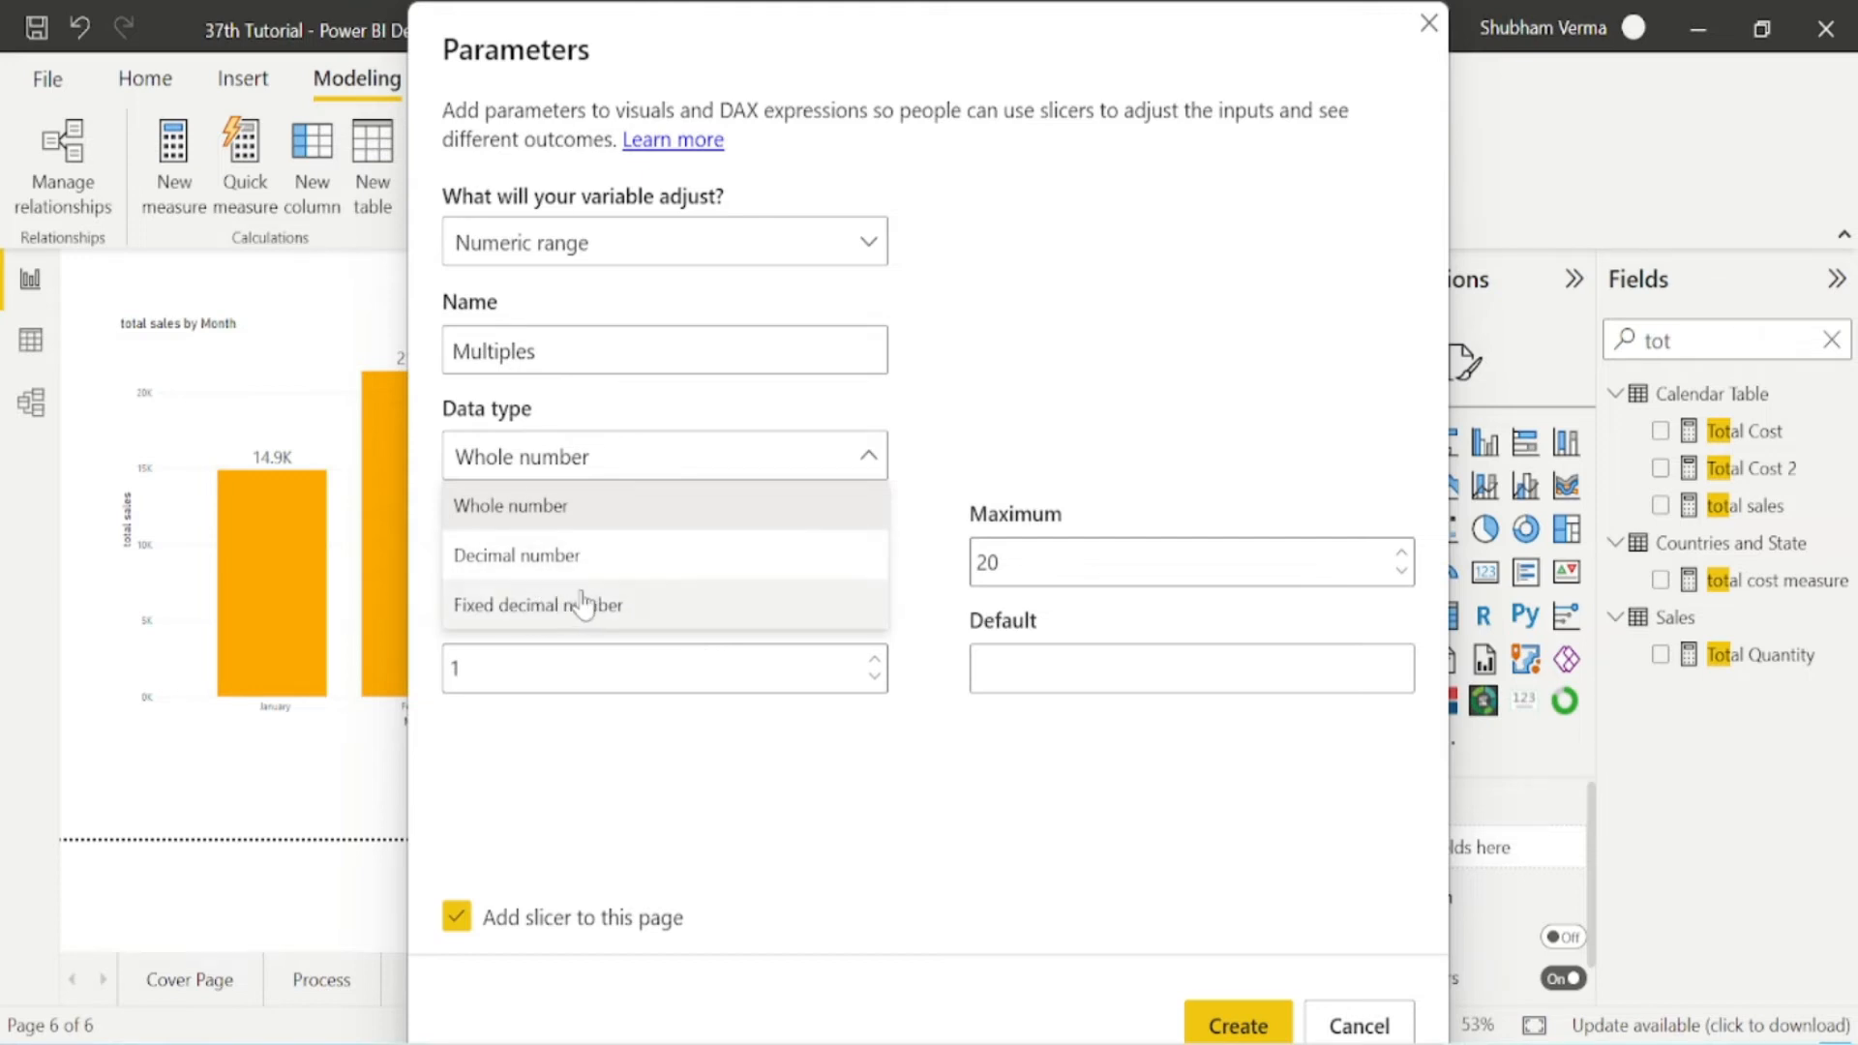
{"action": "left_click", "coordinate": [510, 505]}
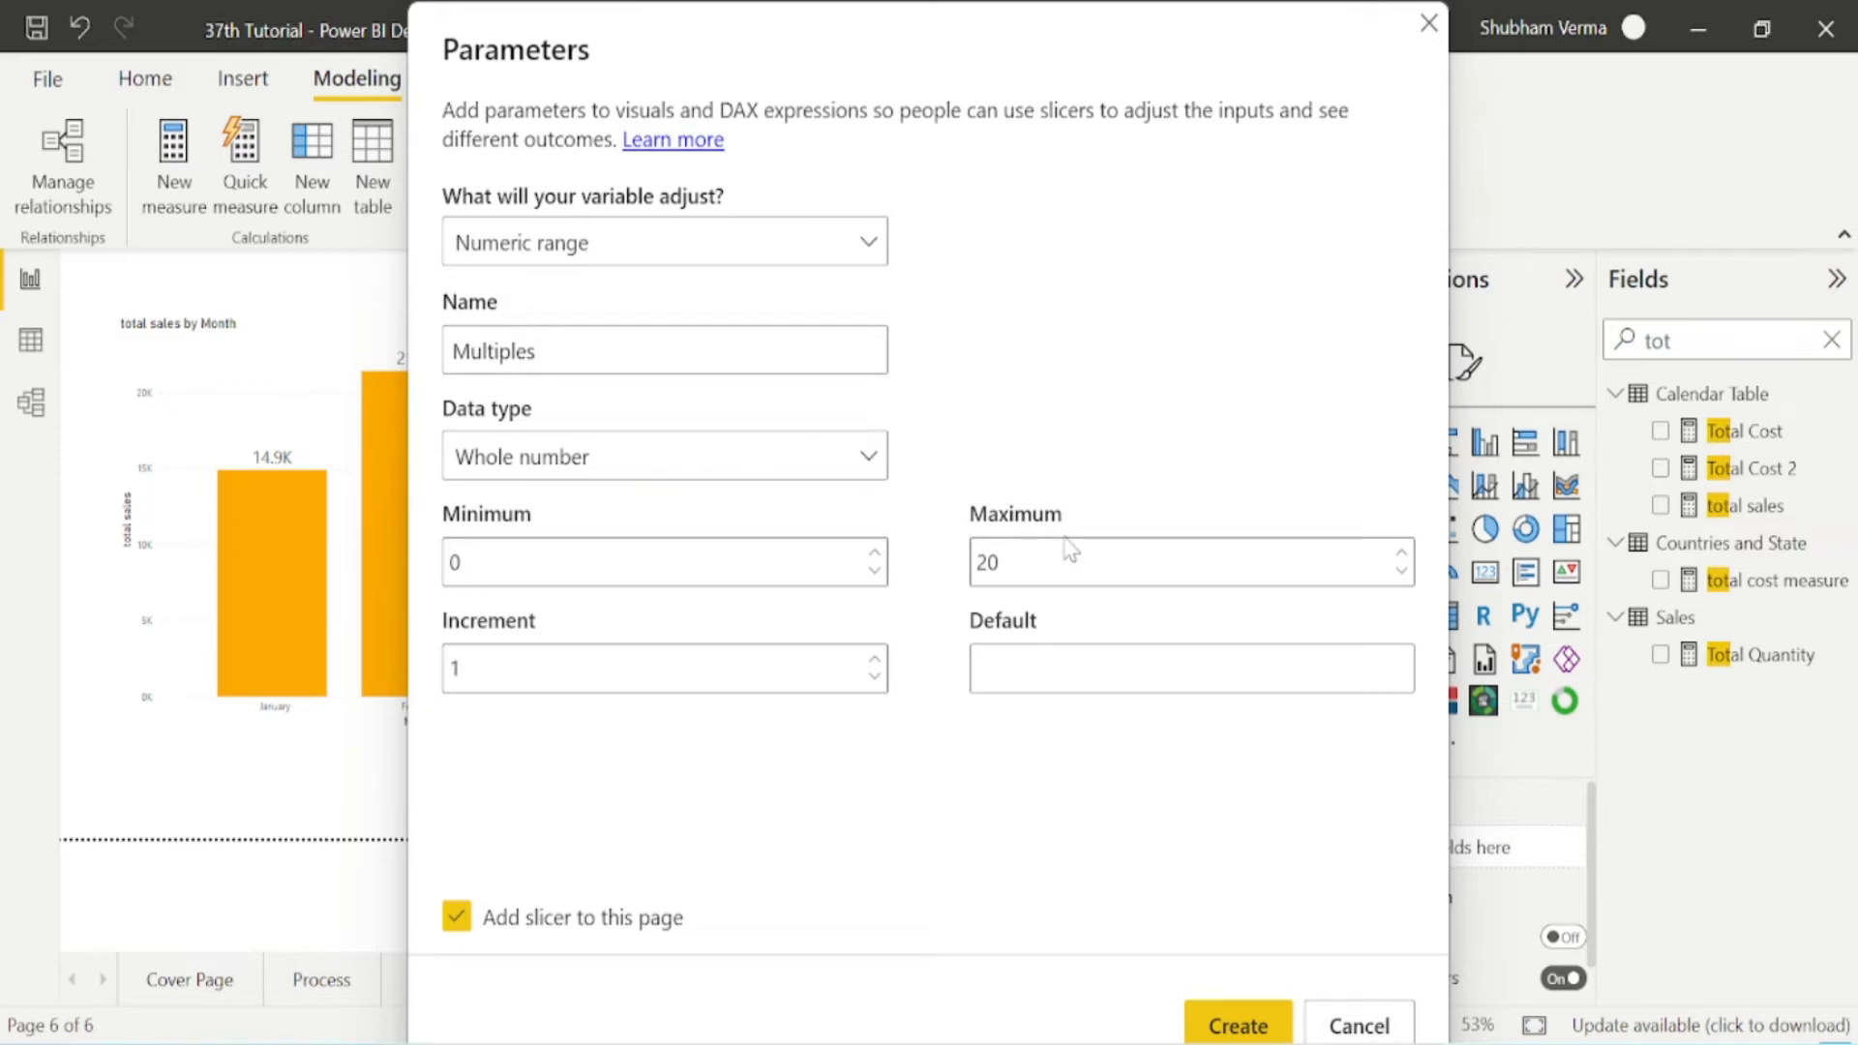
{"action": "mouse_move", "coordinate": [729, 749]}
{"action": "type", "text": "80"}
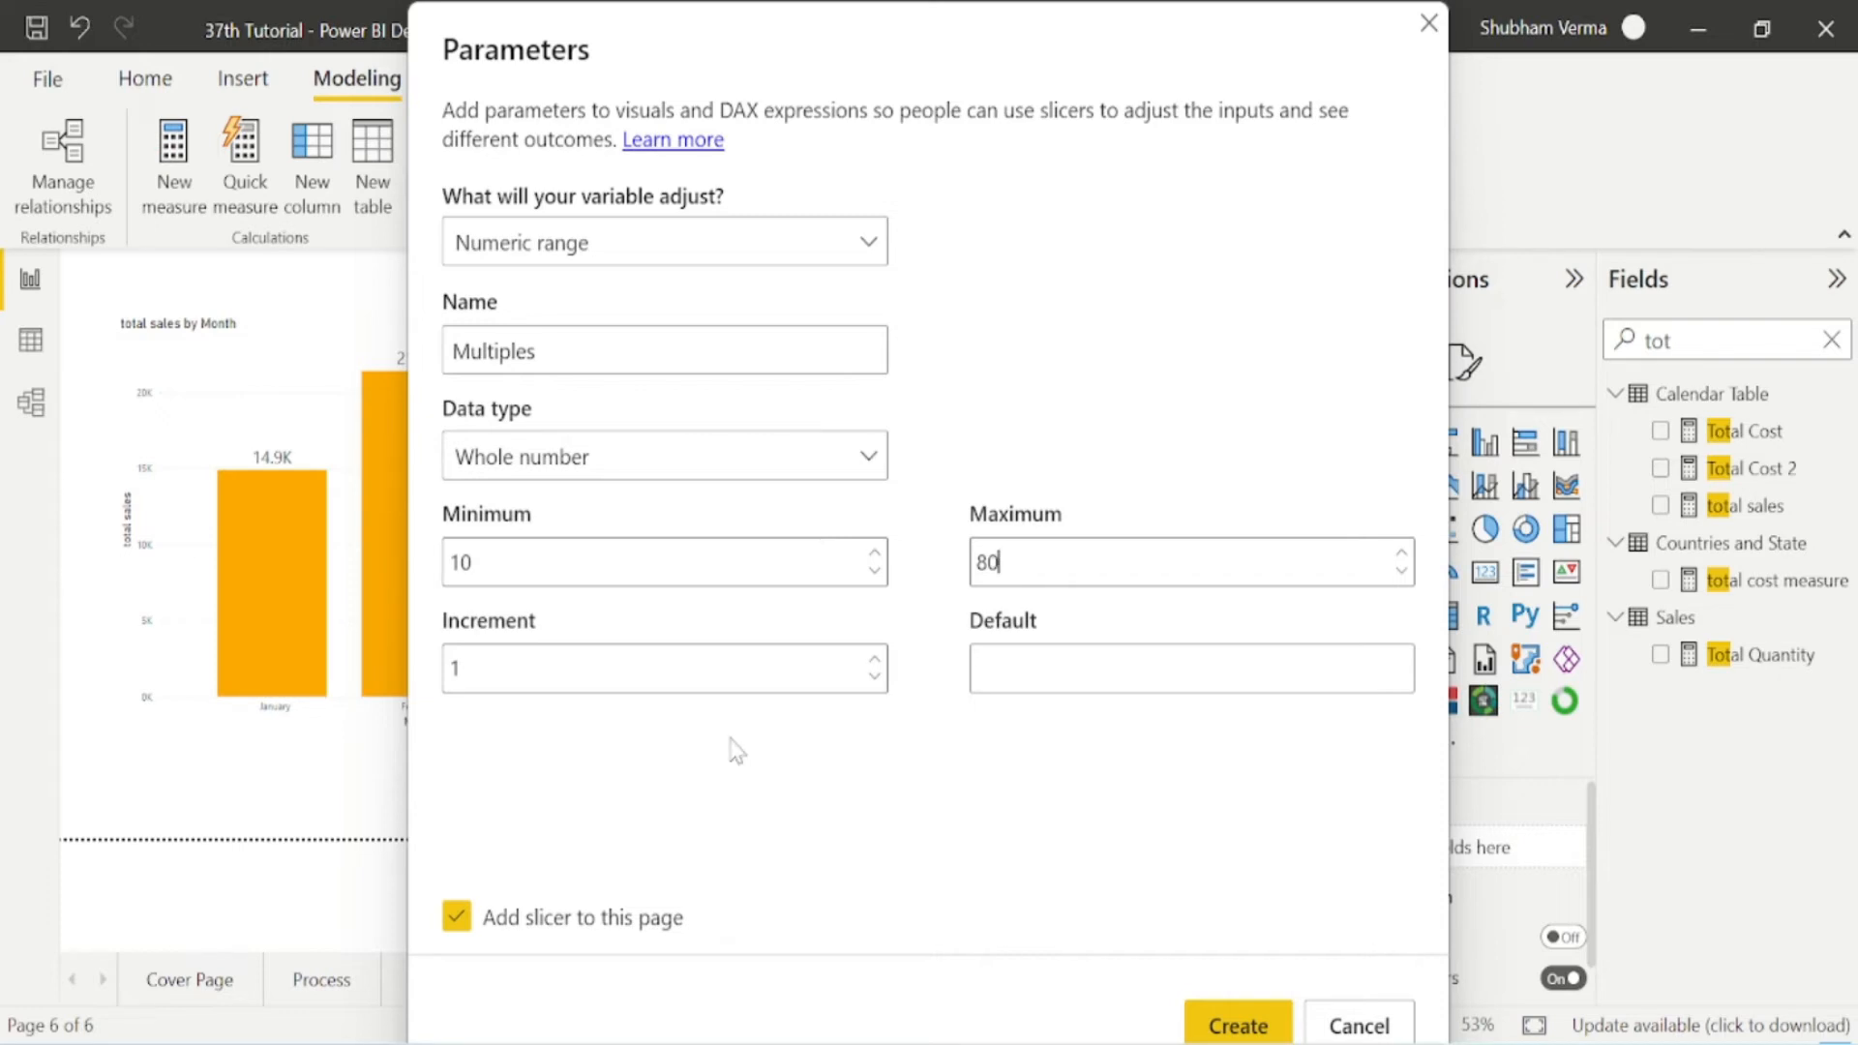
Finish the Multiples parameter with increment and default 10, then clear the Fields search.
{"action": "left_click", "coordinate": [664, 666]}
{"action": "type", "text": "0"}
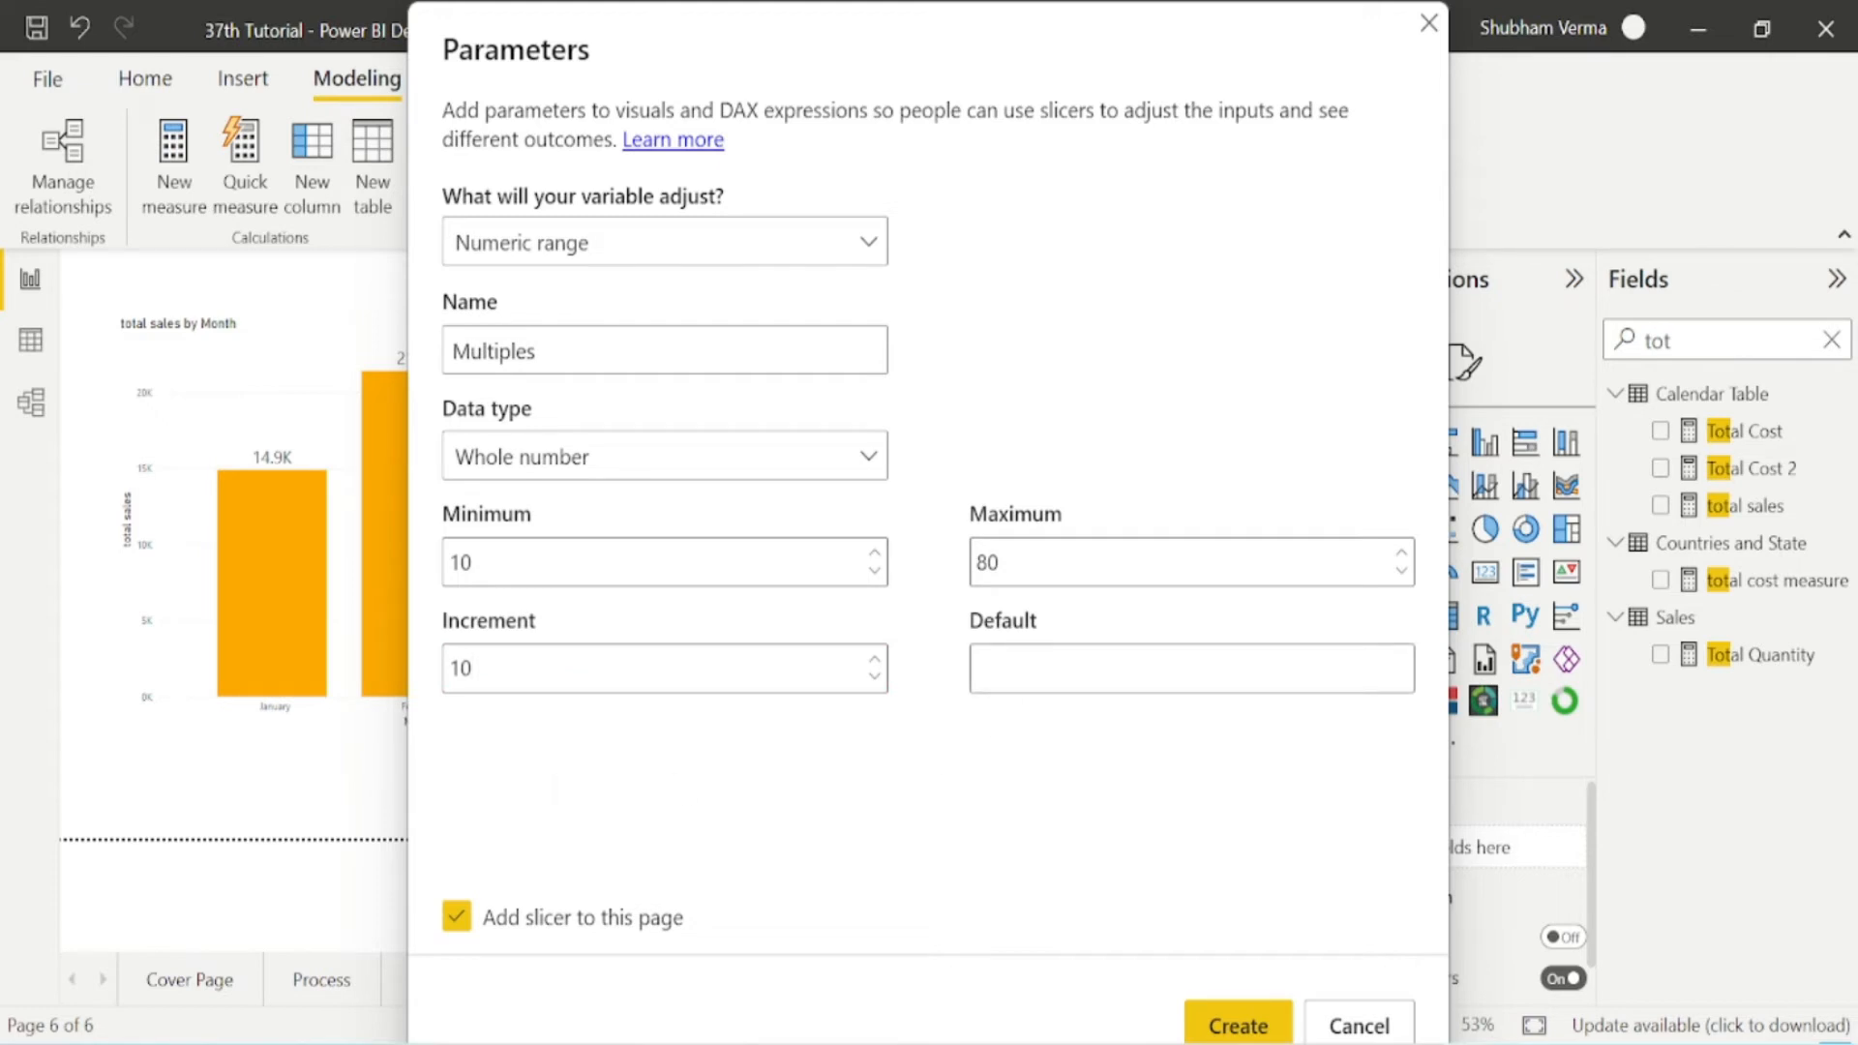
{"action": "left_click", "coordinate": [1188, 666]}
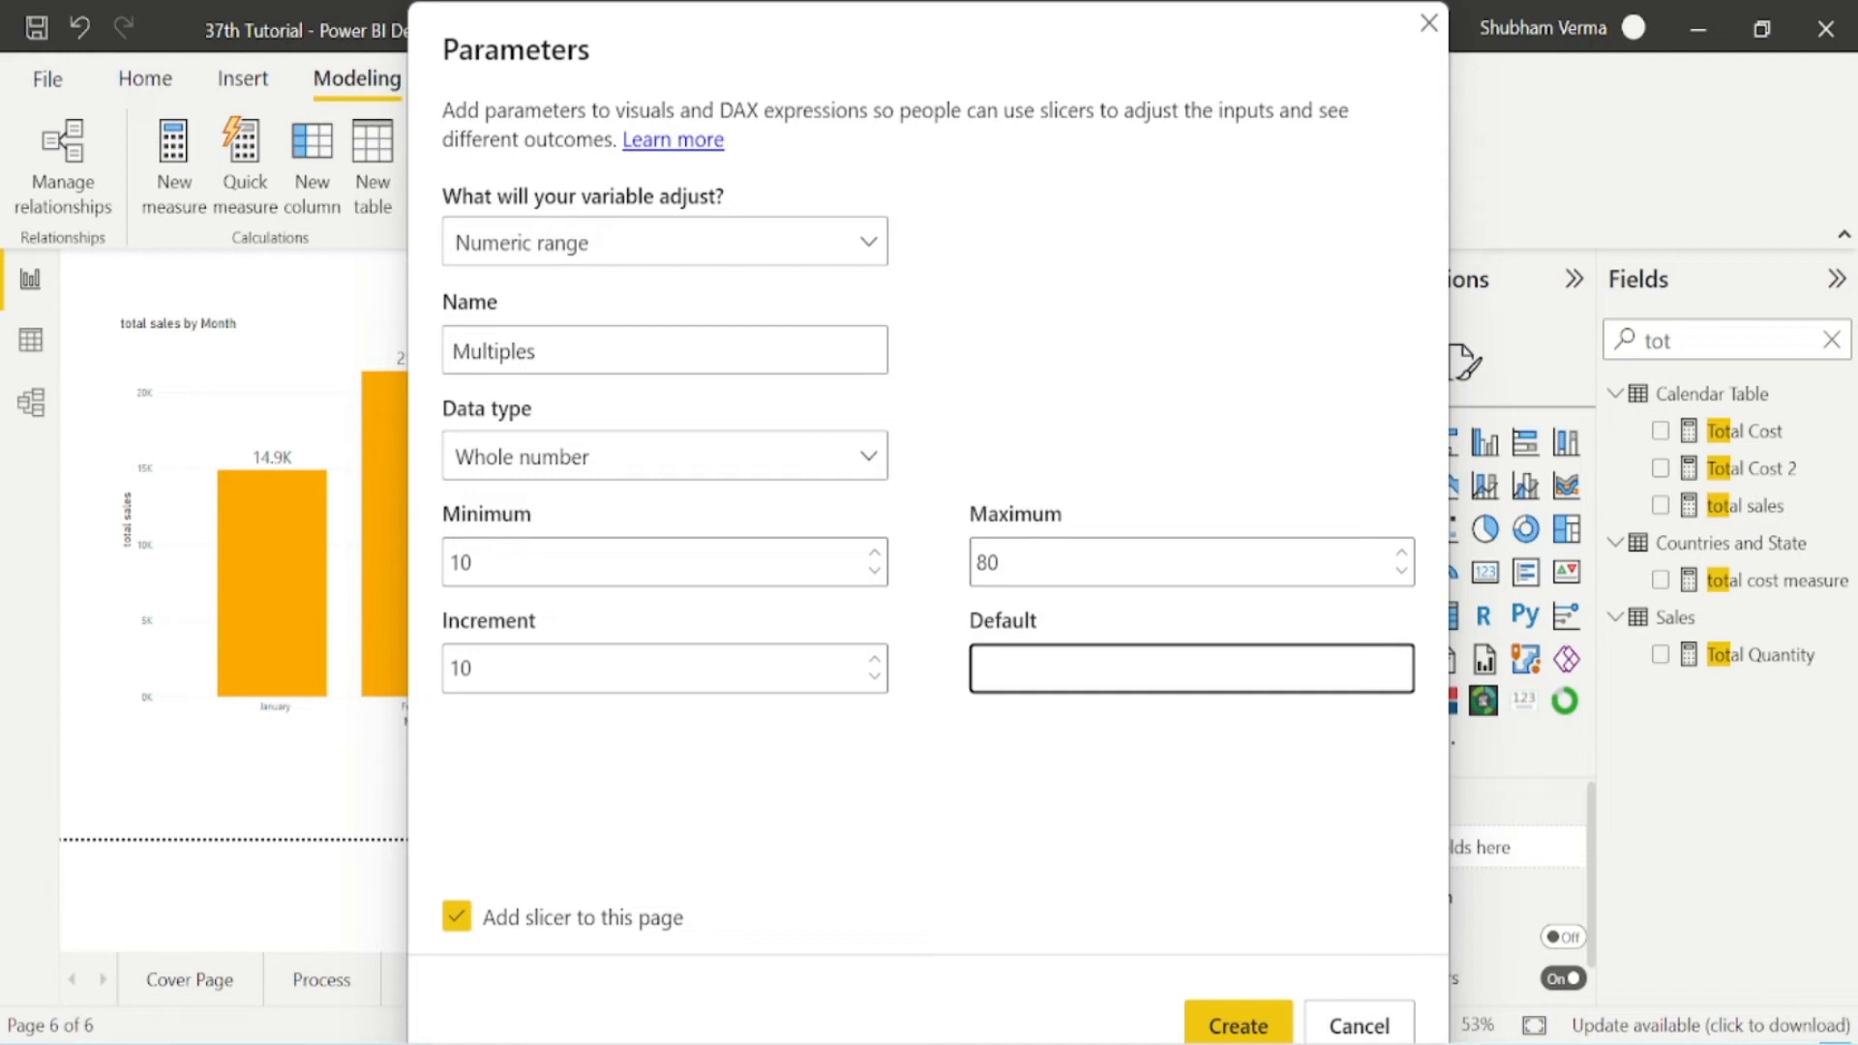
{"action": "type", "text": "10"}
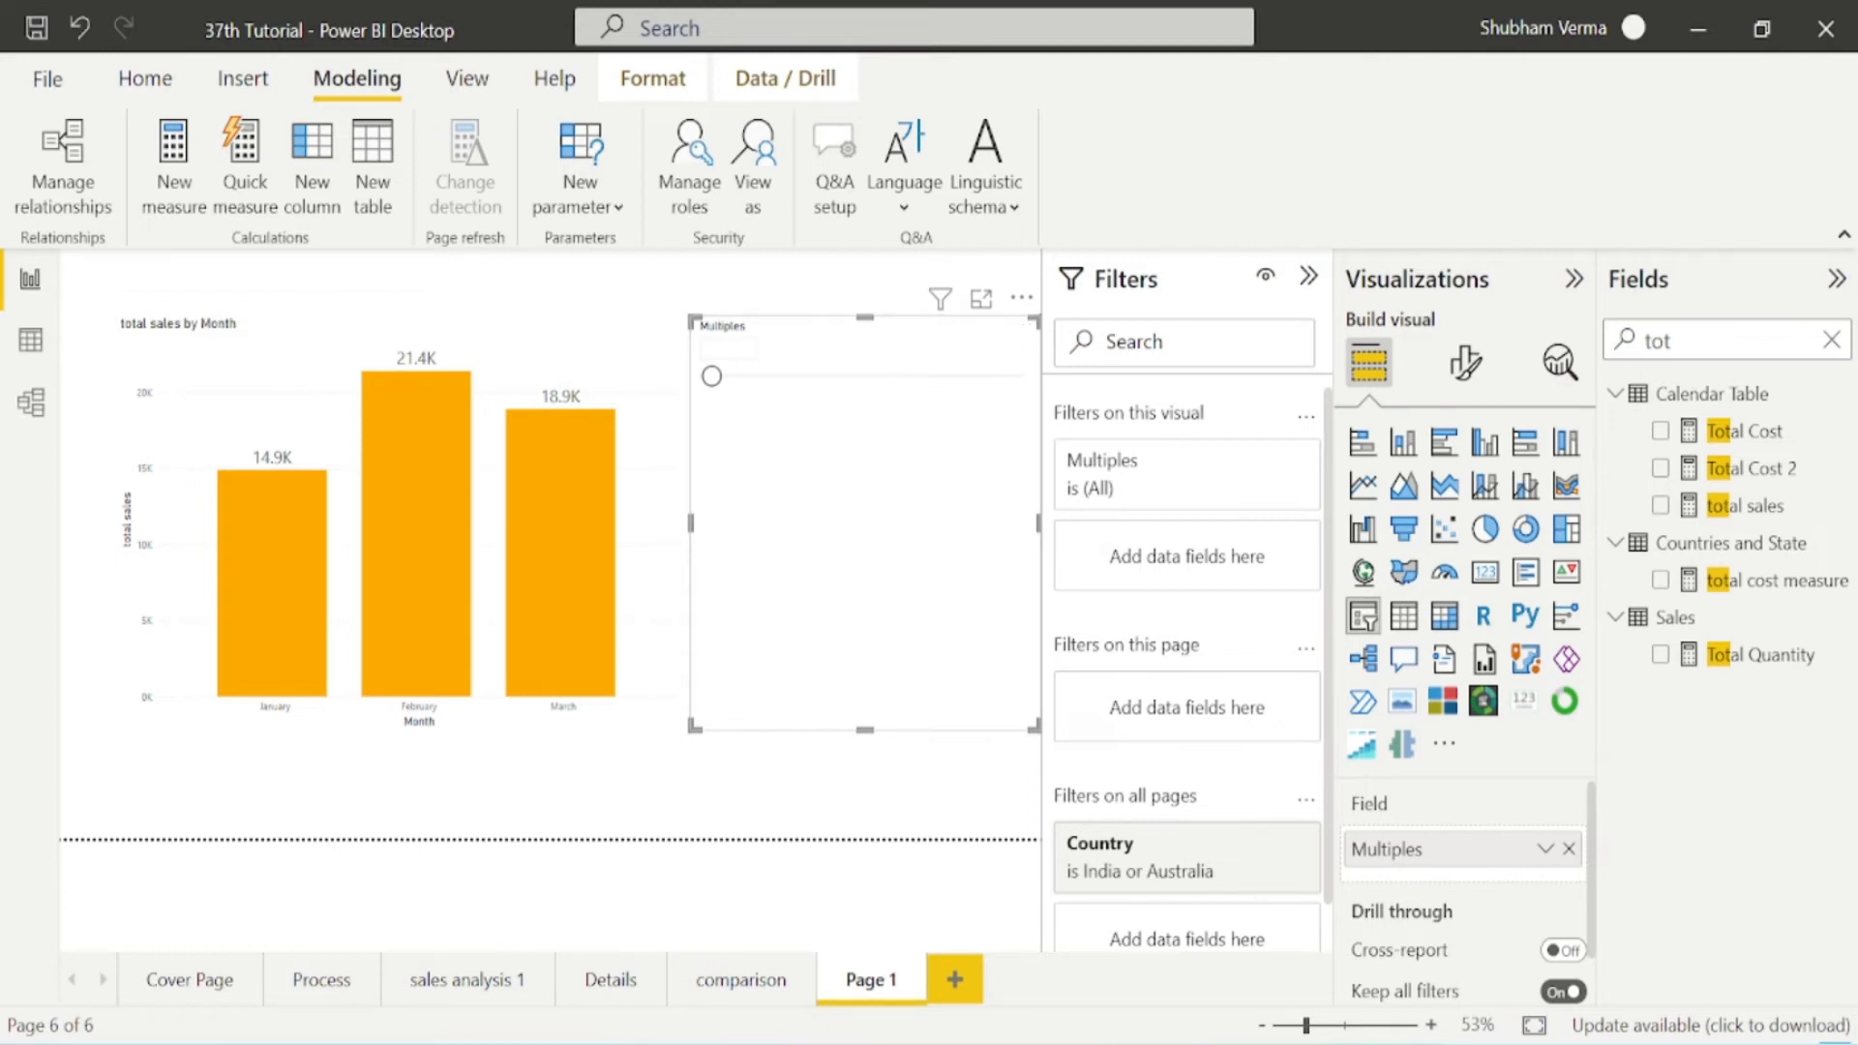
{"action": "left_click", "coordinate": [1830, 339]}
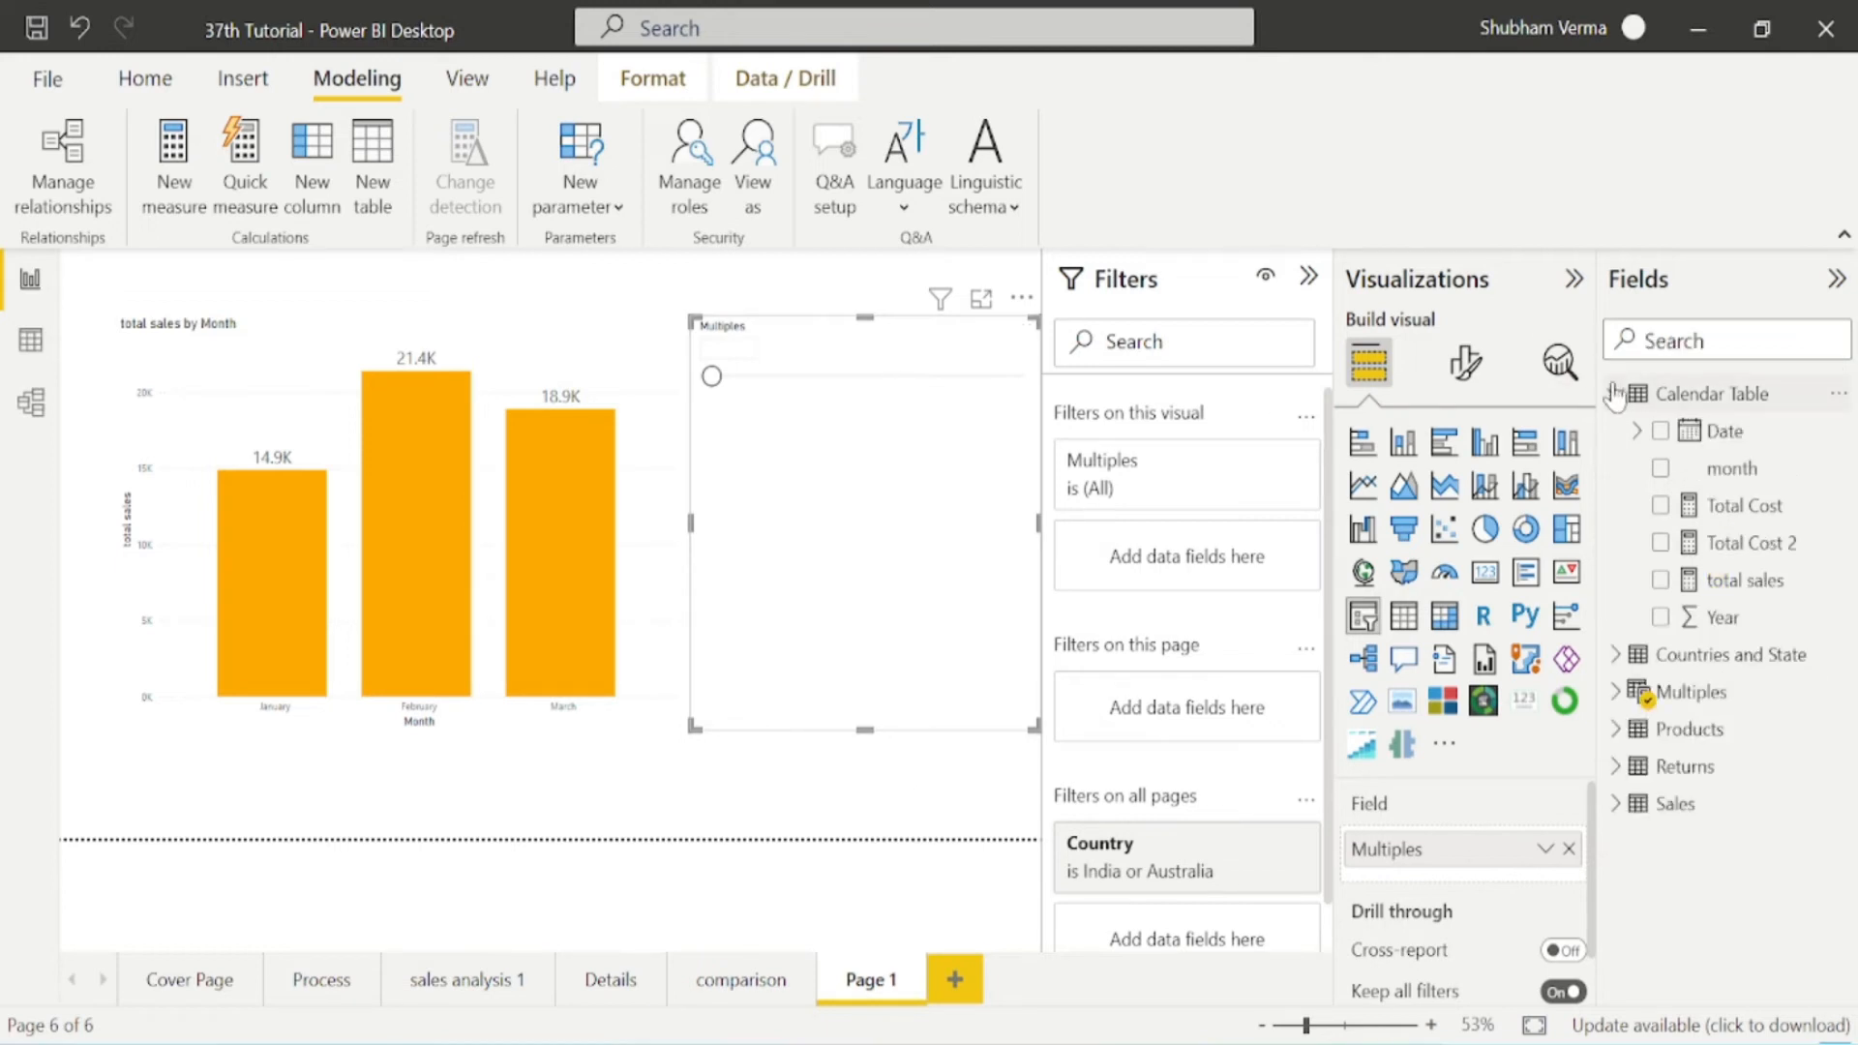
{"action": "left_click", "coordinate": [1616, 394]}
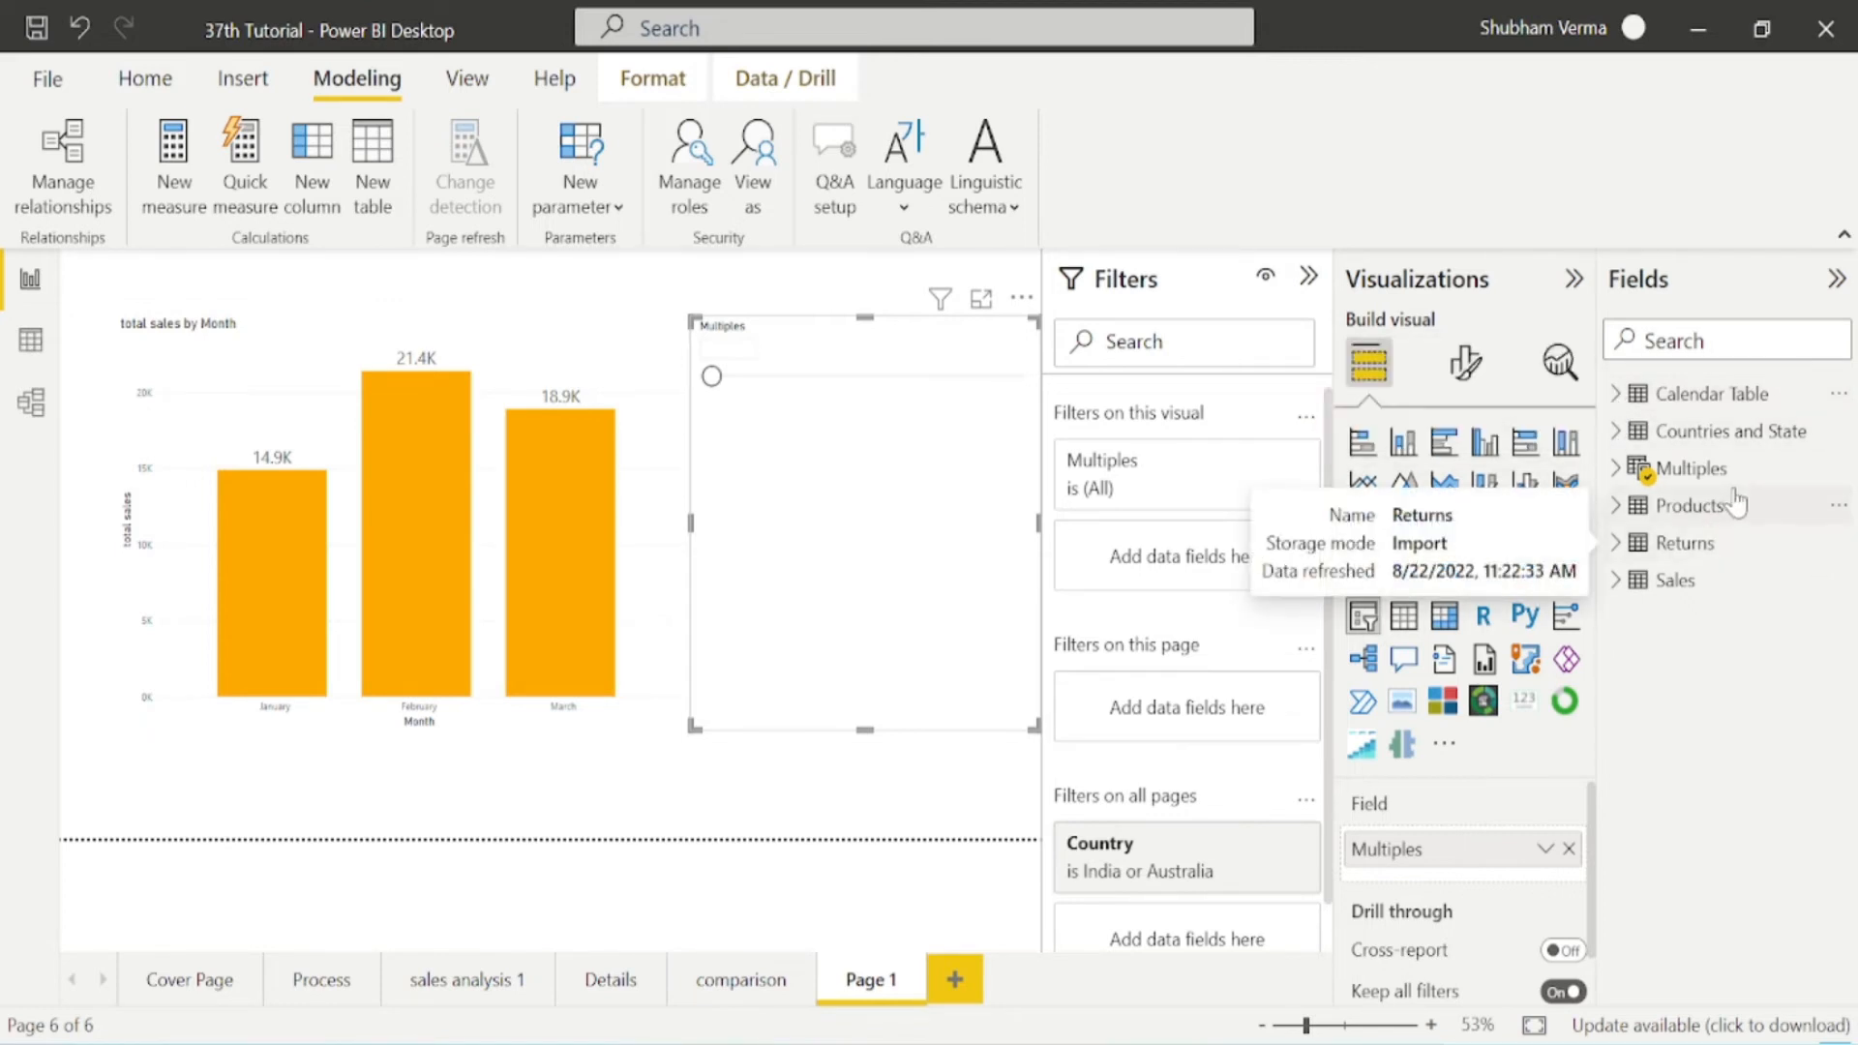
Show the Multiples slicer as a value list and view the Multiples table rows in Data view.
{"action": "left_click", "coordinate": [1688, 468]}
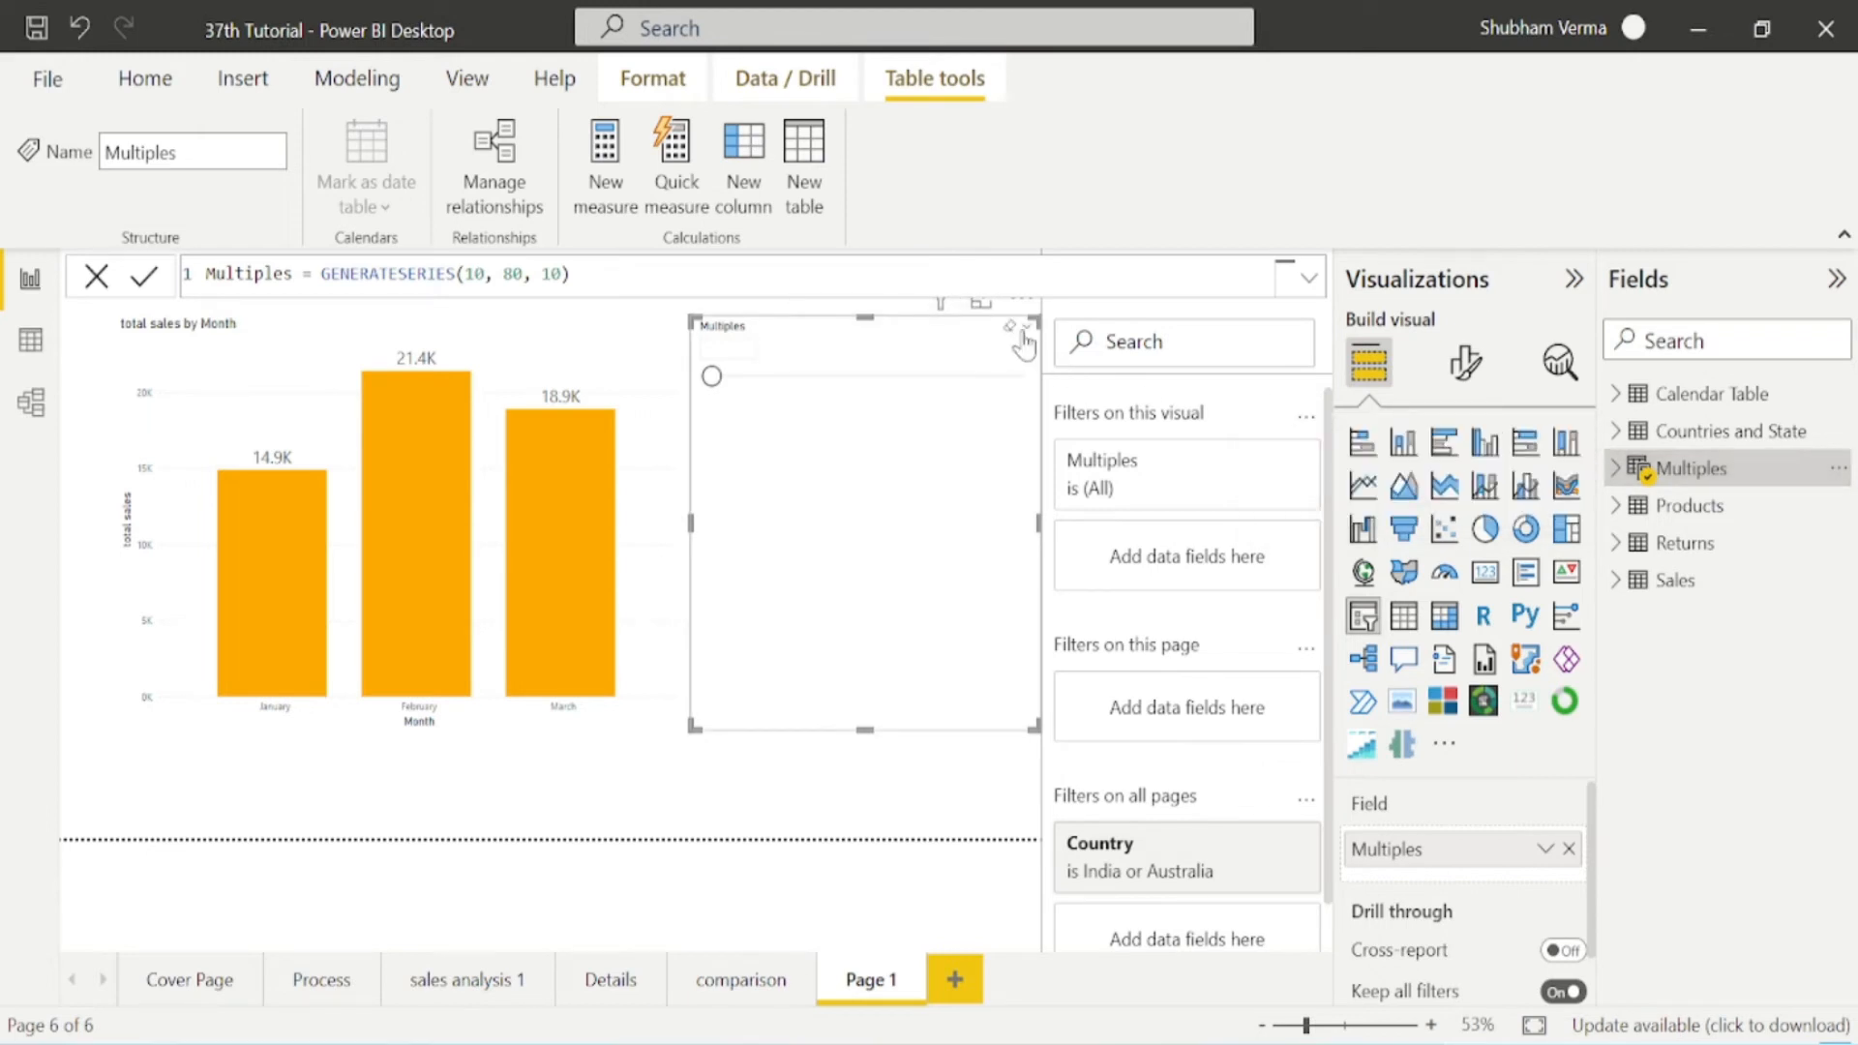
{"action": "left_click", "coordinate": [1017, 327]}
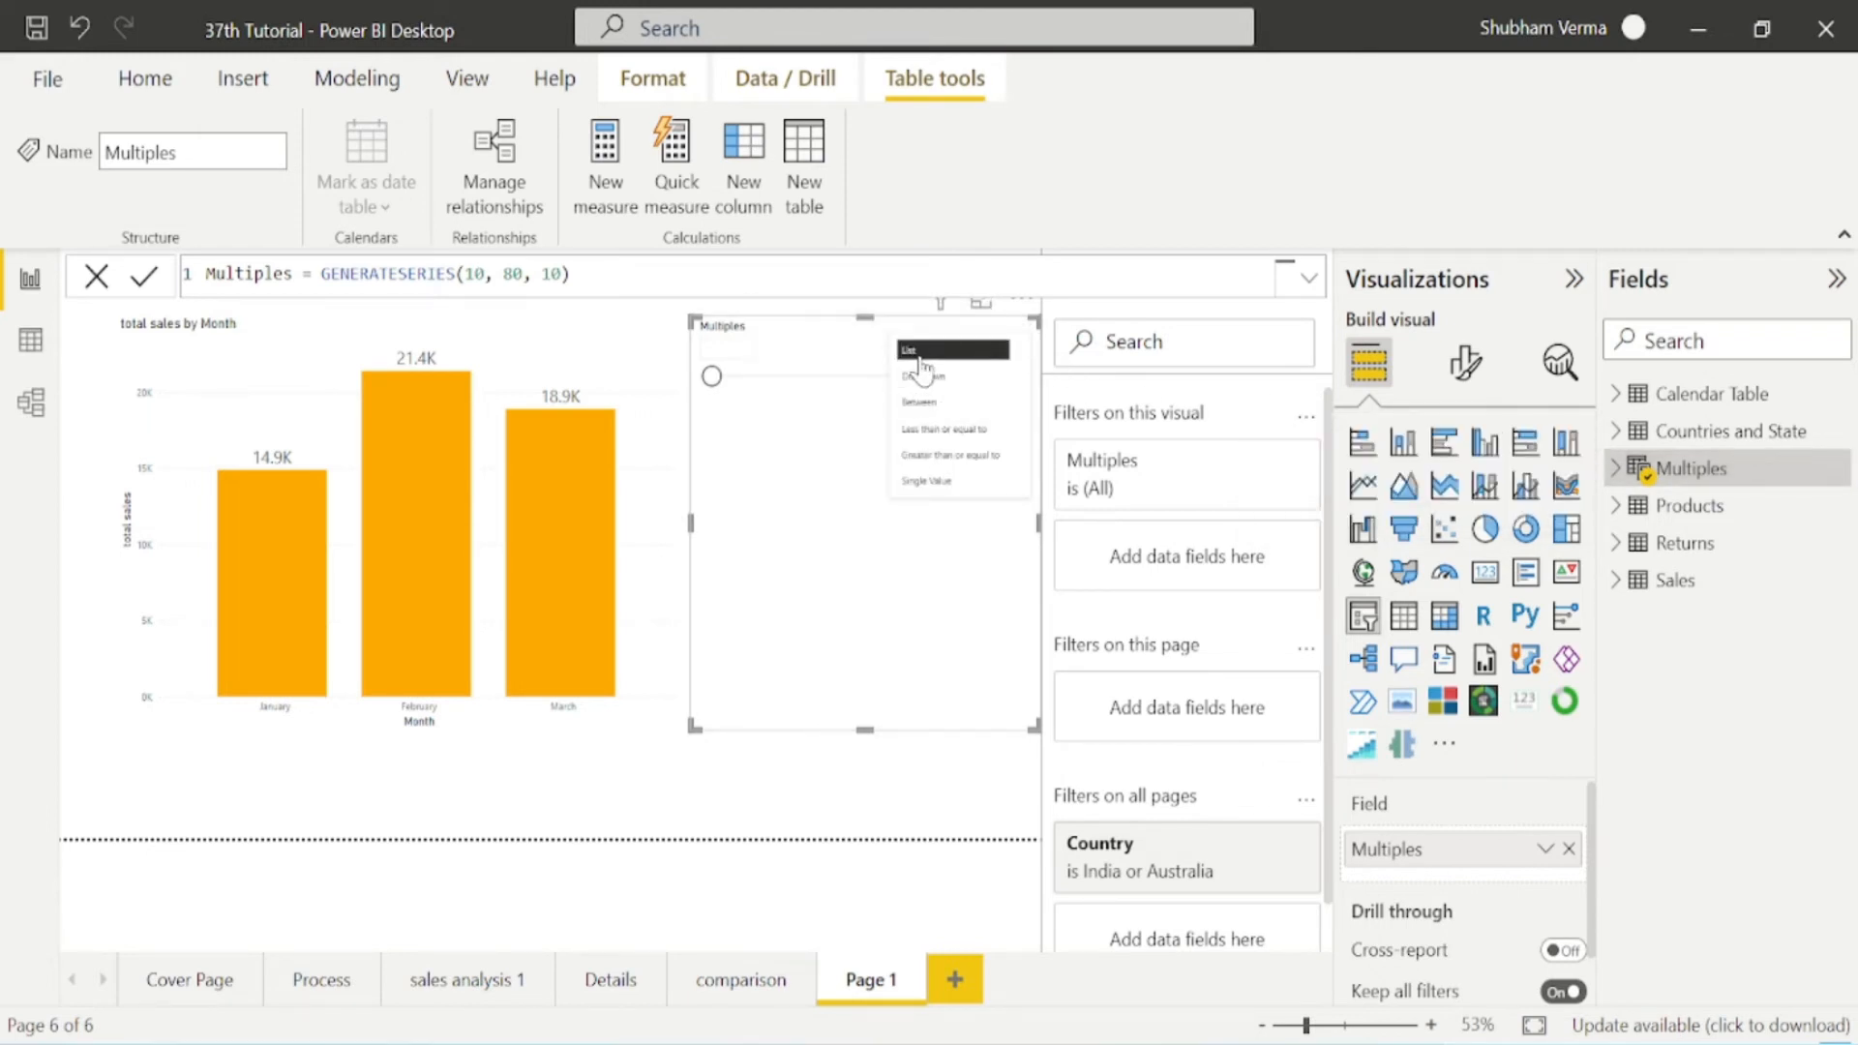
{"action": "left_click", "coordinate": [954, 348]}
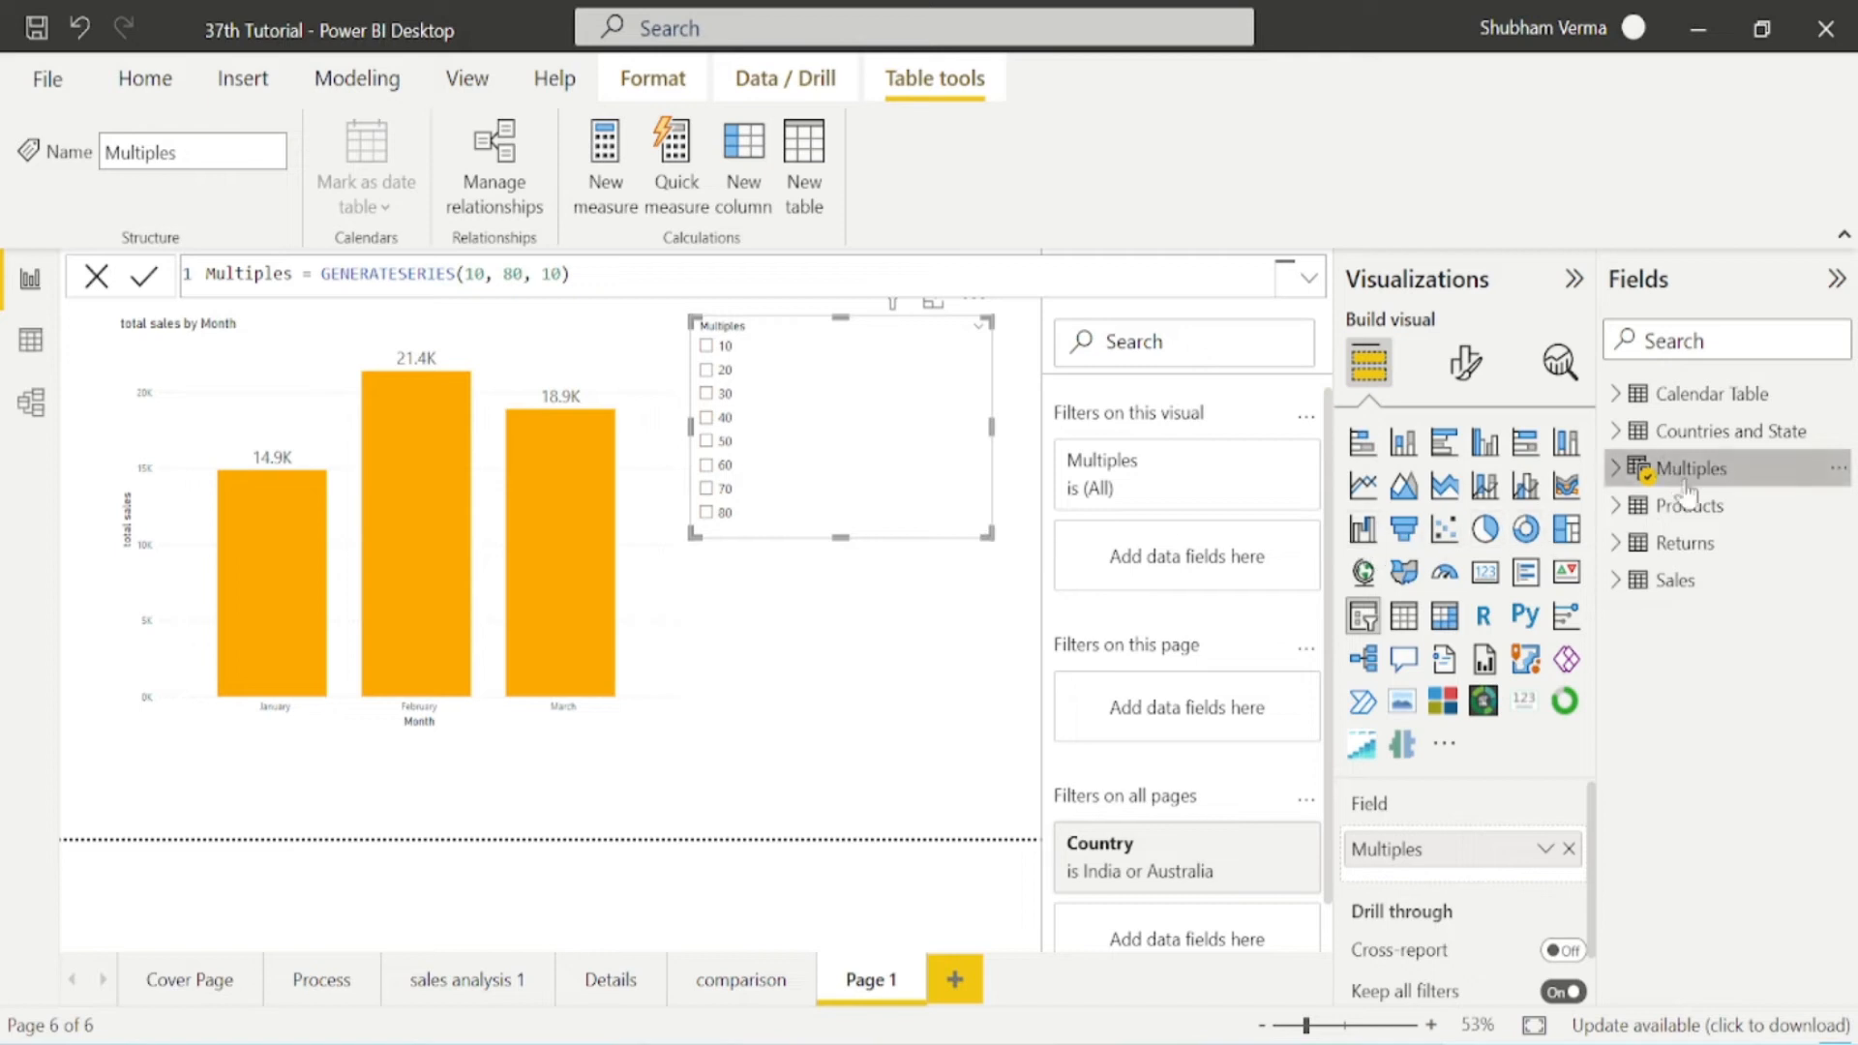
{"action": "left_click", "coordinate": [30, 343]}
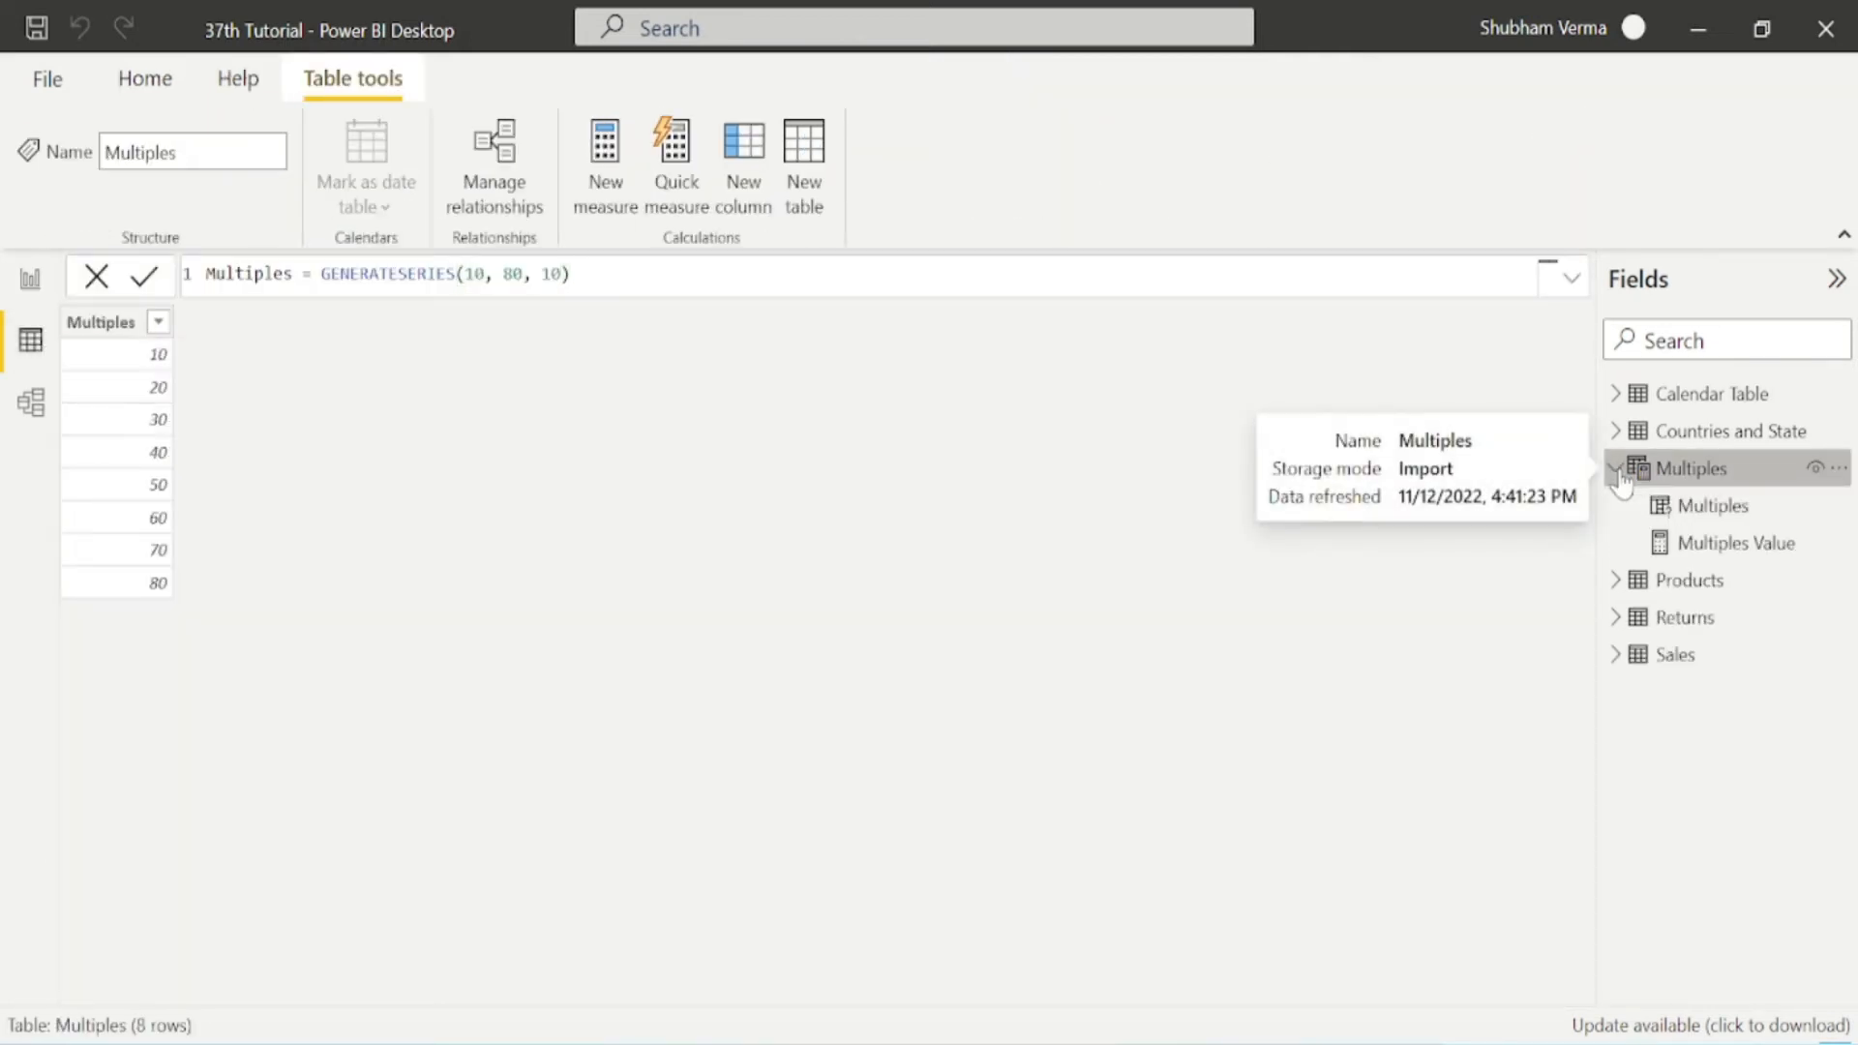
{"action": "mouse_move", "coordinate": [1746, 772]}
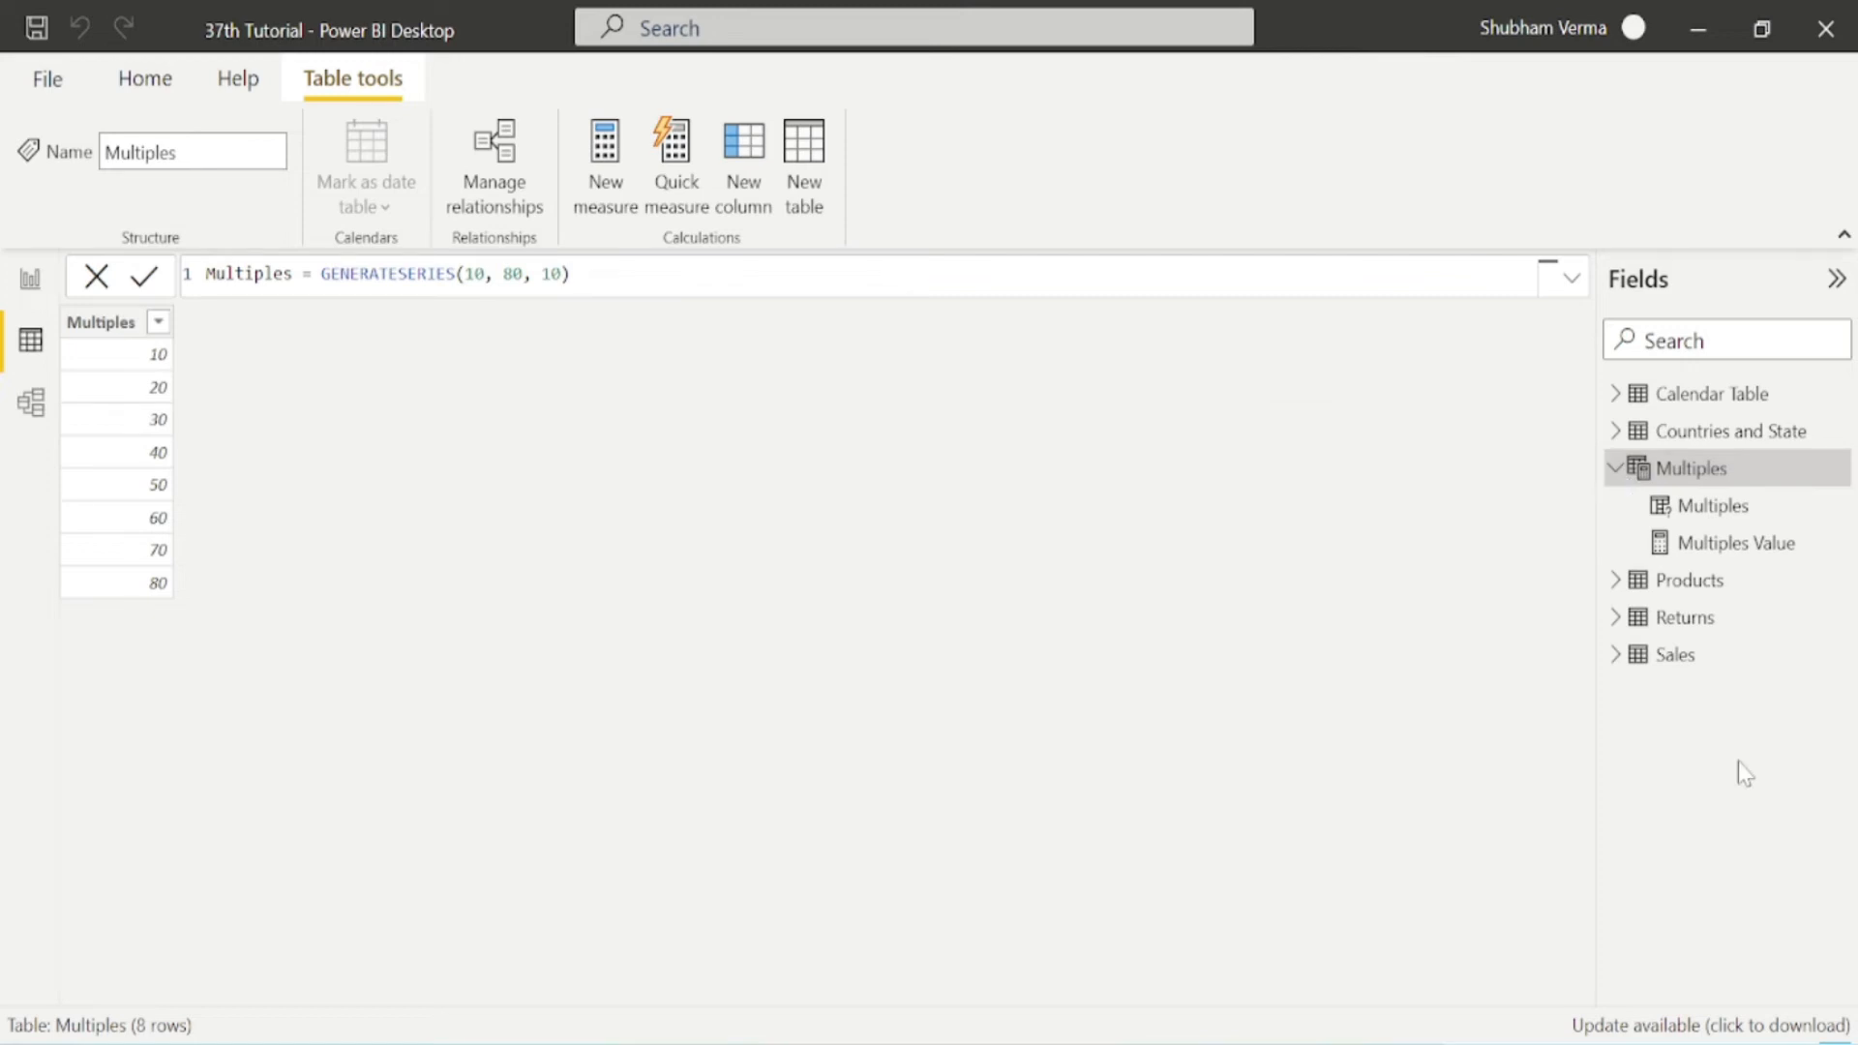
{"action": "mouse_move", "coordinate": [1730, 543]}
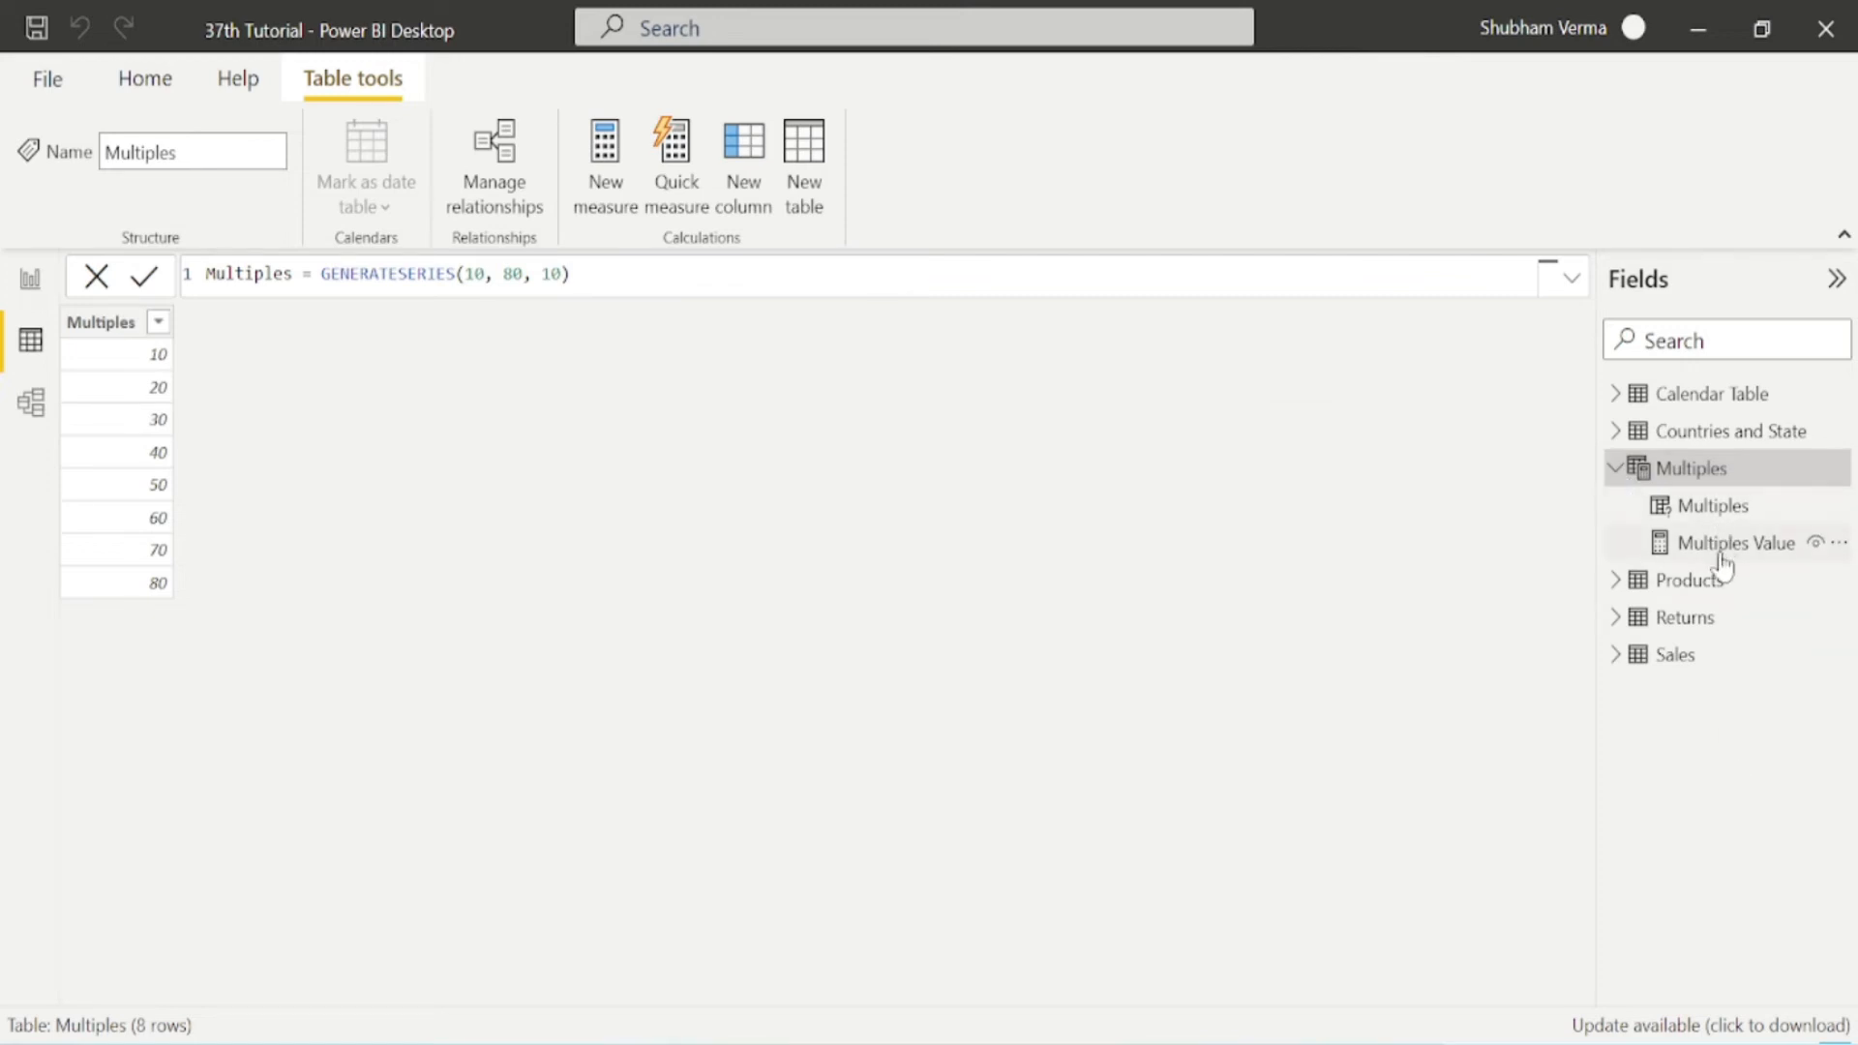
{"action": "mouse_move", "coordinate": [1733, 542]}
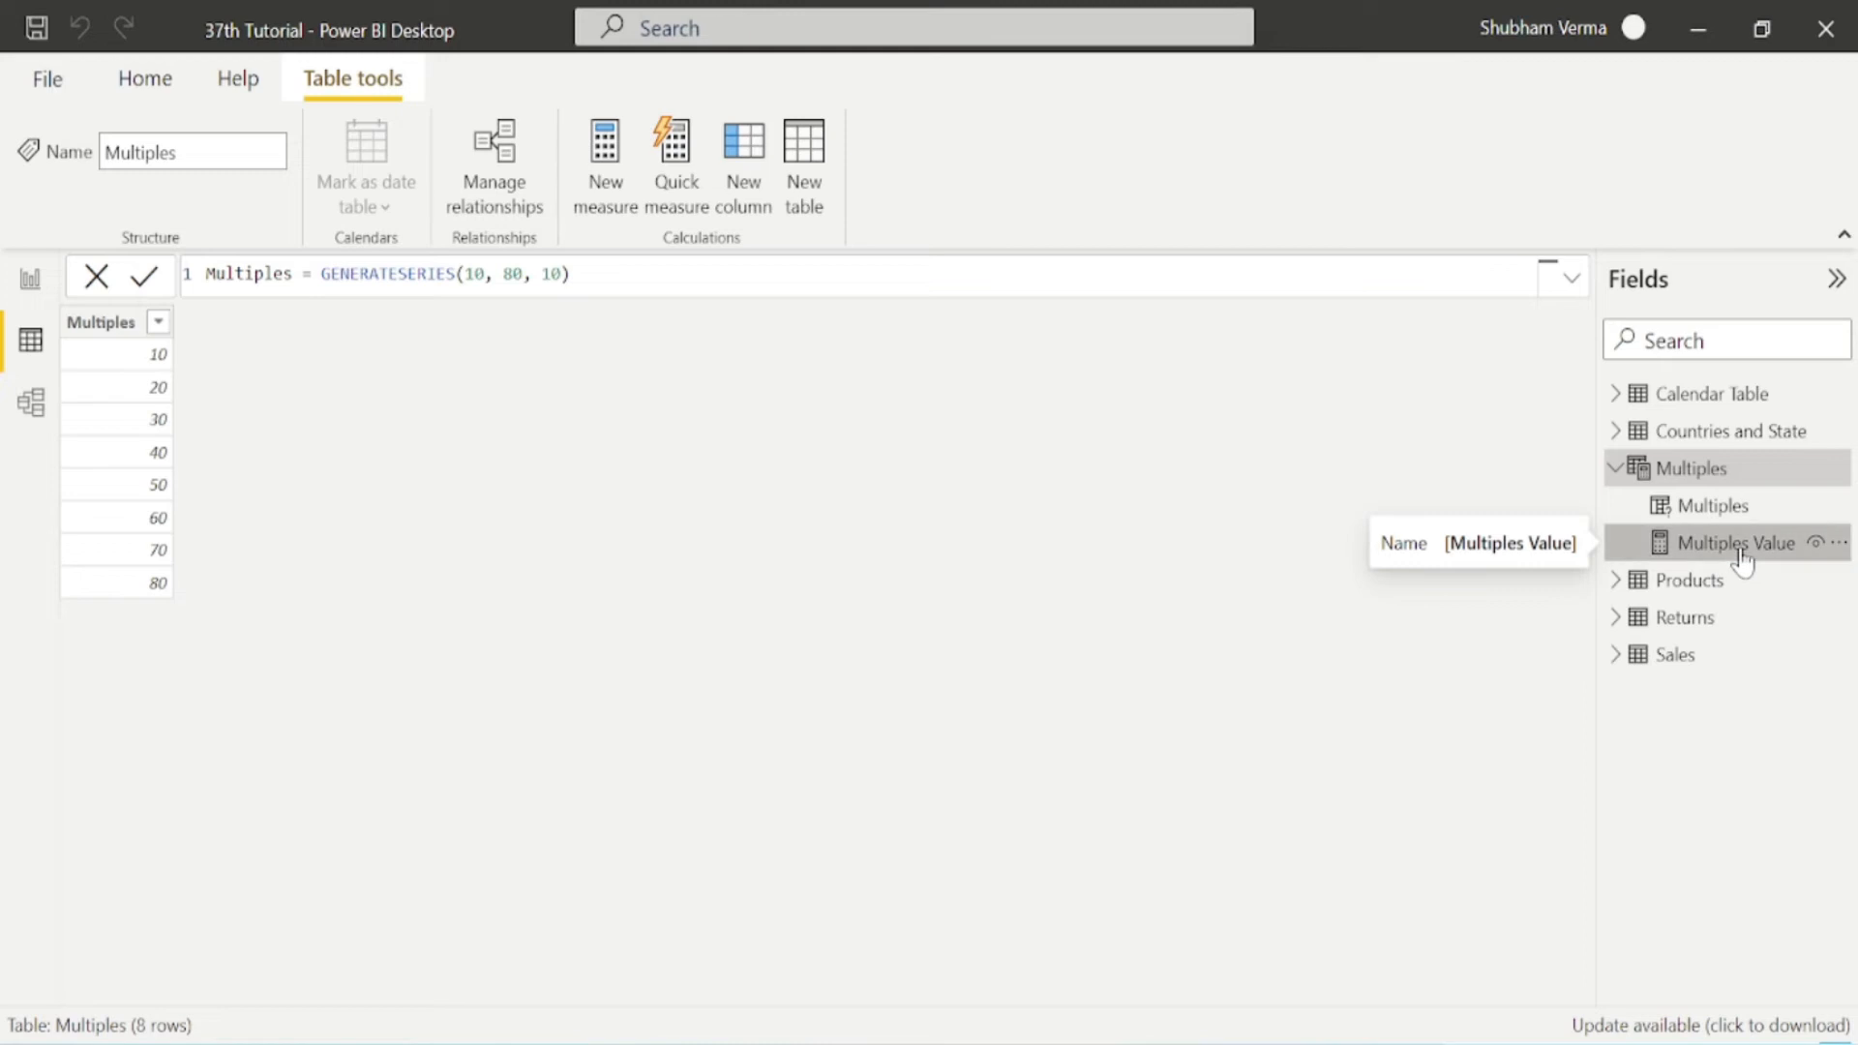
{"action": "left_click", "coordinate": [1737, 543]}
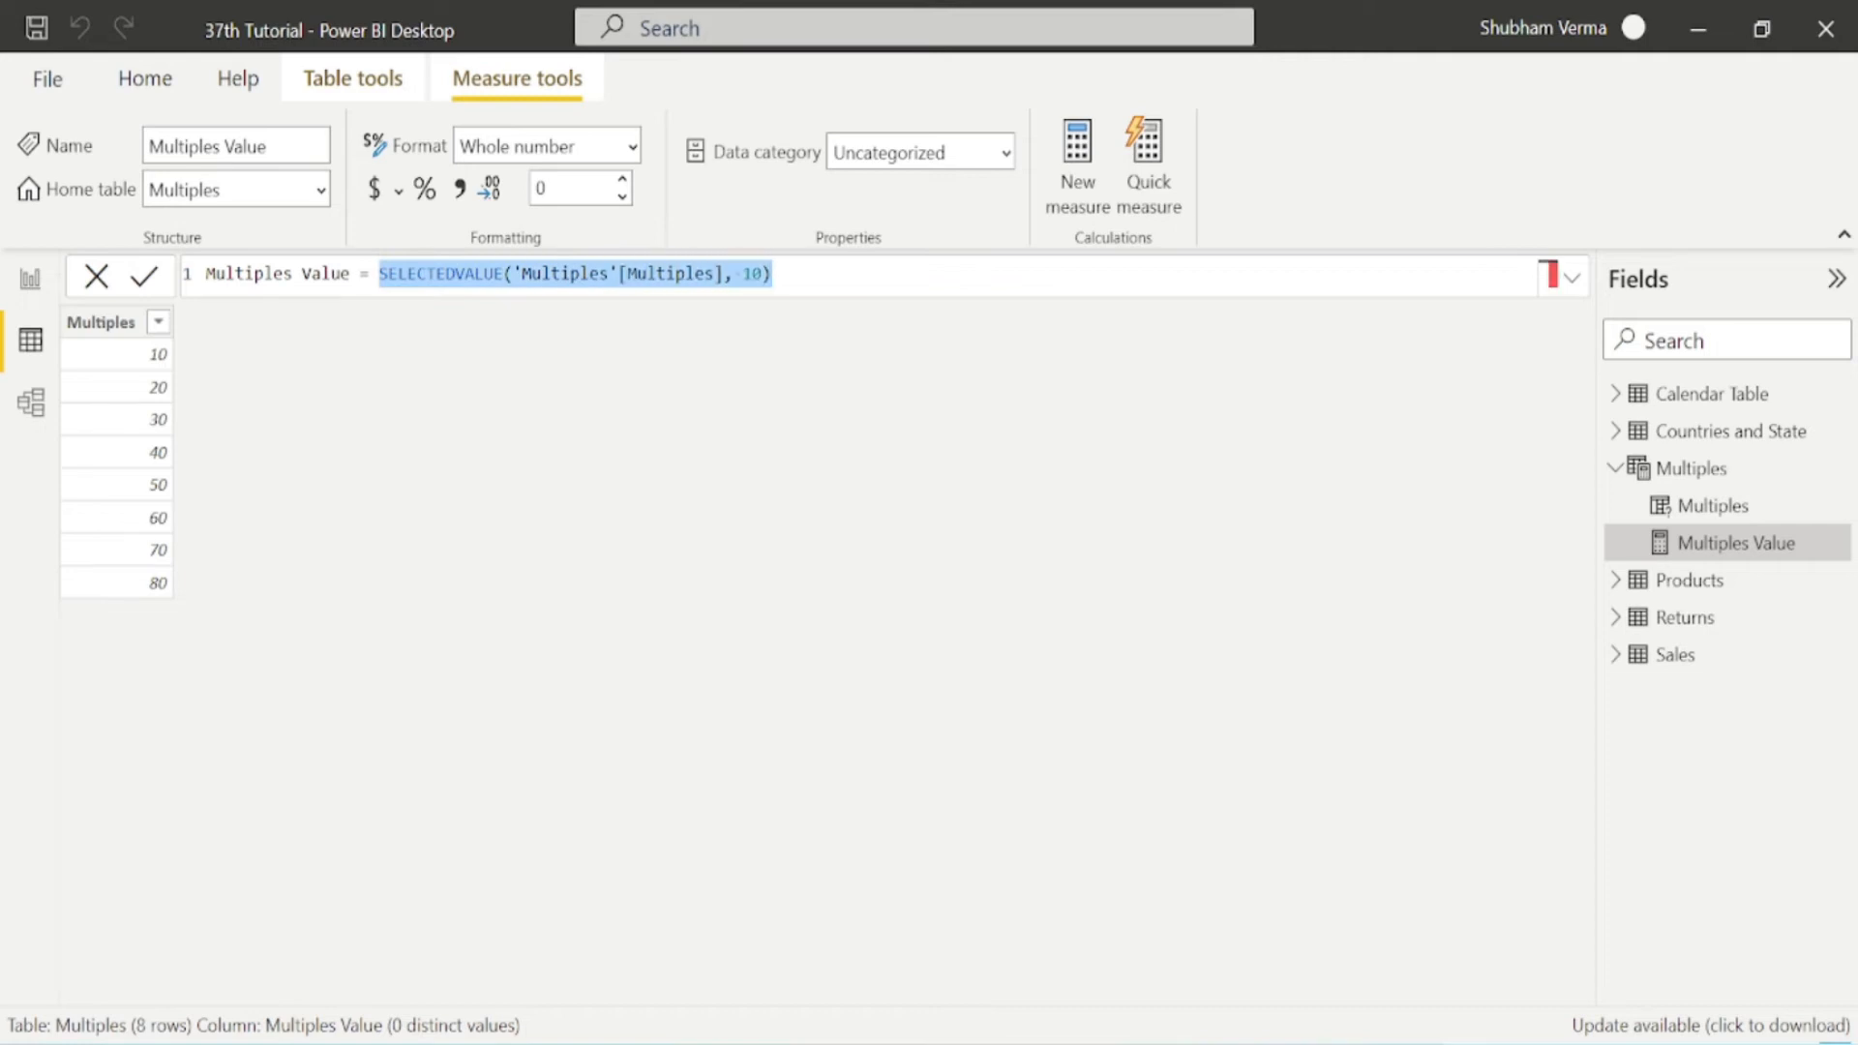
{"action": "left_click", "coordinate": [1710, 505]}
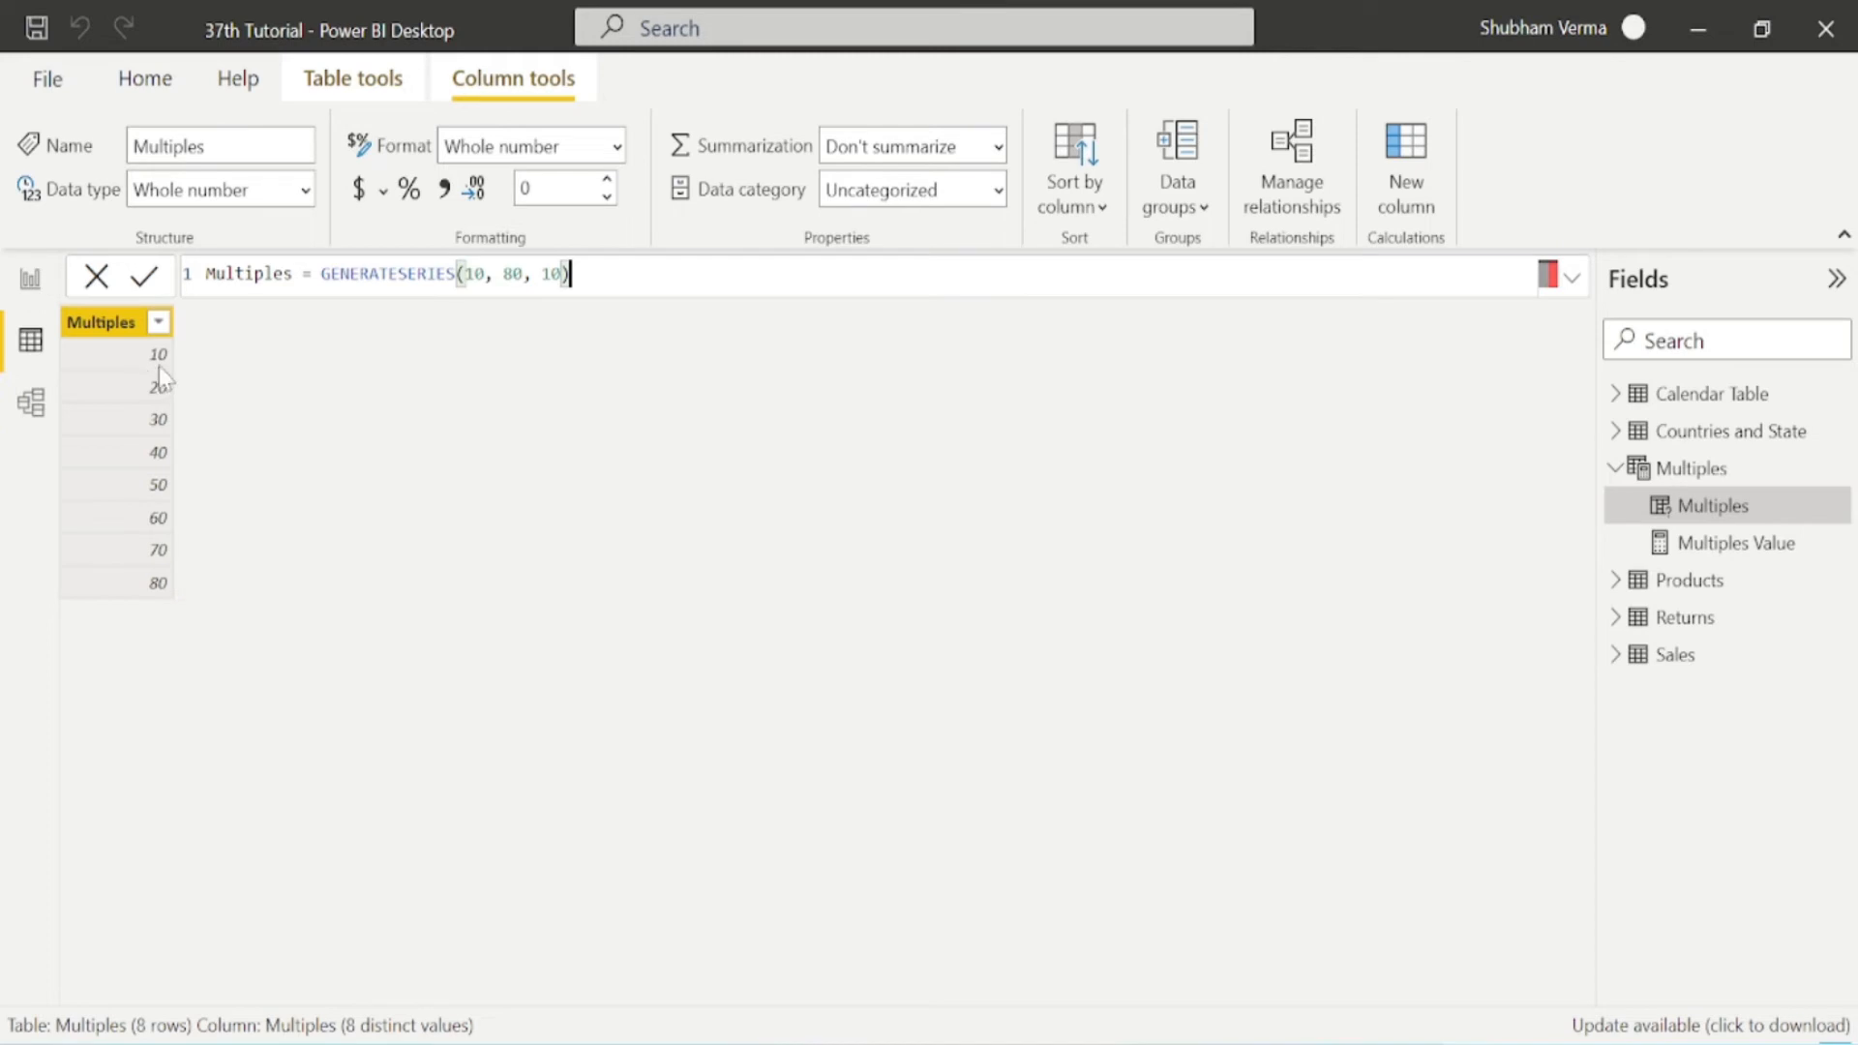
{"action": "mouse_move", "coordinate": [257, 626]}
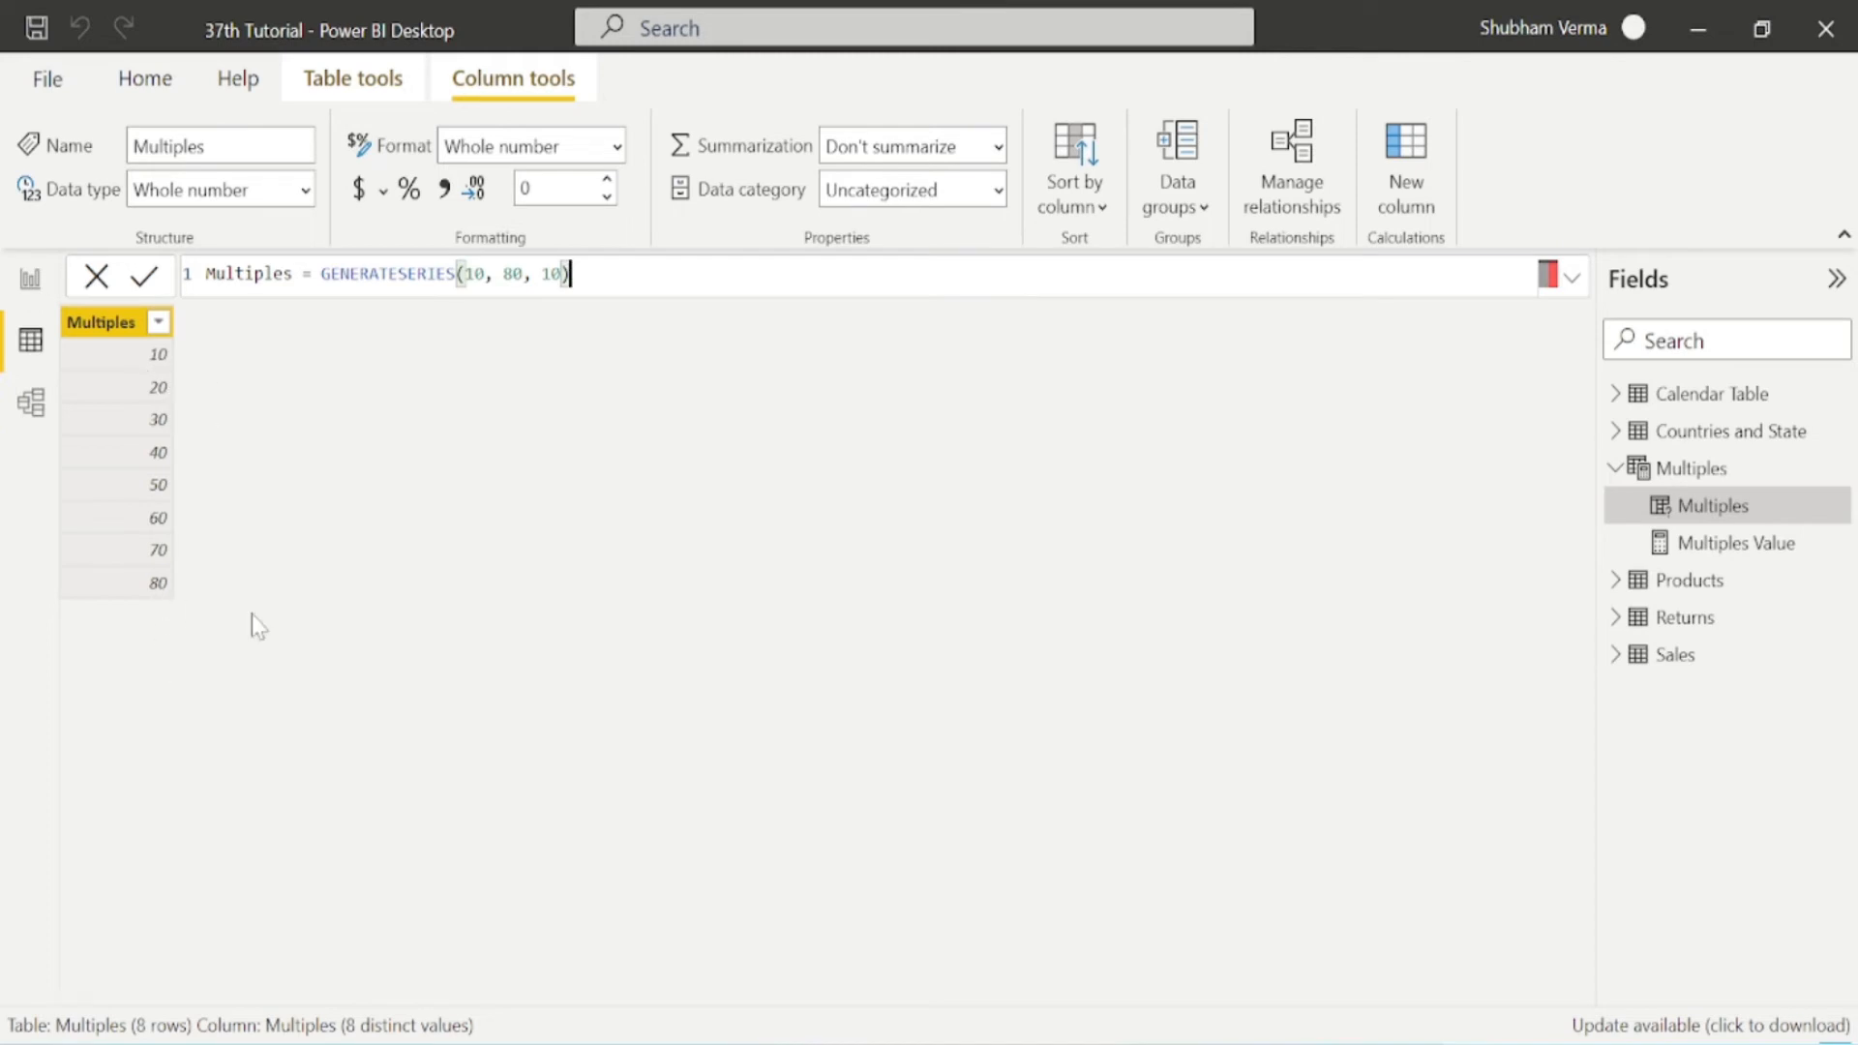
{"action": "mouse_move", "coordinate": [870, 548]}
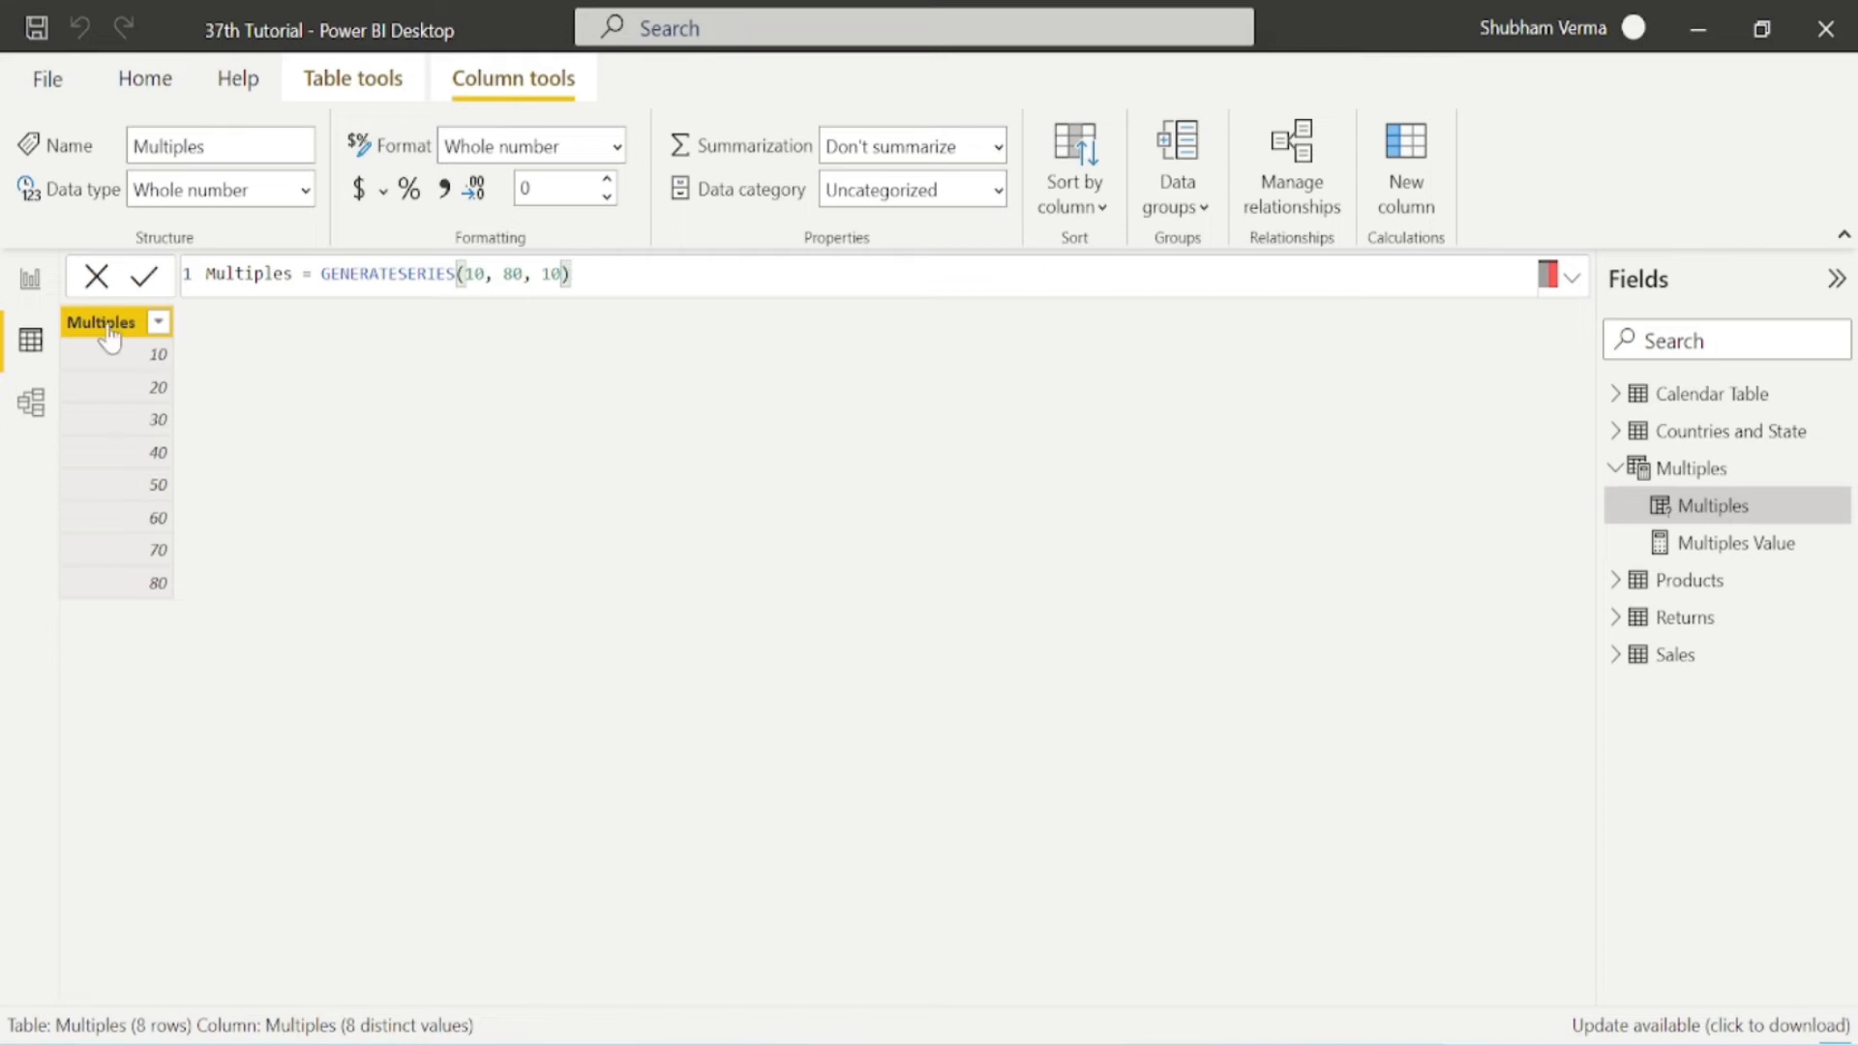
{"action": "left_click", "coordinate": [28, 279]}
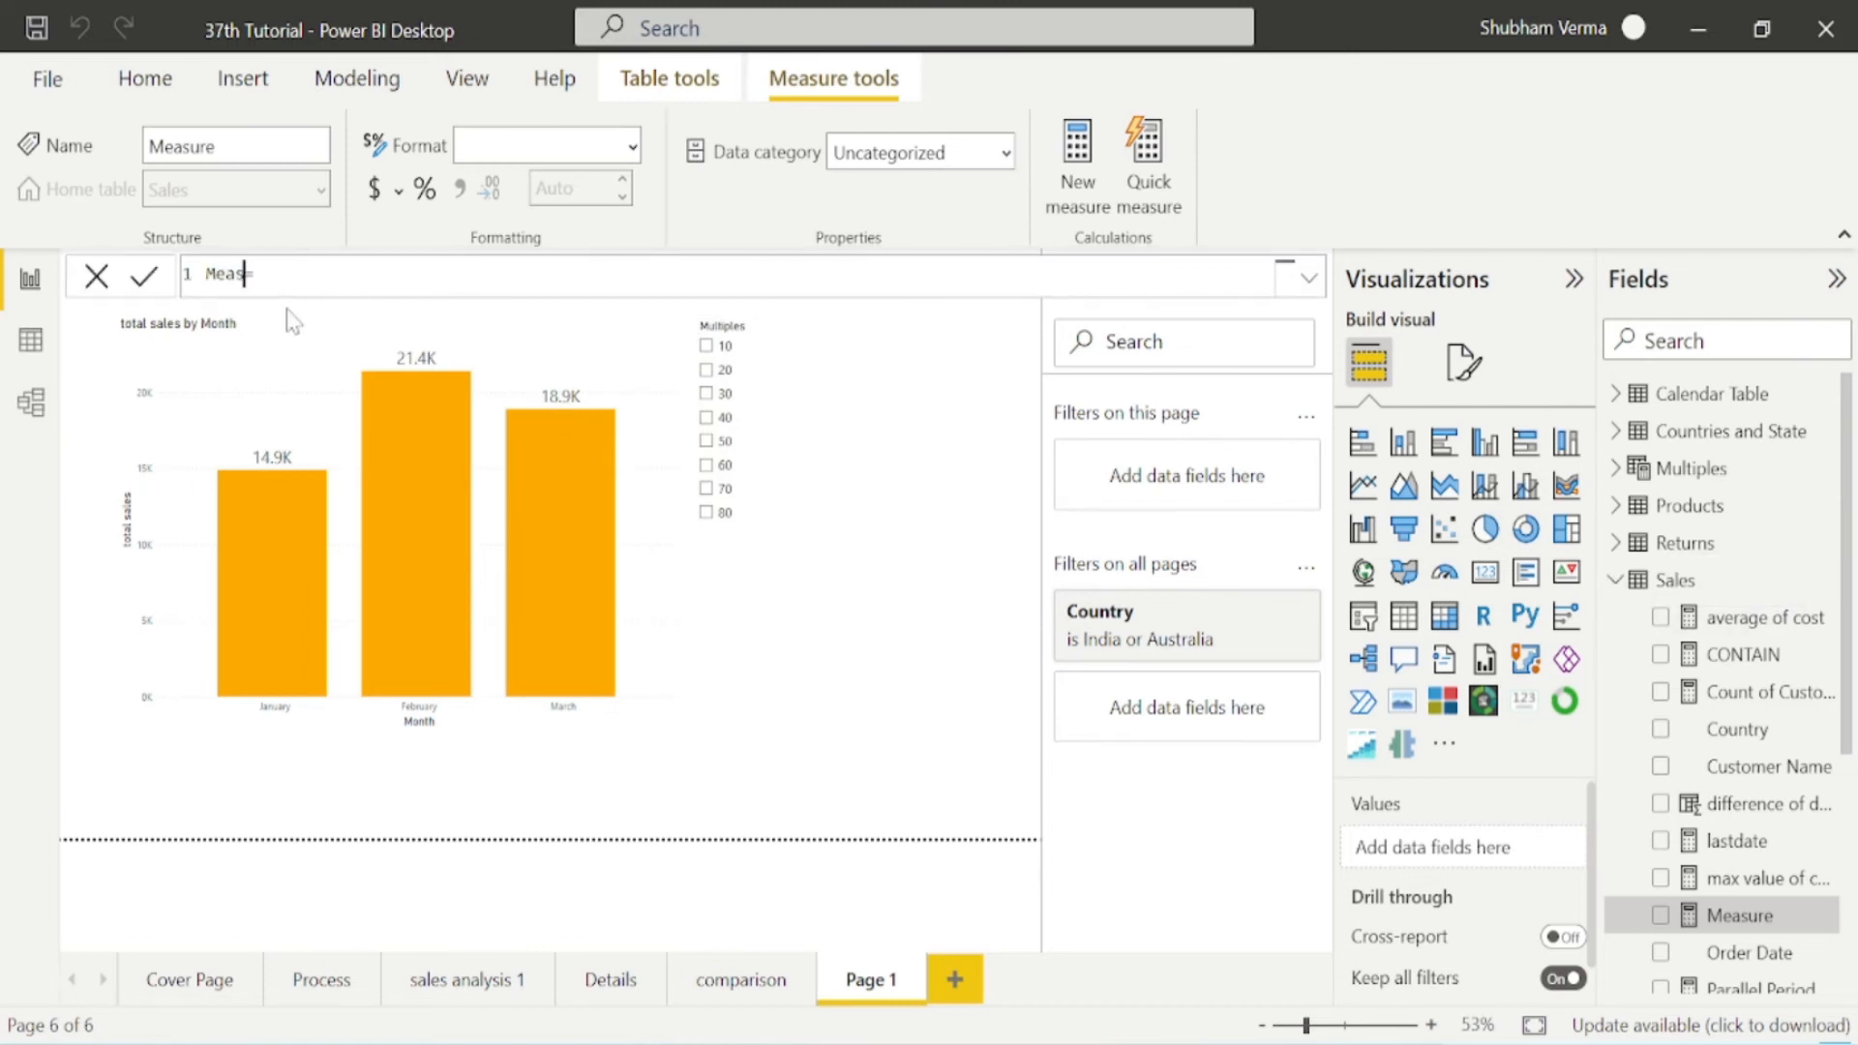
Enter the measure SUMX(sales,[total sales])*Multiples[Multiples Value] and commit it.
{"action": "type", "text": "sumx"}
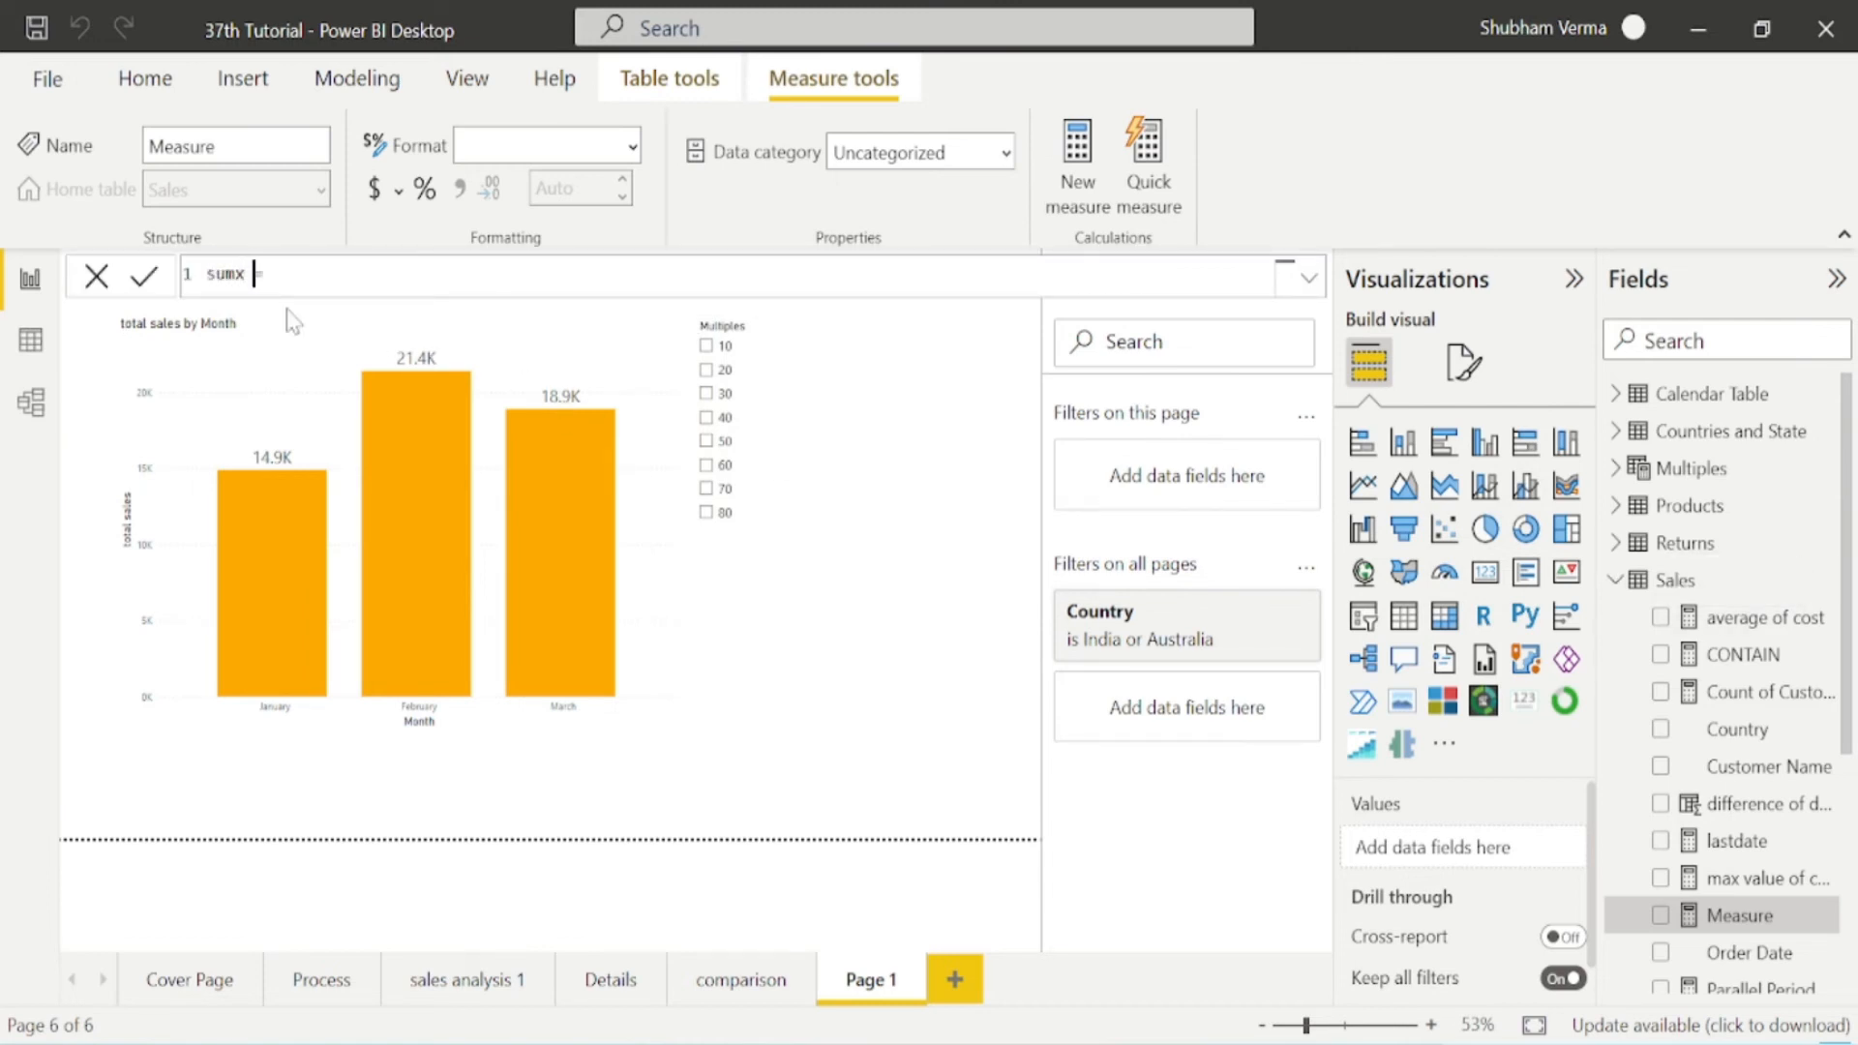
{"action": "type", "text": "="}
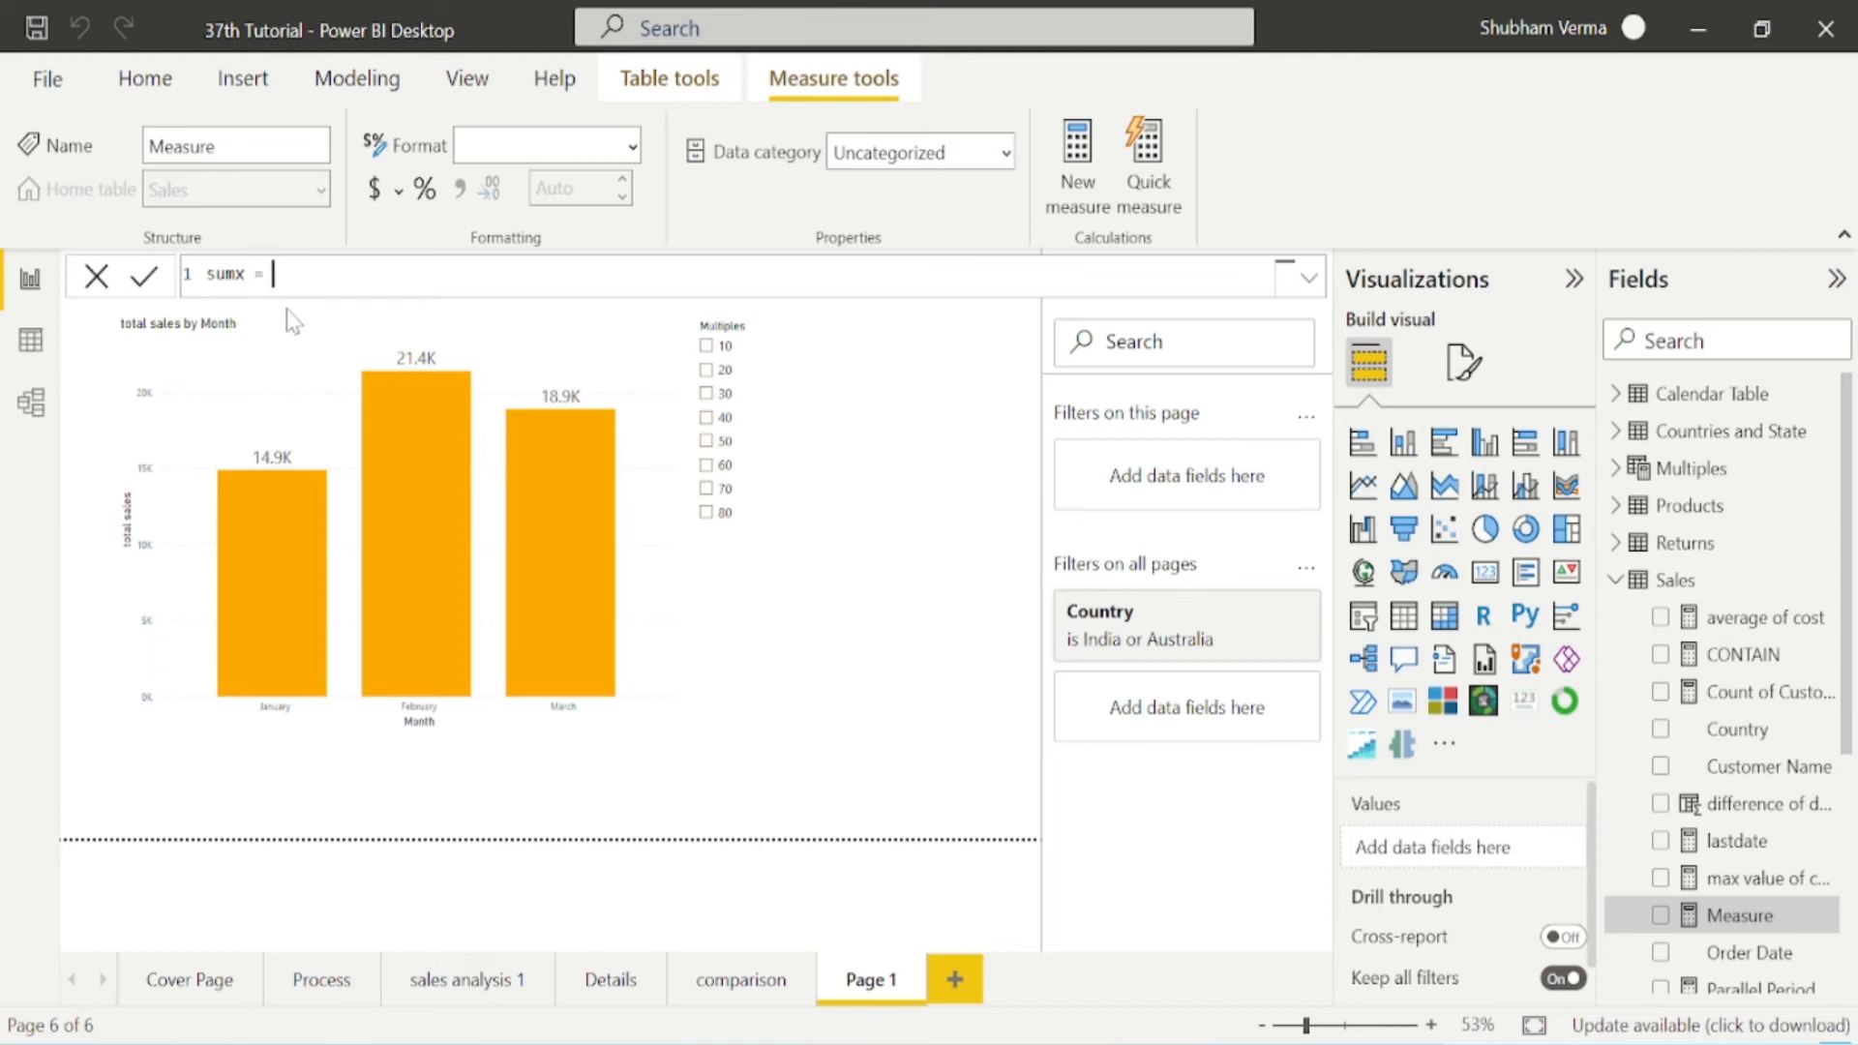
{"action": "type", "text": "SUMX("}
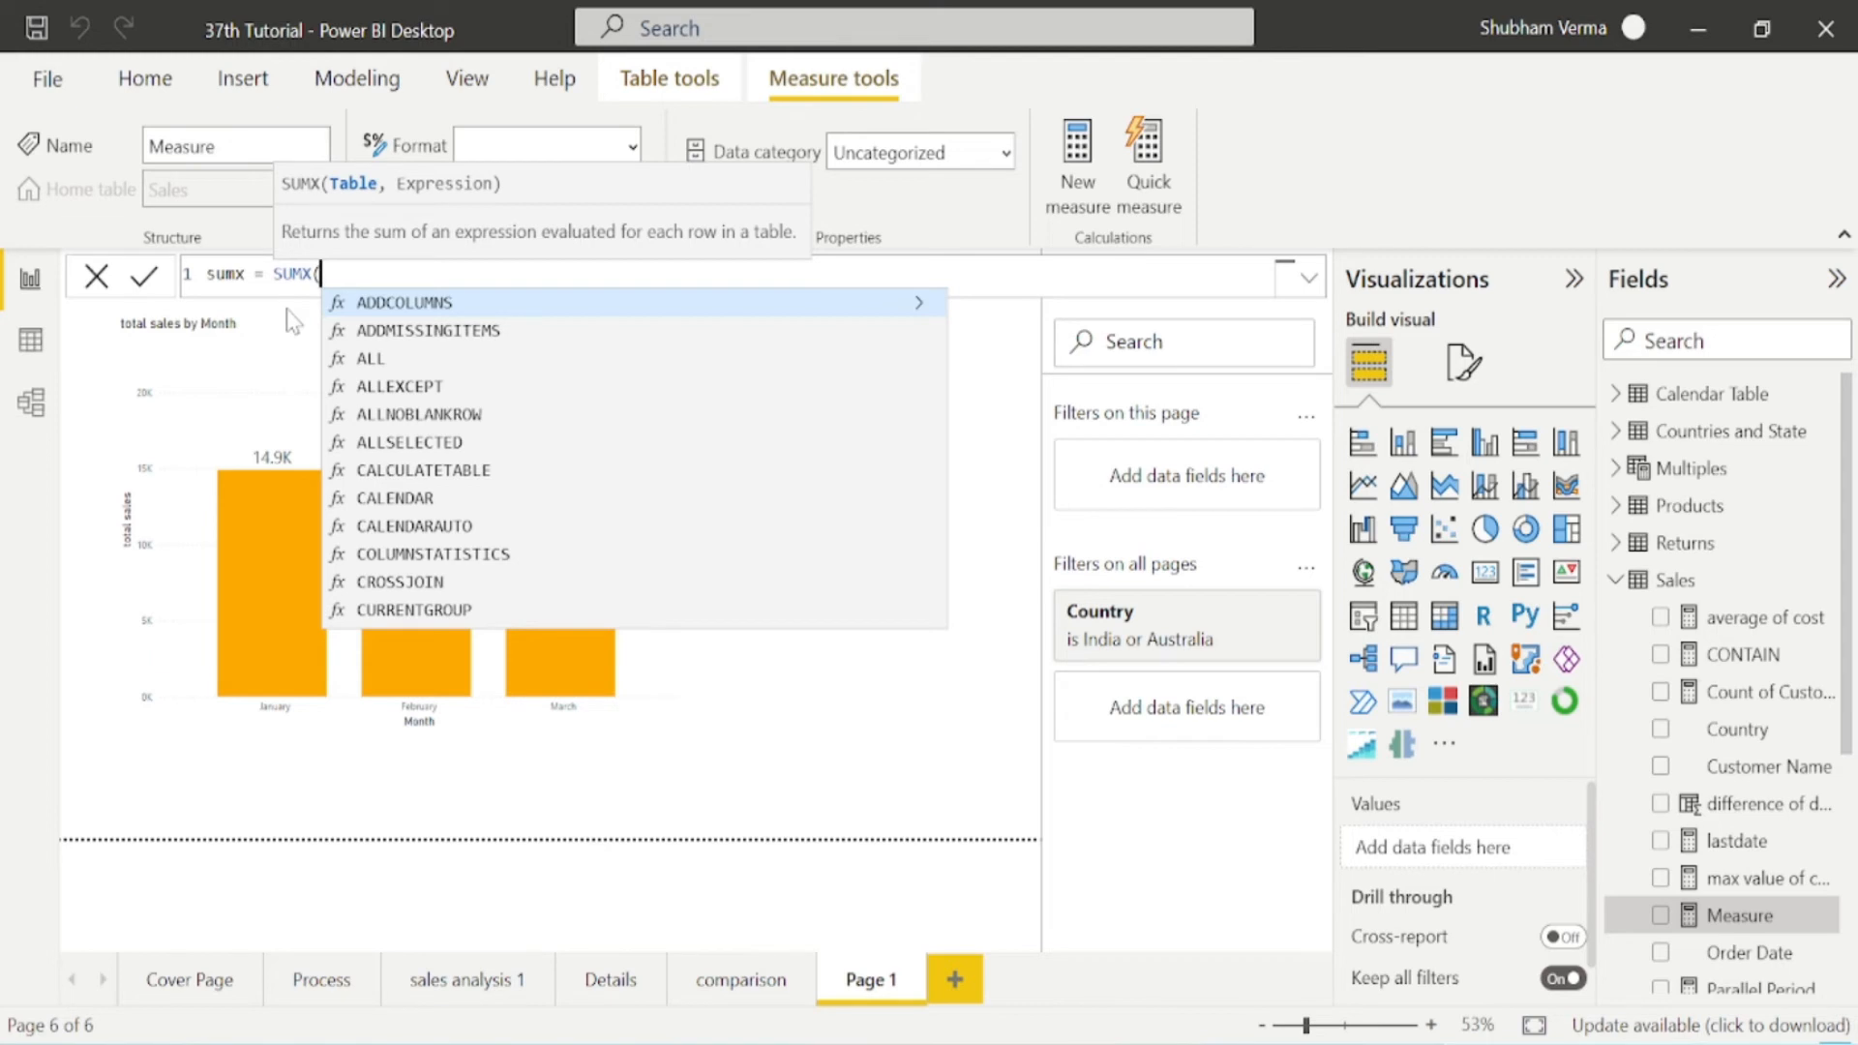
{"action": "type", "text": "sales,"}
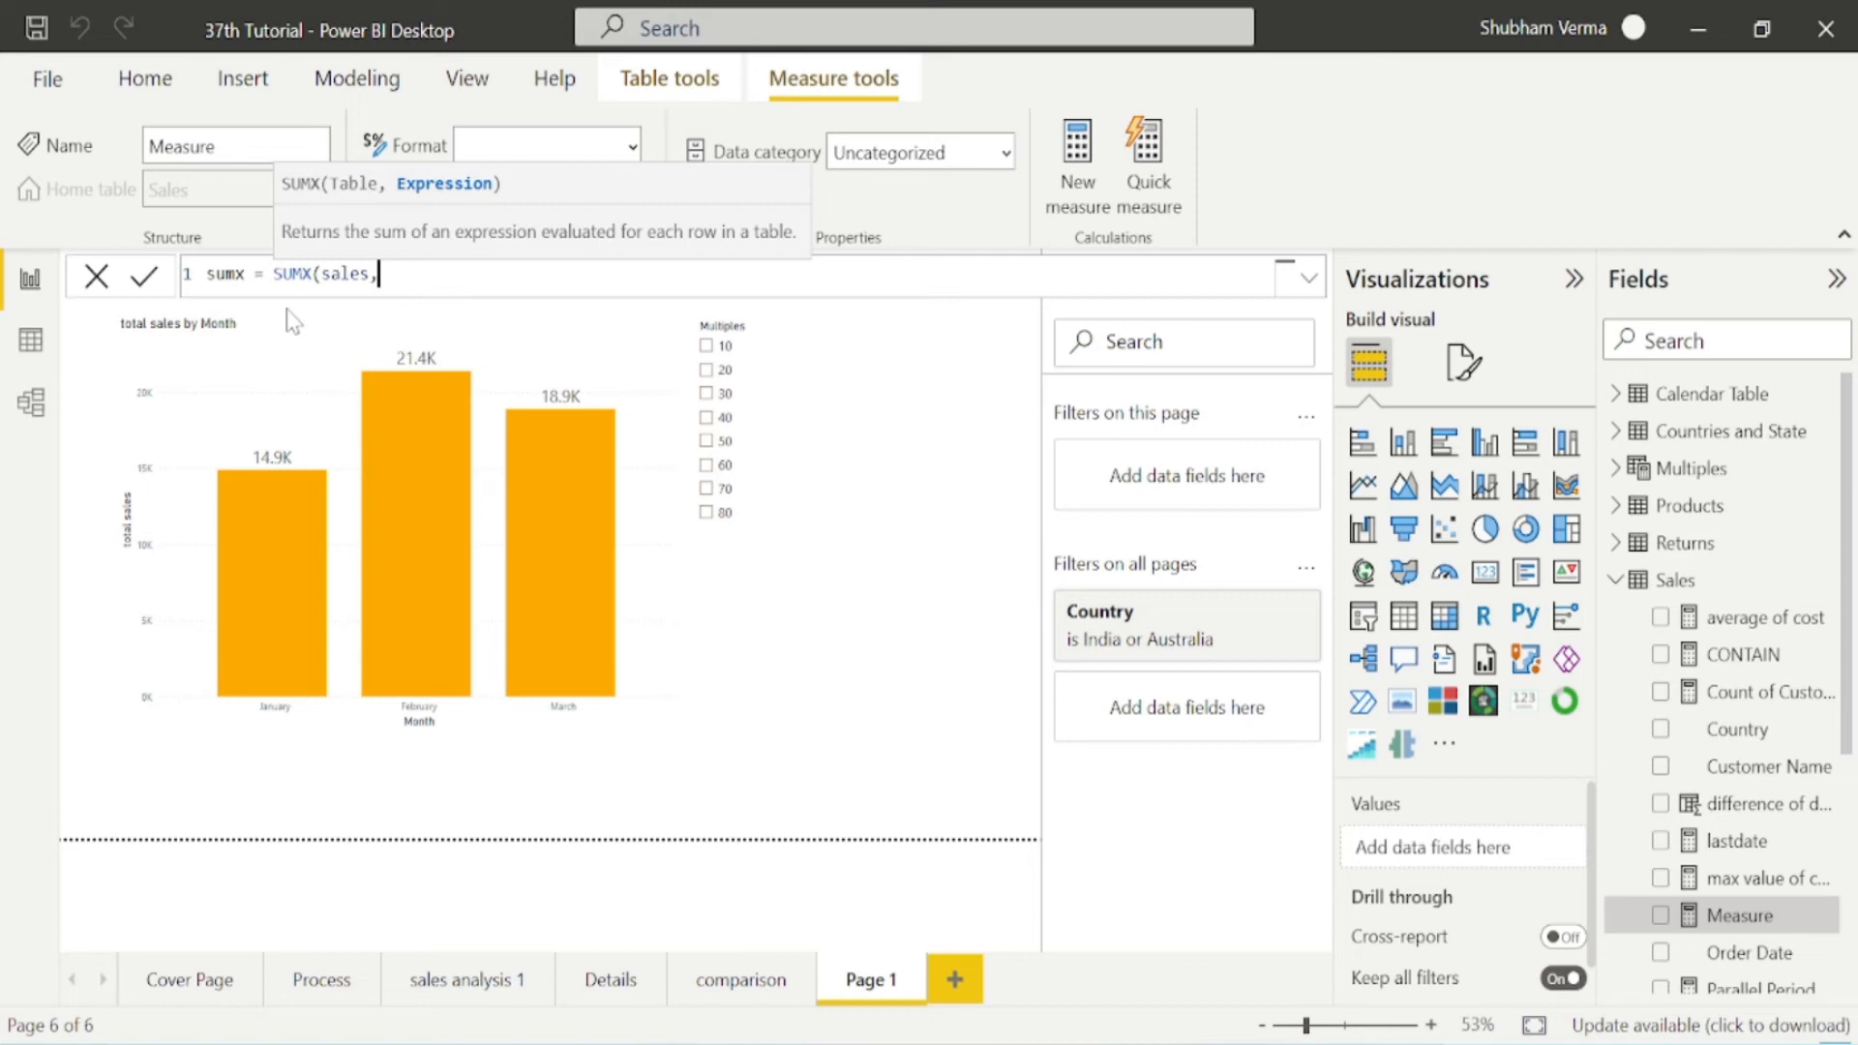
{"action": "type", "text": "total sales]"}
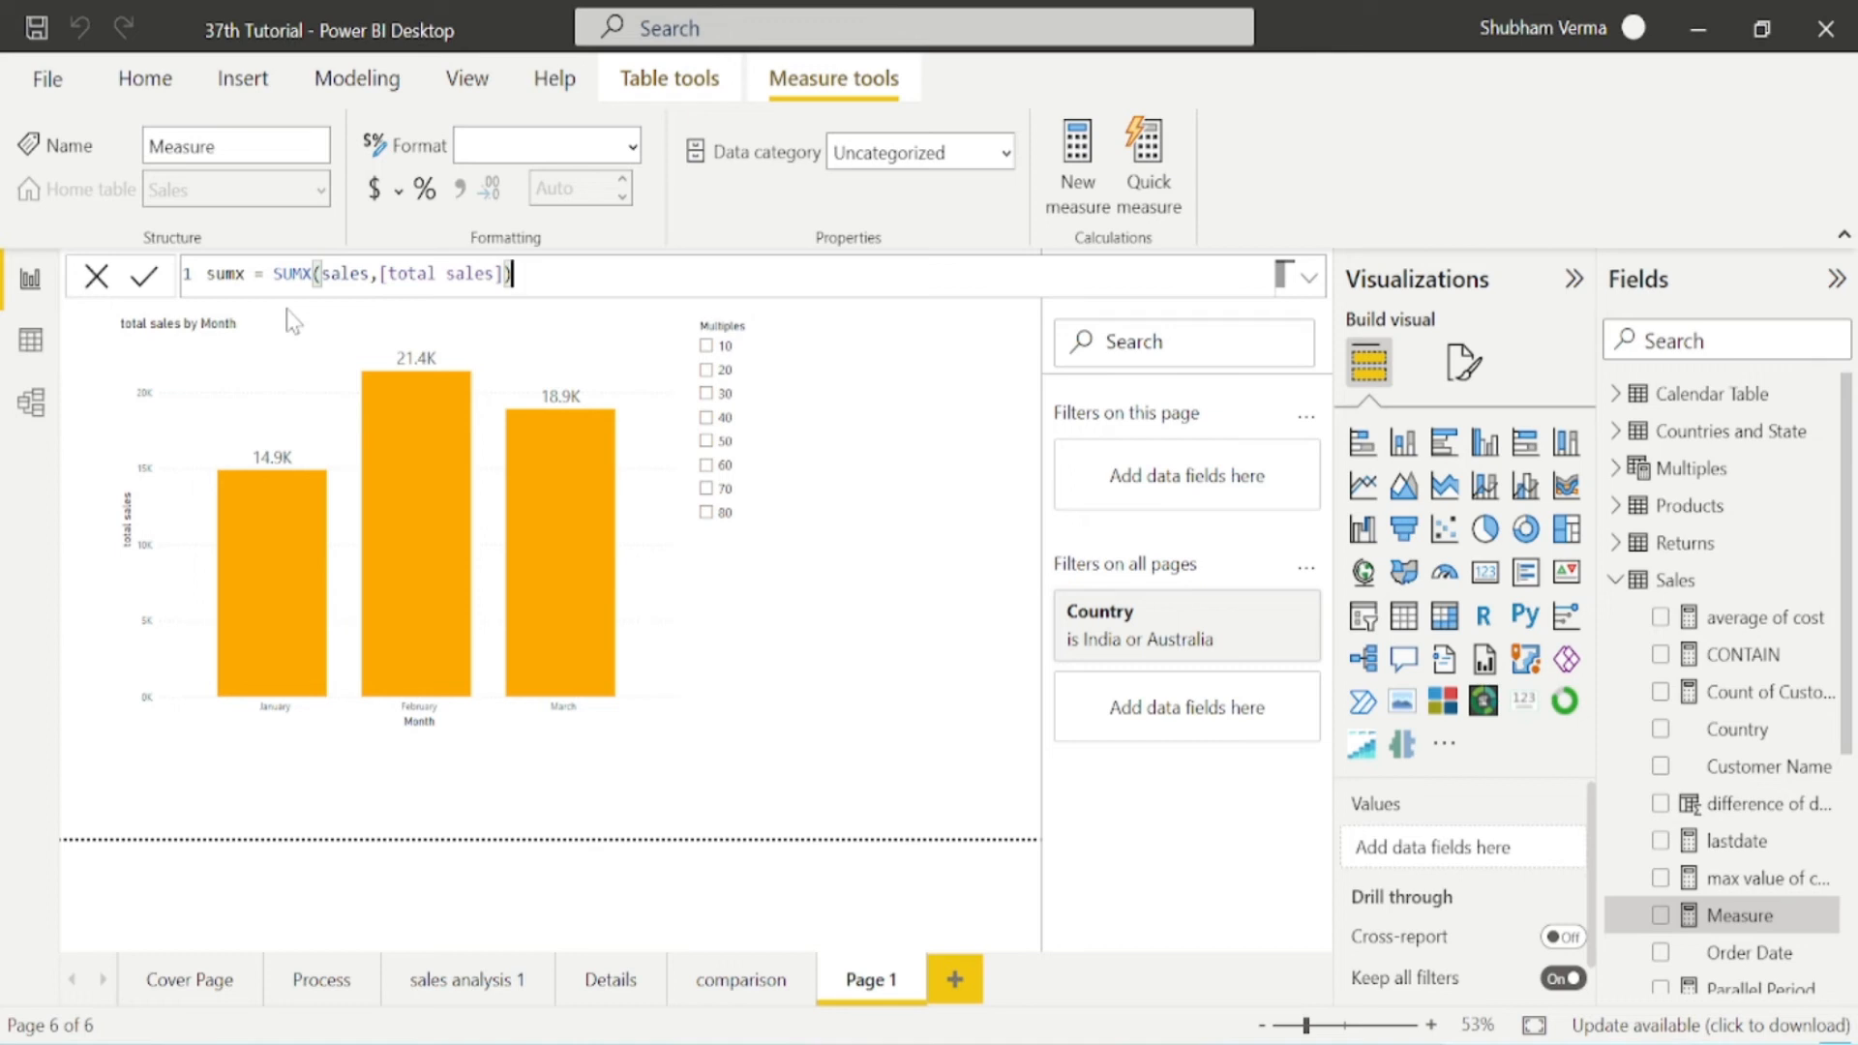
{"action": "type", "text": "*"}
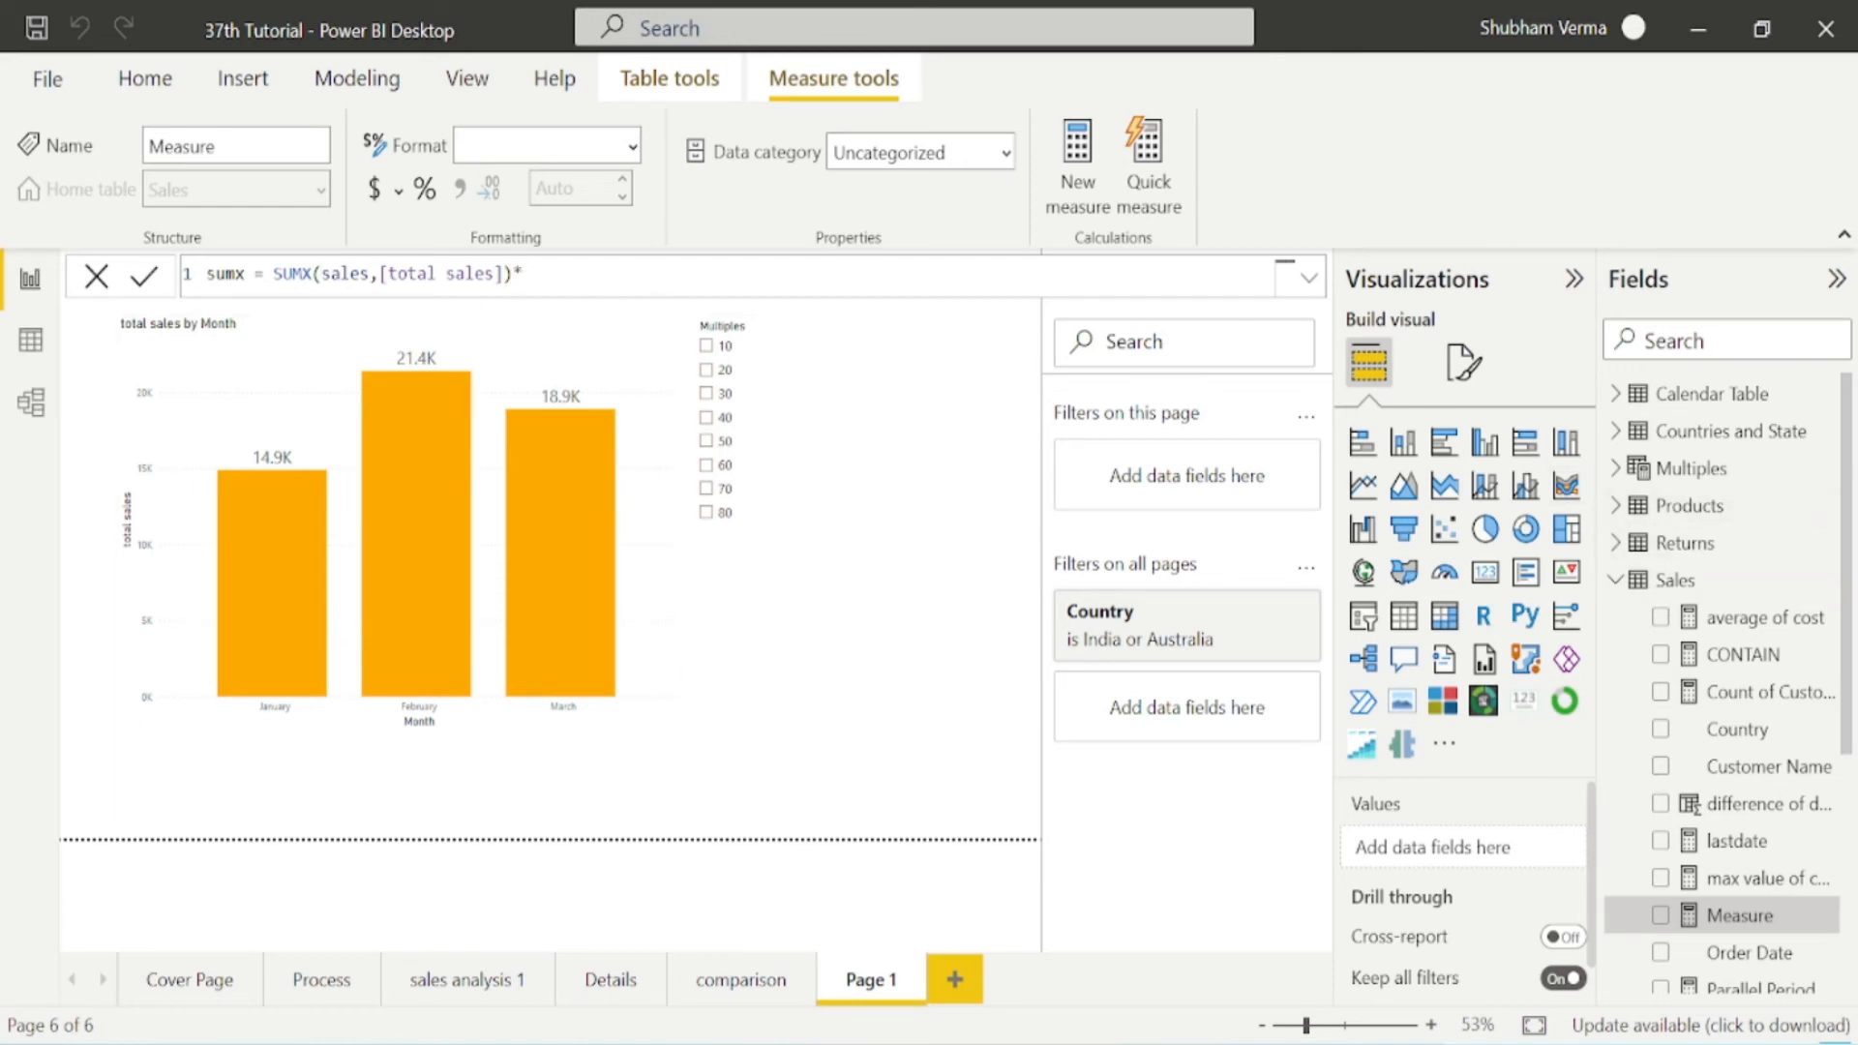
{"action": "type", "text": "*mul"}
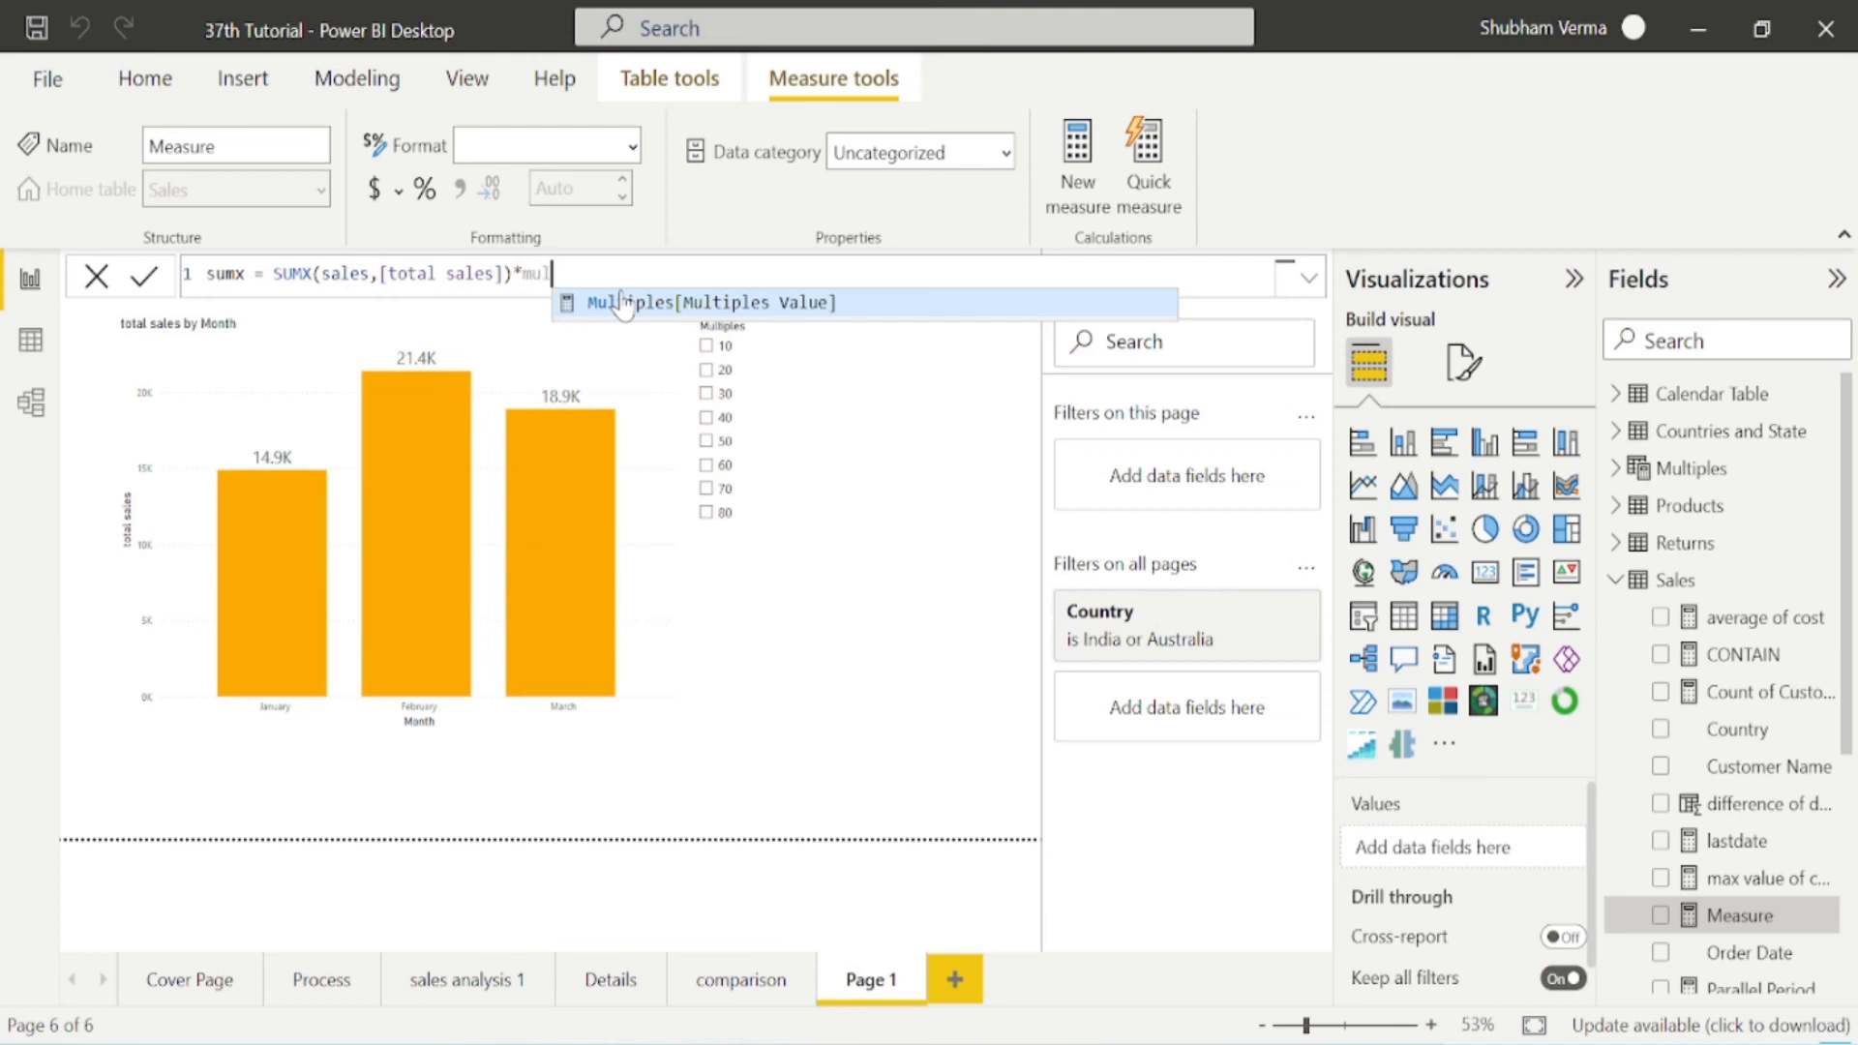
{"action": "left_click", "coordinate": [711, 302]}
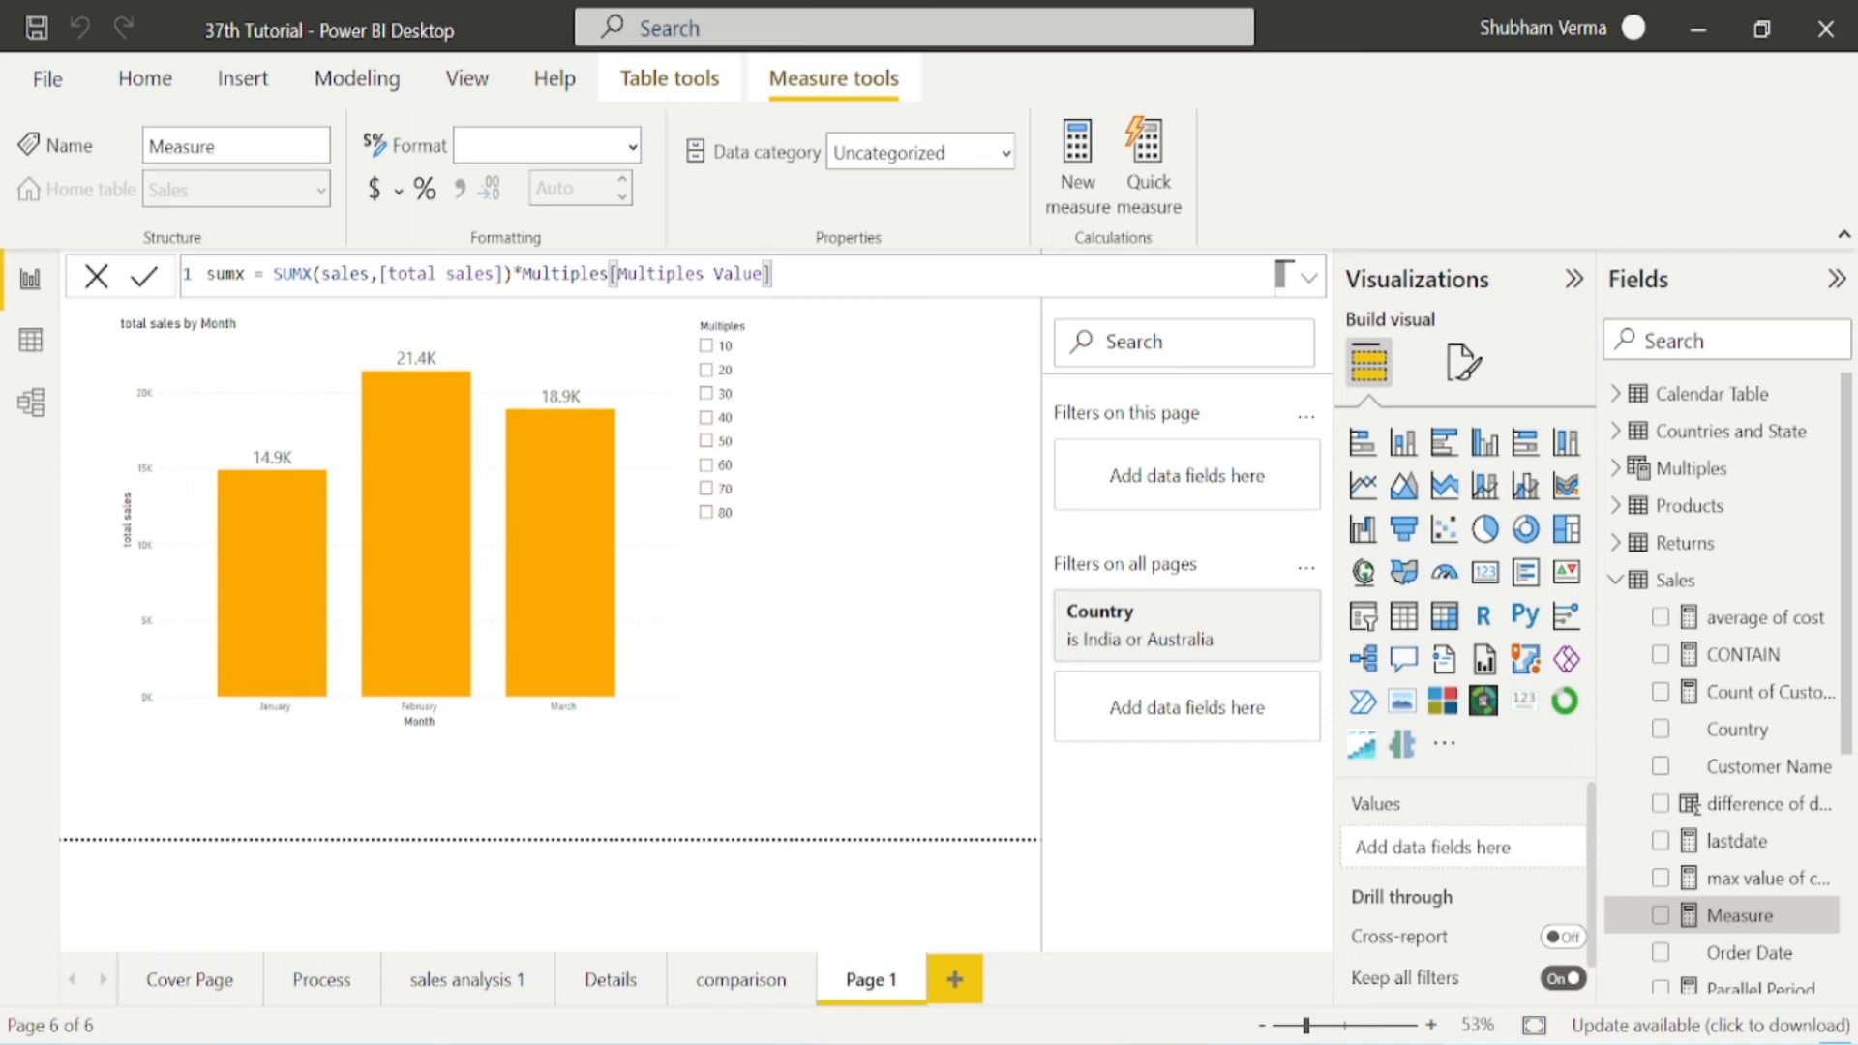
{"action": "left_click", "coordinate": [146, 276]}
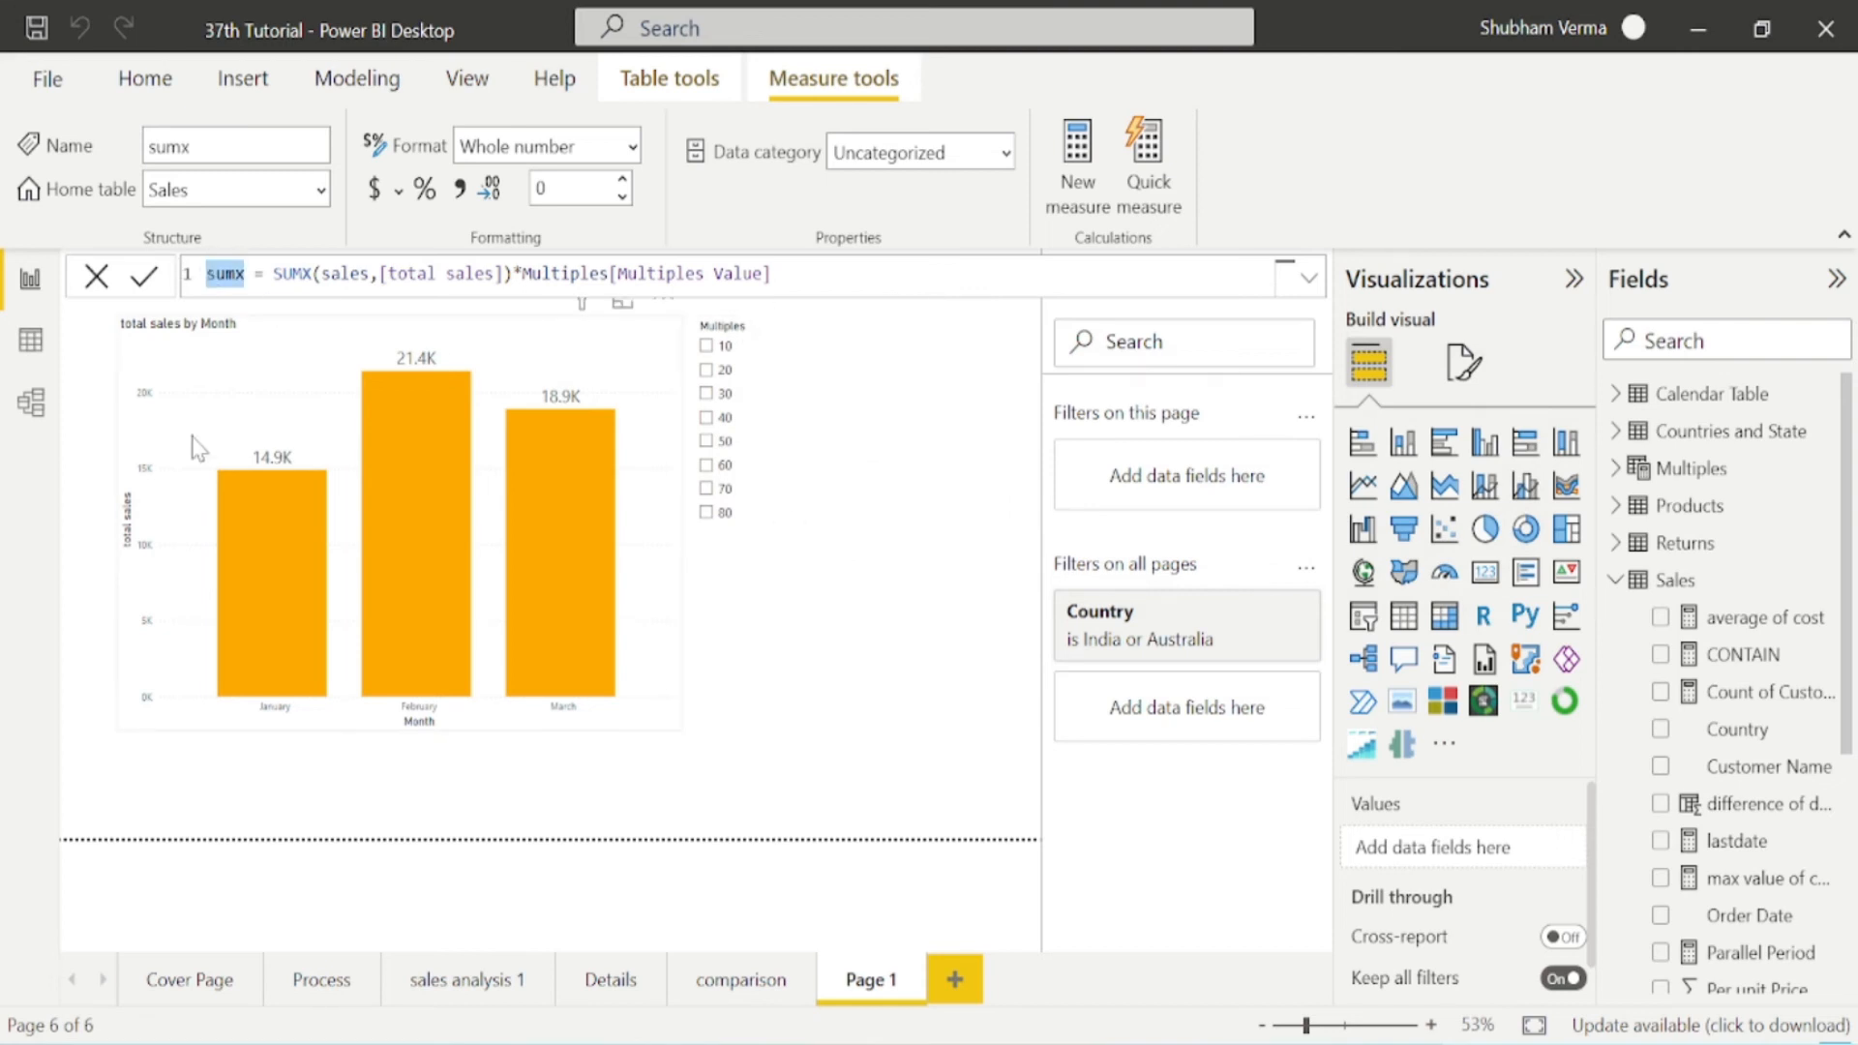
Rename the new measure from sumx to Comparison.
{"action": "type", "text": "Comp"}
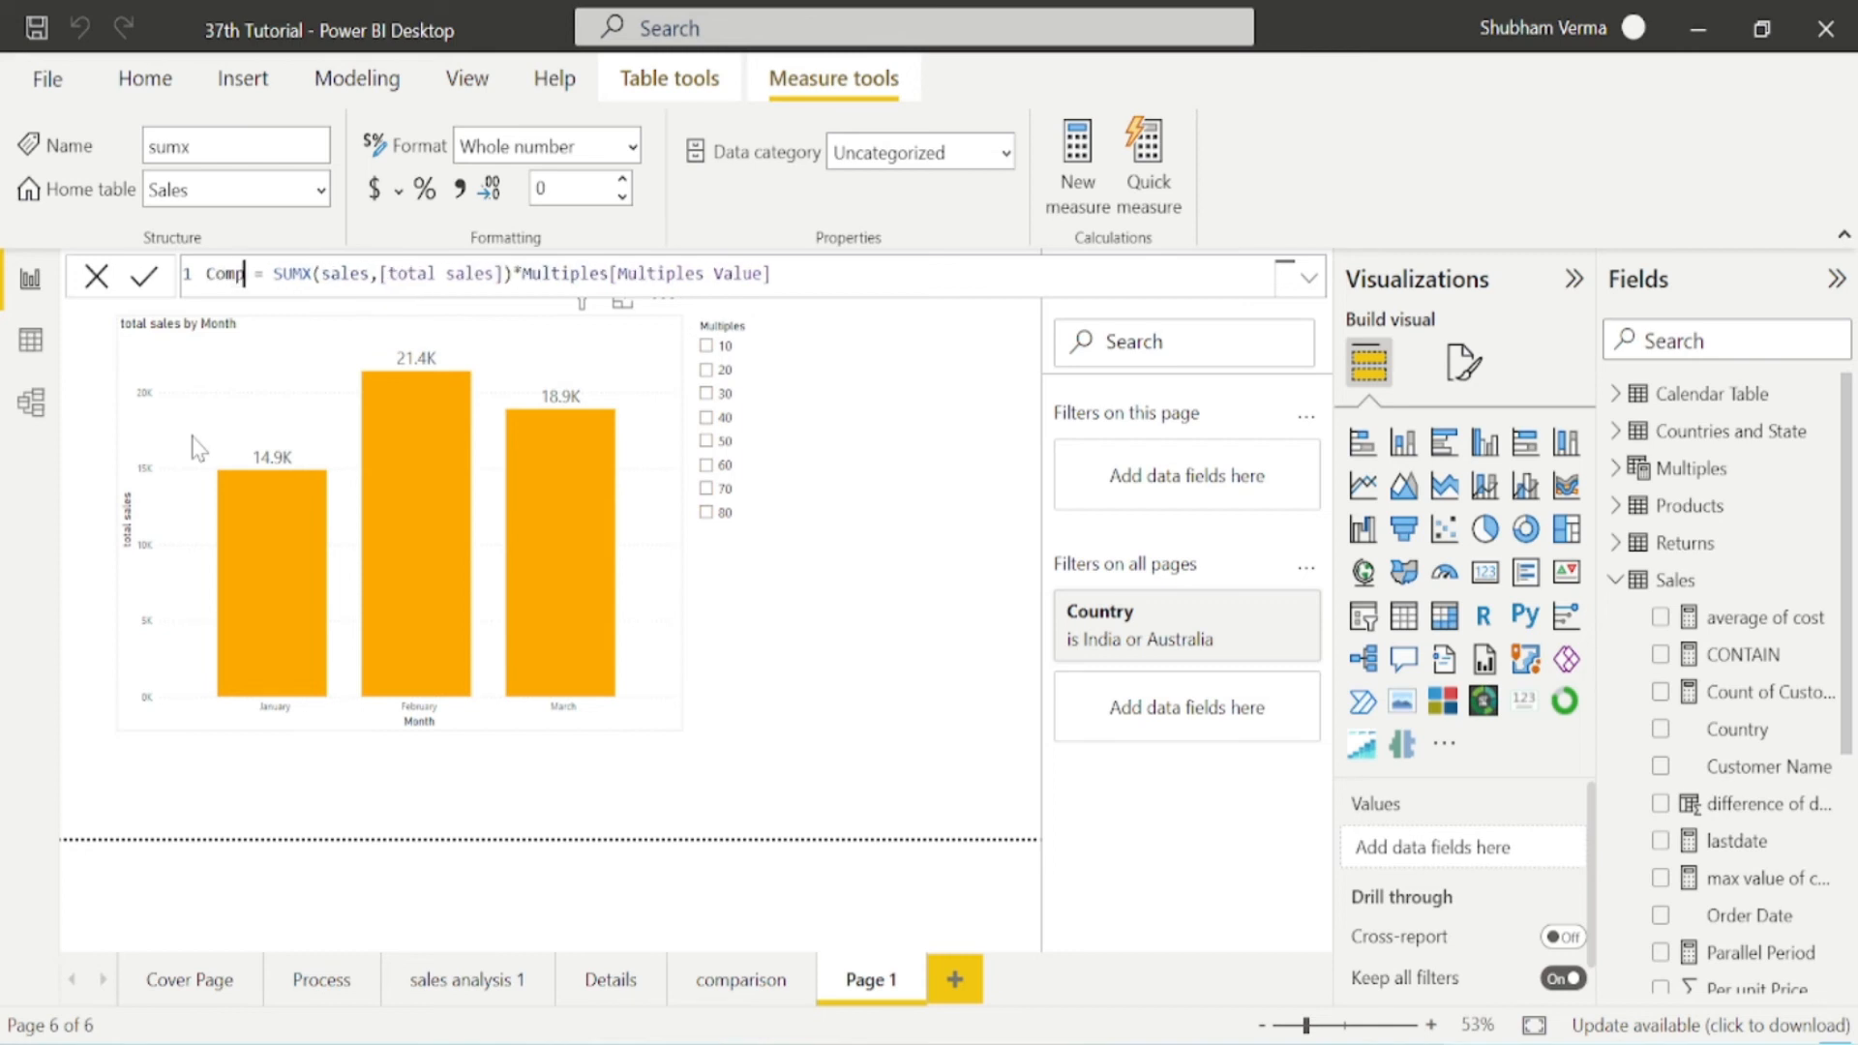
{"action": "type", "text": "a"}
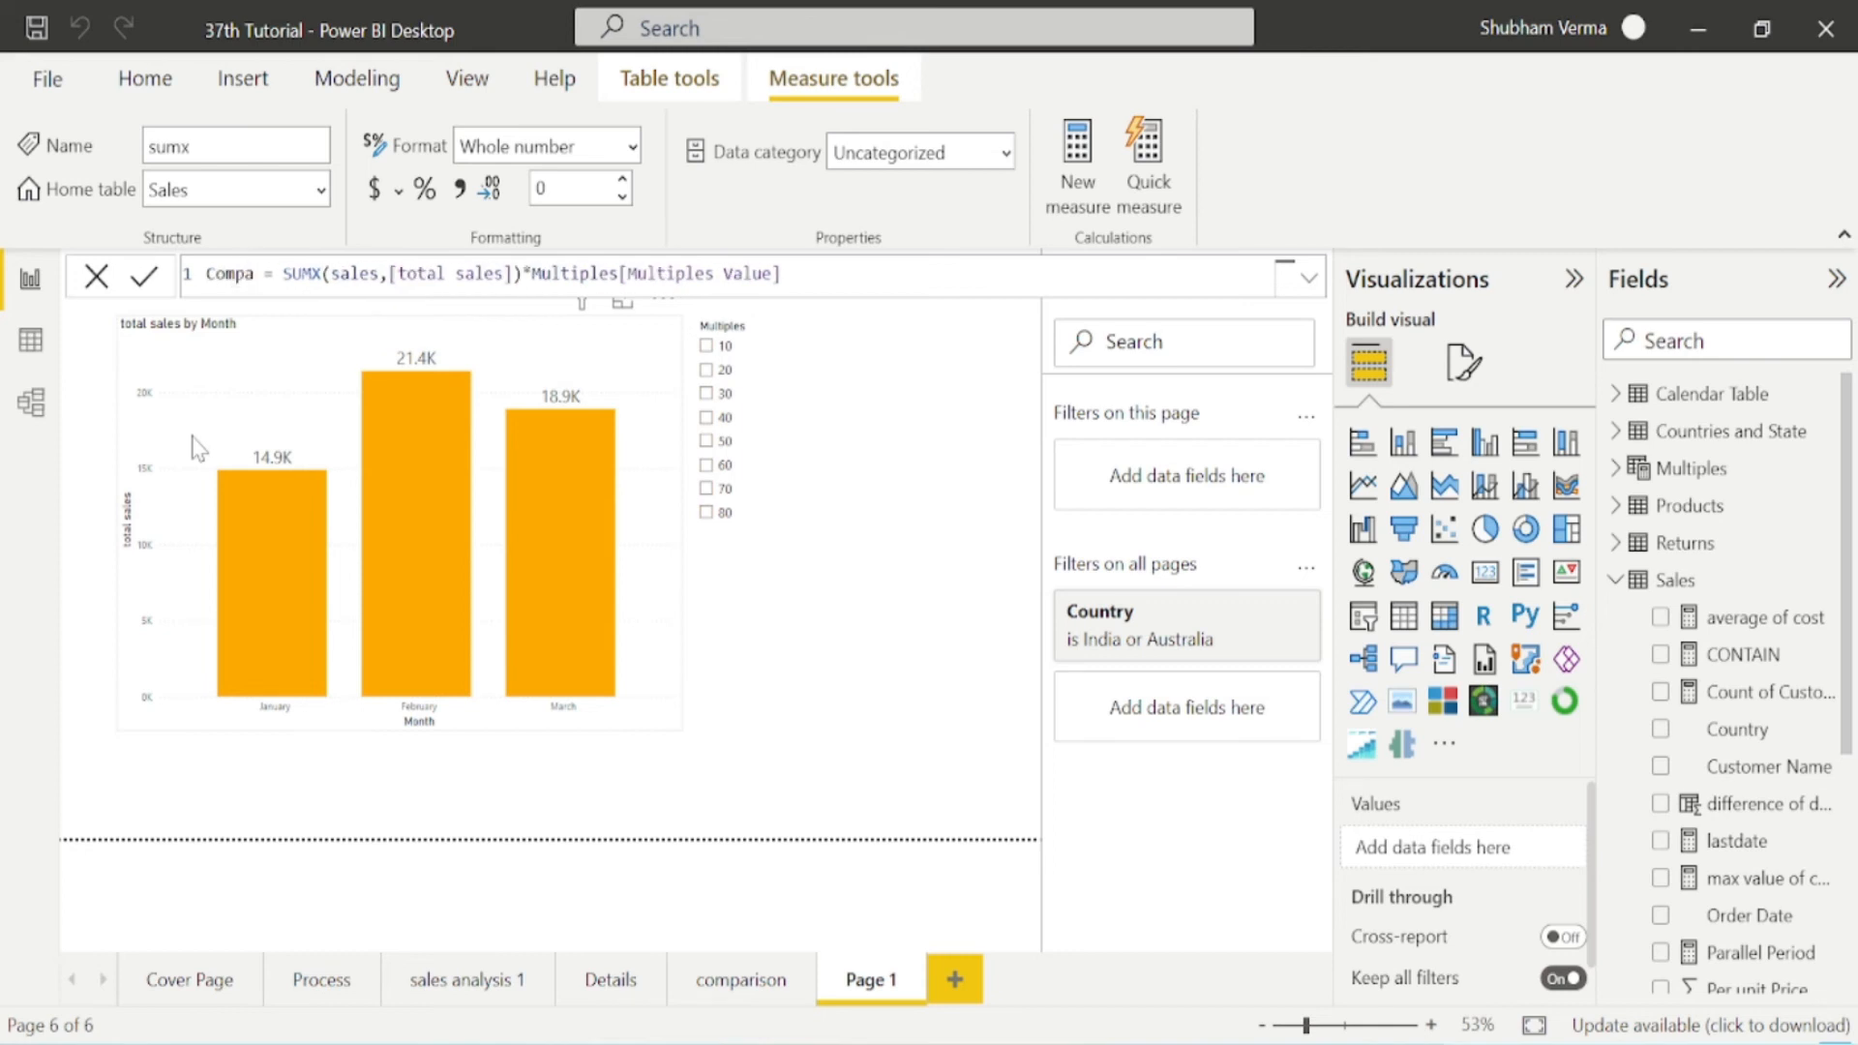
{"action": "type", "text": "rison"}
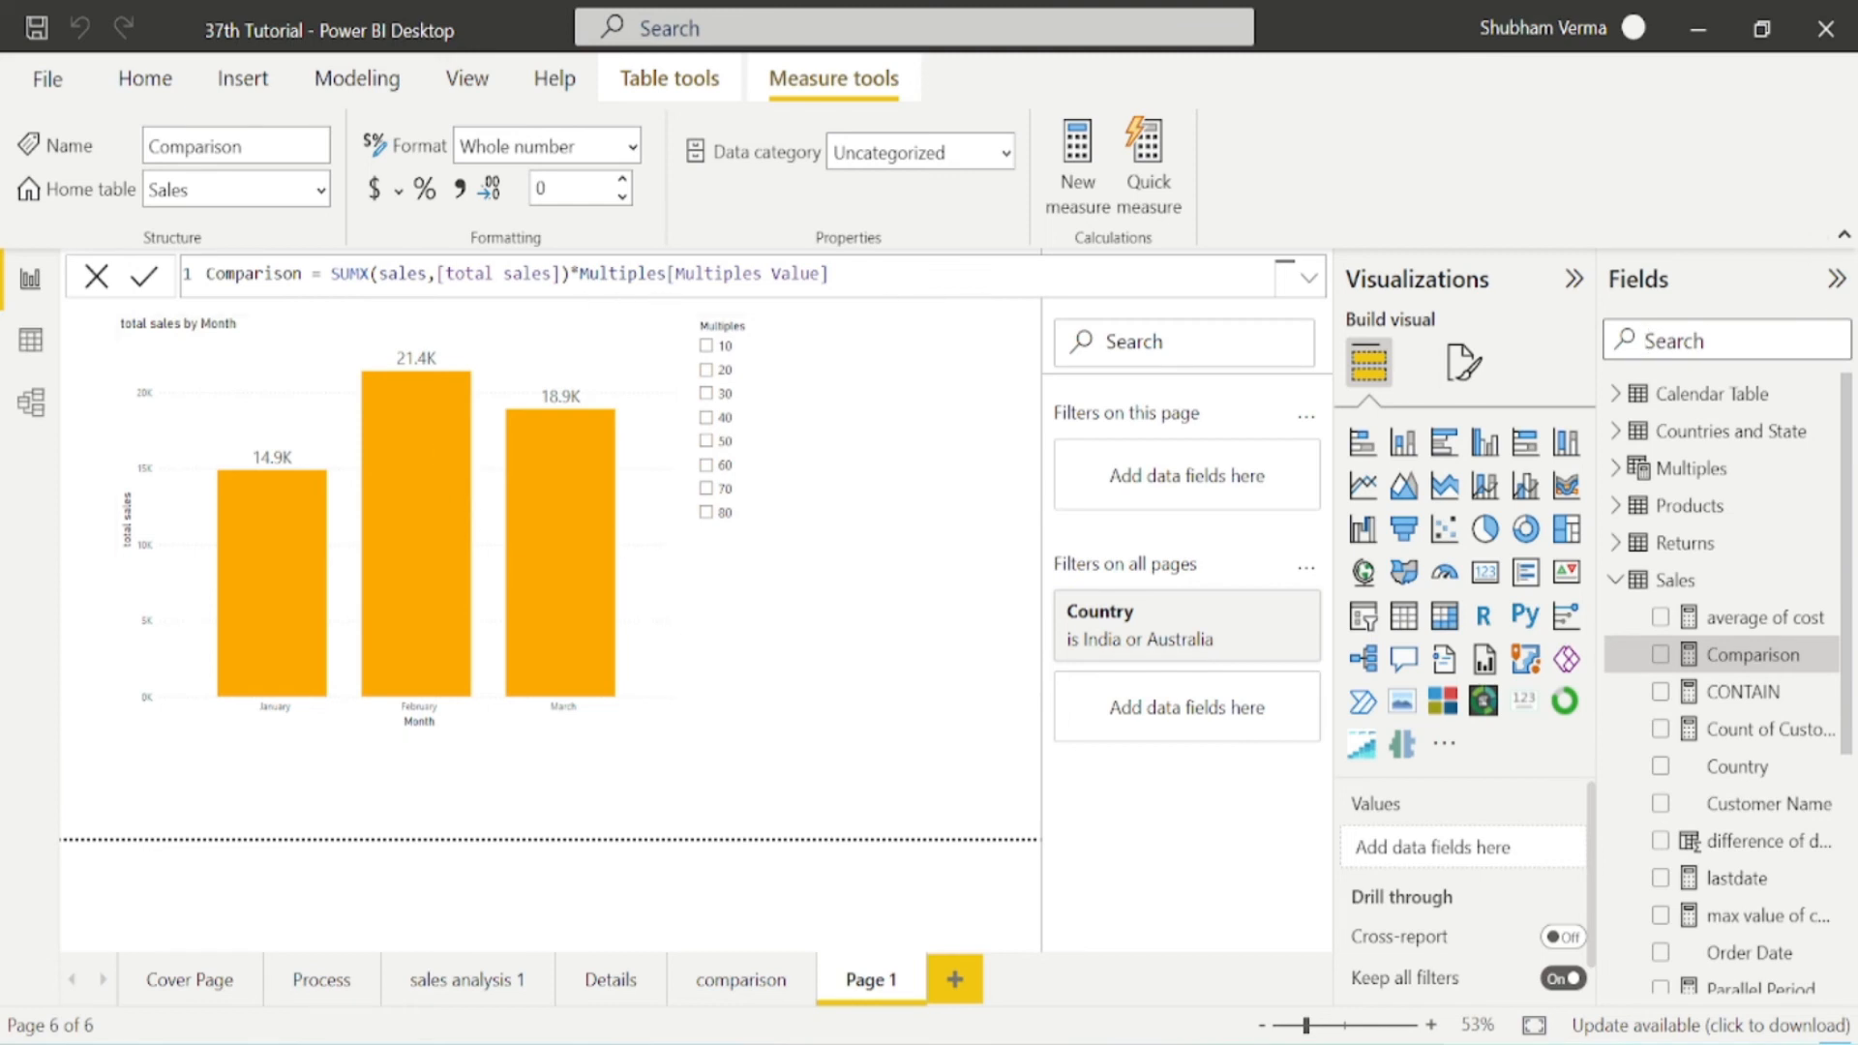
{"action": "mouse_move", "coordinate": [1687, 543]}
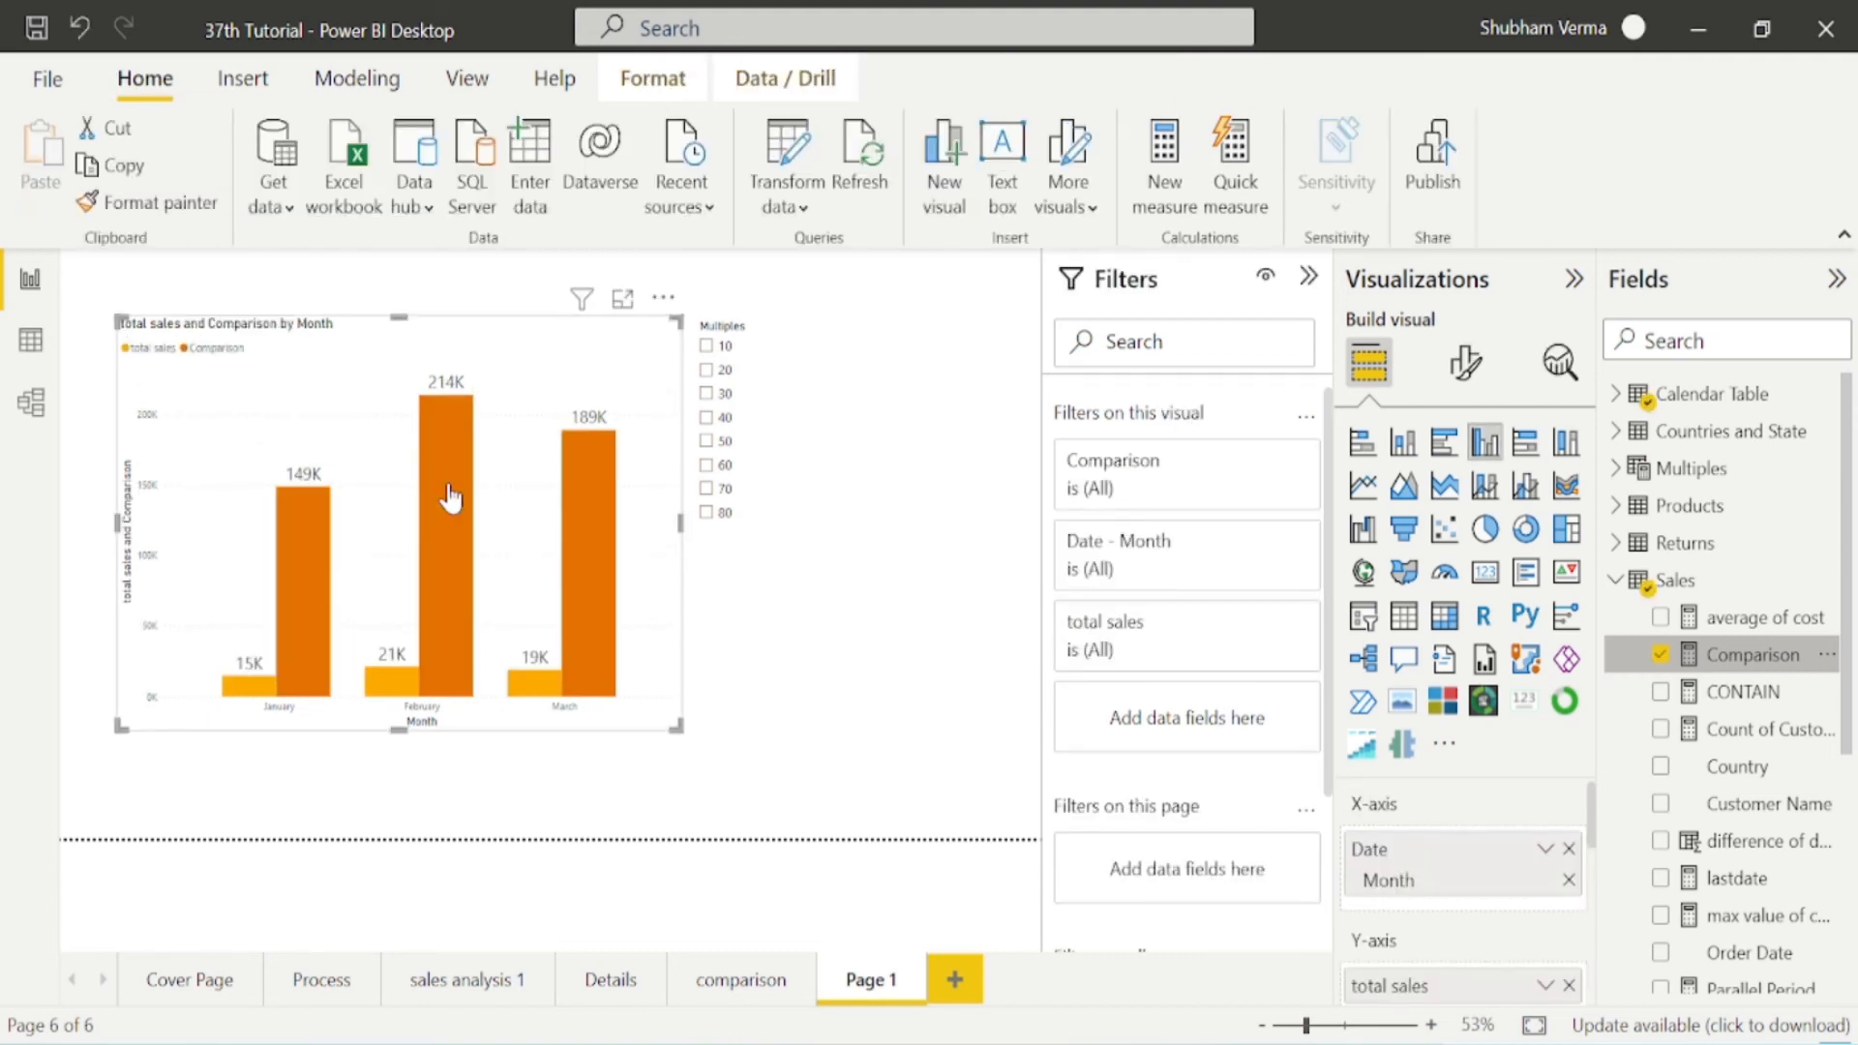
{"action": "mouse_move", "coordinate": [261, 687]}
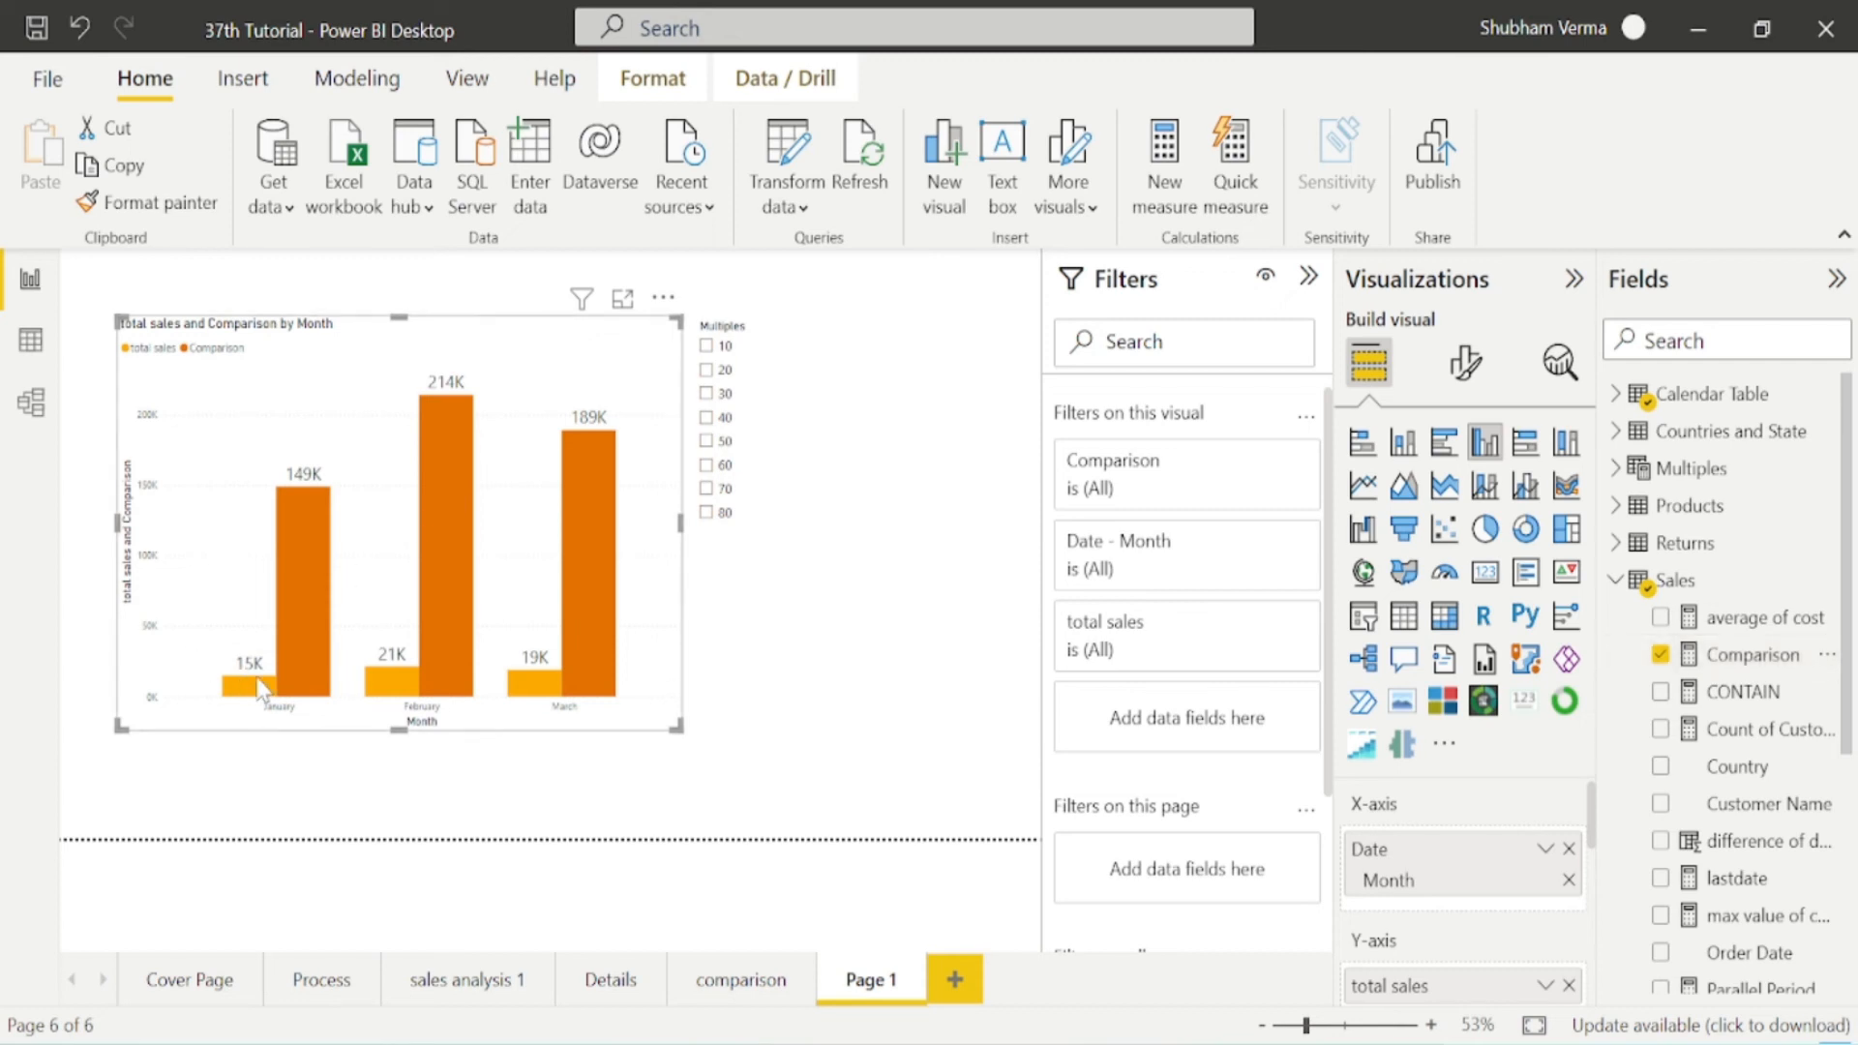
{"action": "mouse_move", "coordinate": [259, 685]}
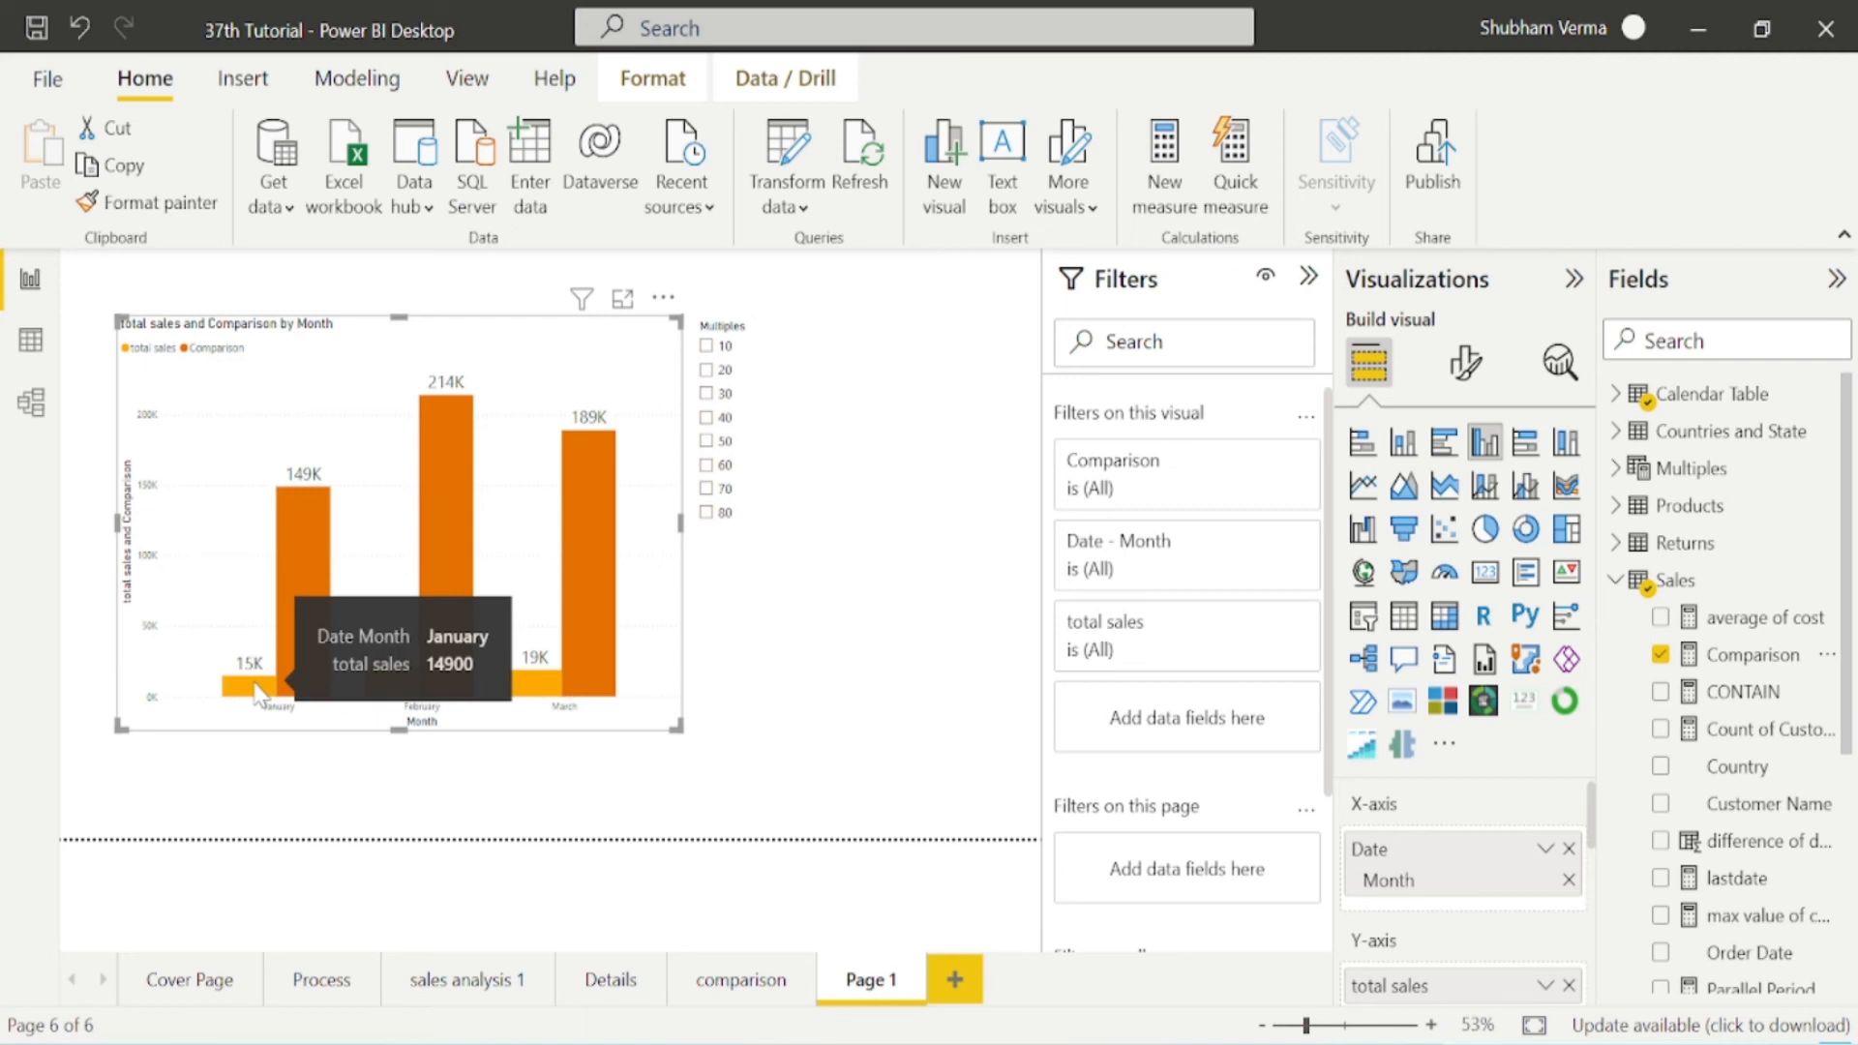
{"action": "mouse_move", "coordinate": [276, 856]}
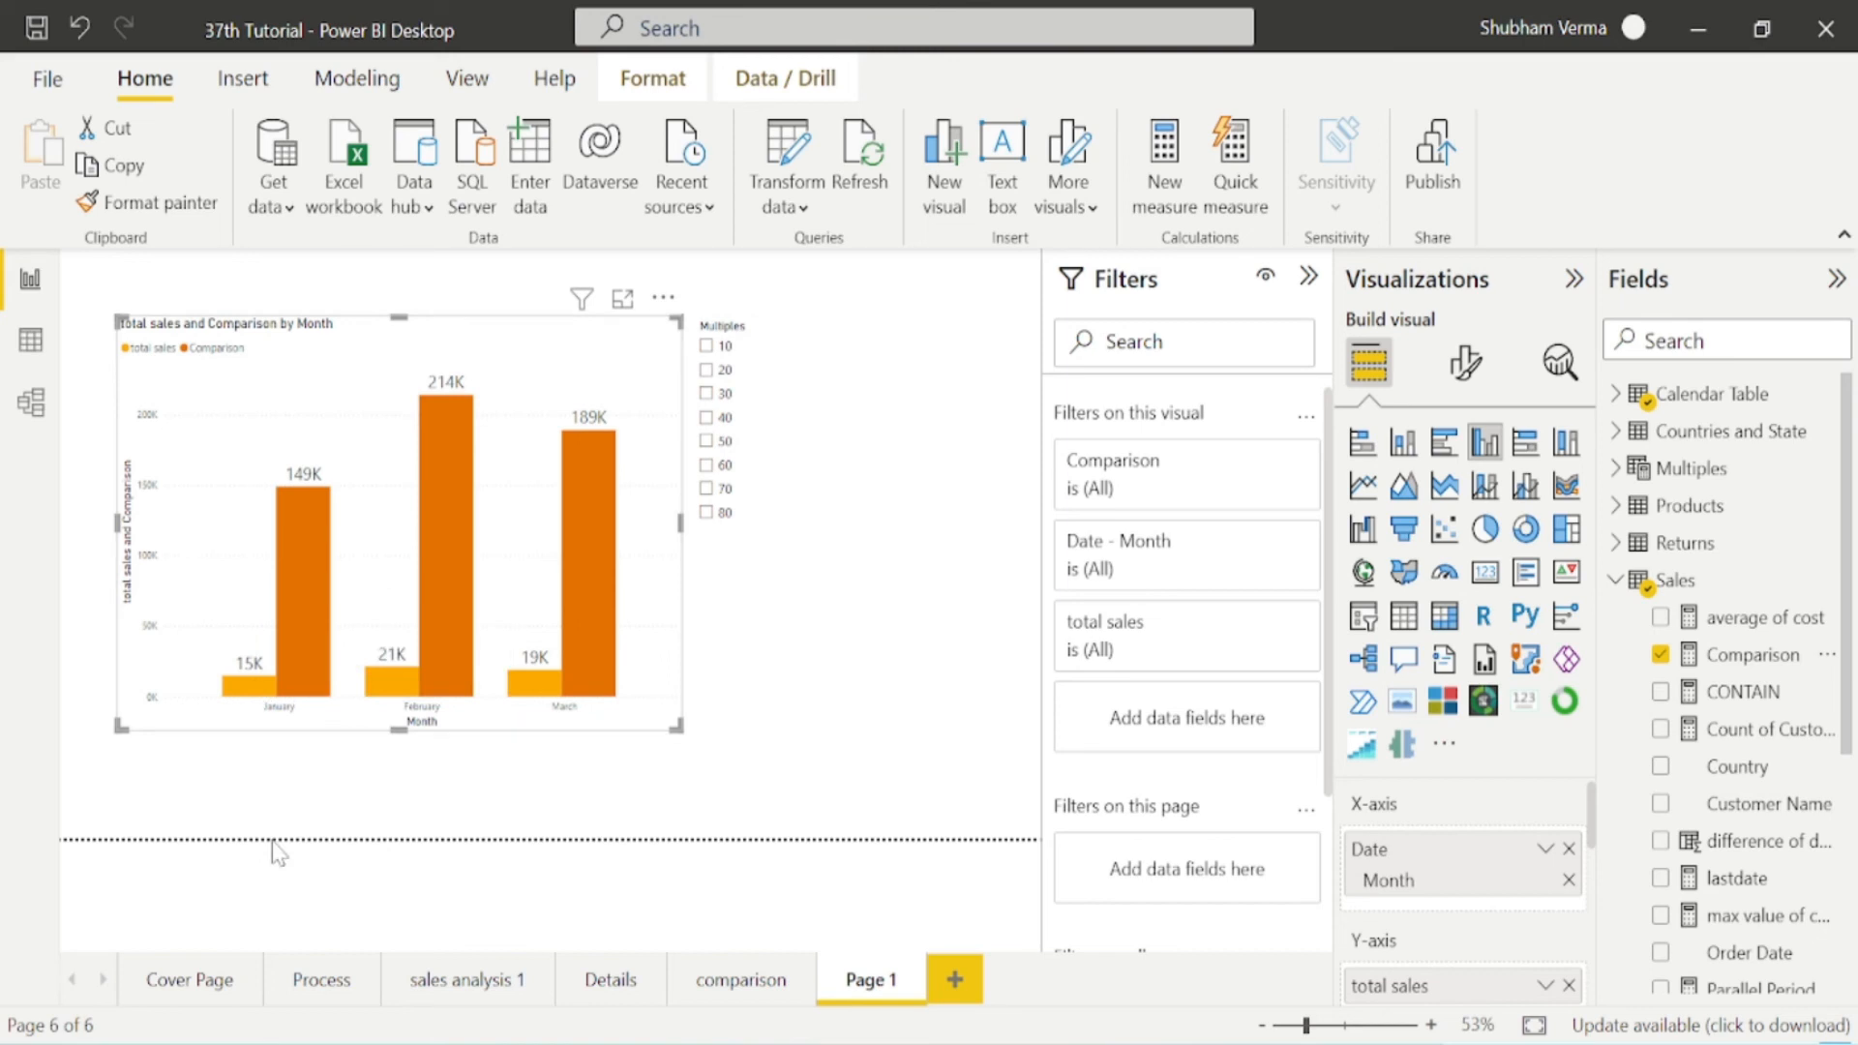
{"action": "mouse_move", "coordinate": [202, 778]}
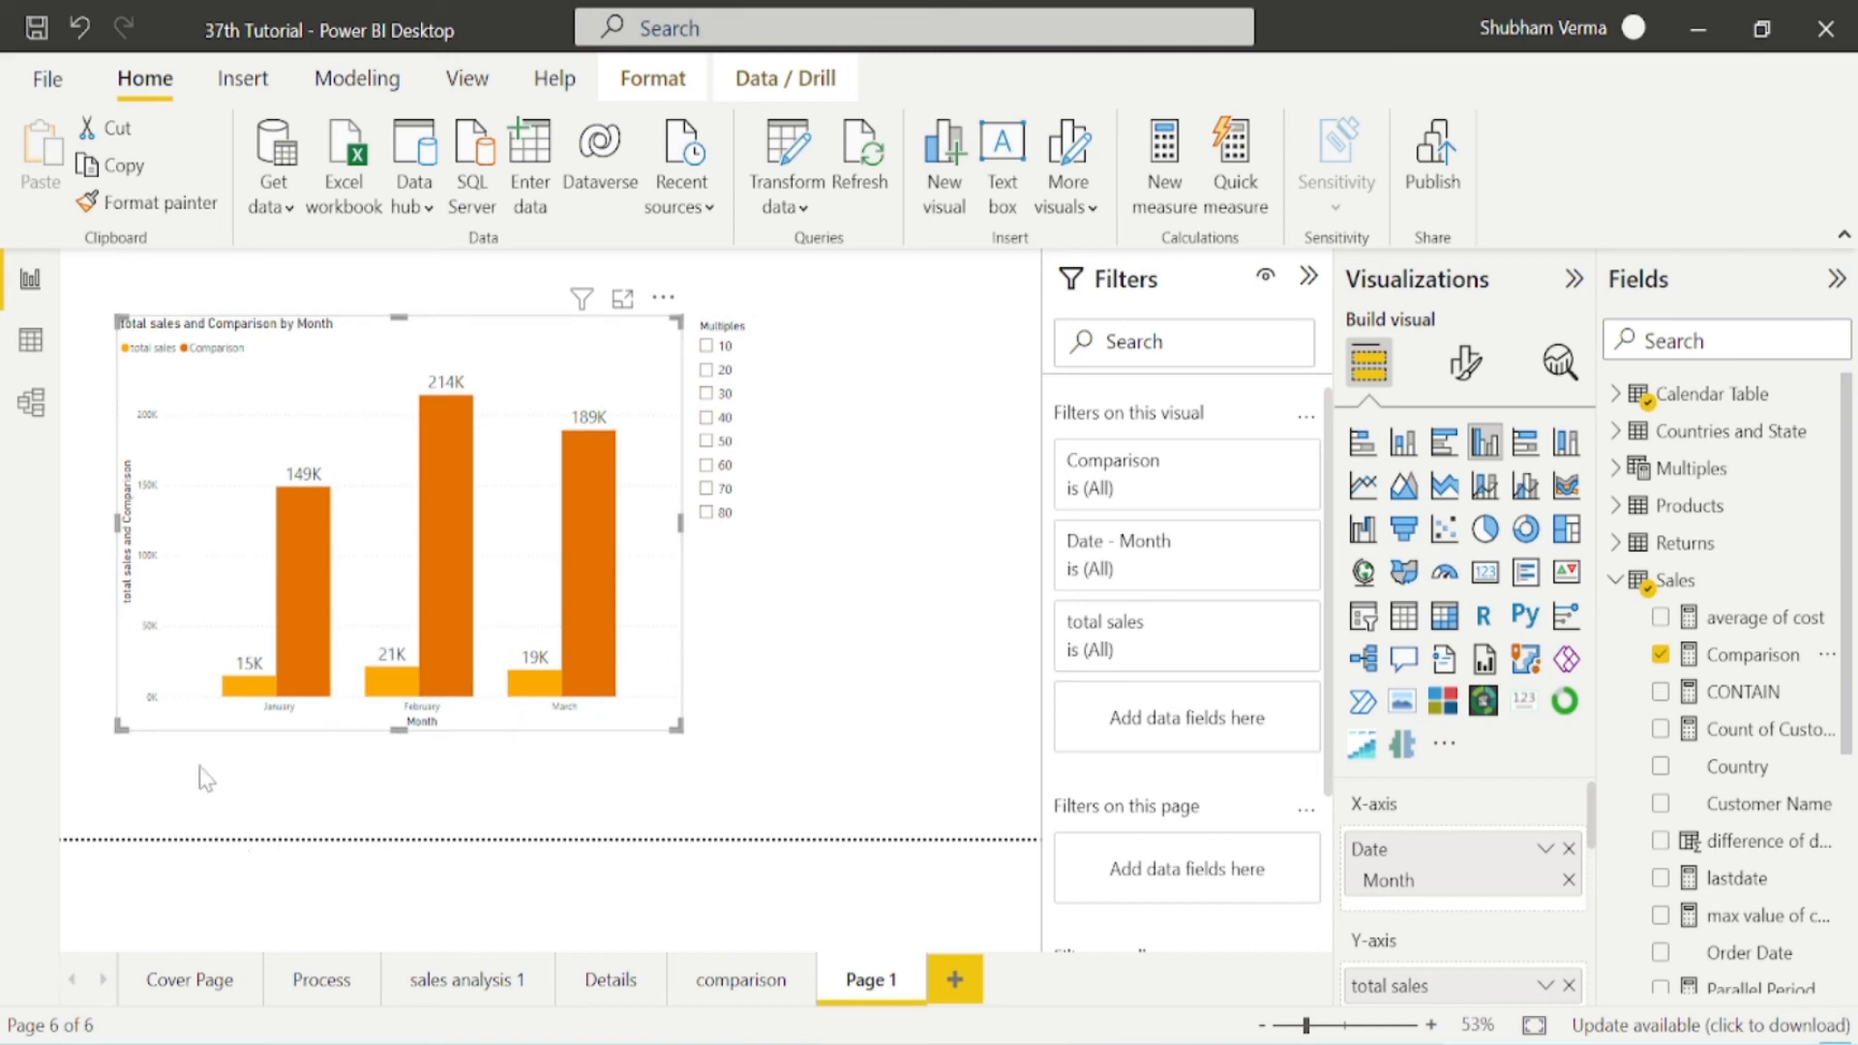
{"action": "mouse_move", "coordinate": [313, 590]}
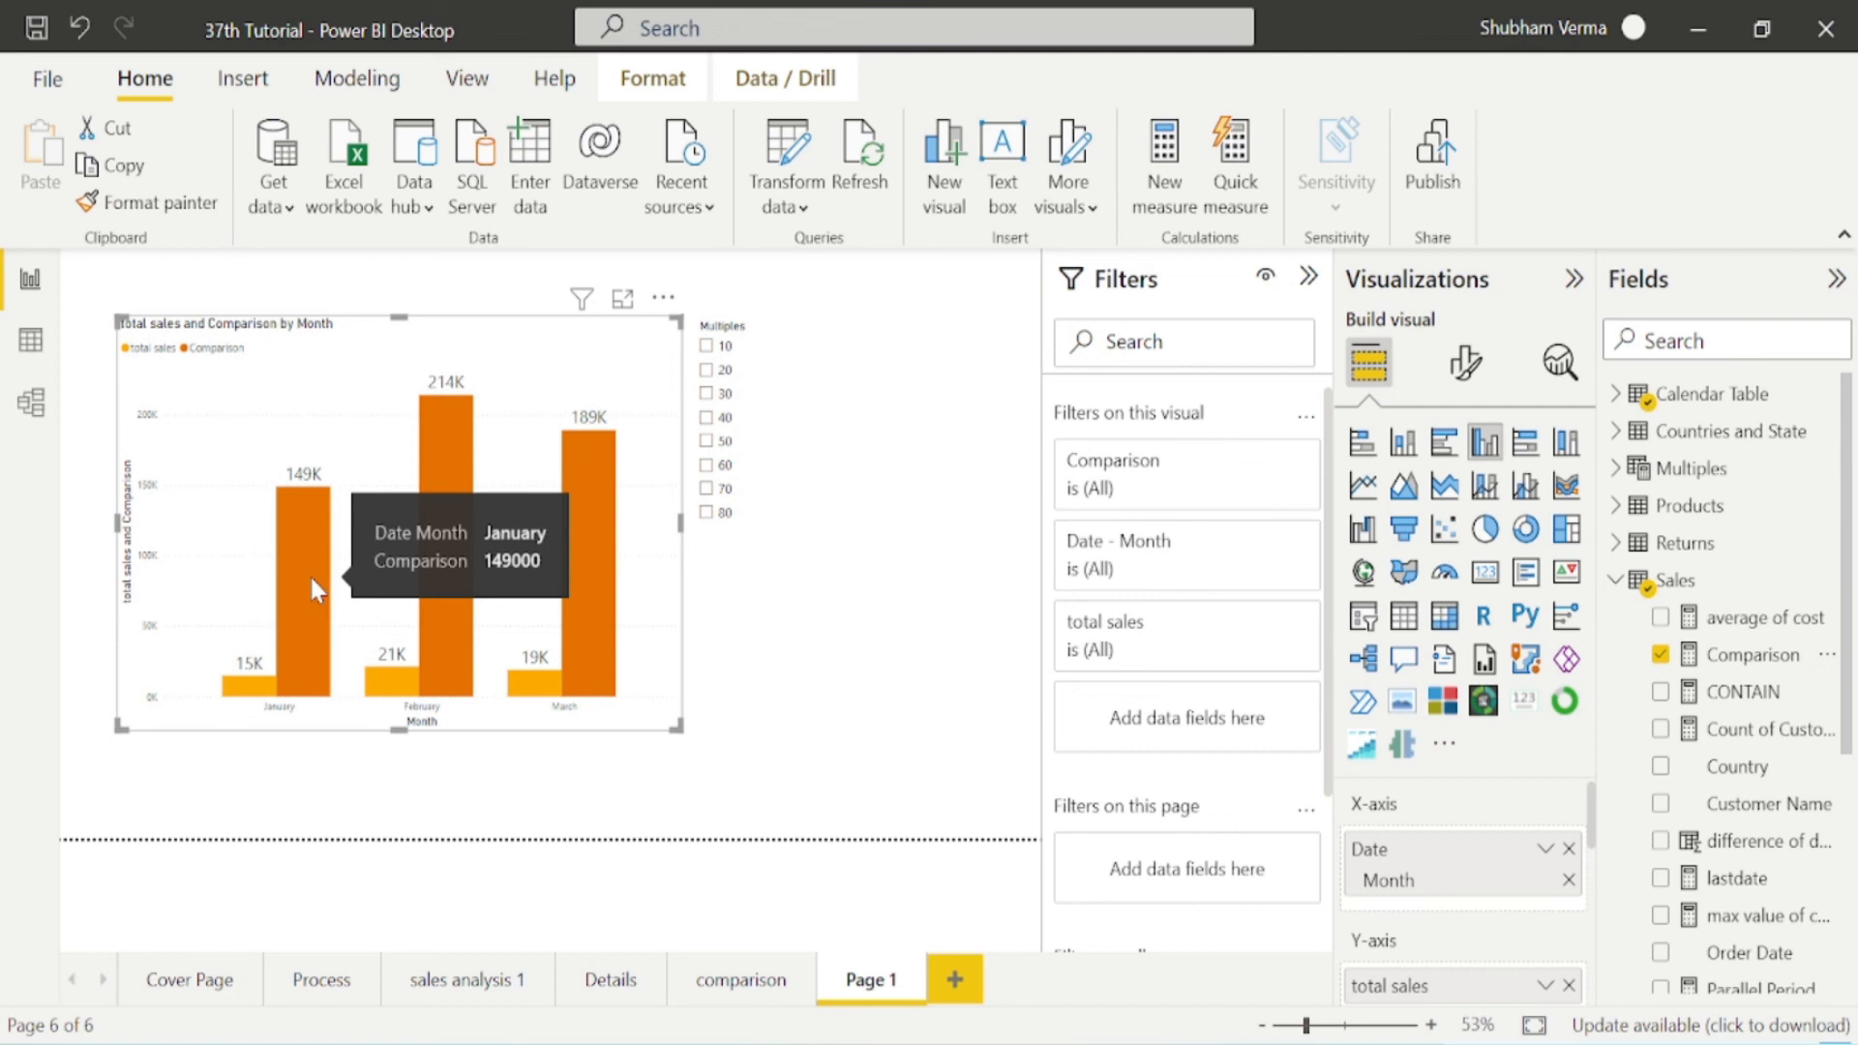
{"action": "mouse_move", "coordinate": [685, 621]}
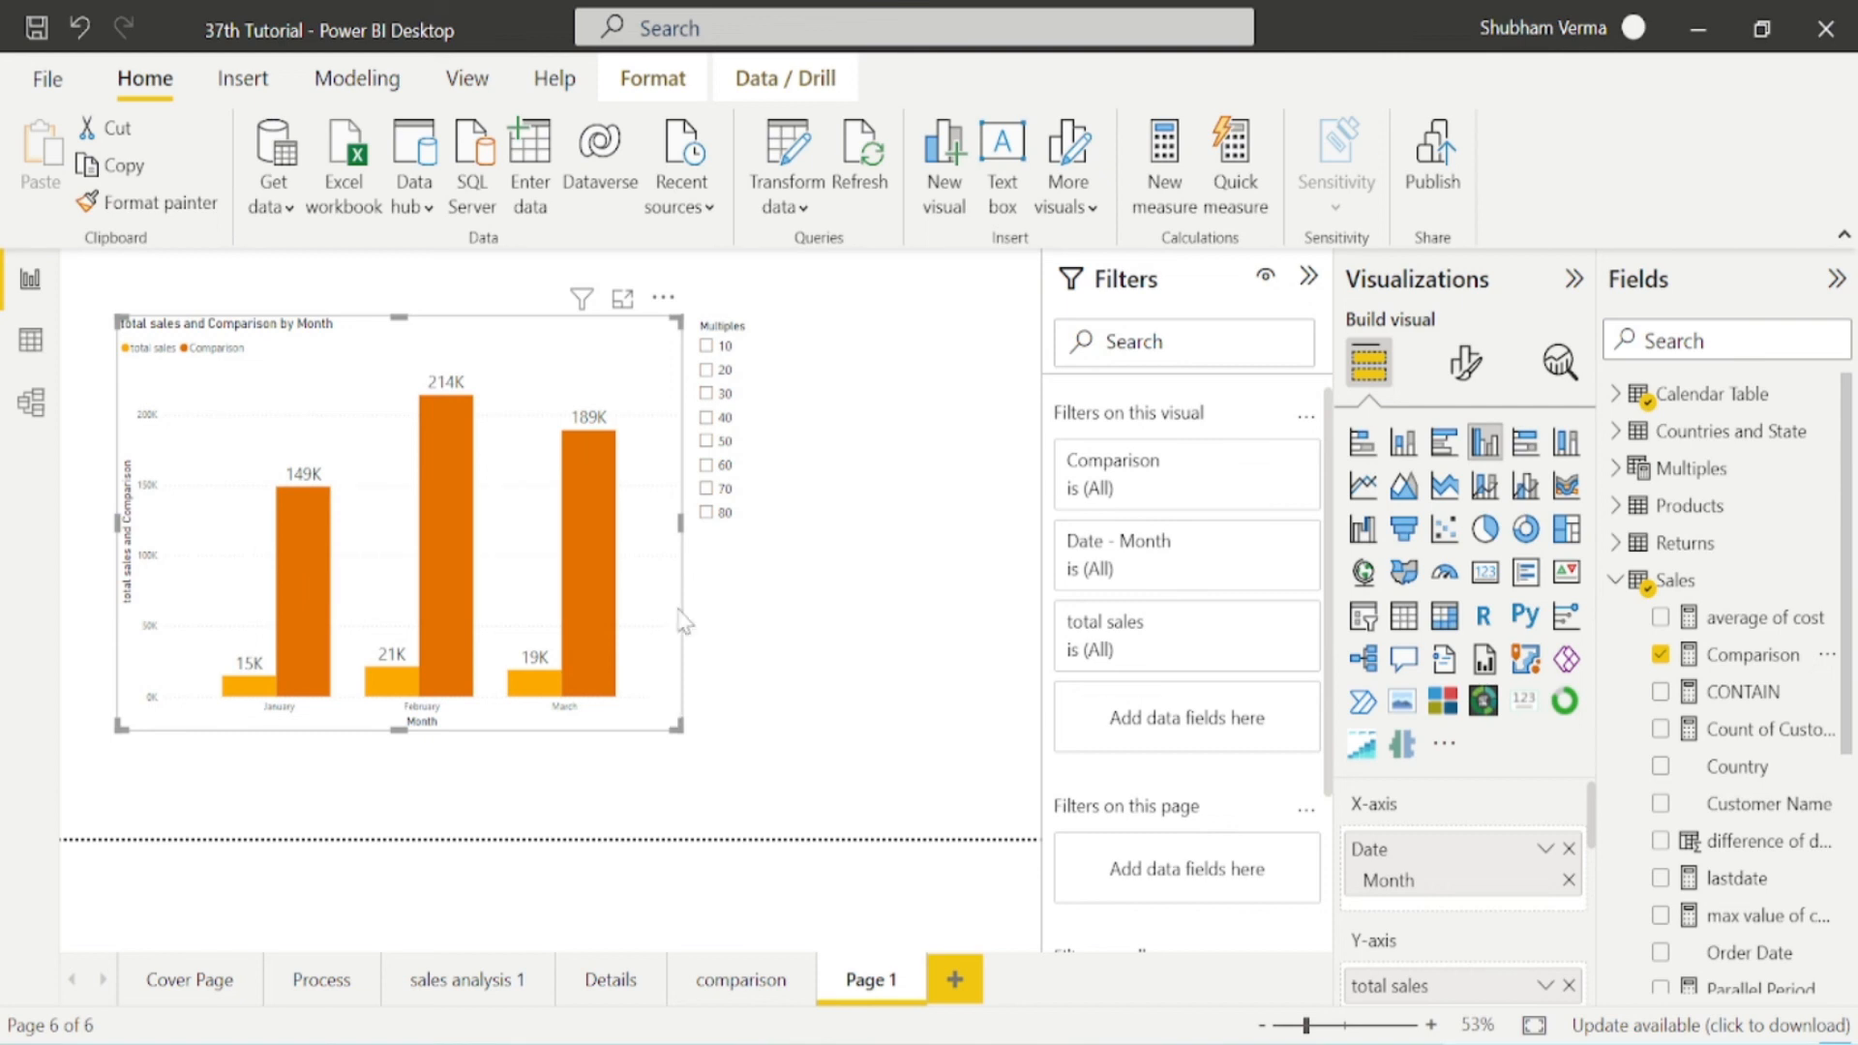
{"action": "mouse_move", "coordinate": [711, 379]}
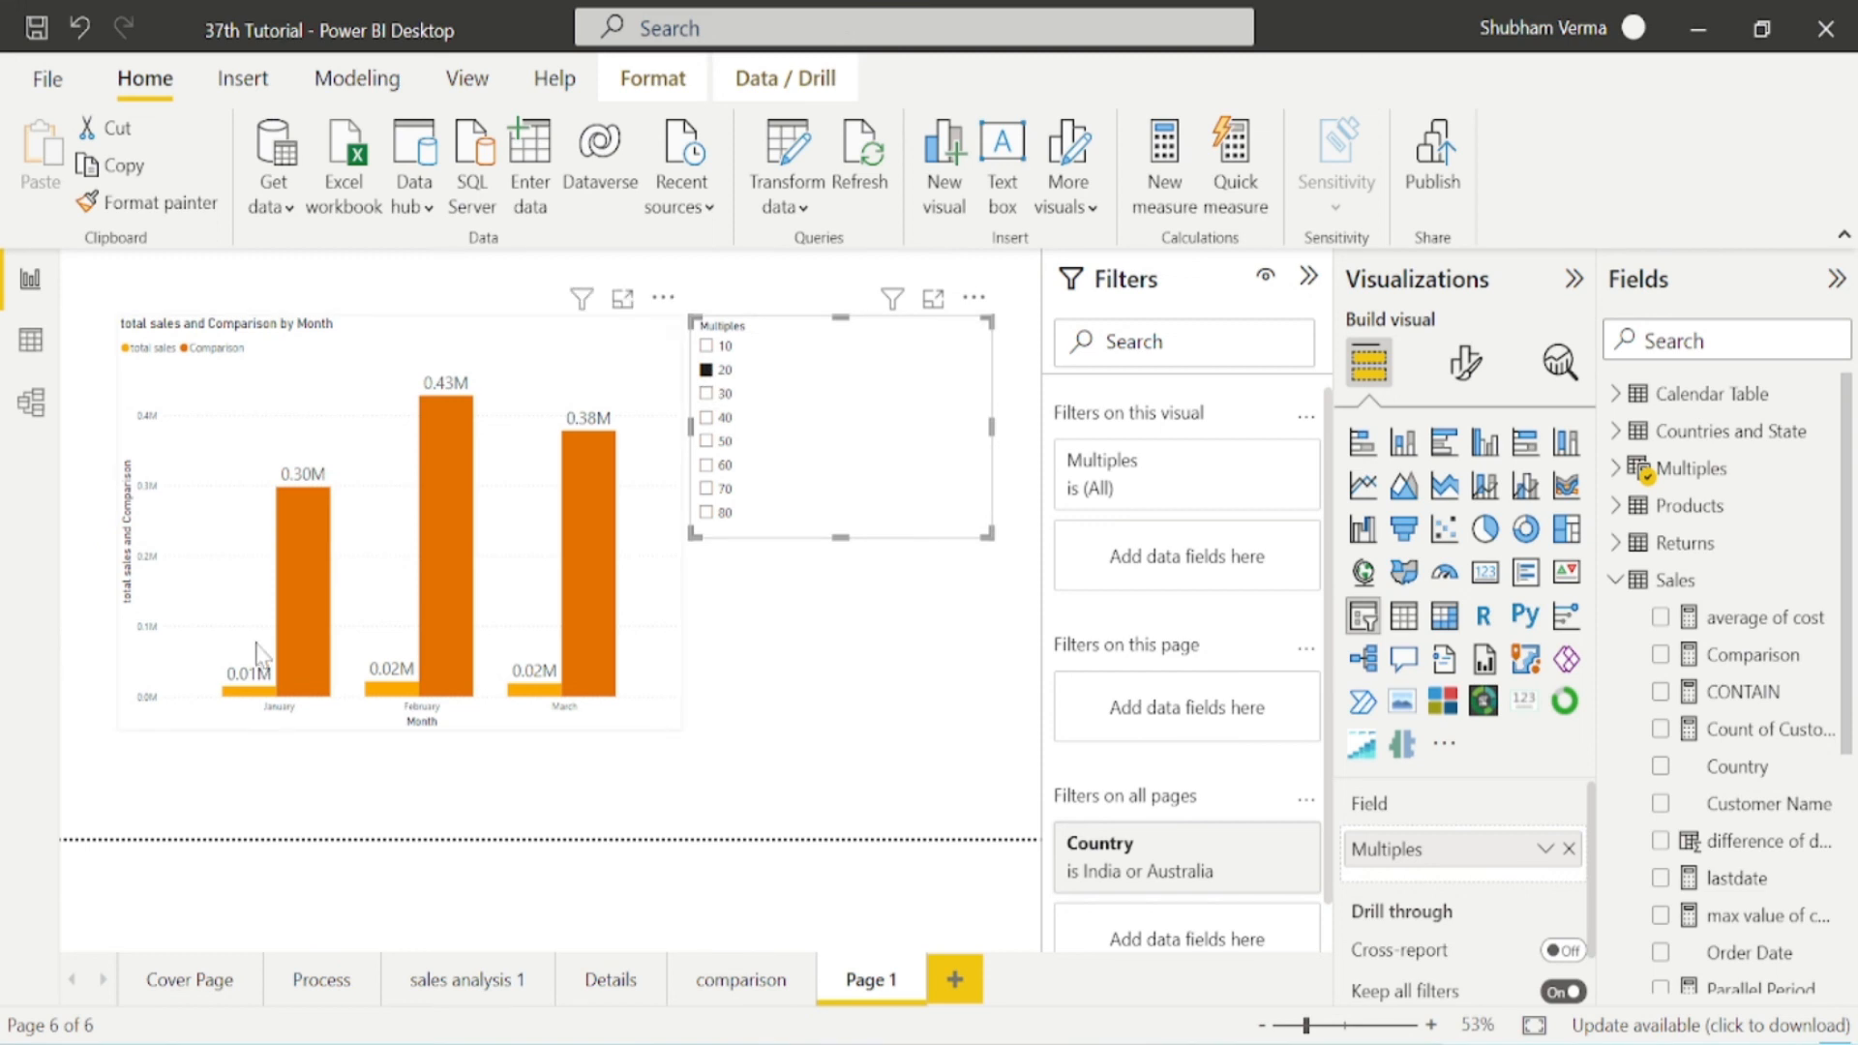
{"action": "mouse_move", "coordinate": [480, 624]}
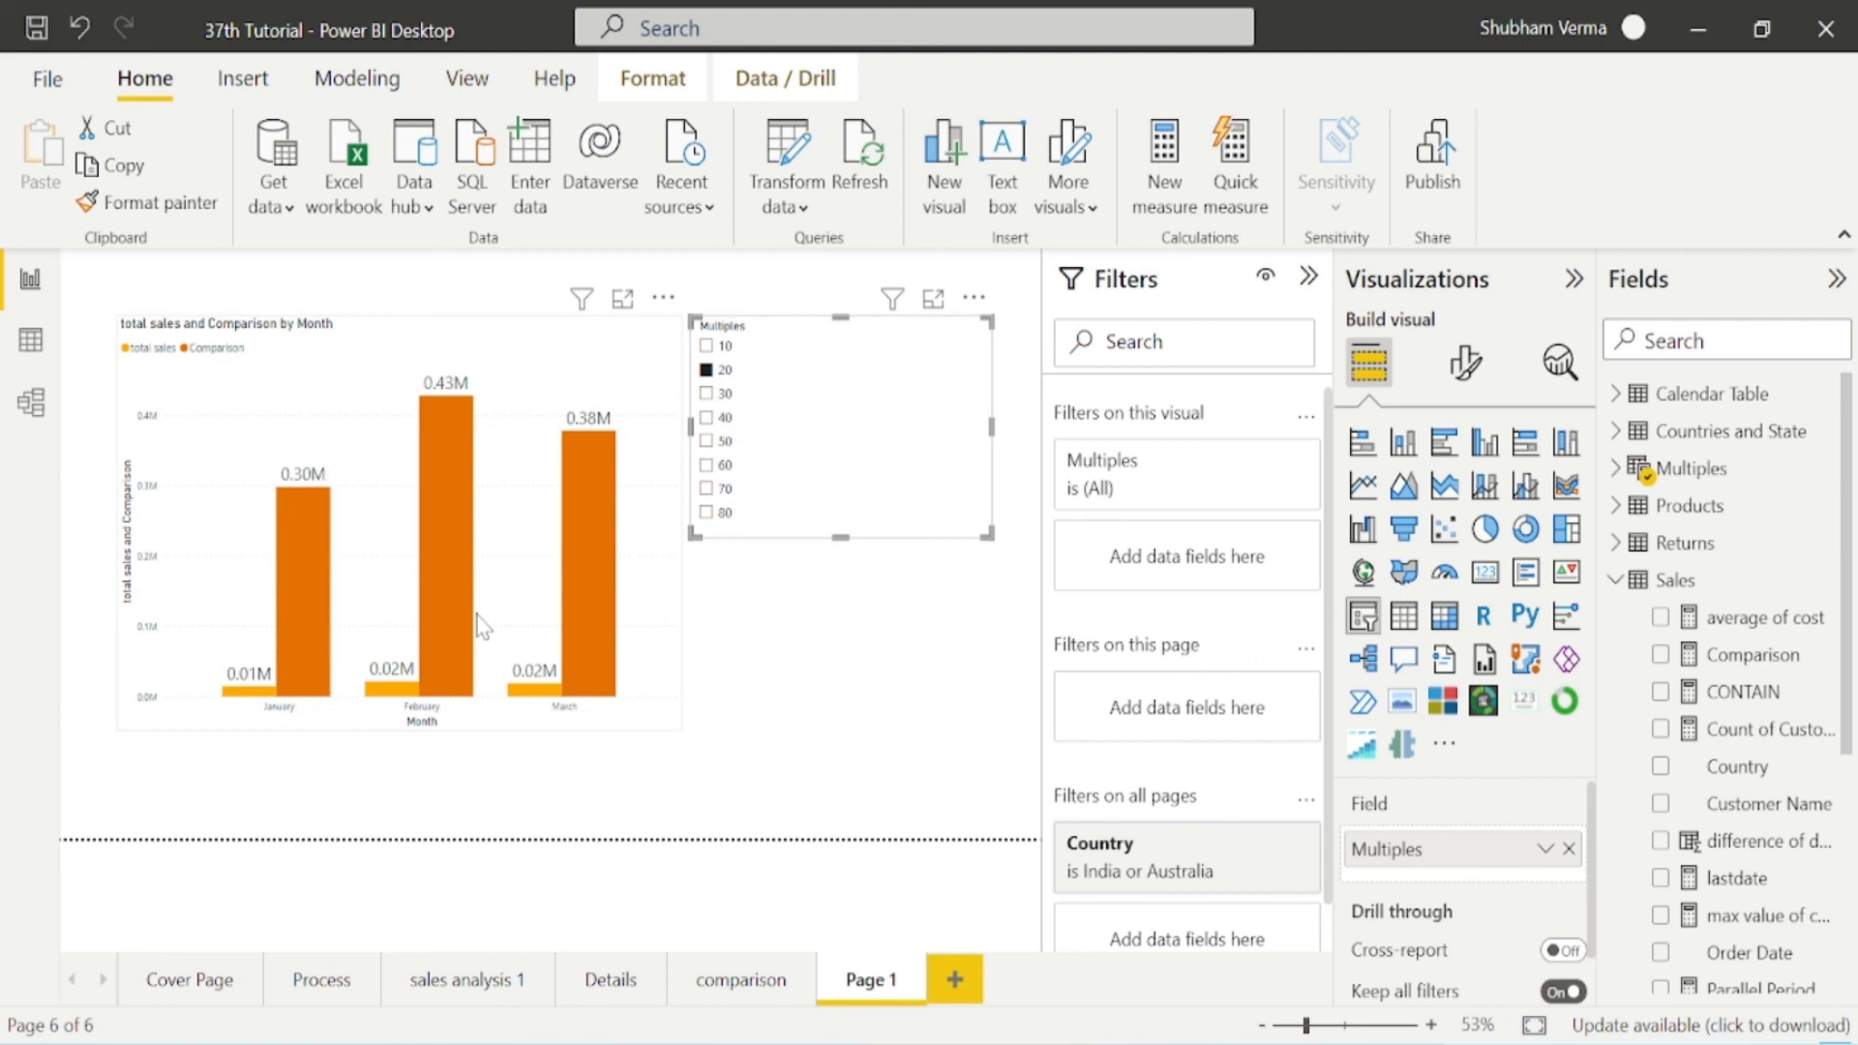
{"action": "mouse_move", "coordinate": [526, 565]}
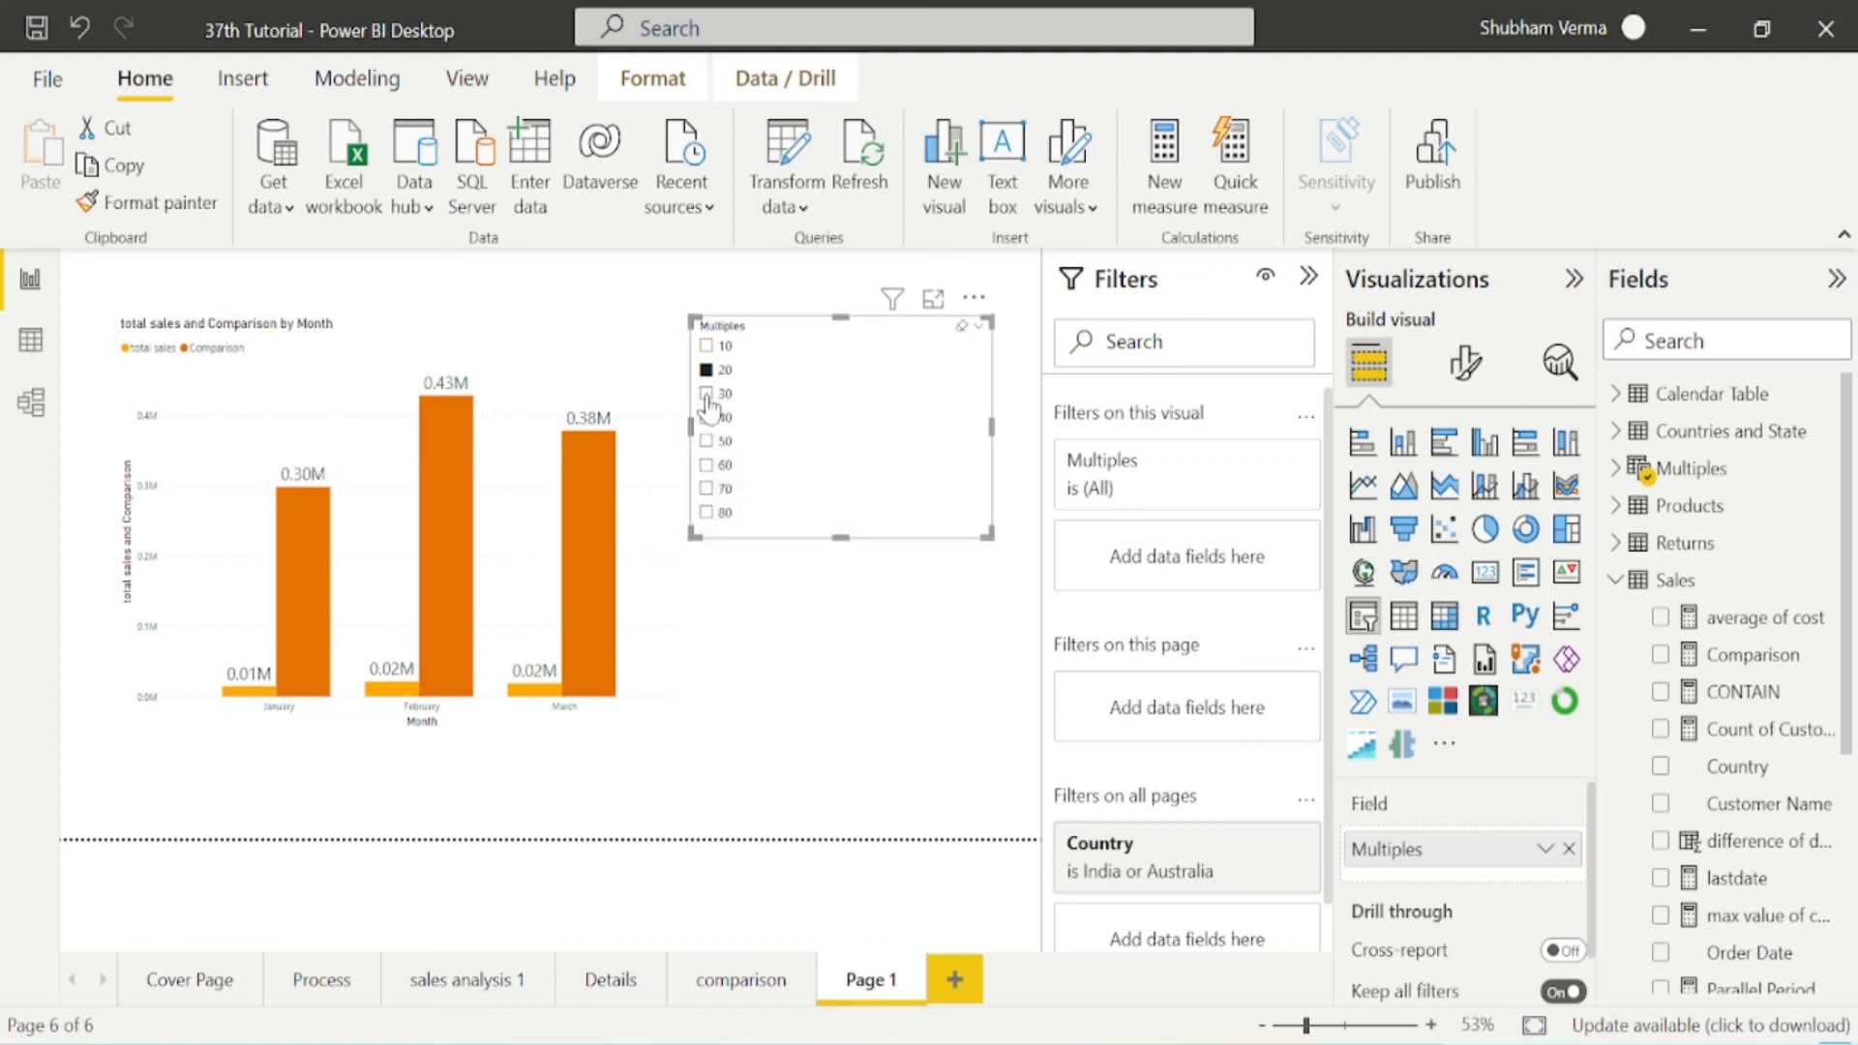
Choose 30 in the Multiples slicer to rescale Comparison, then return to the Cover Page.
{"action": "left_click", "coordinate": [705, 392]}
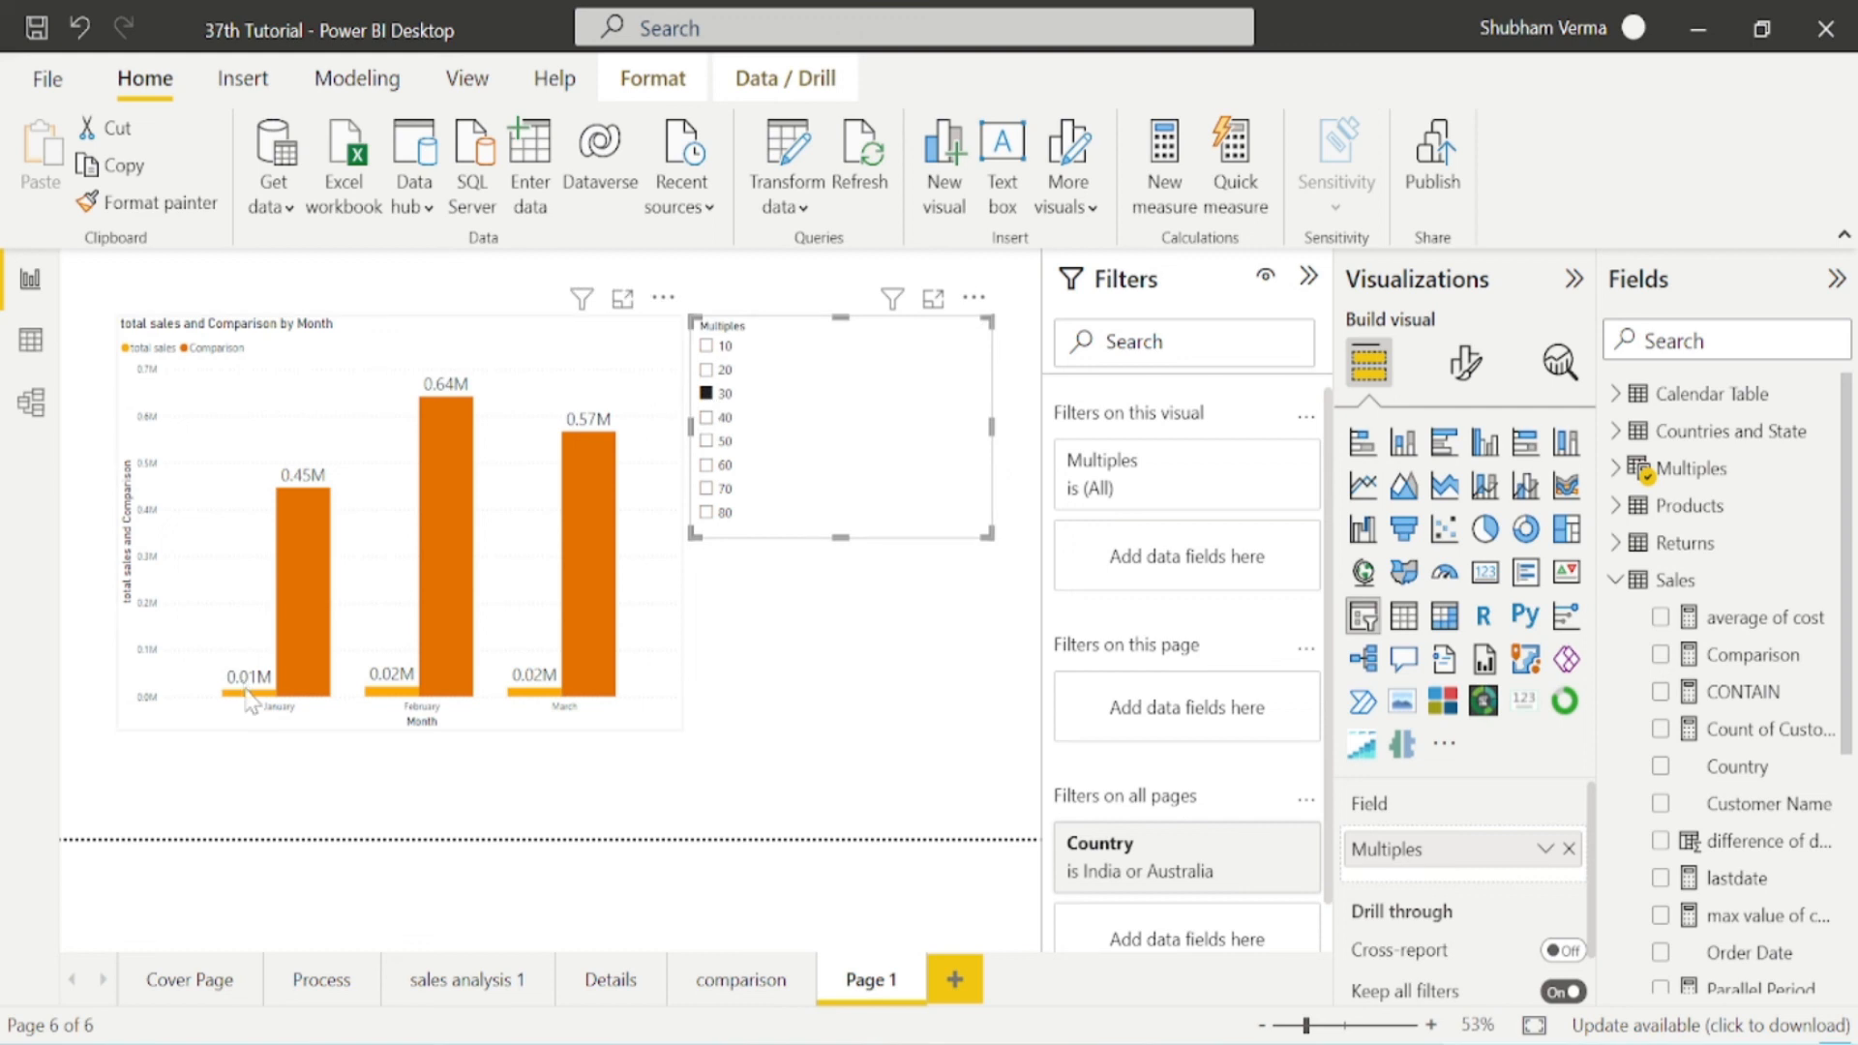
{"action": "mouse_move", "coordinate": [297, 500]}
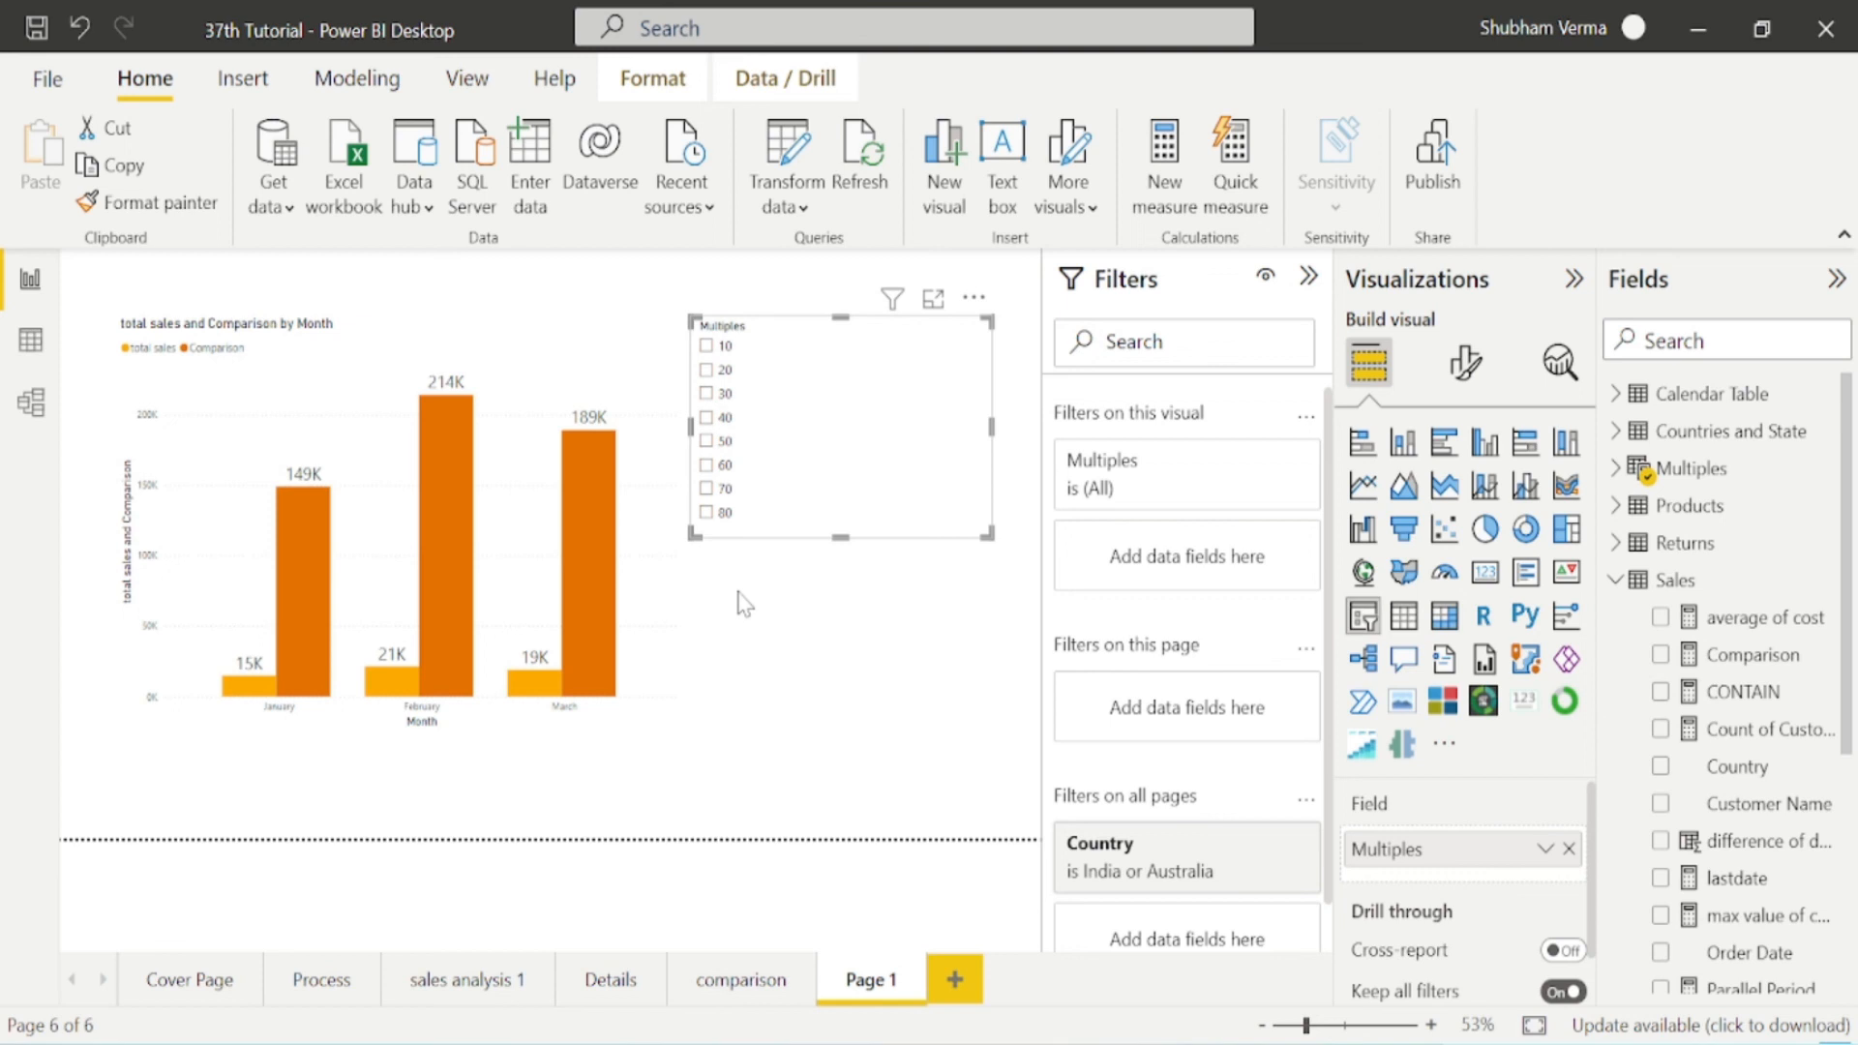
{"action": "left_click", "coordinate": [189, 979]}
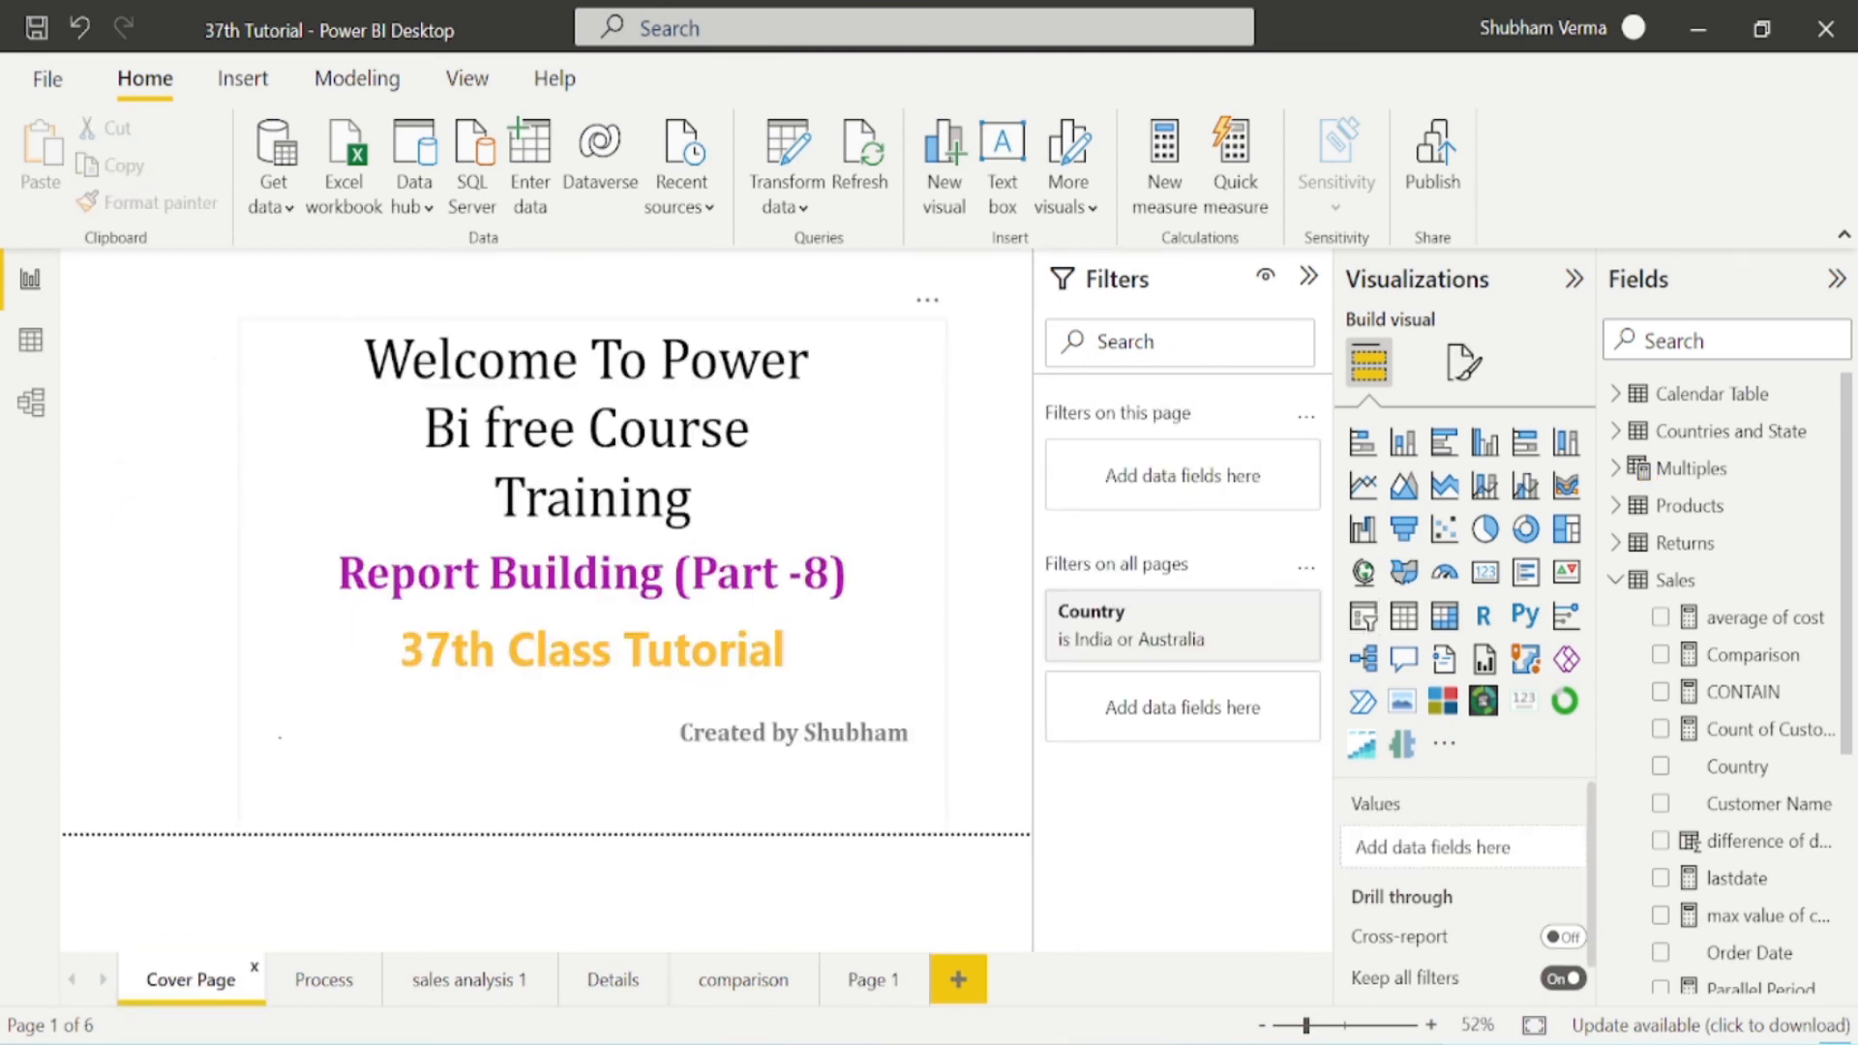